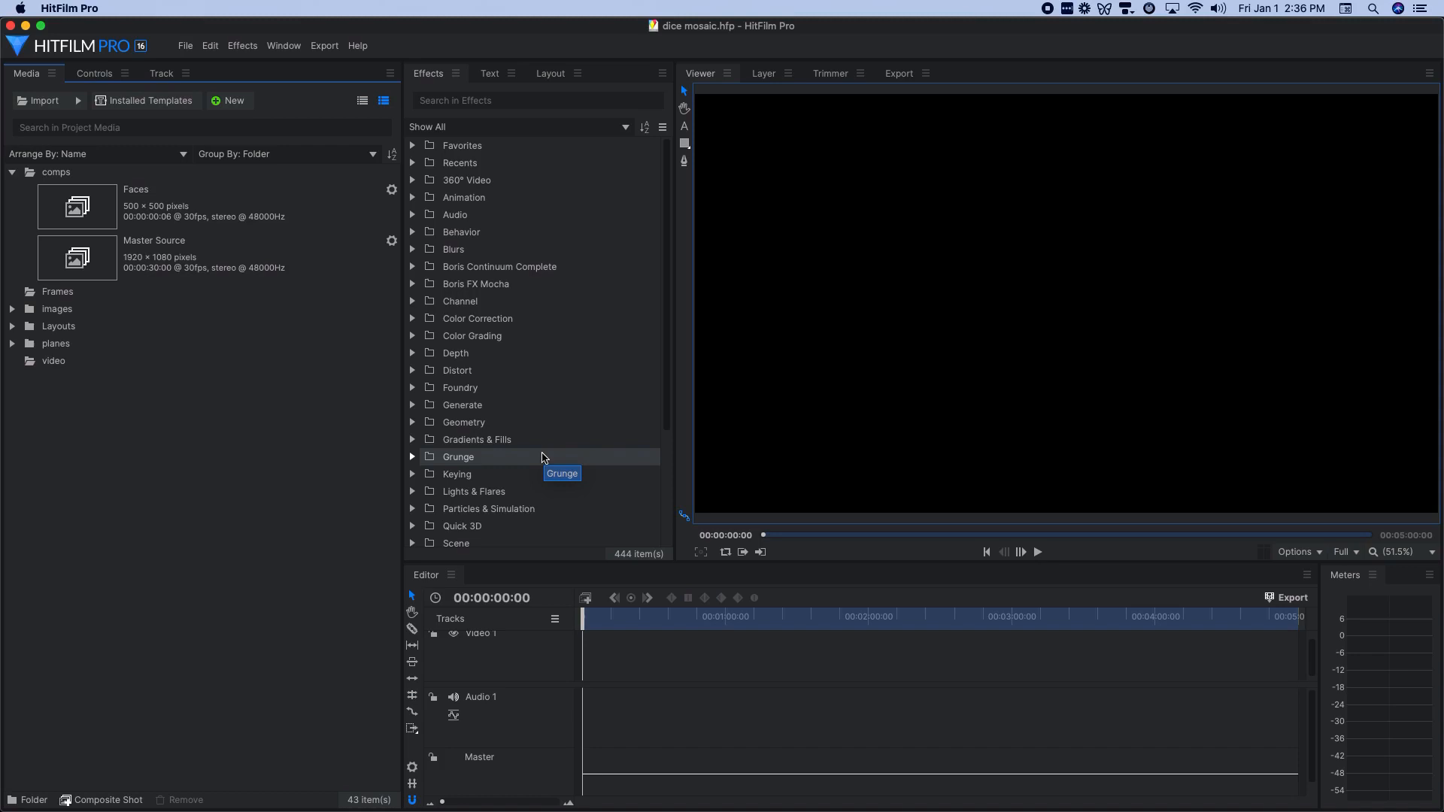
mouse_move(323, 468)
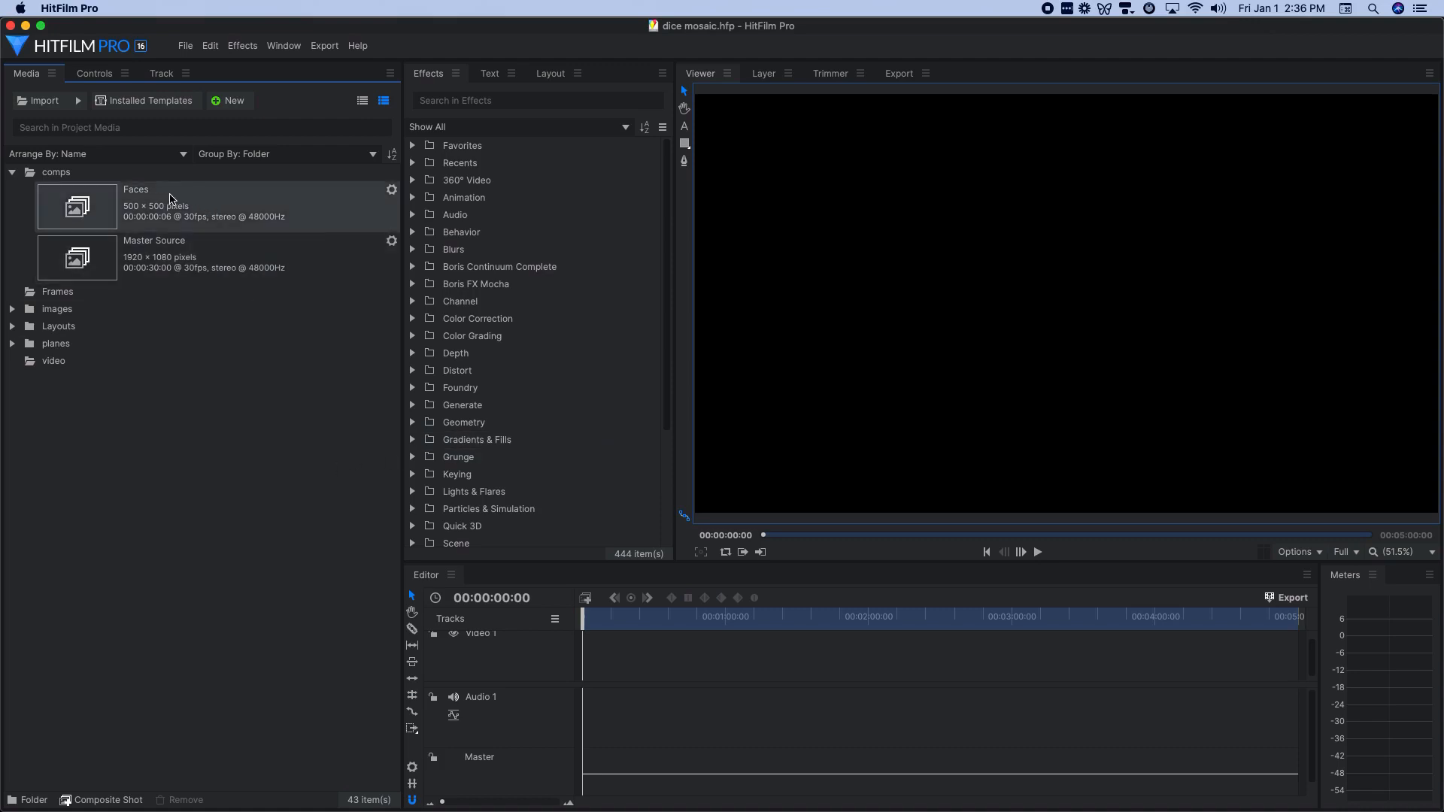
mouse_move(208, 208)
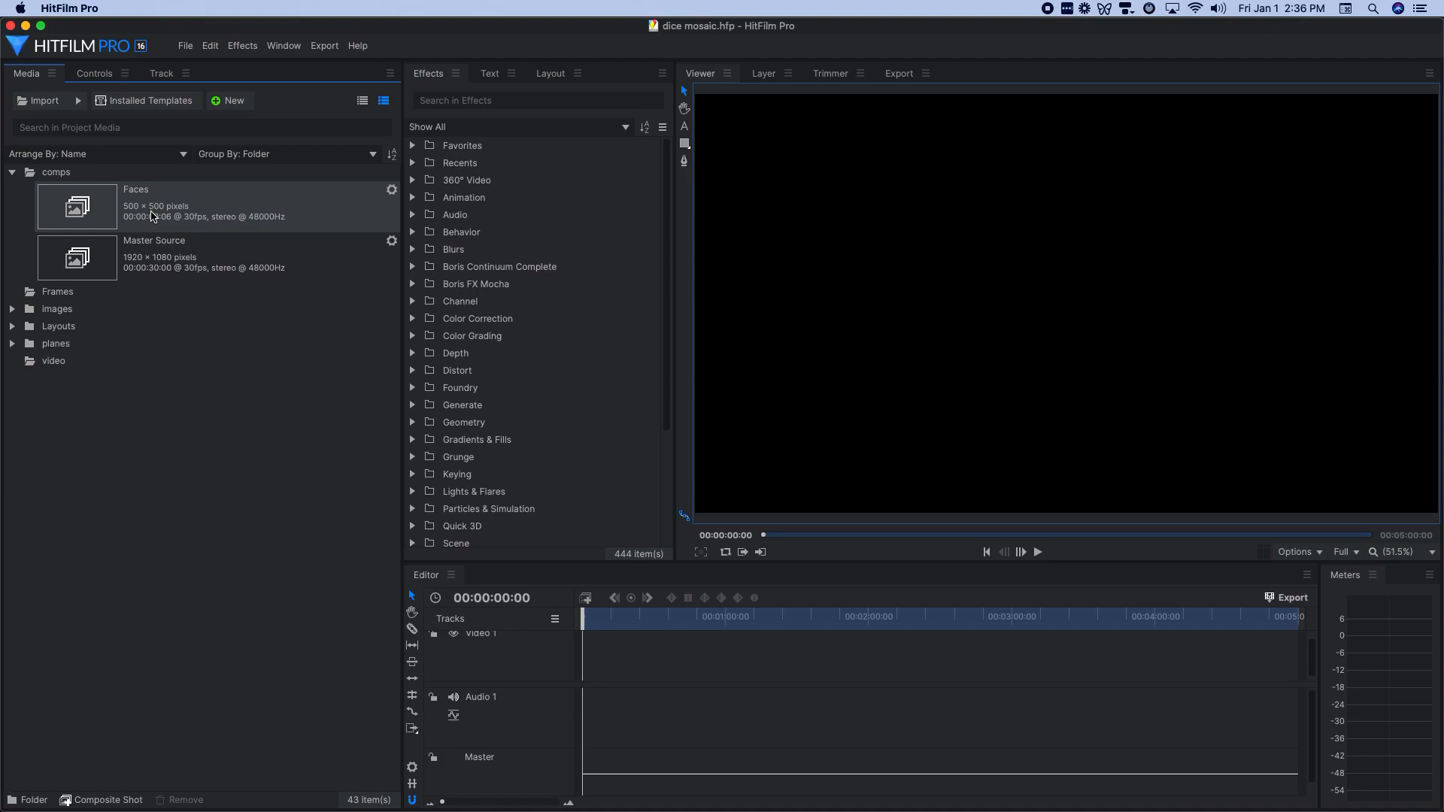
mouse_move(166, 229)
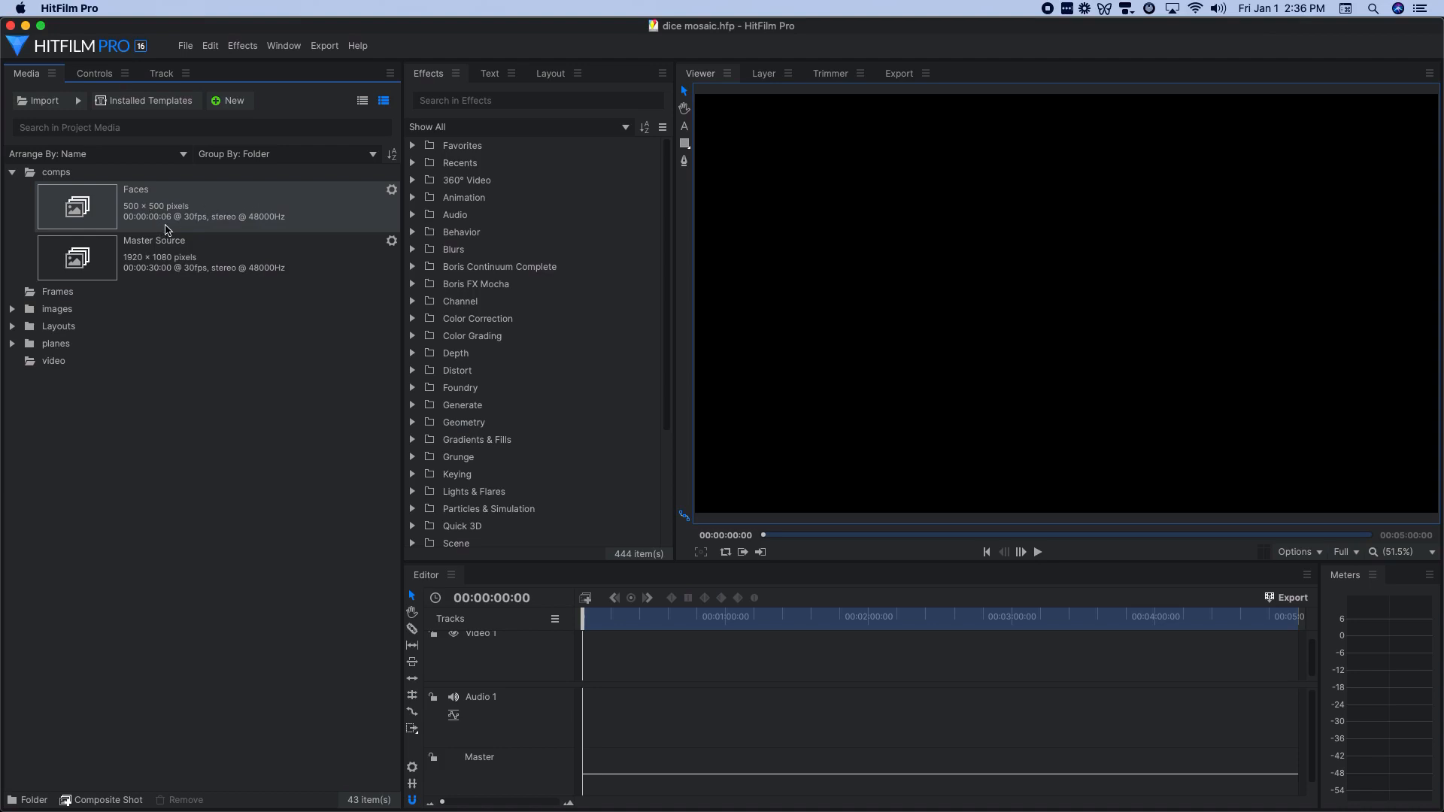
mouse_move(223, 213)
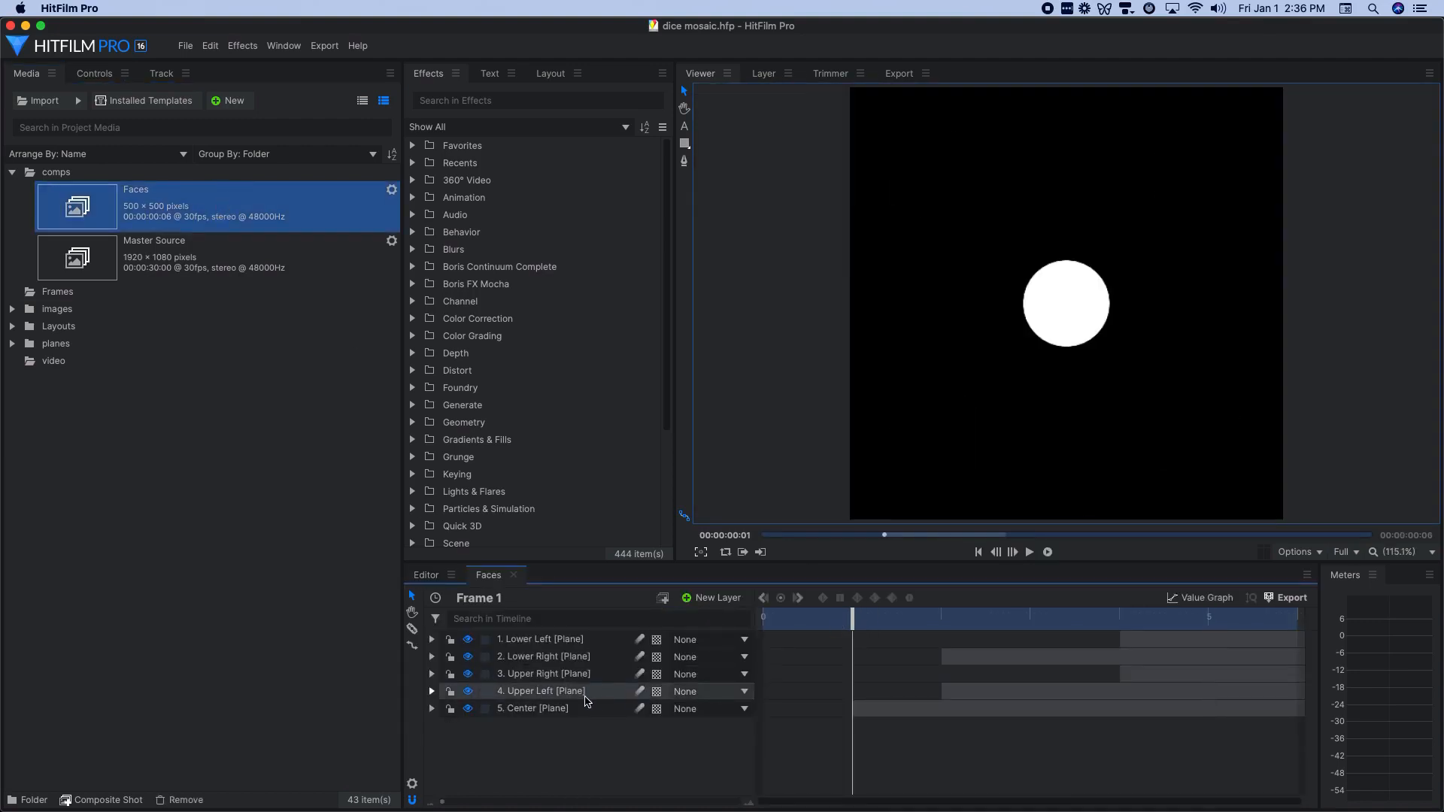
Step: Expand the Center dot plane's Transform to show Opacity keyframes, stepping to the three-dot face
left_click(531, 709)
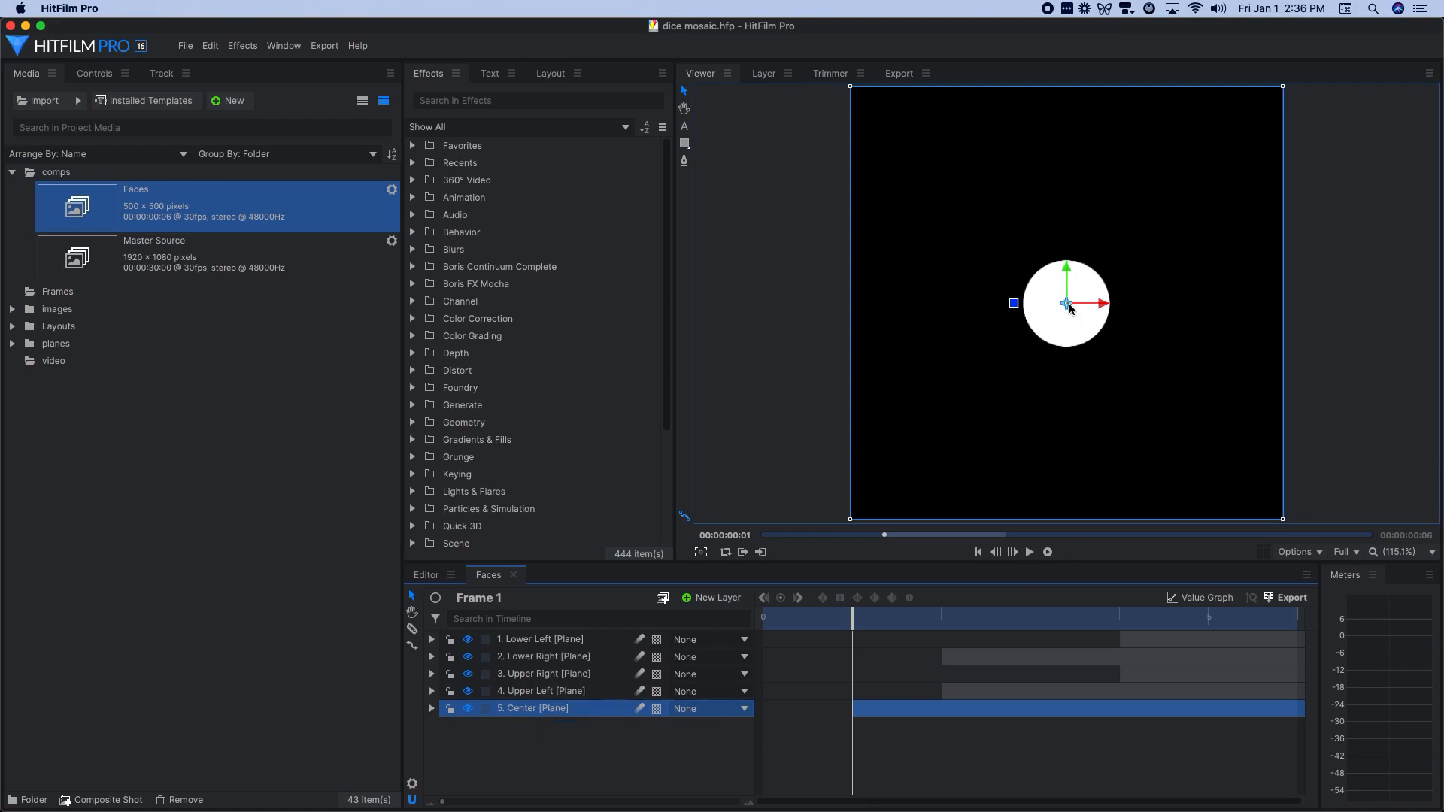
left_click(431, 709)
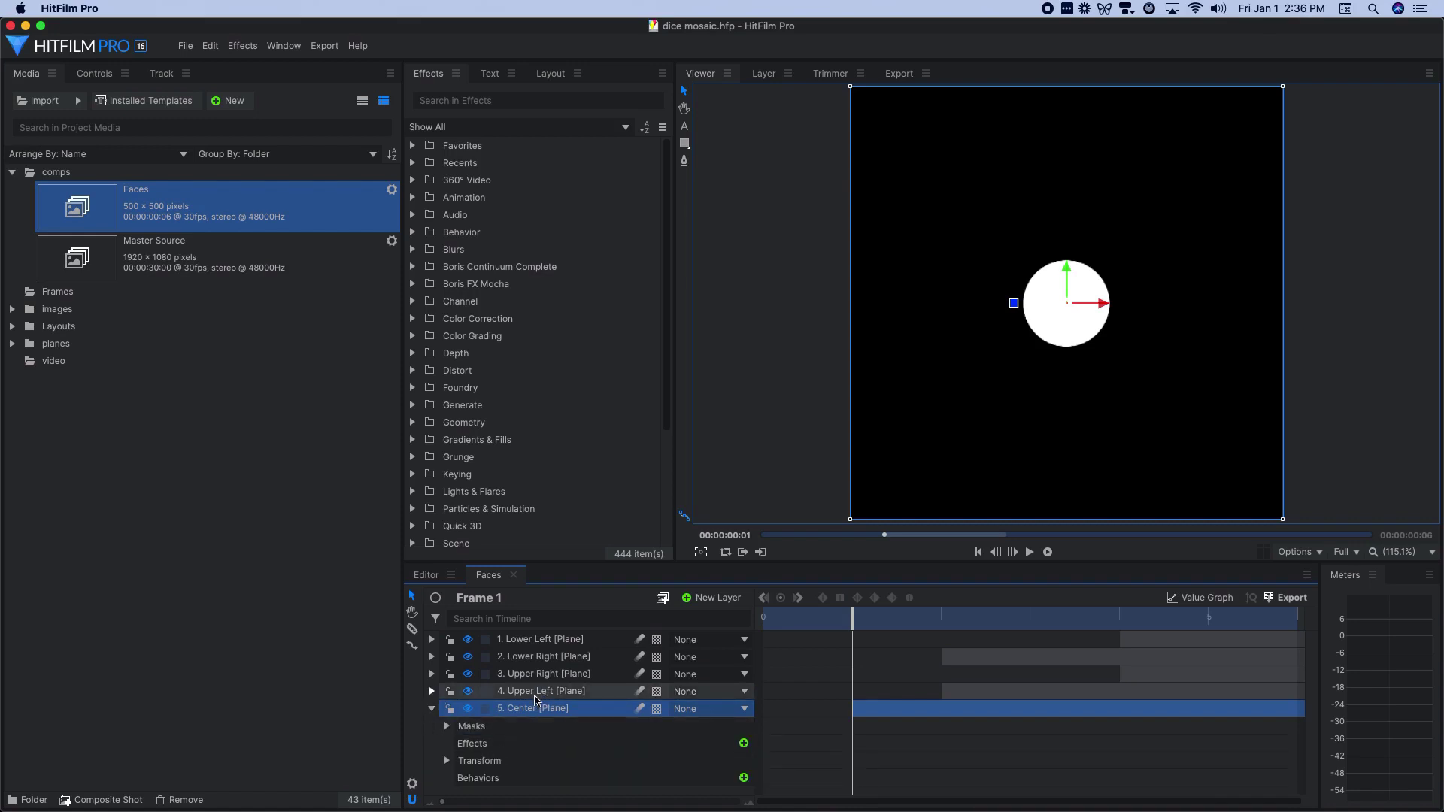
mouse_move(537, 700)
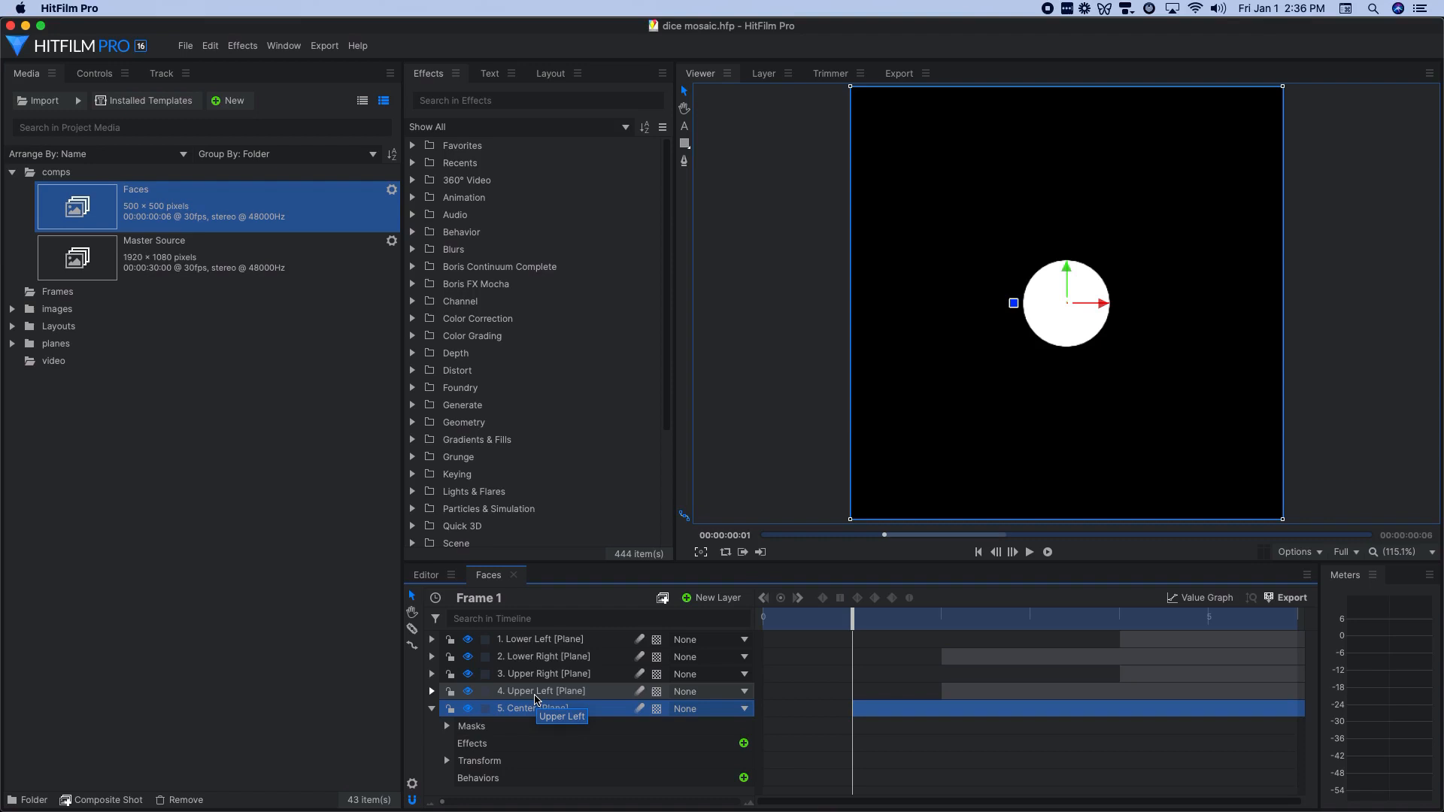
mouse_move(846, 629)
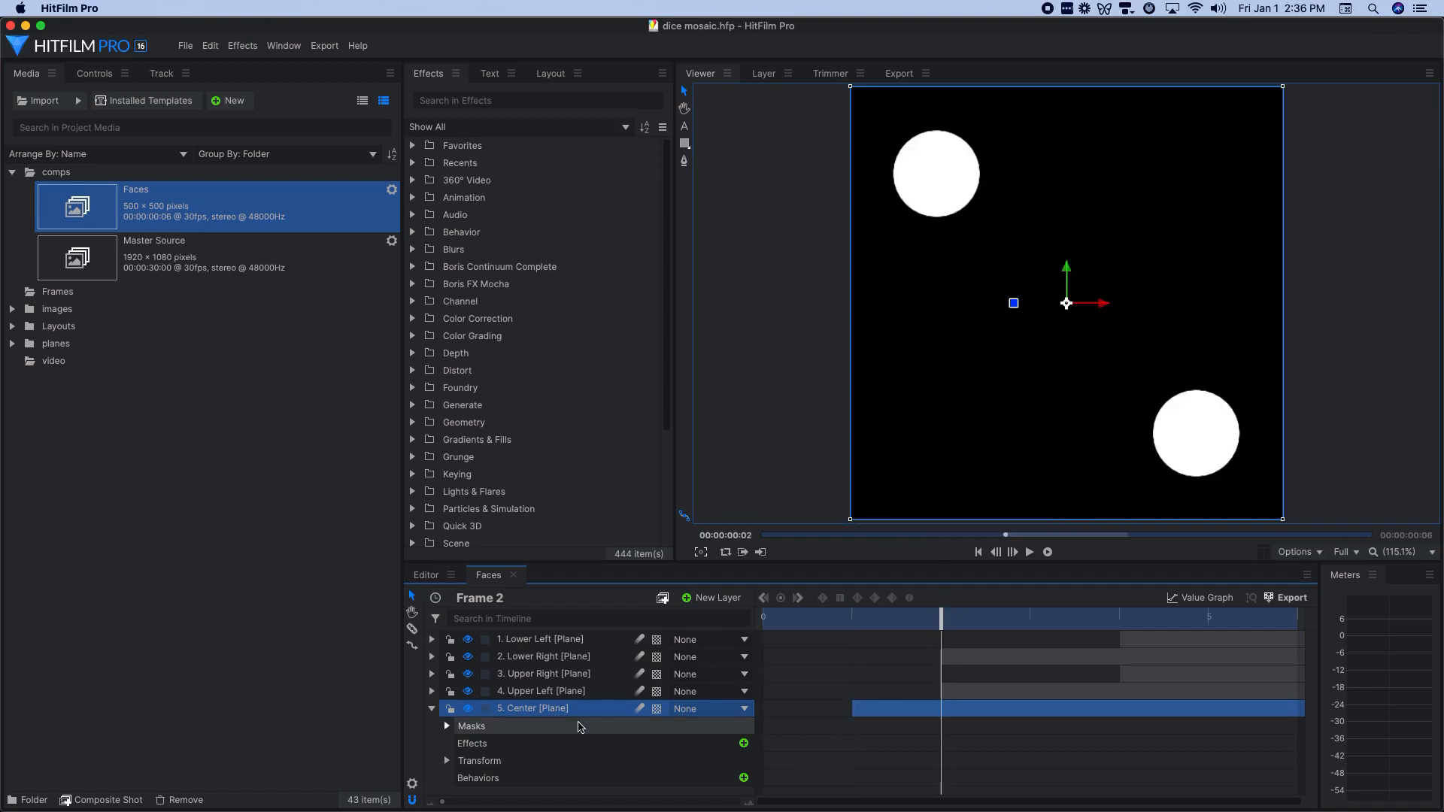
left_click(447, 760)
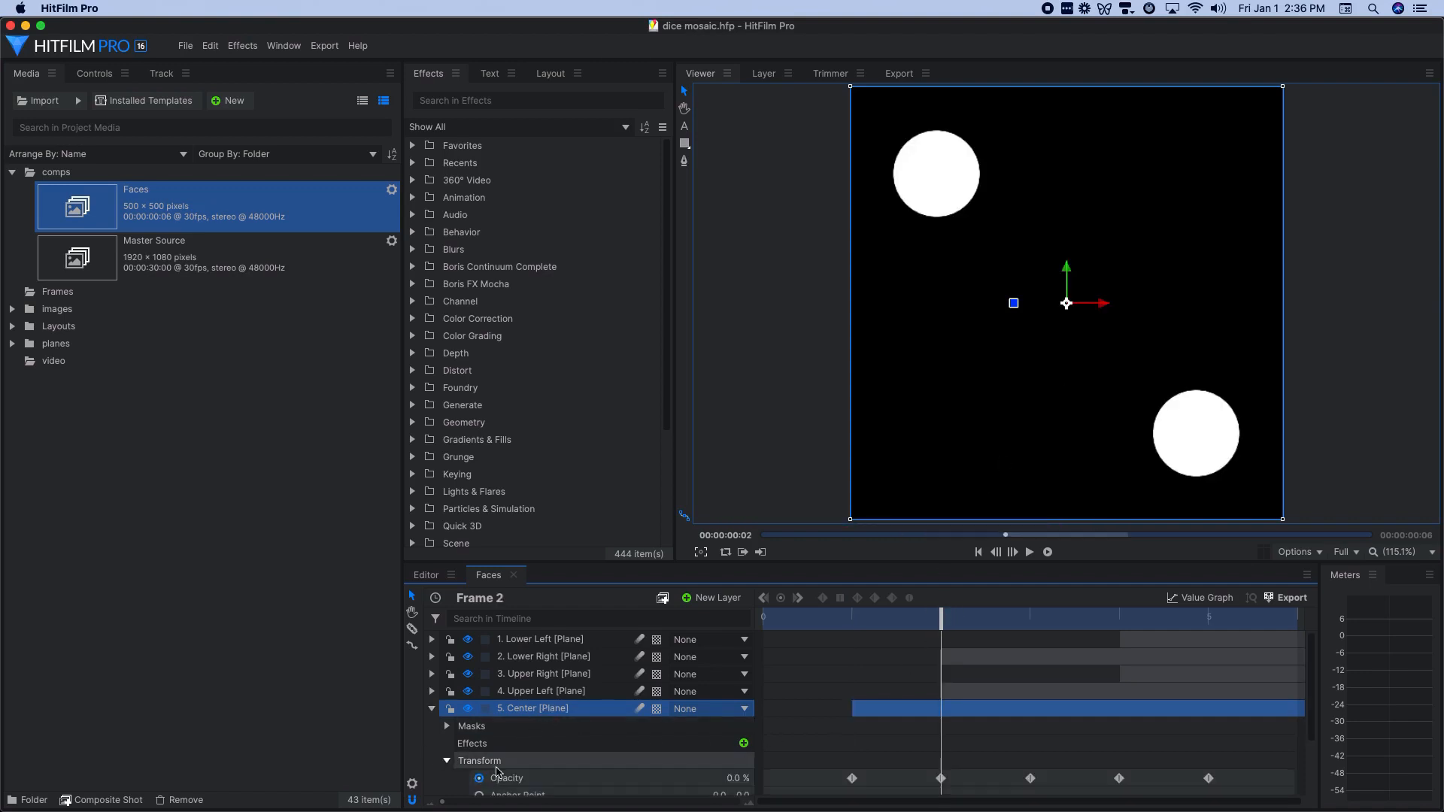
scroll("down", 3)
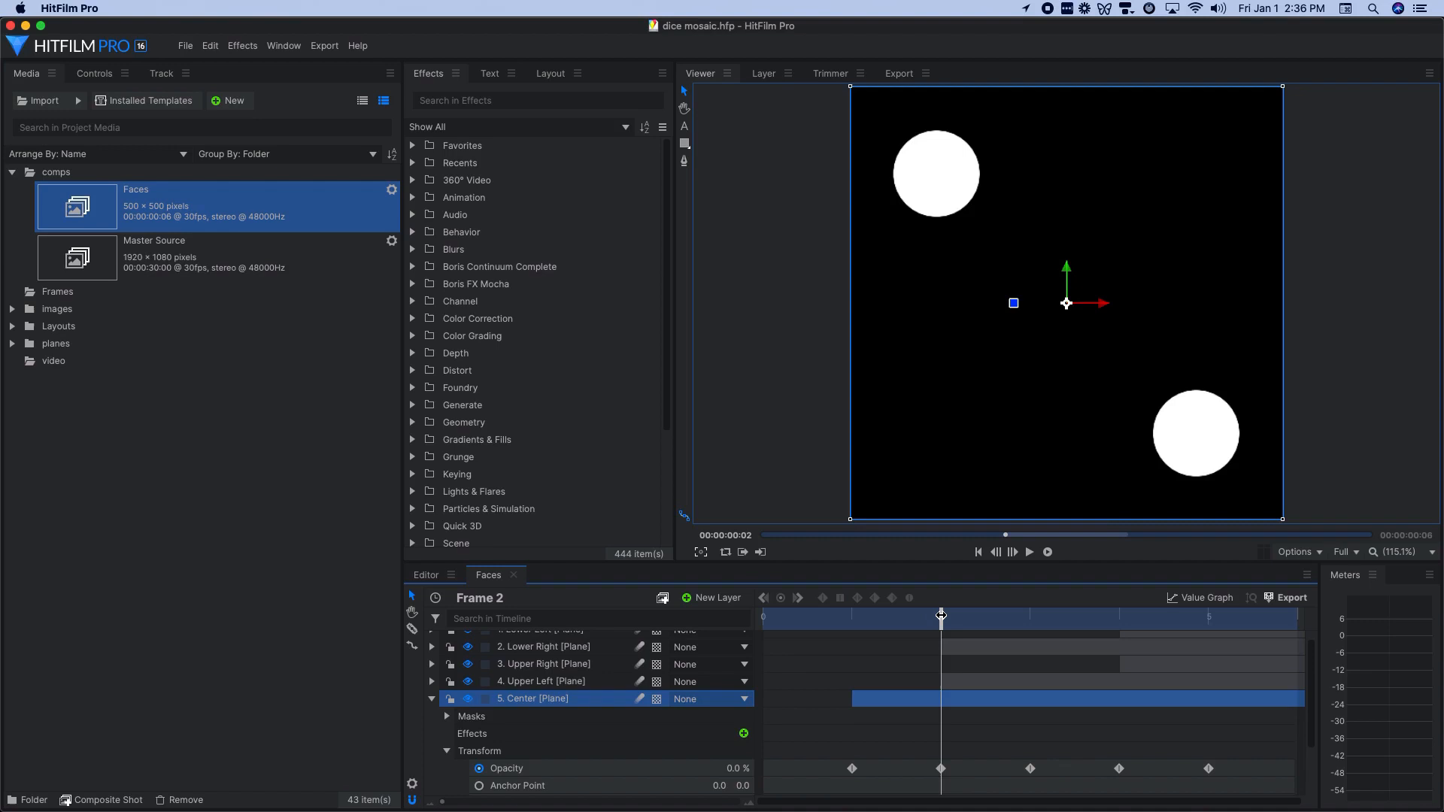
left_click(544, 647)
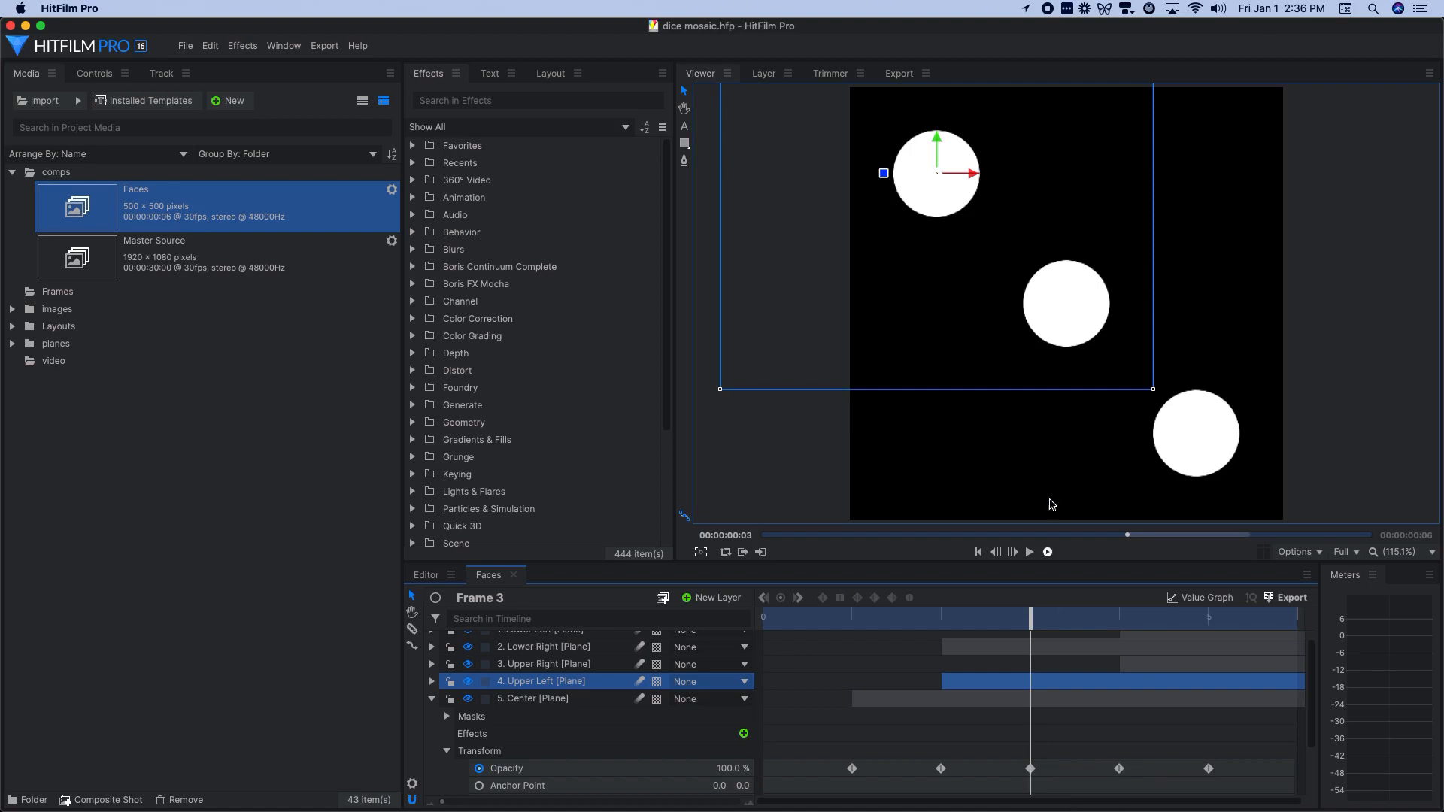
mouse_move(1122, 619)
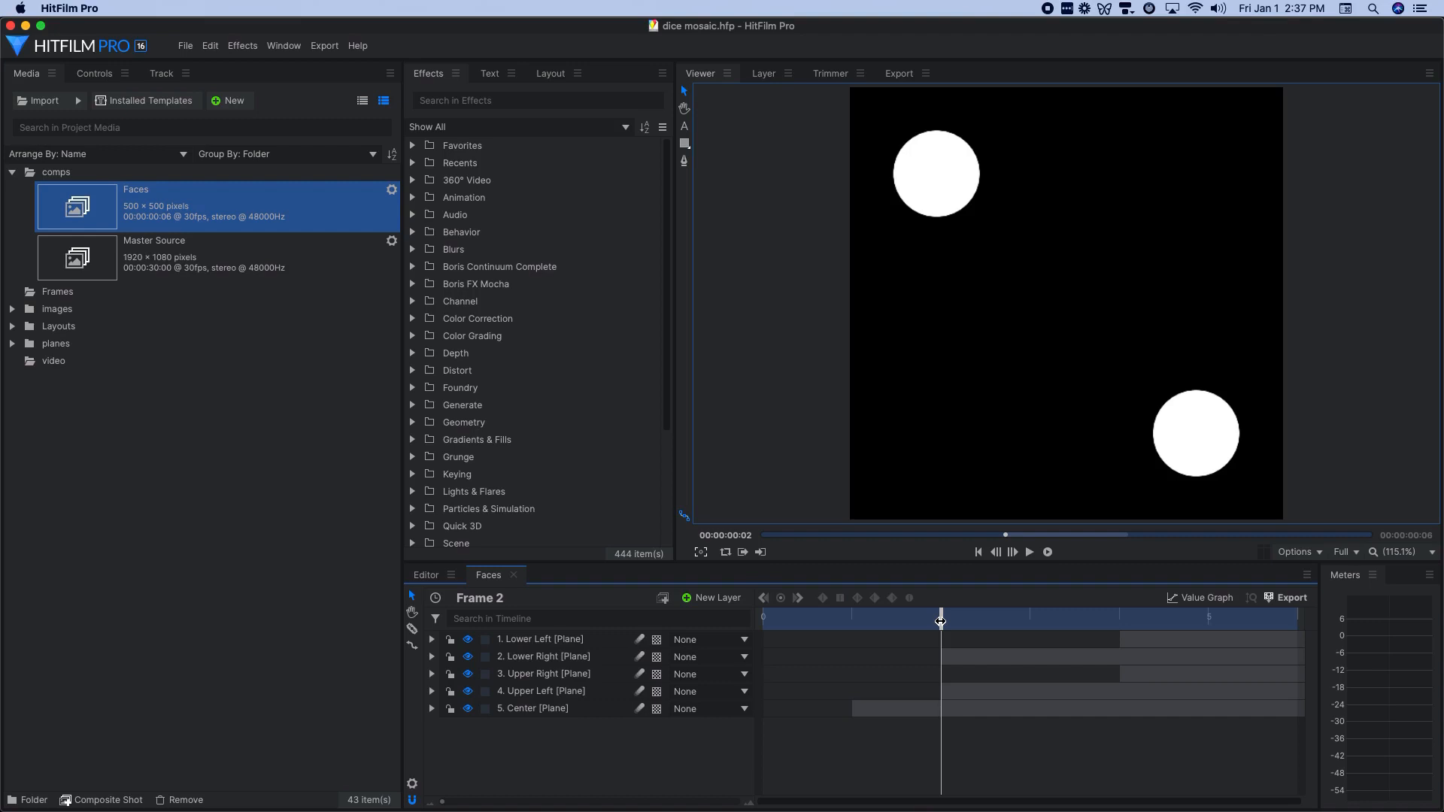
Step: Close the Faces composite and expand Layouts > 1 - Big Grid > comps
left_click(426, 575)
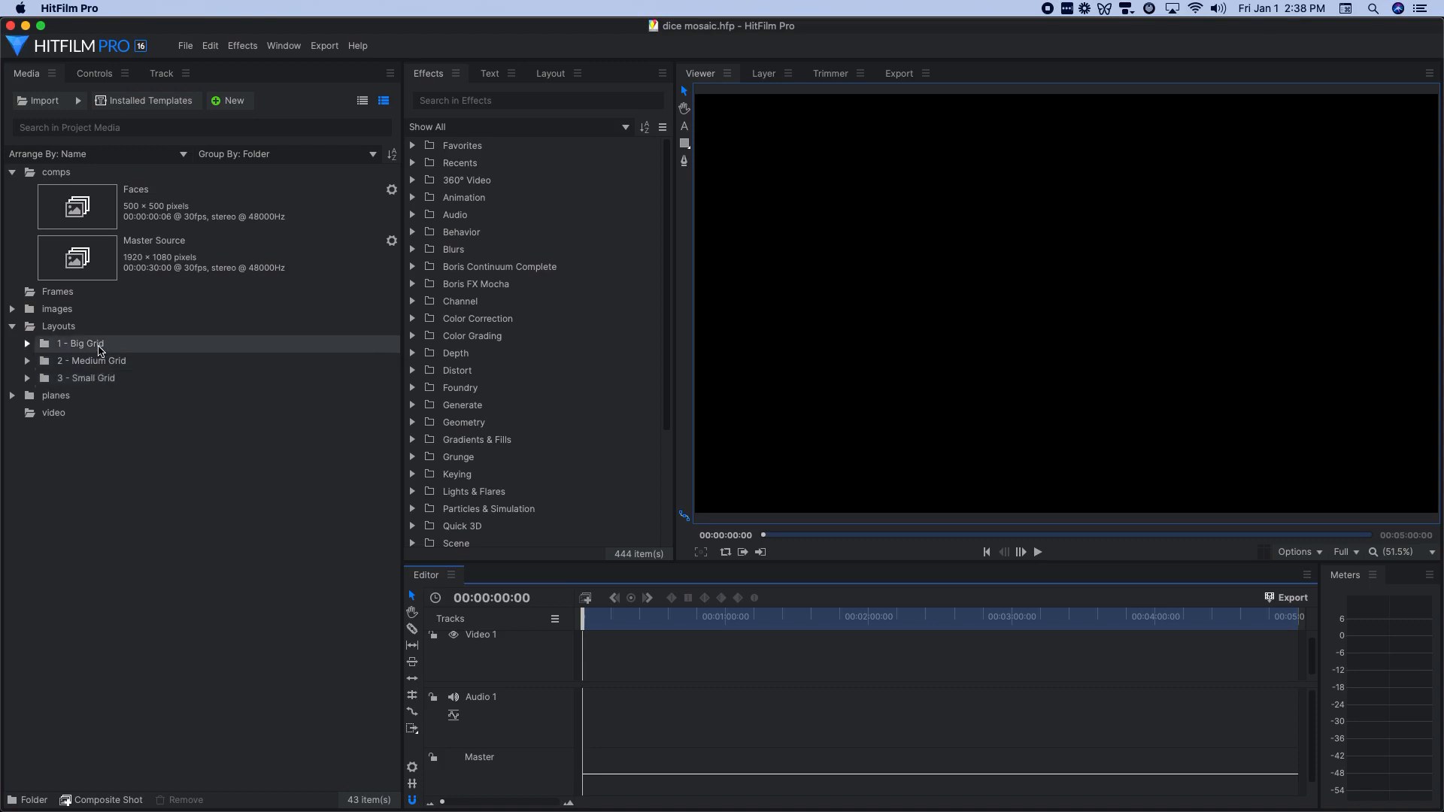
mouse_move(87, 345)
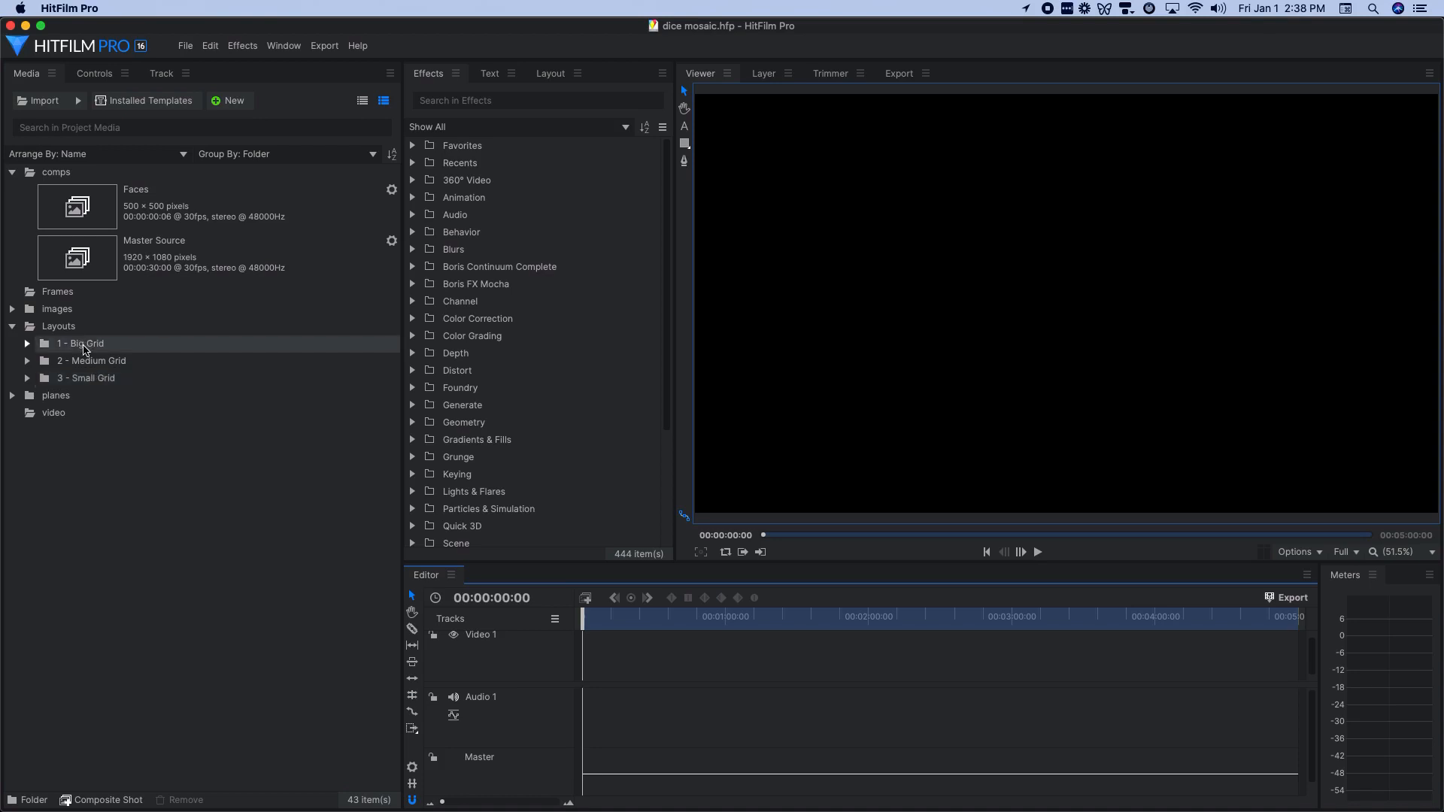
mouse_move(34, 355)
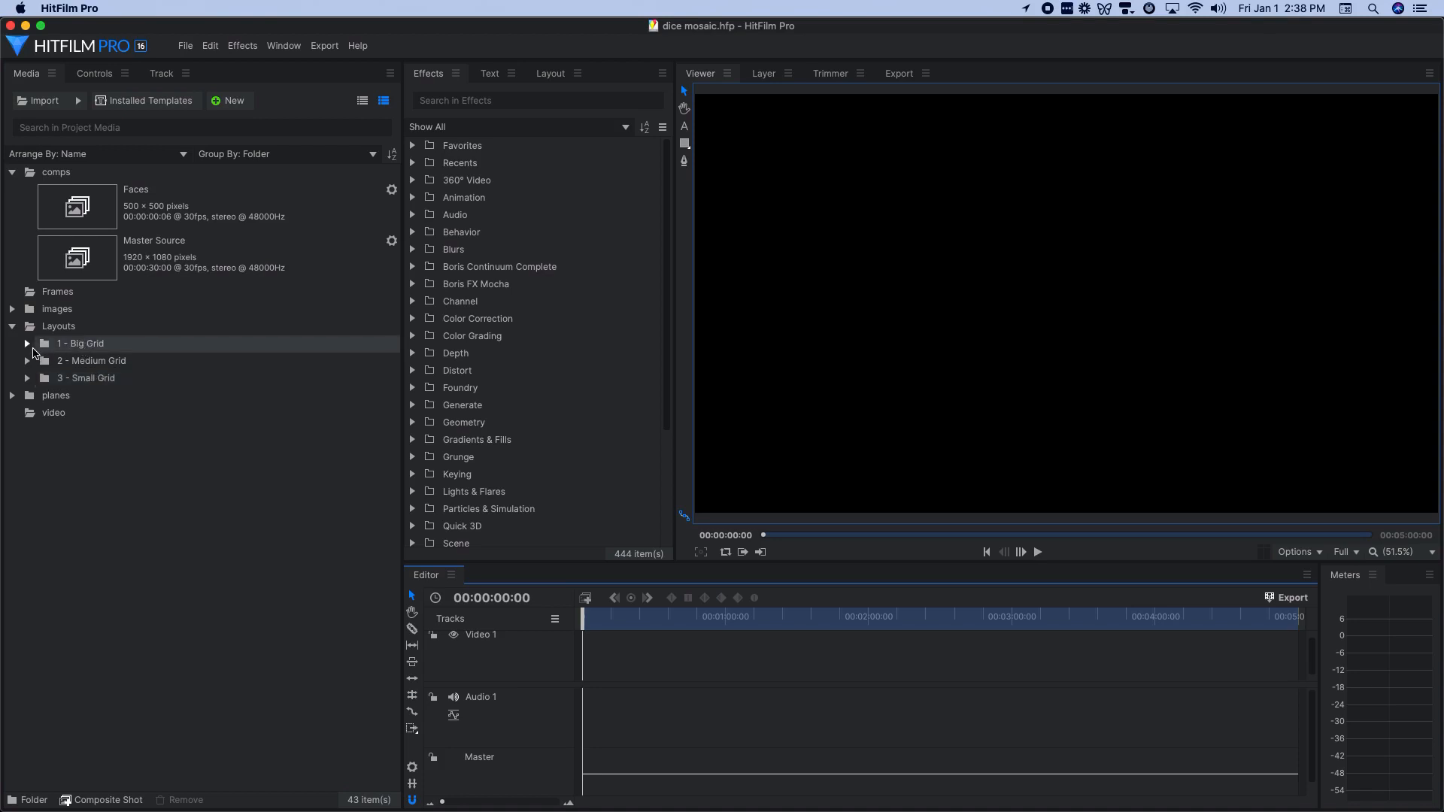
left_click(27, 344)
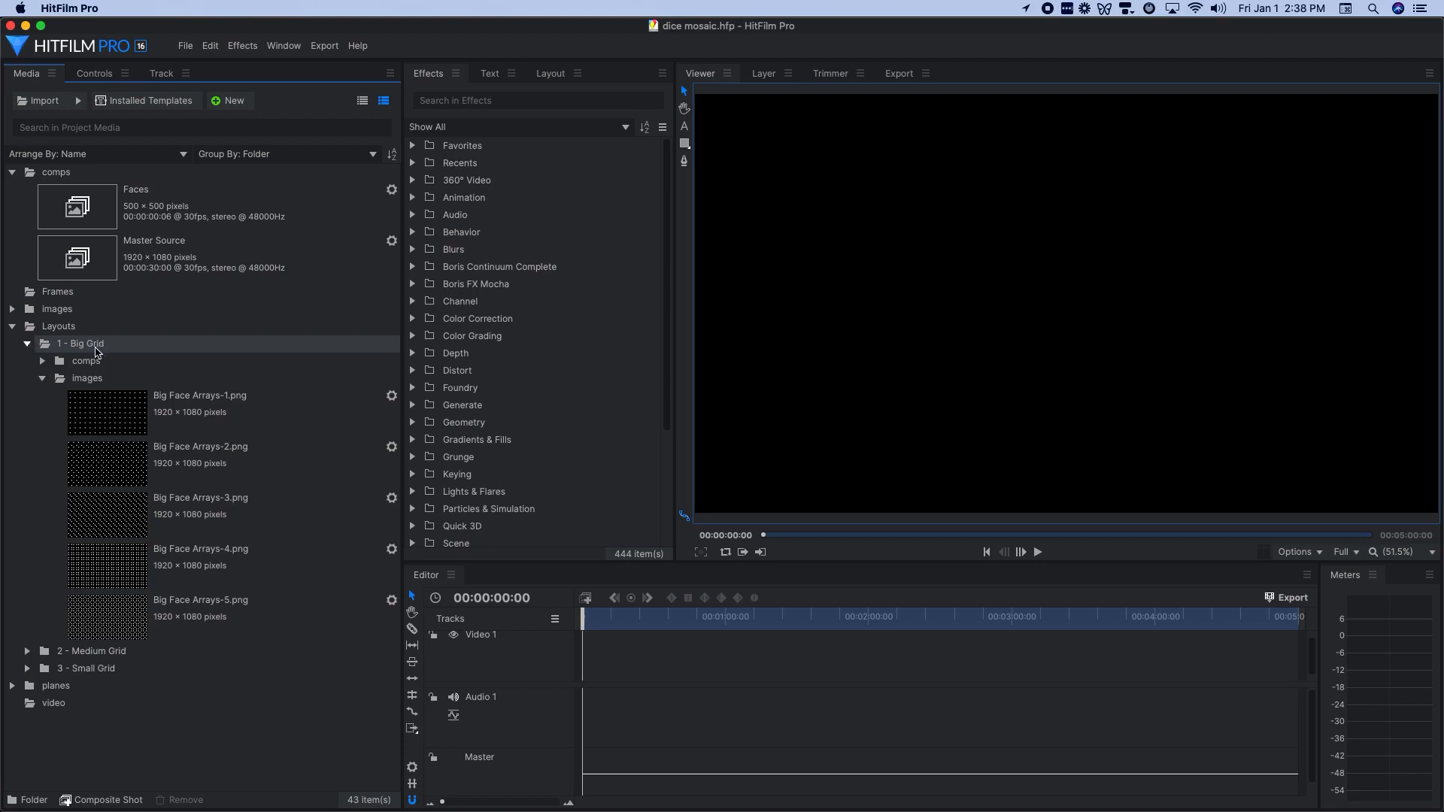
left_click(42, 360)
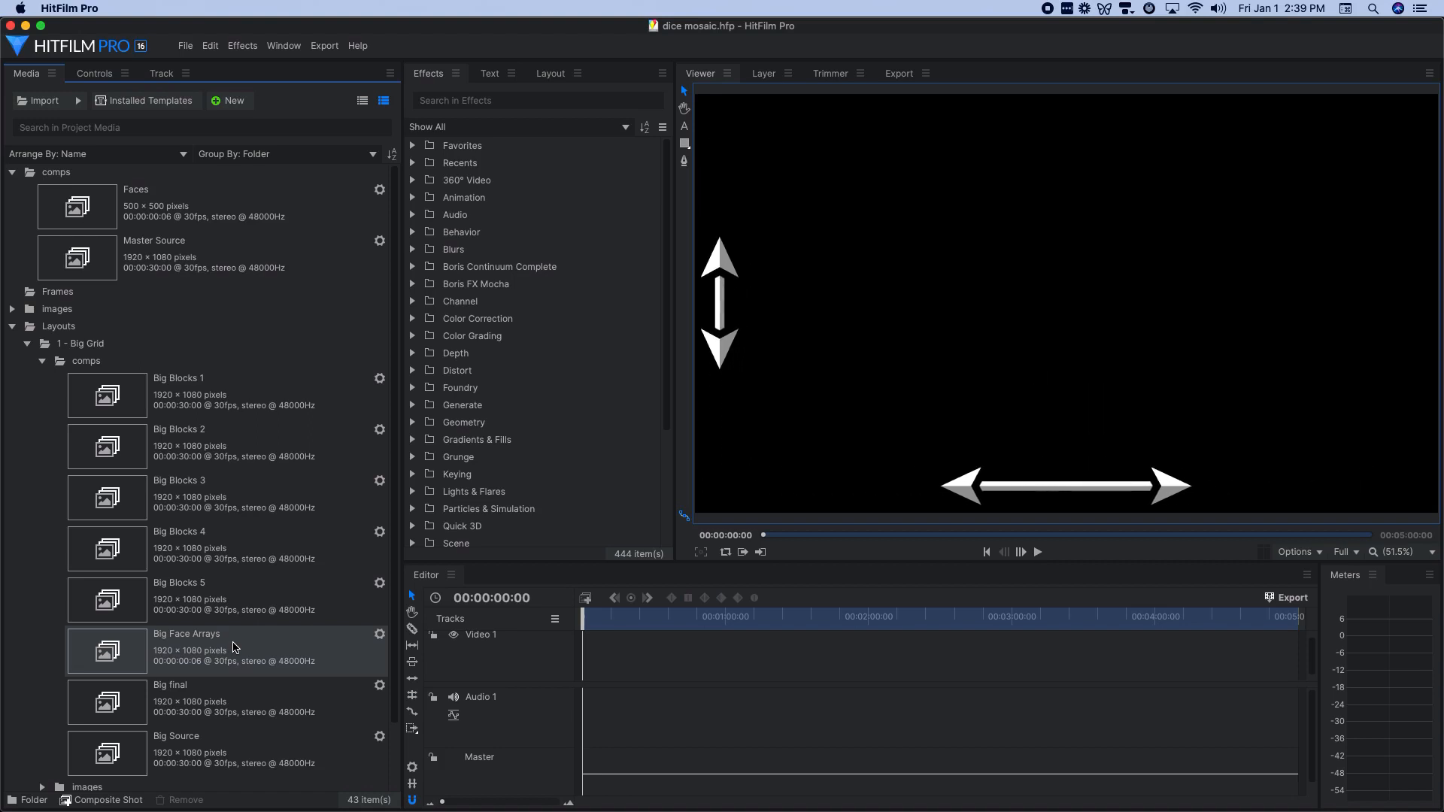
Step: Open Big Face Arrays and show the Faces [Composite] layer's properties in Controls
double_click(187, 647)
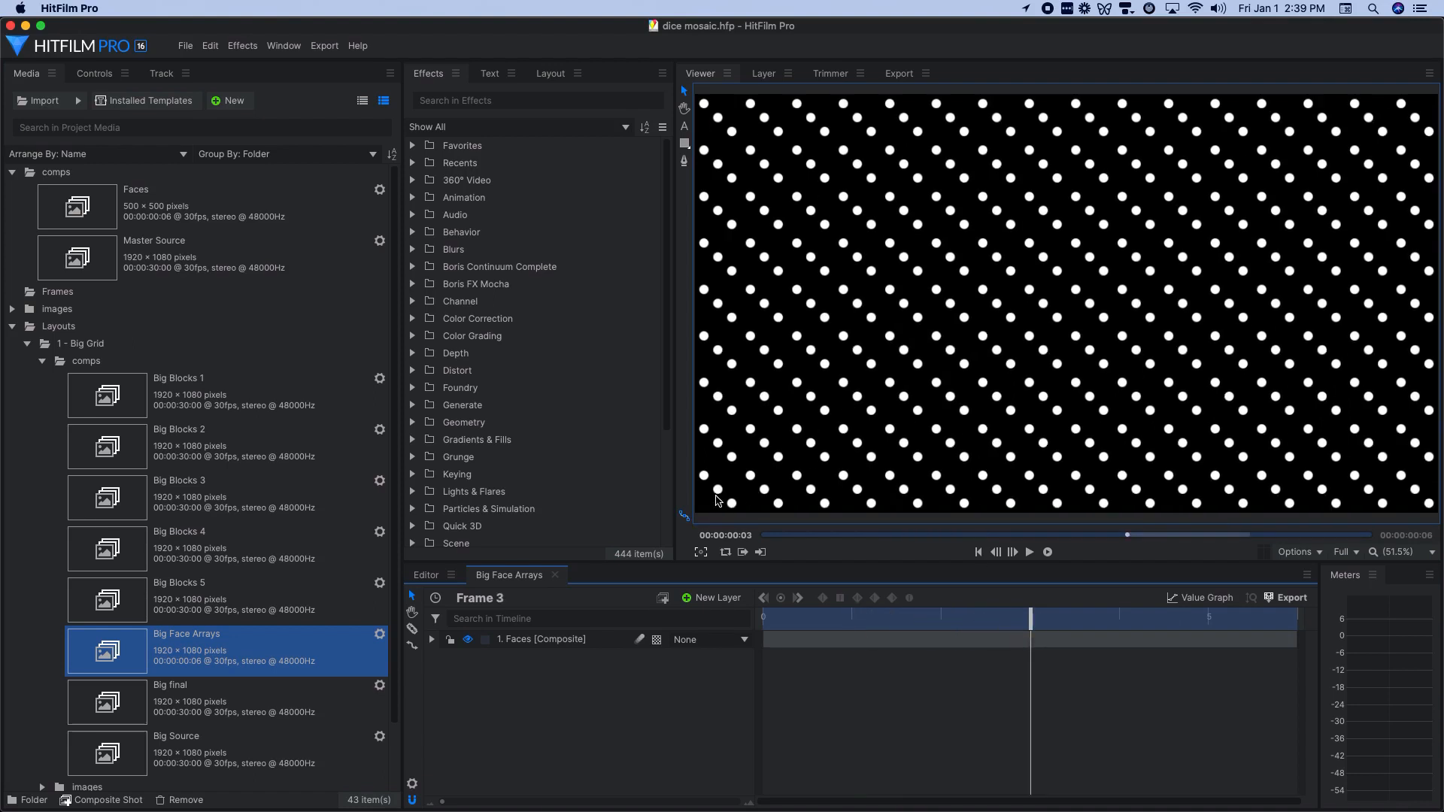
mouse_move(722, 498)
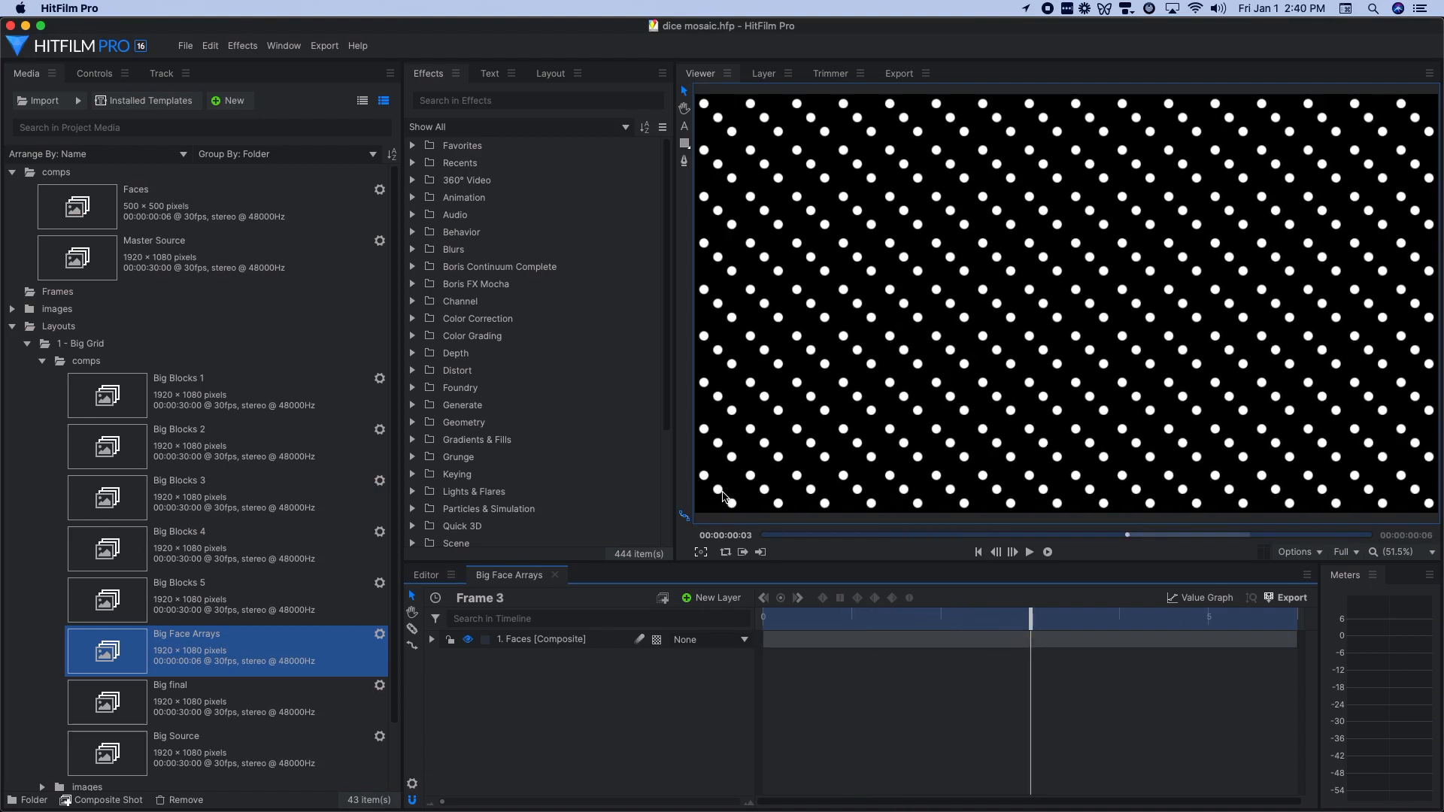
left_click(541, 639)
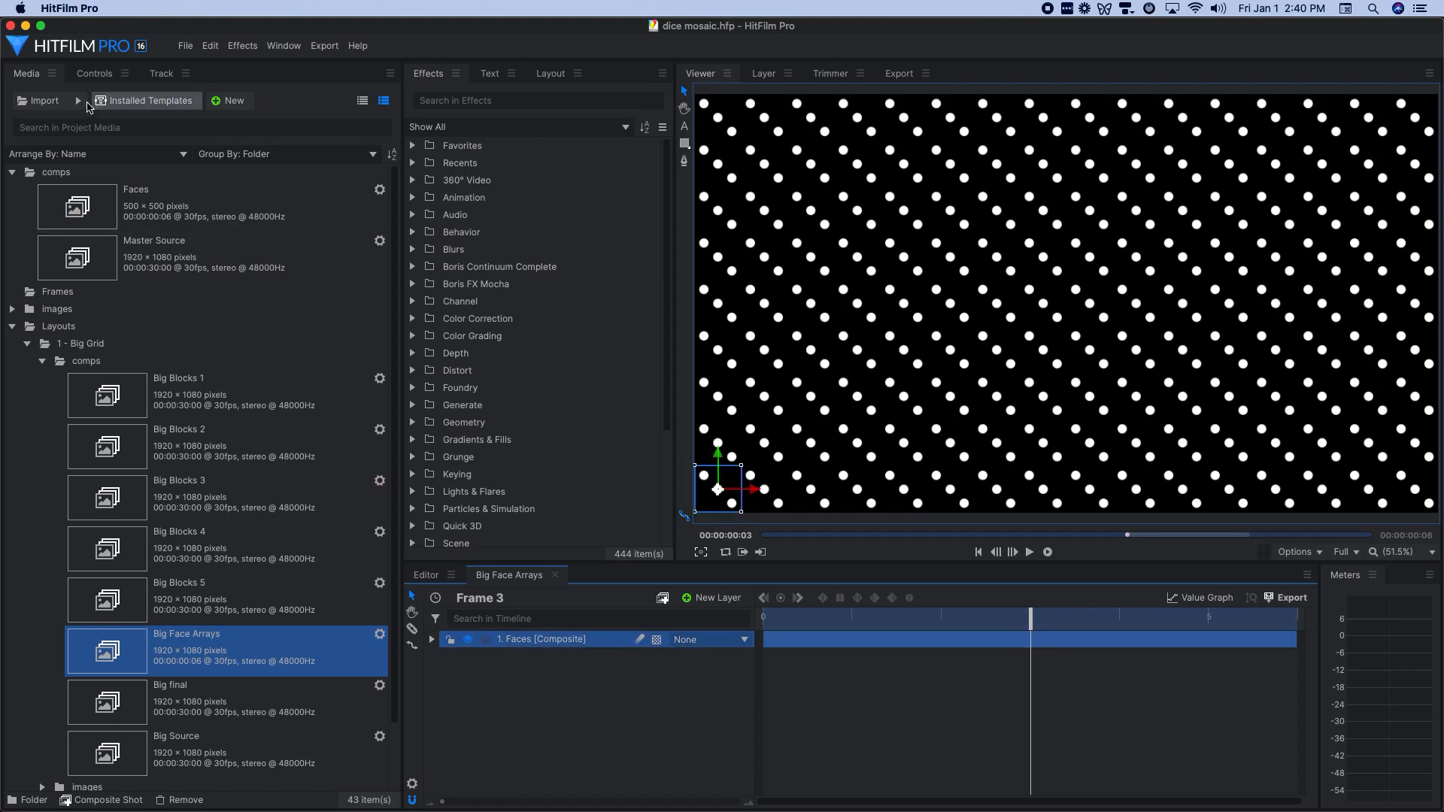
left_click(94, 73)
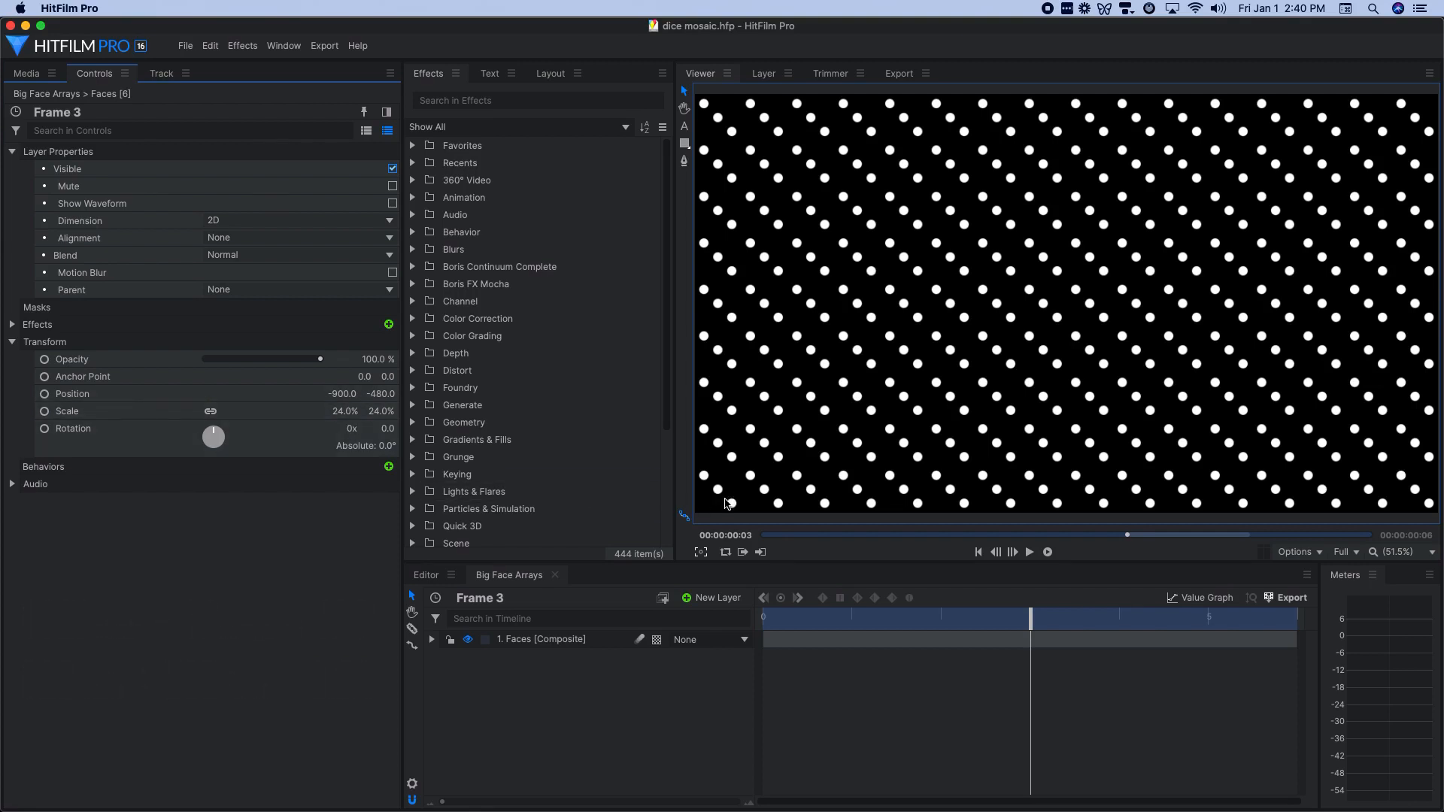
mouse_move(1187, 524)
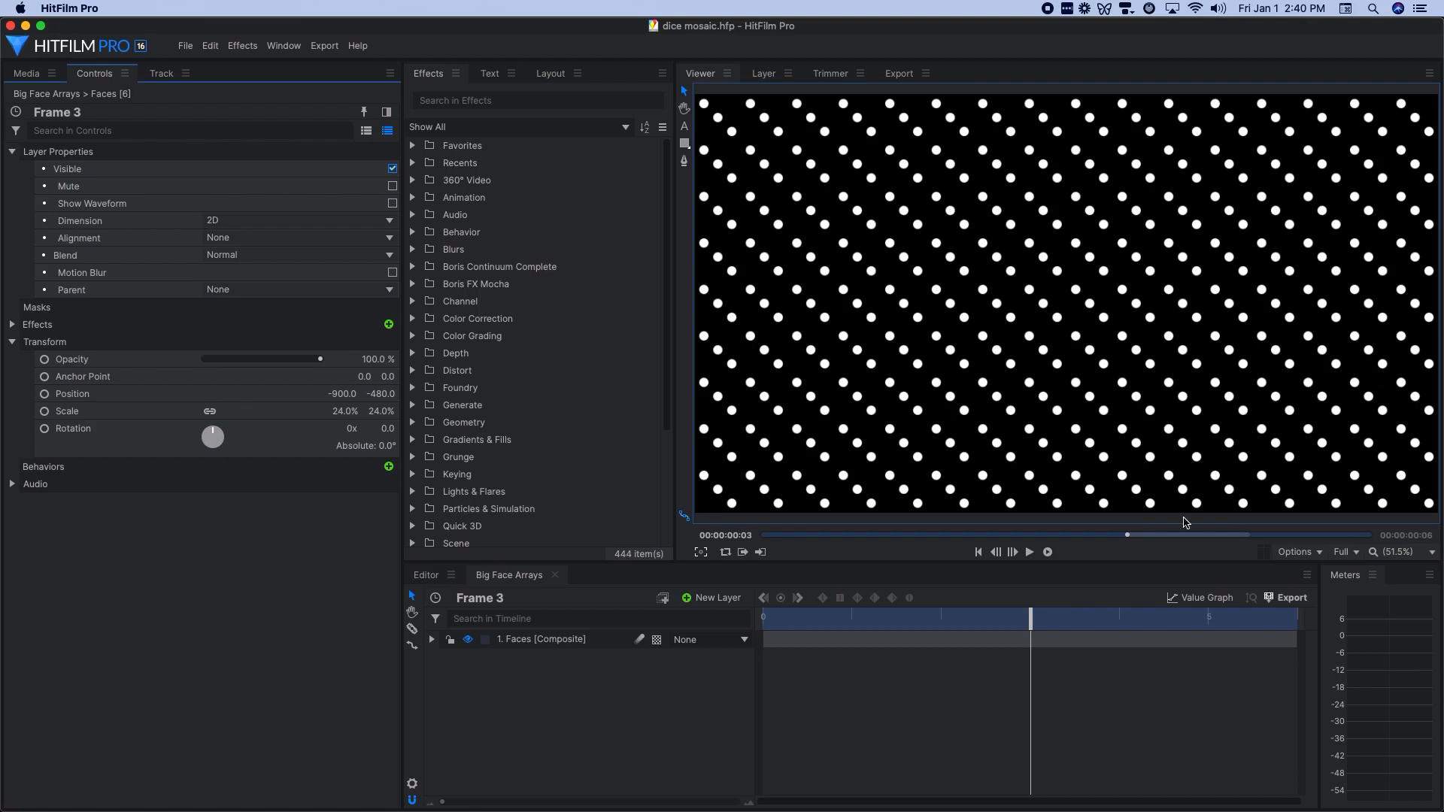
mouse_move(639, 600)
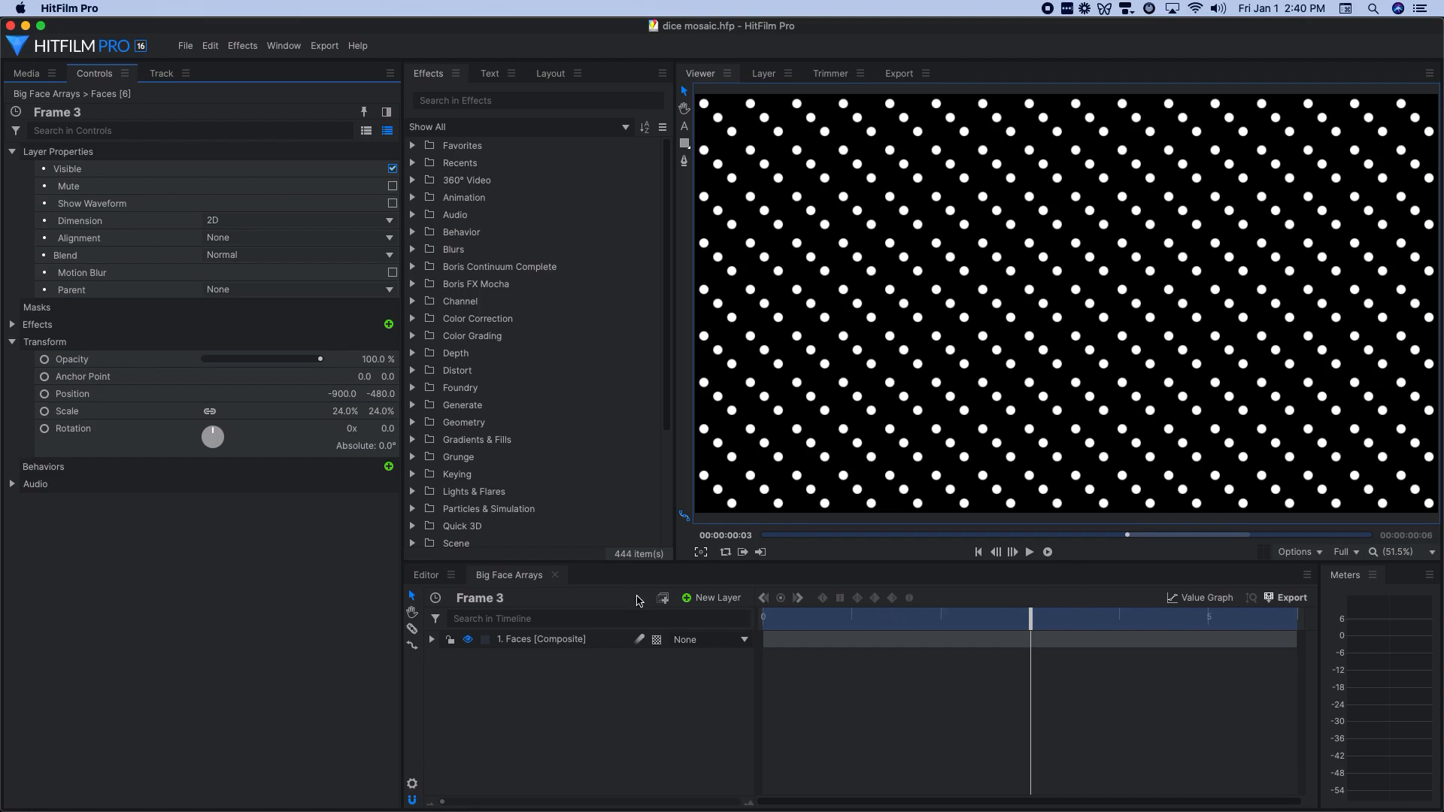
Step: Compare the Faces layer's two Clone effects by toggling the second off and back on
left_click(13, 330)
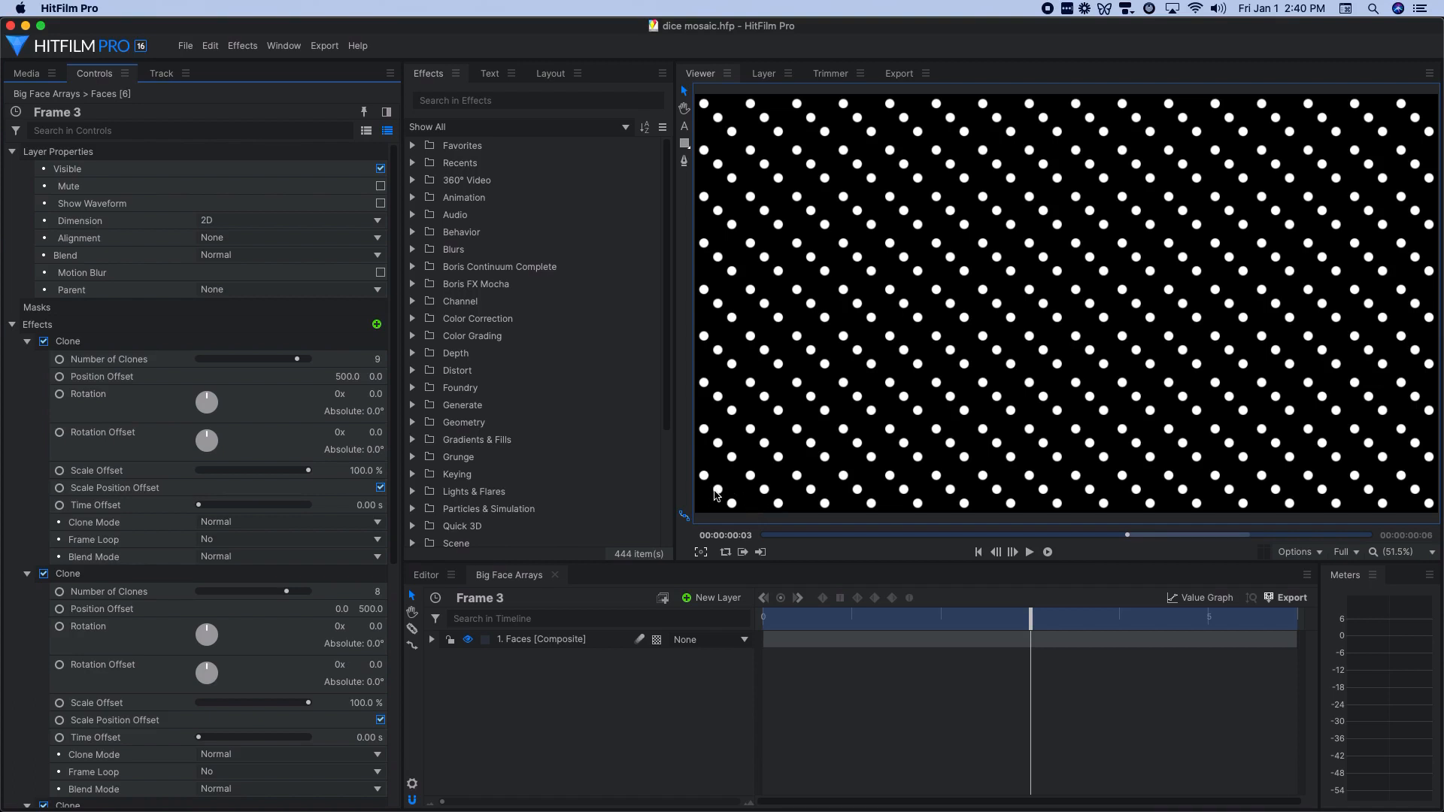
mouse_move(1148, 265)
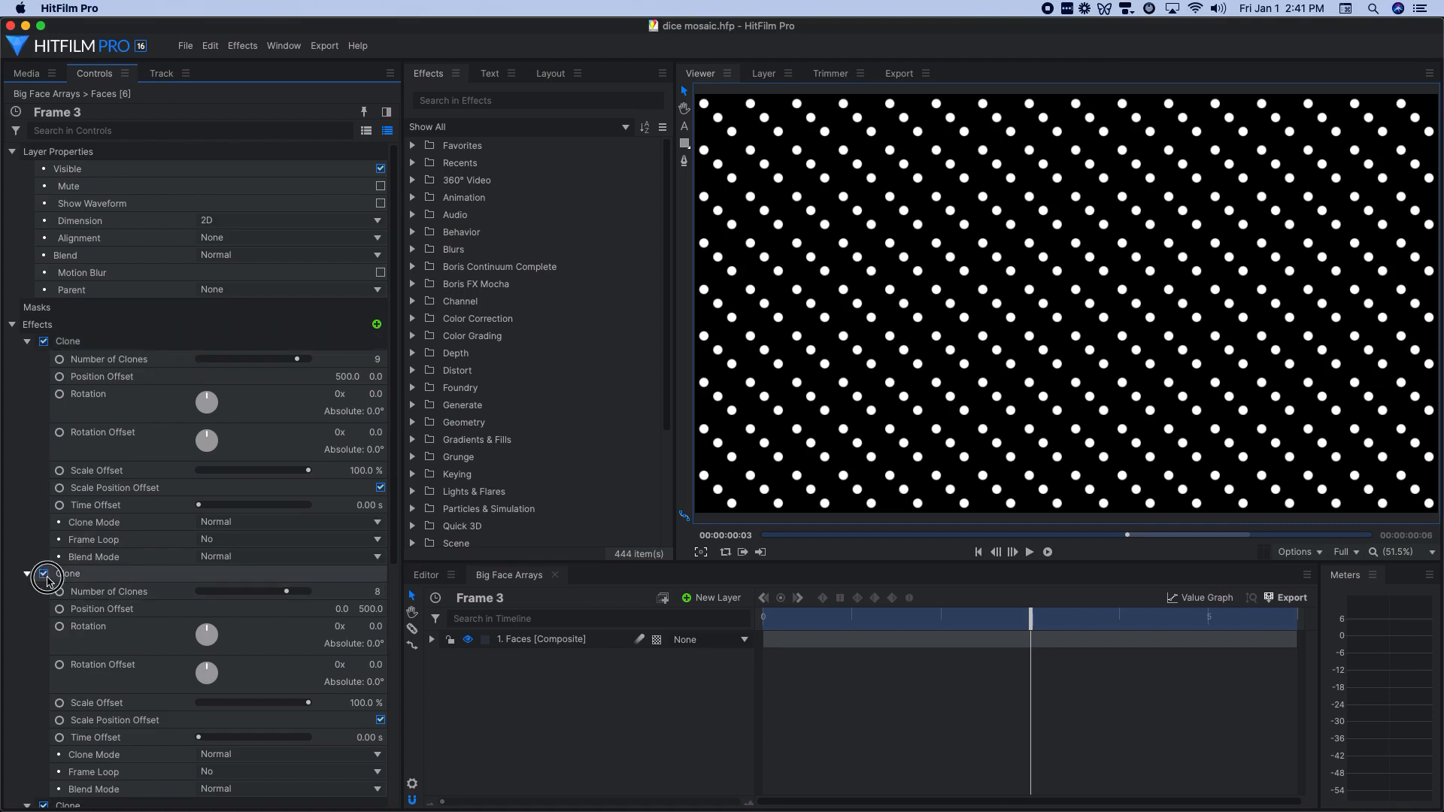
left_click(44, 574)
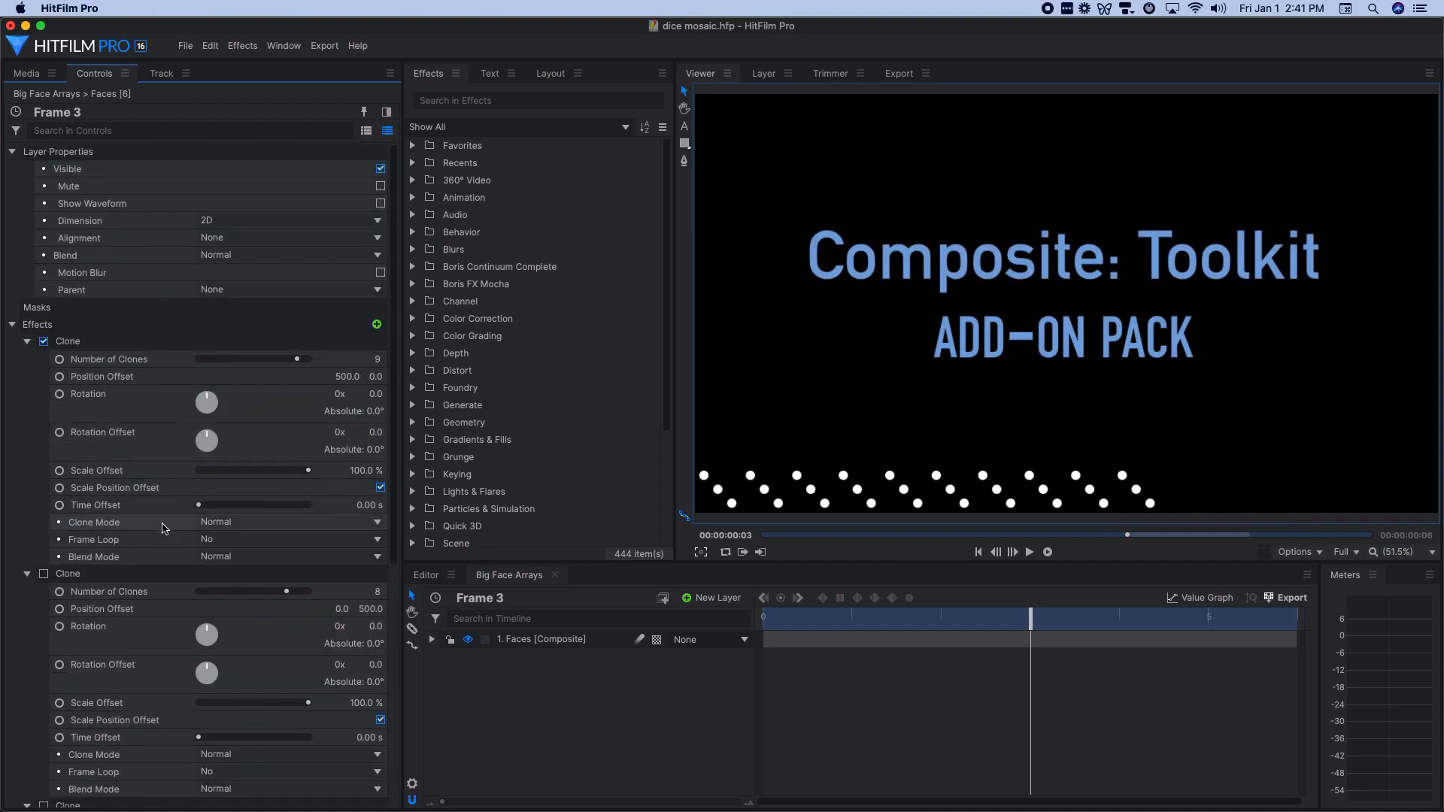
left_click(67, 340)
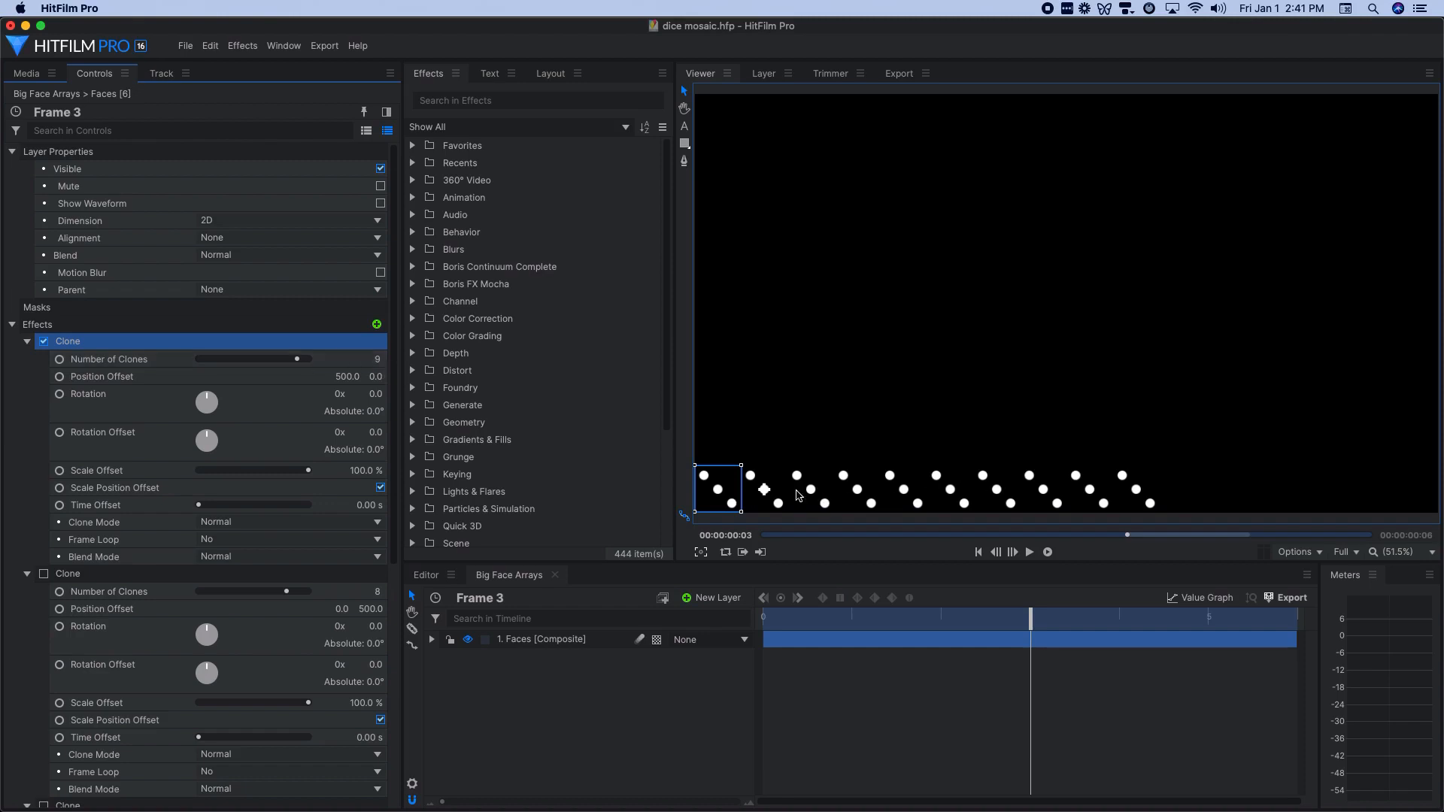
mouse_move(320, 398)
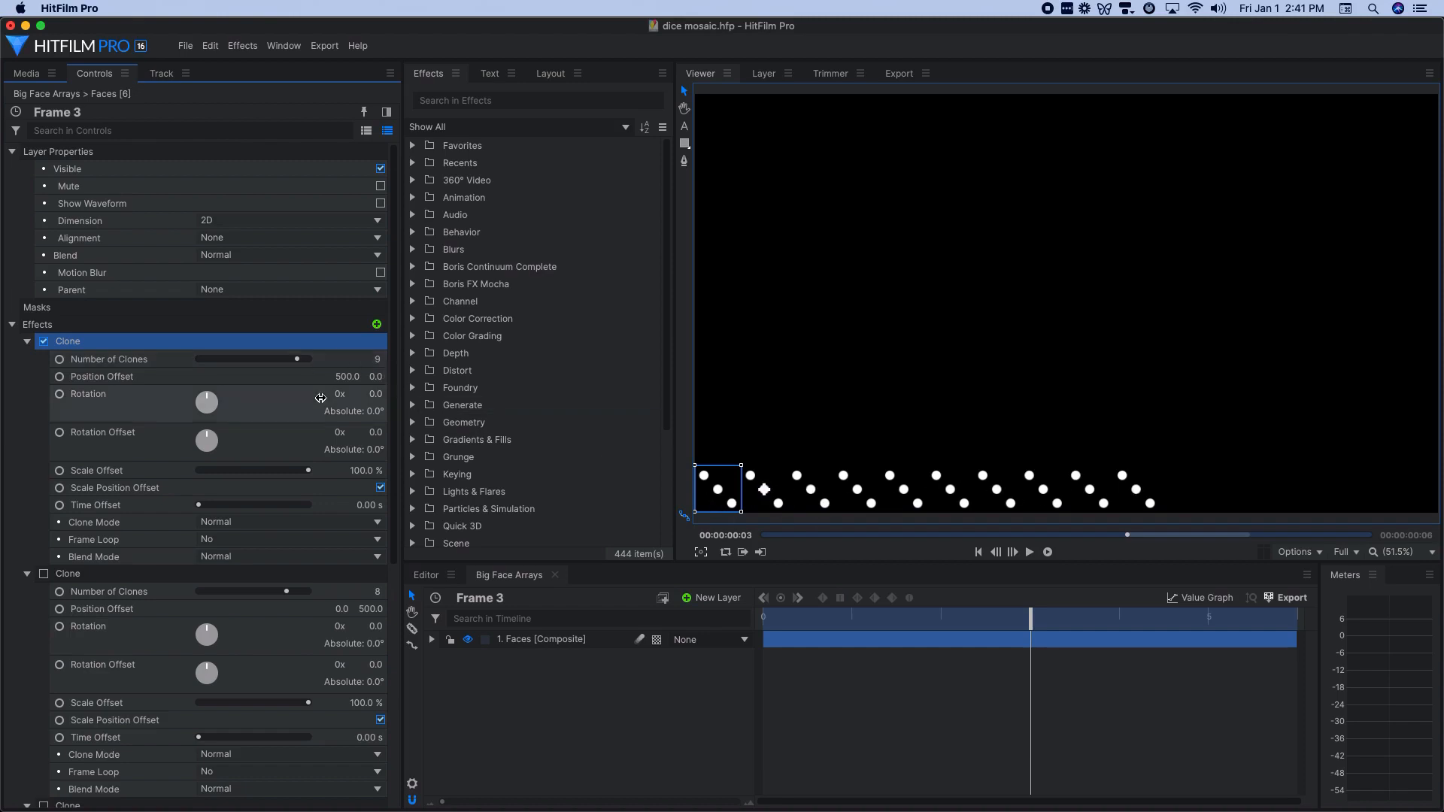
mouse_move(349, 389)
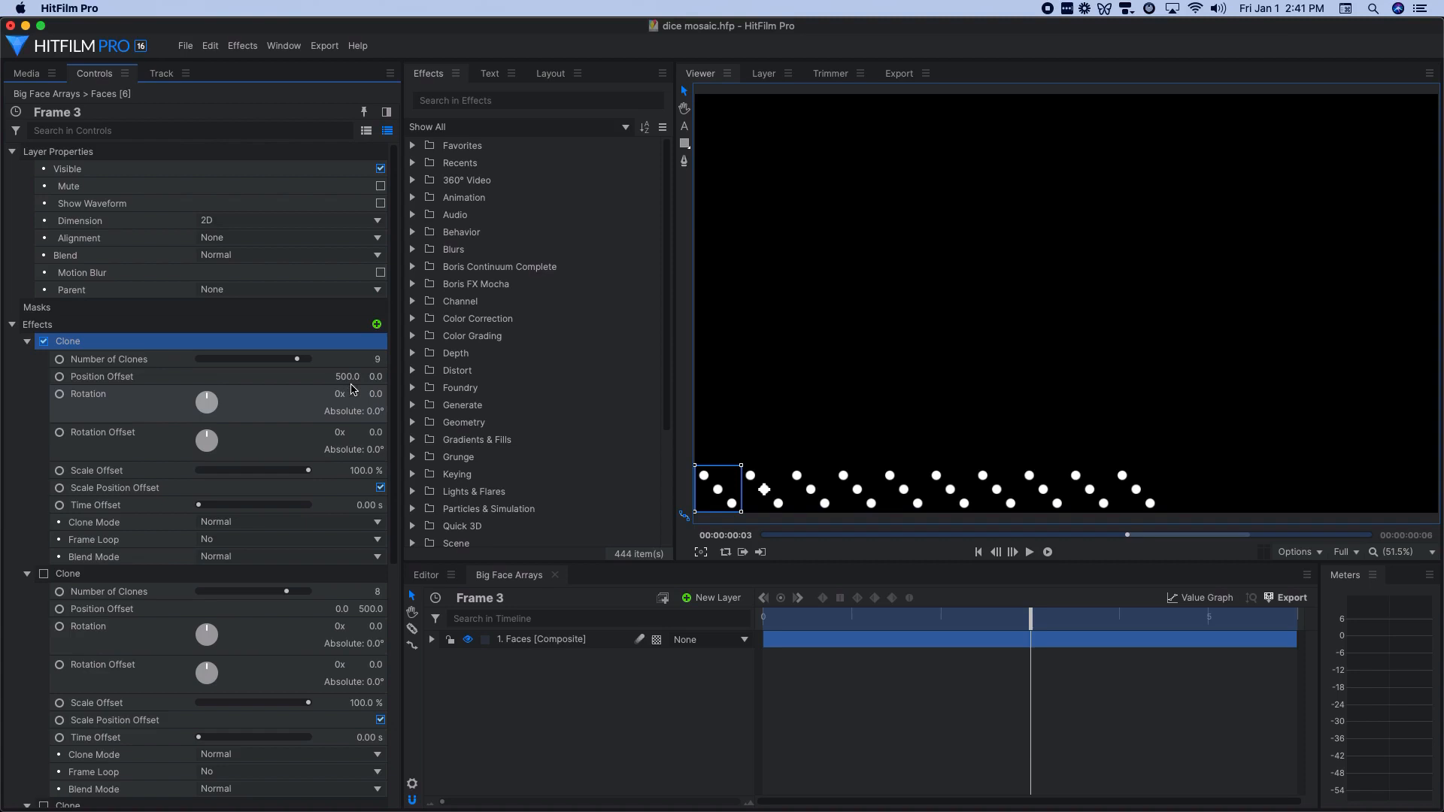
mouse_move(346, 377)
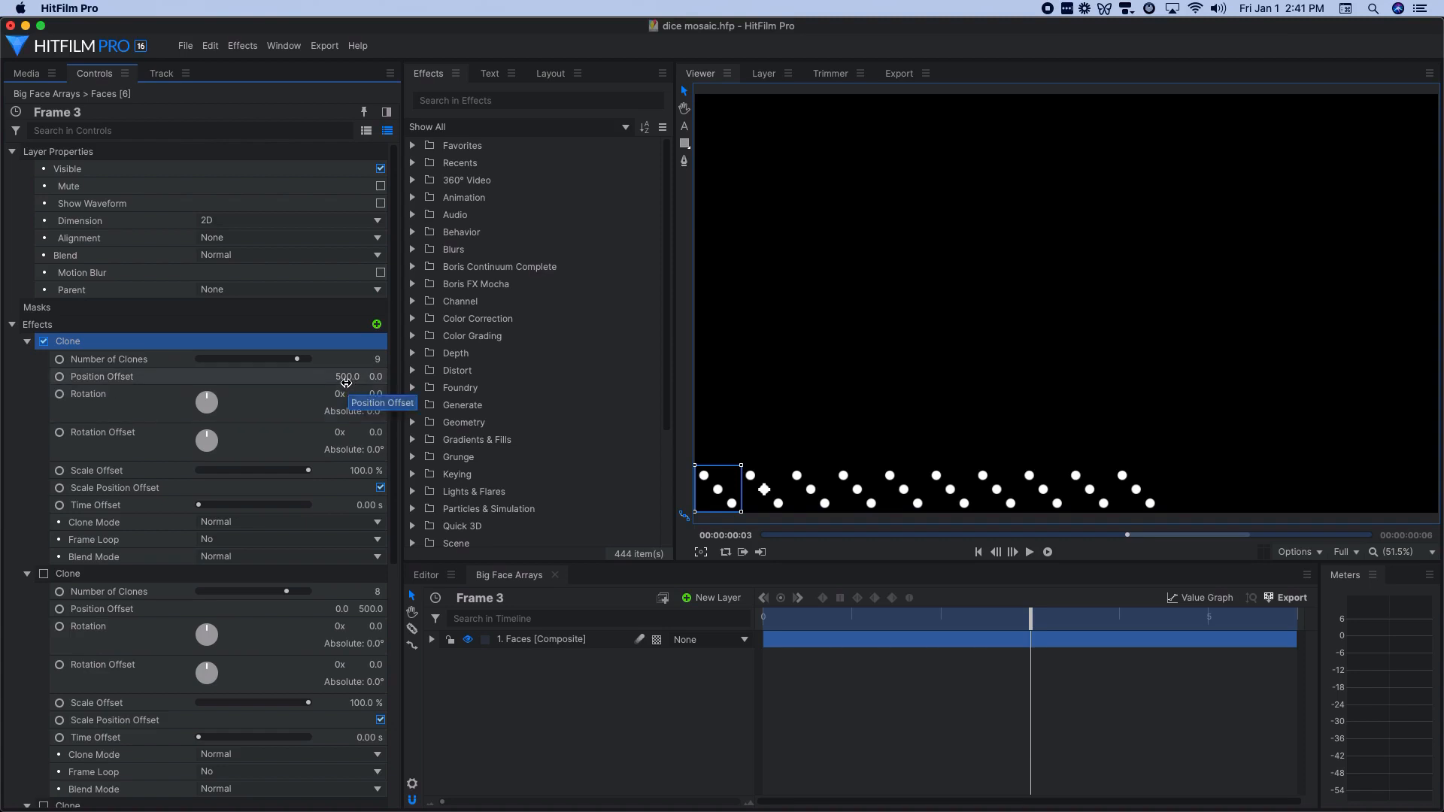
mouse_move(346, 381)
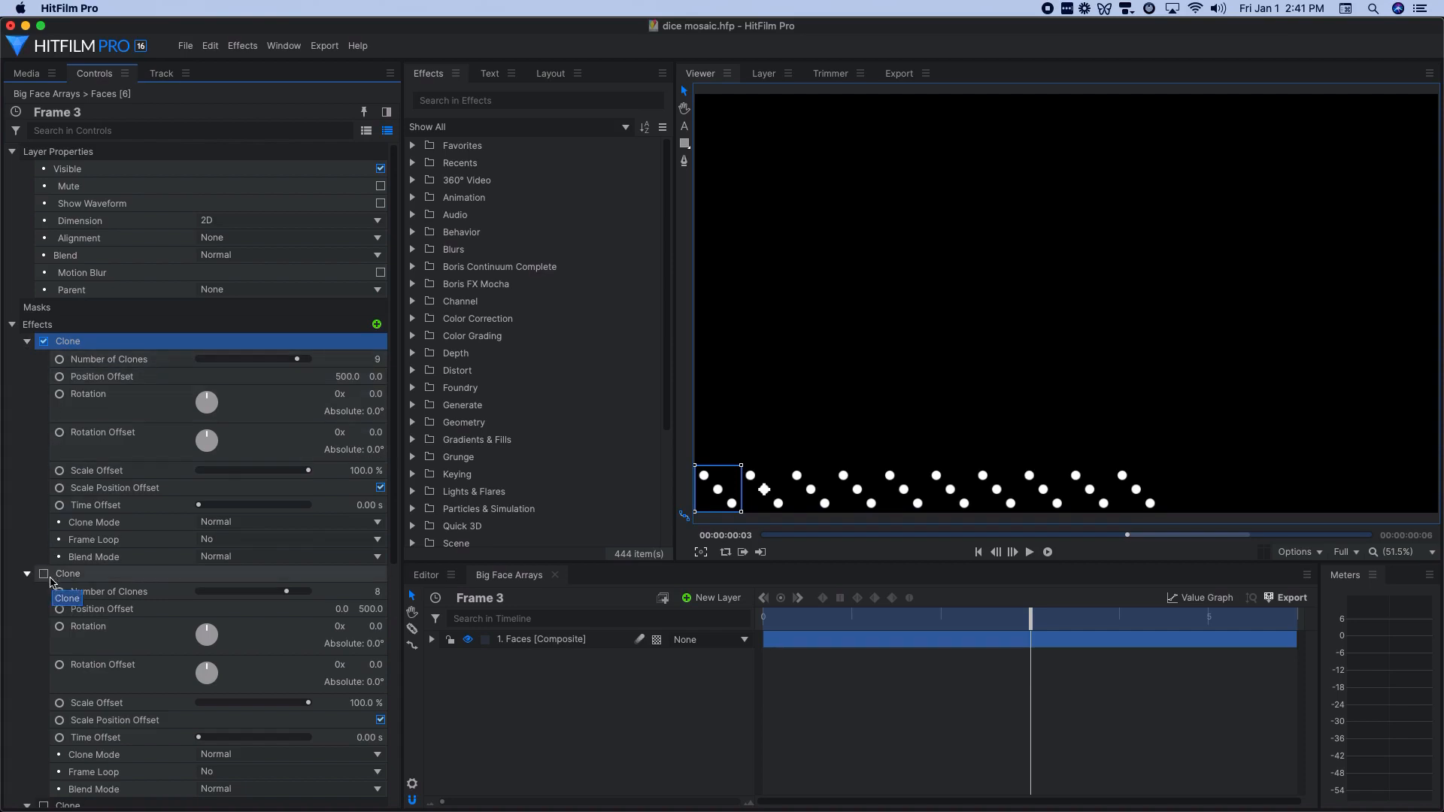
left_click(43, 574)
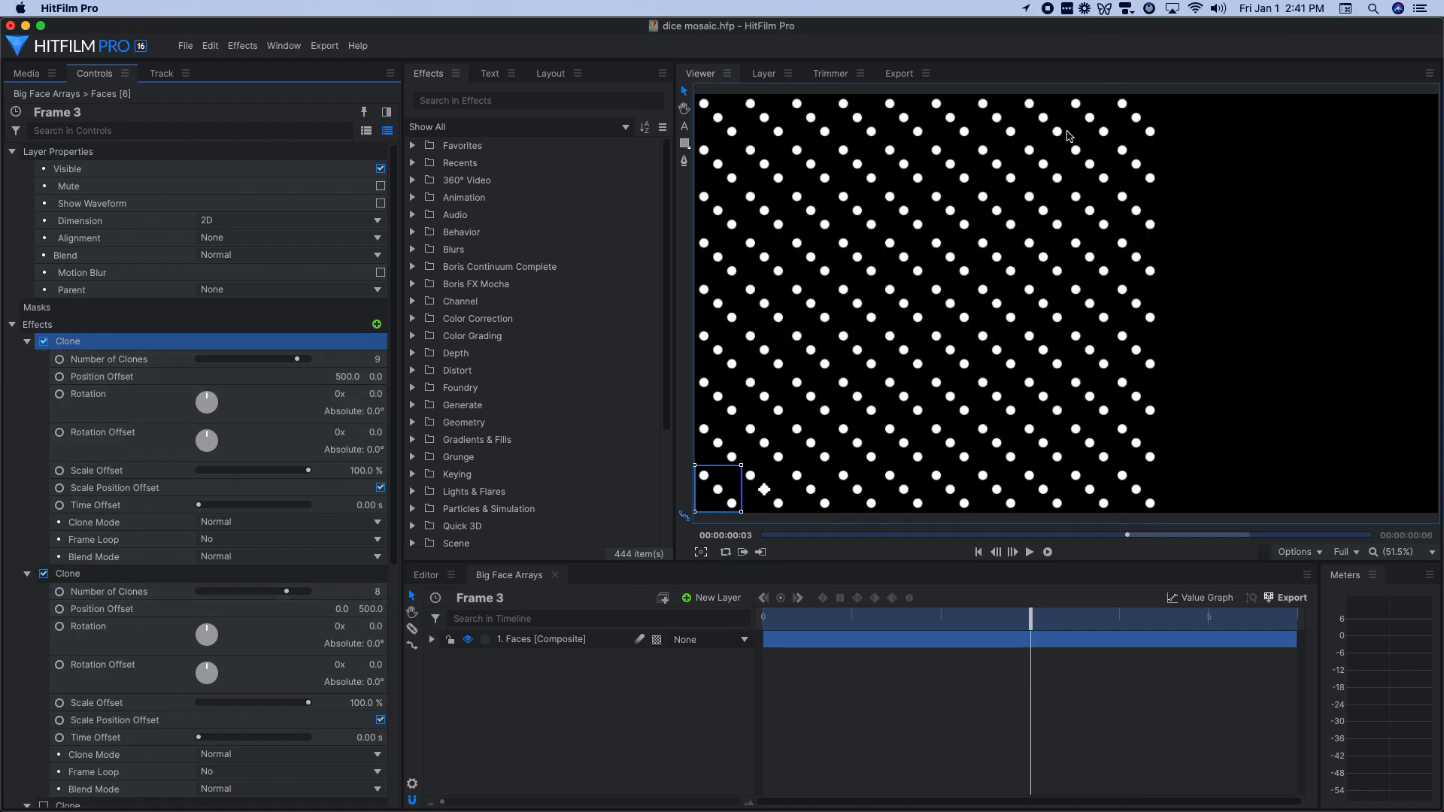
mouse_move(912, 307)
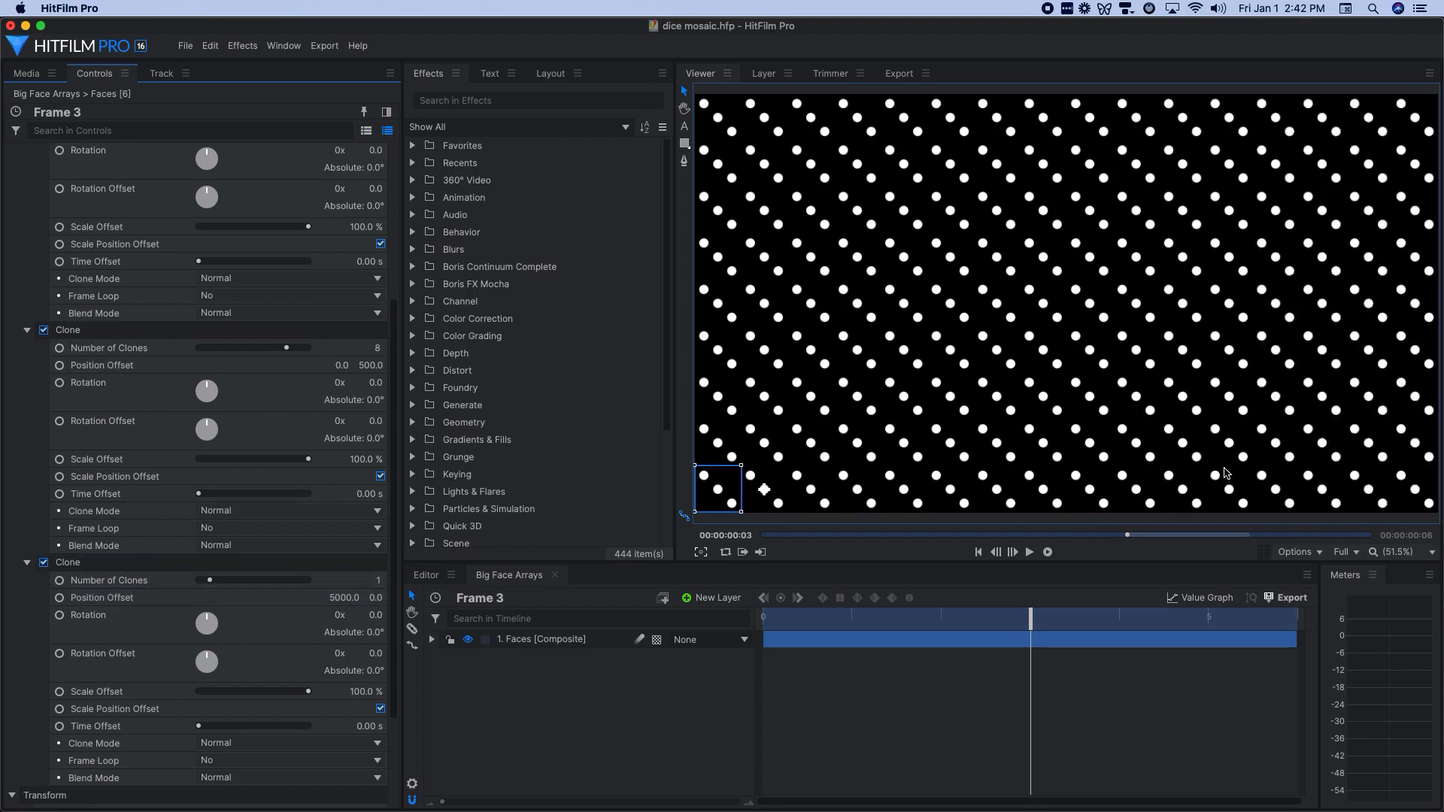
mouse_move(1411, 386)
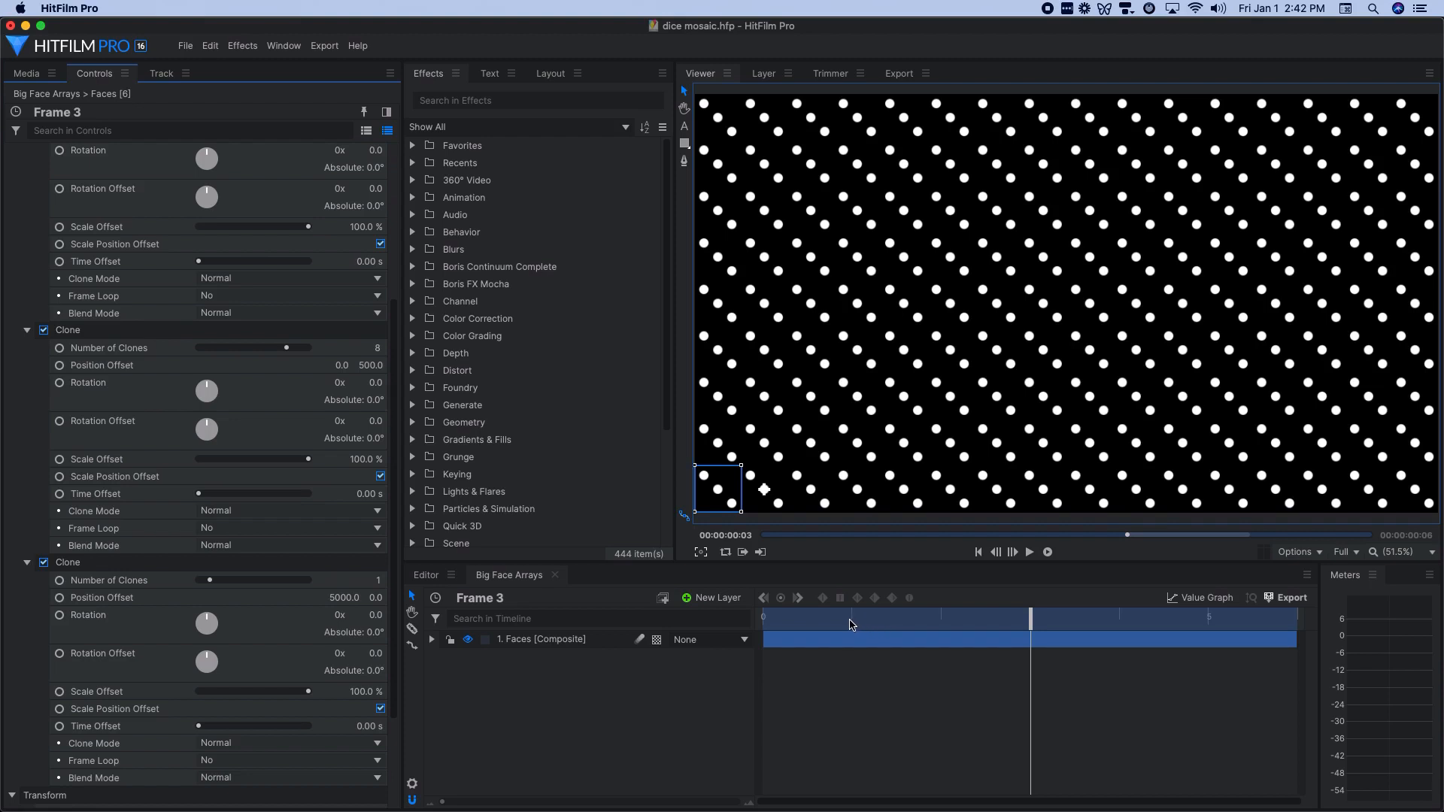
left_click(852, 617)
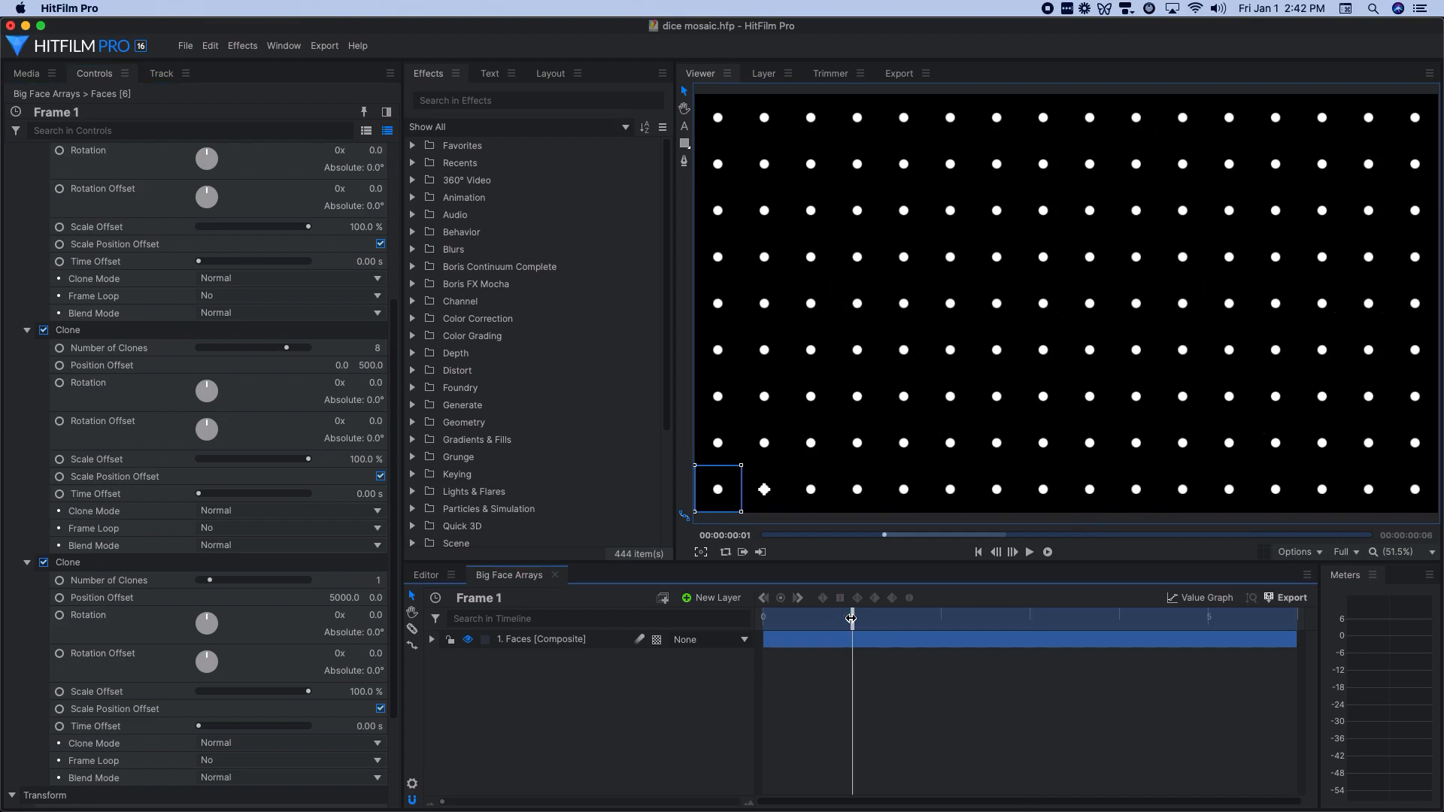
mouse_move(944, 623)
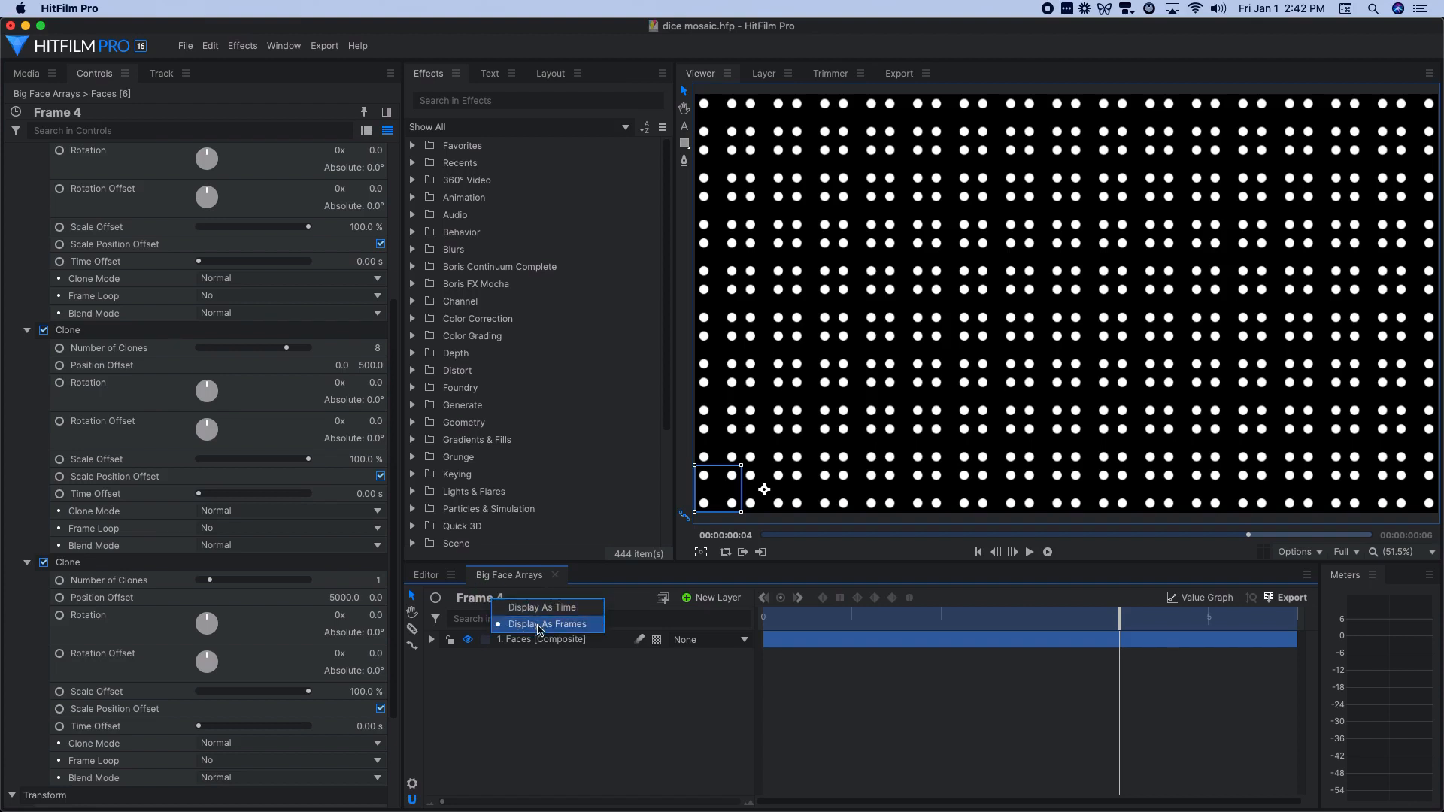
left_click(548, 624)
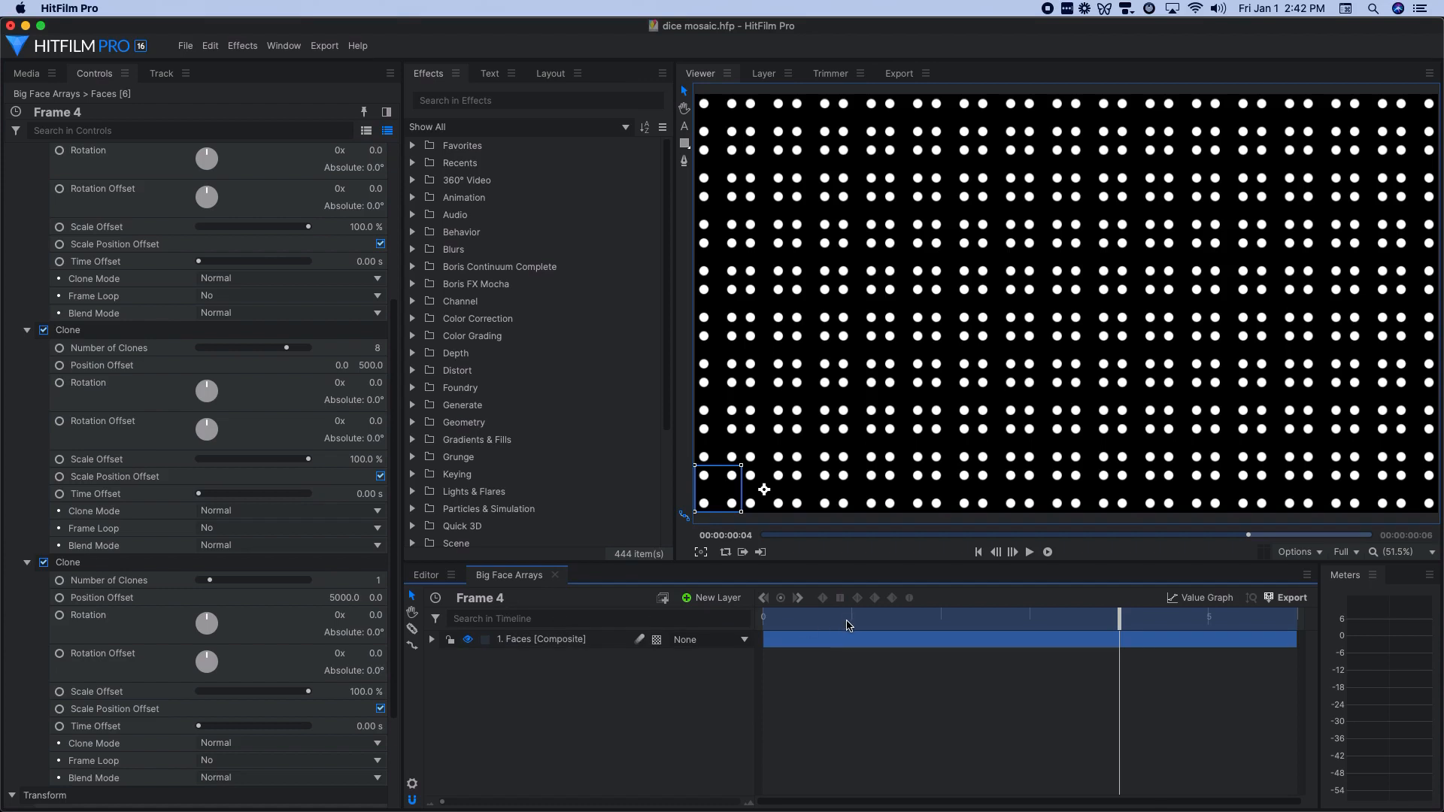
mouse_move(861, 644)
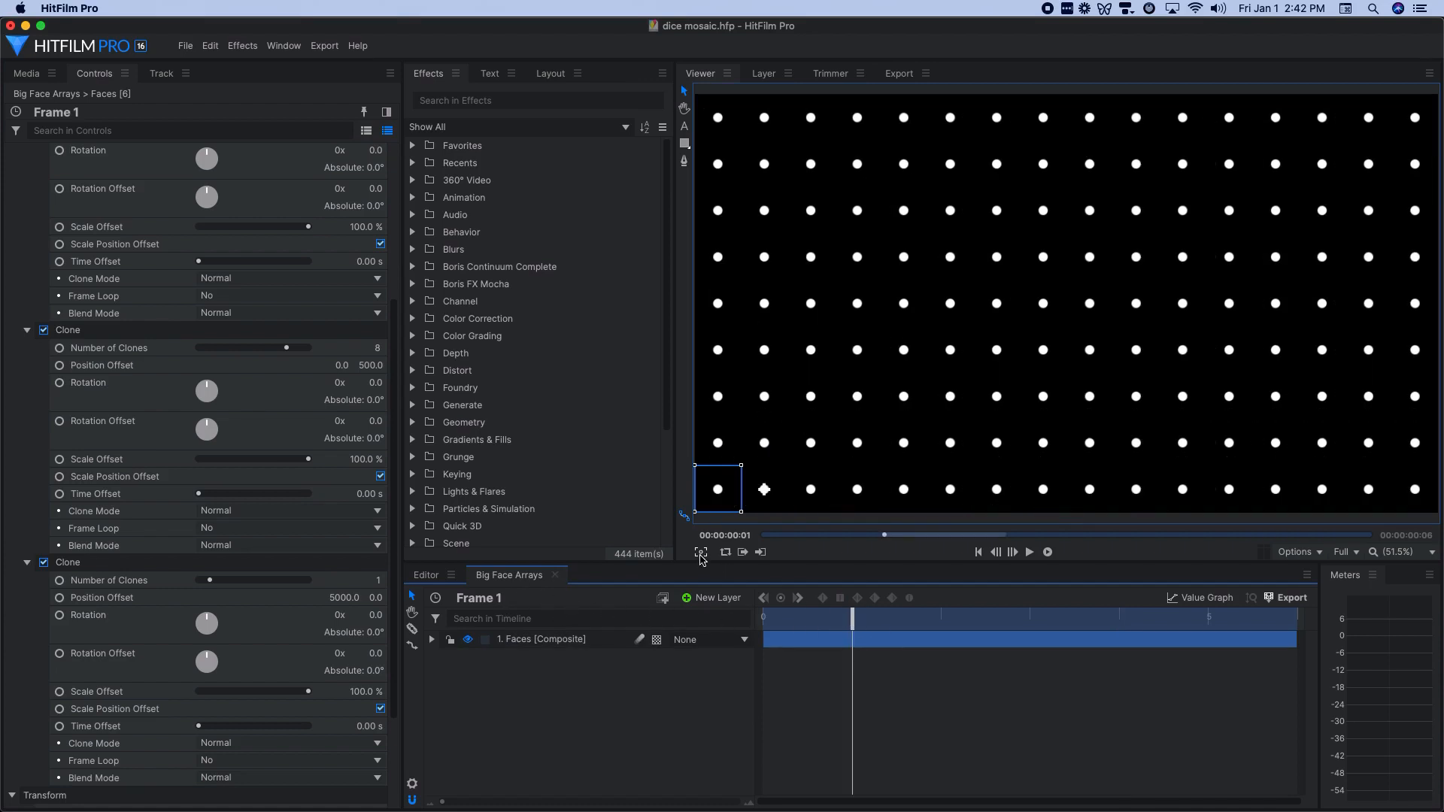
left_click(702, 552)
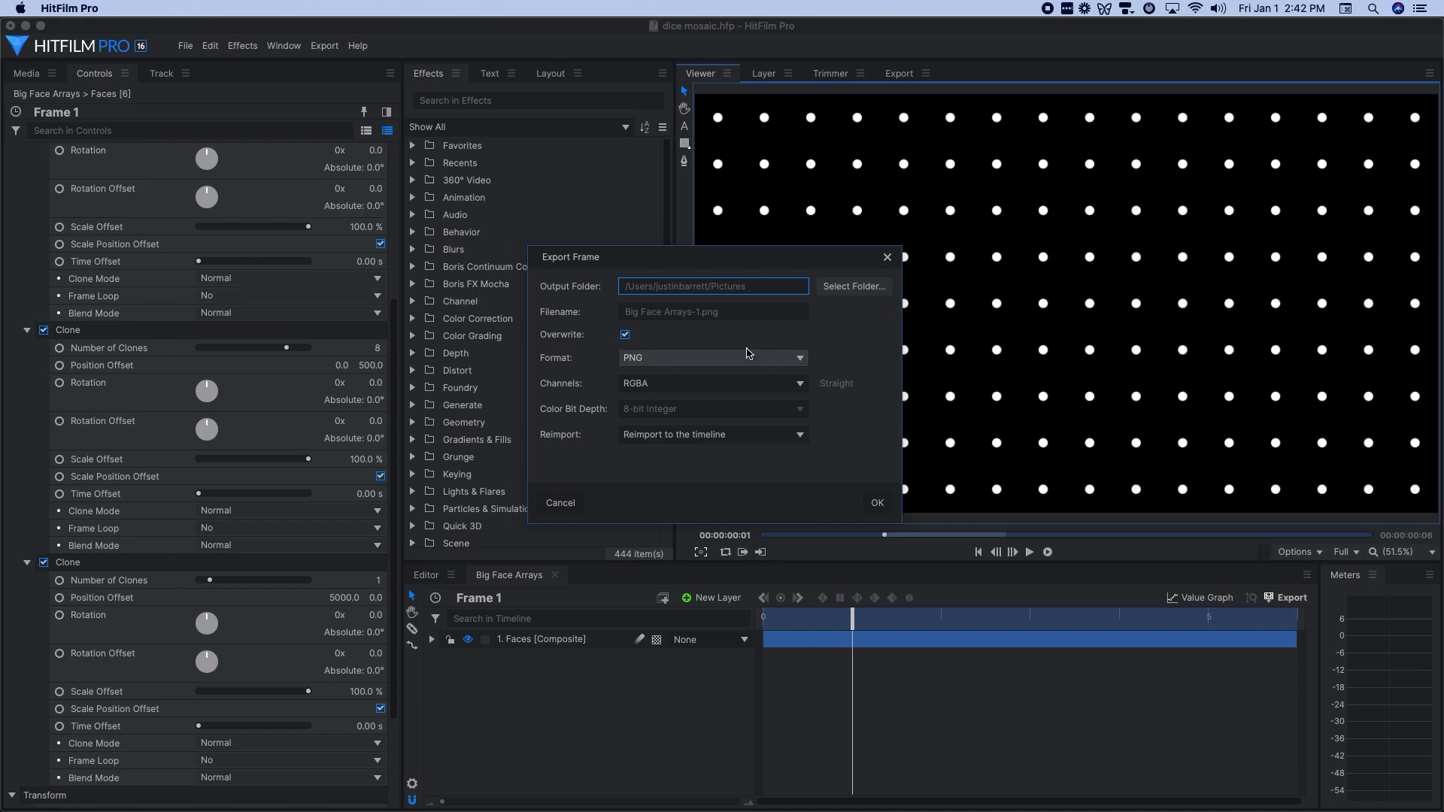
mouse_move(663, 364)
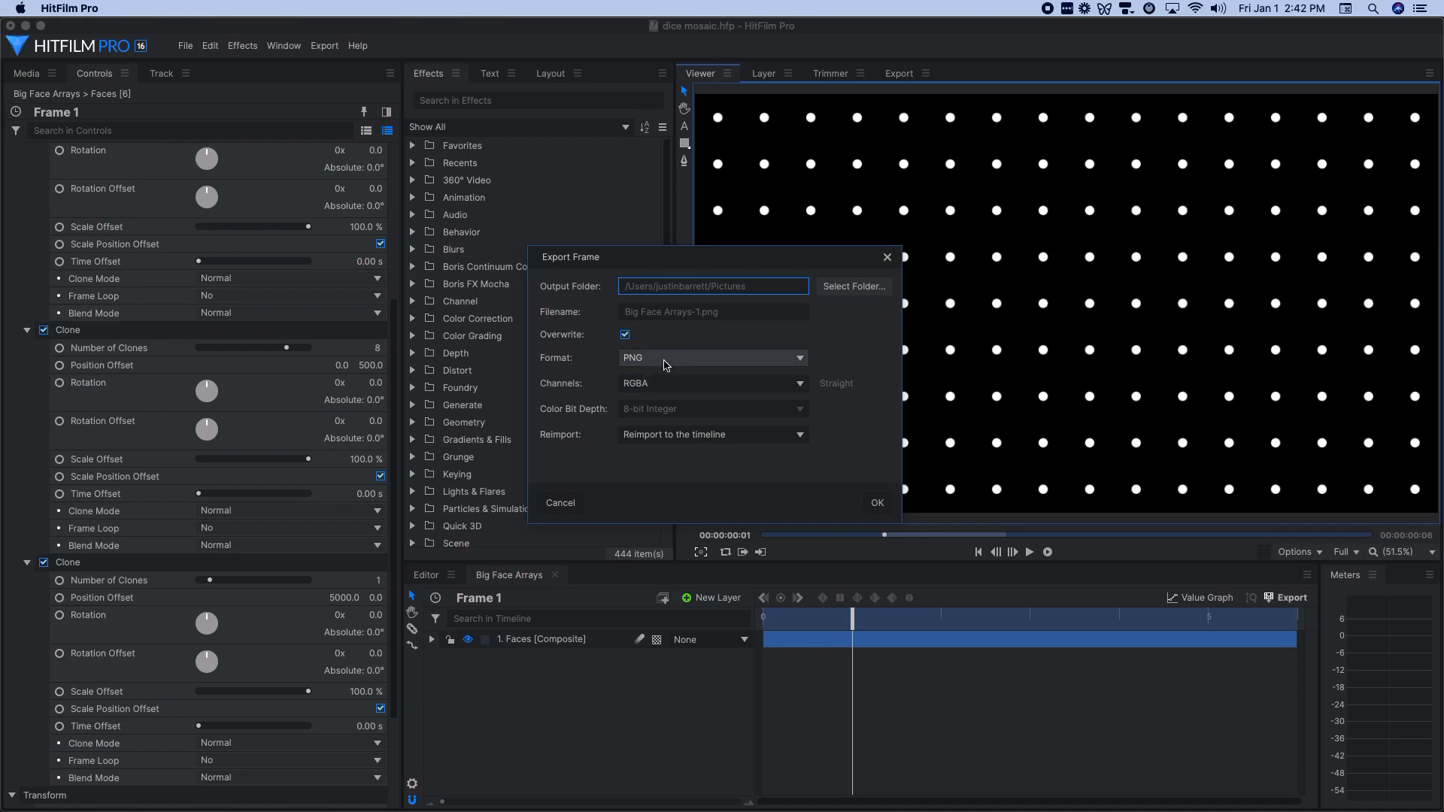
mouse_move(735, 440)
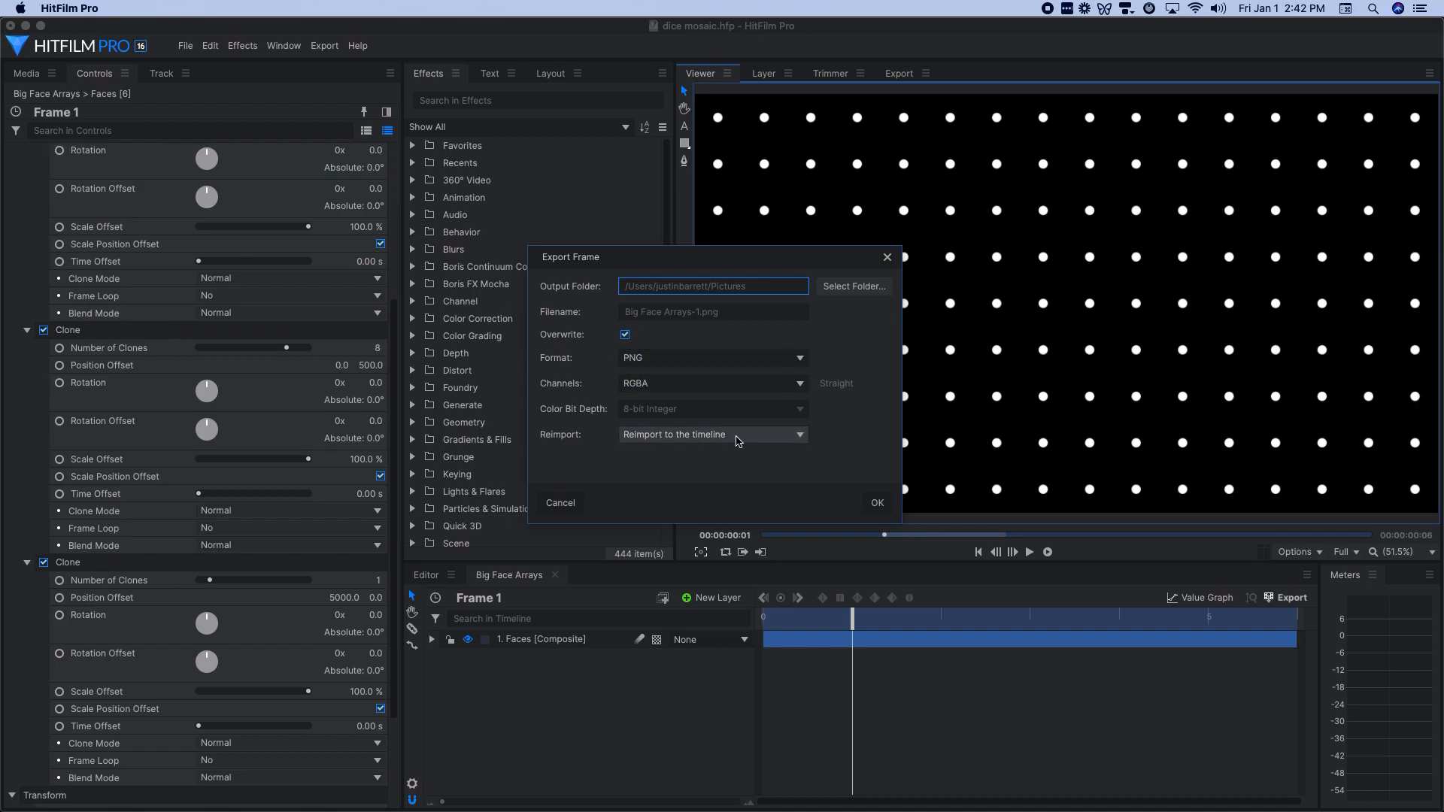
mouse_move(709, 435)
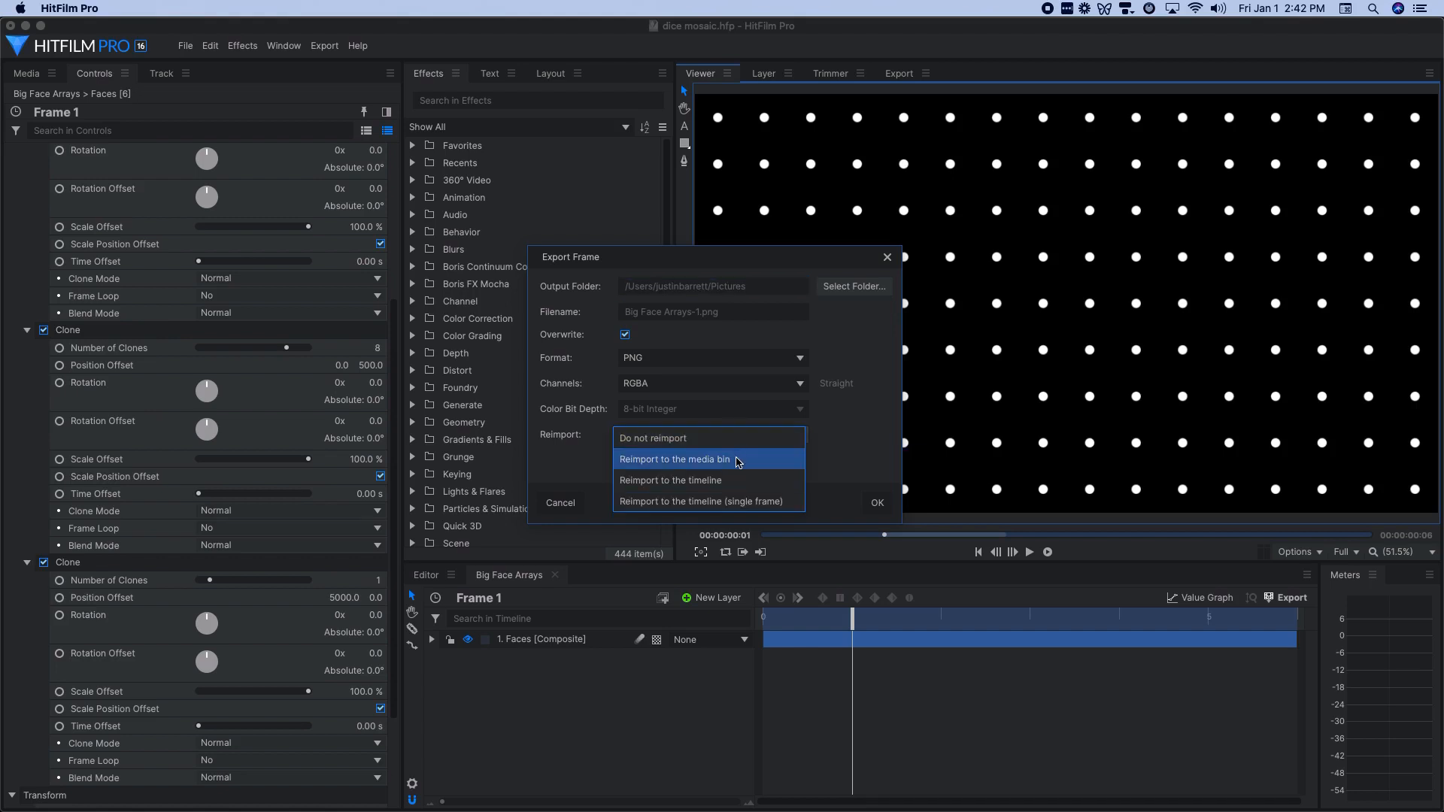
left_click(675, 459)
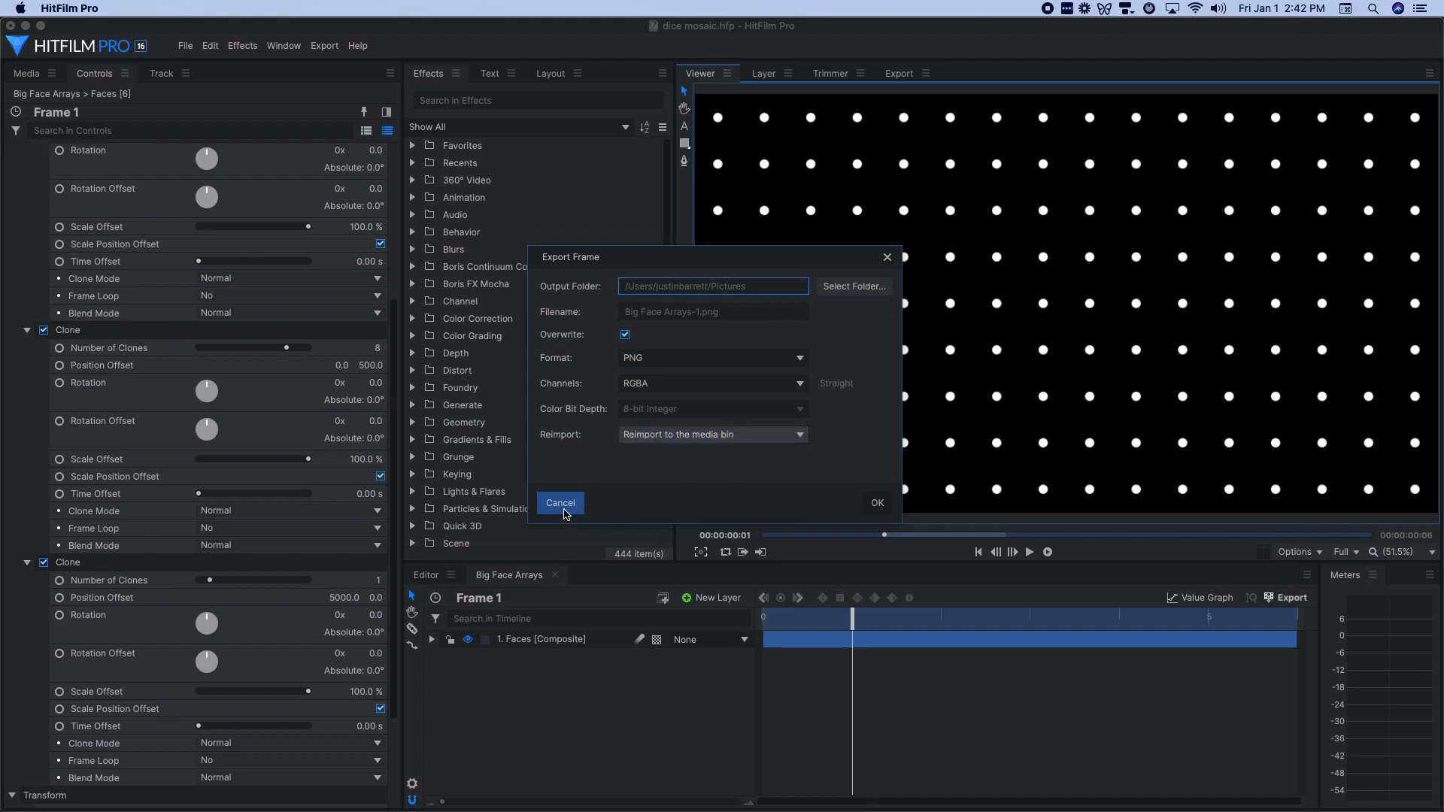
left_click(559, 503)
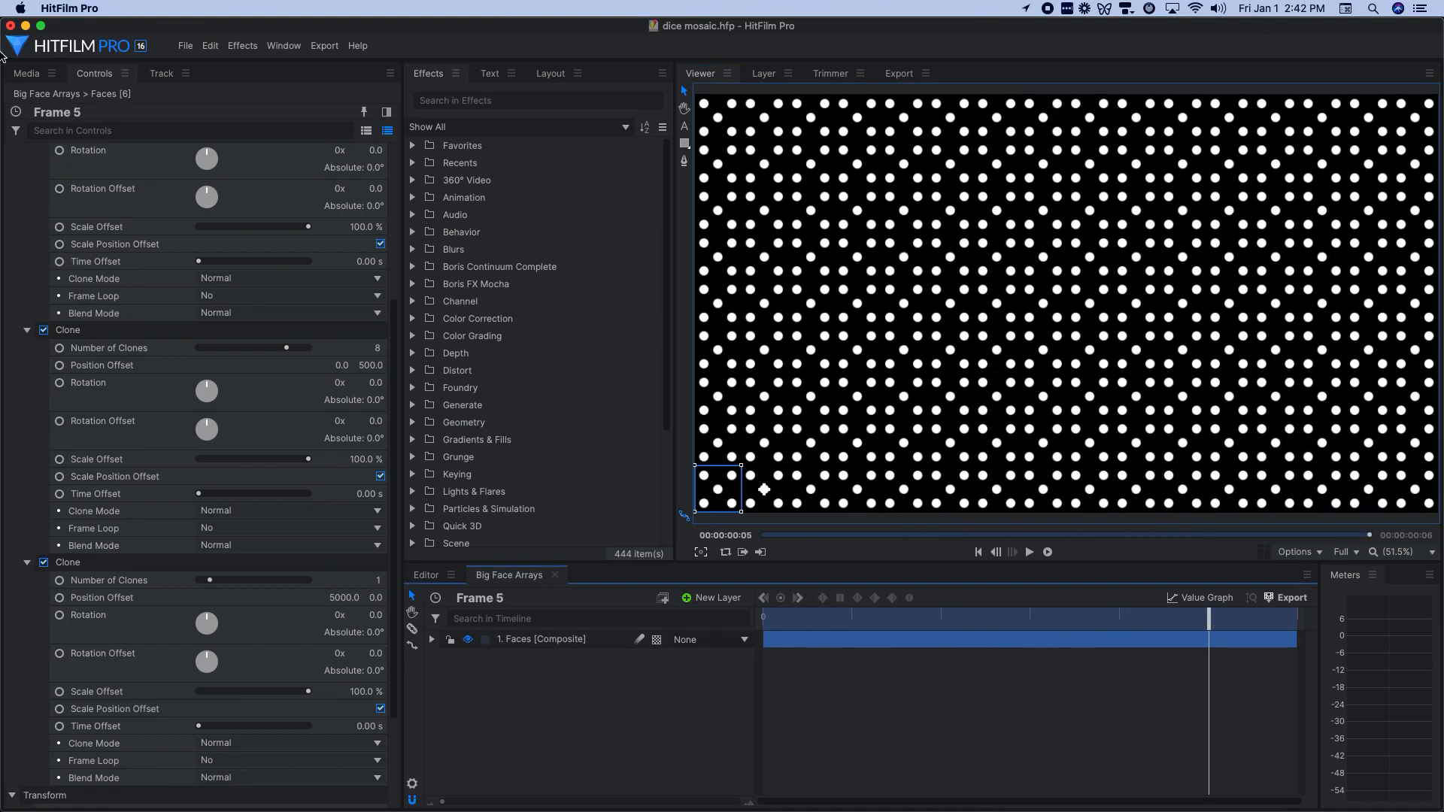
Step: Preview the Big Grid layout's Big Face Arrays images in the Trimmer
left_click(26, 73)
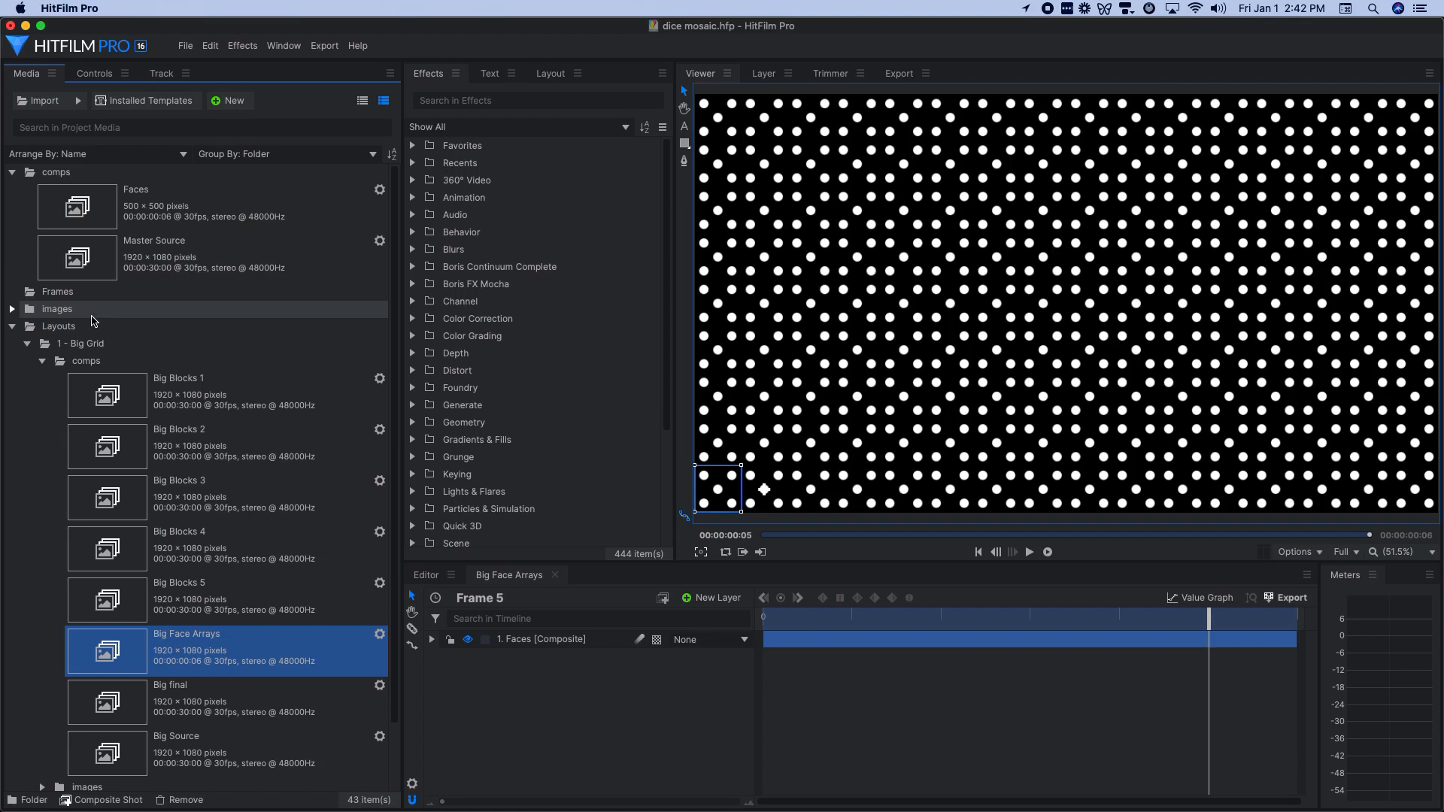
left_click(42, 378)
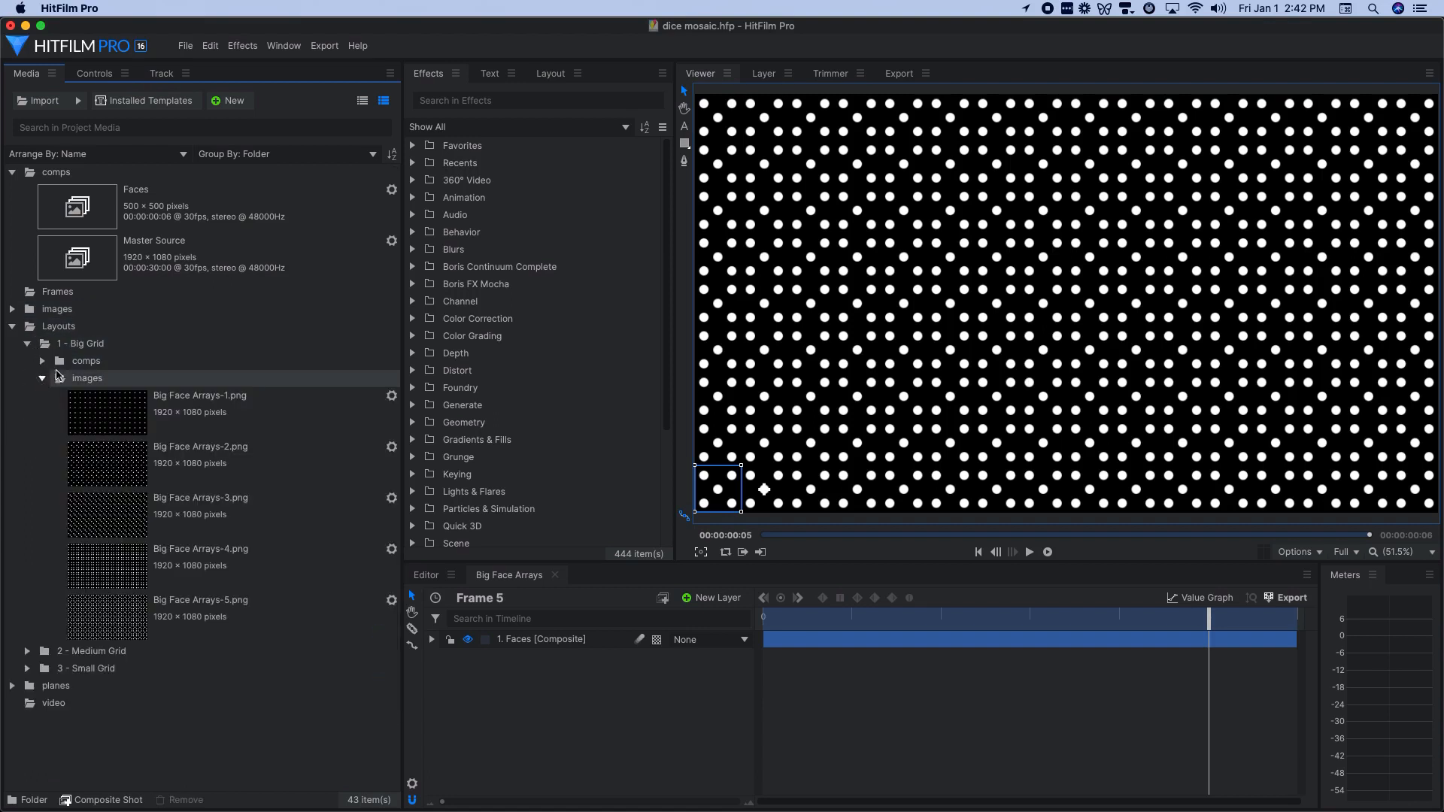
left_click(199, 403)
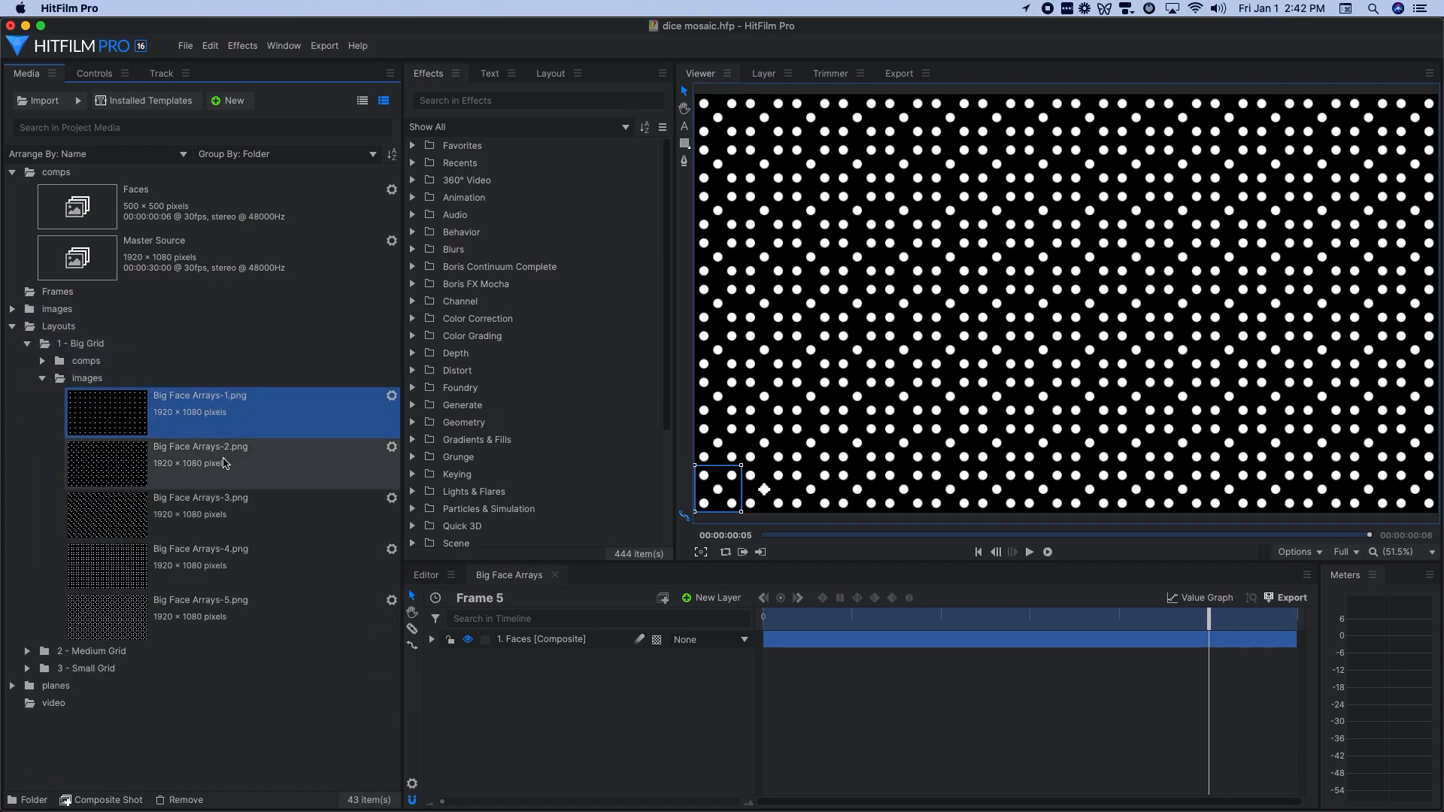
left_click(231, 558)
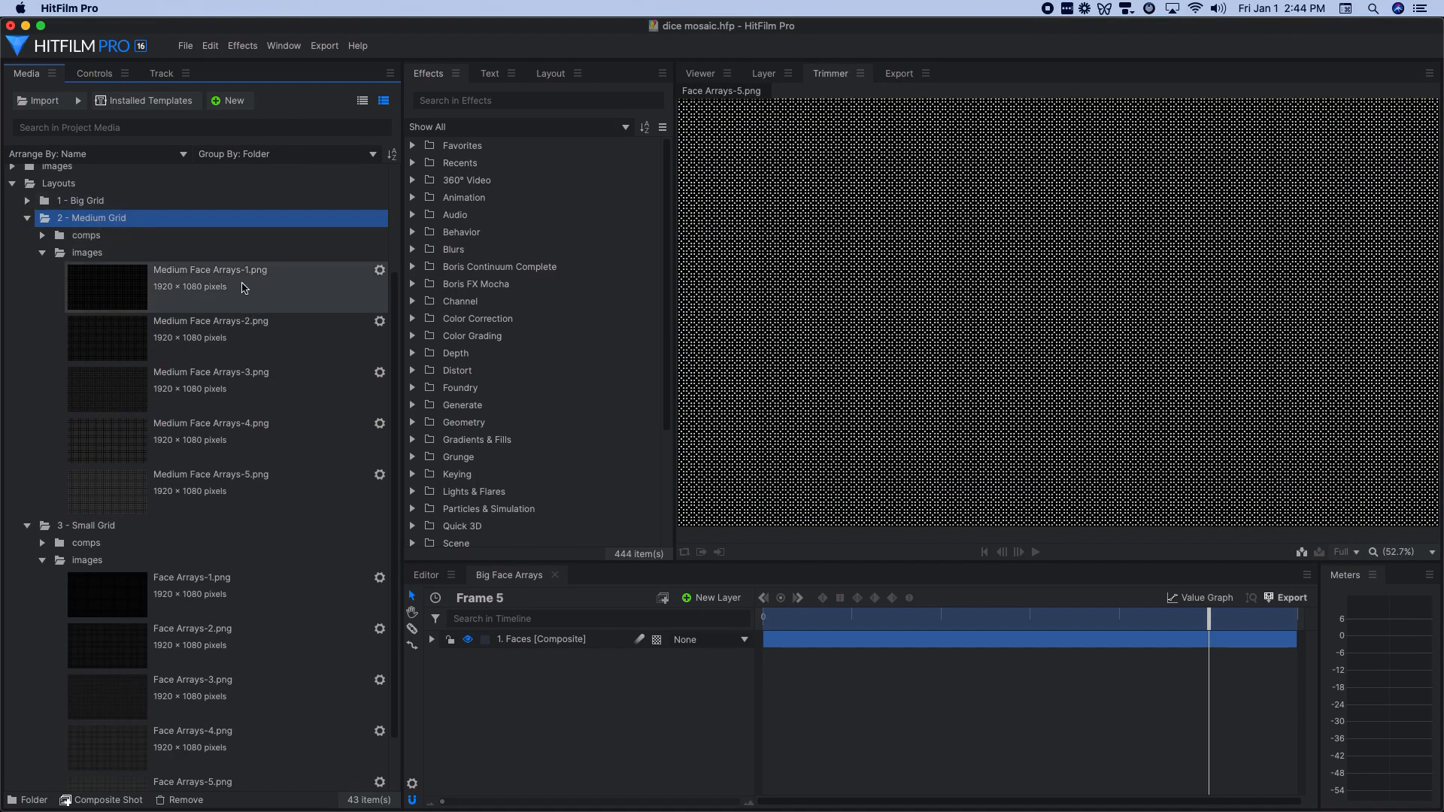
Step: Preview the Medium and Small grid Face Arrays images
left_click(210, 328)
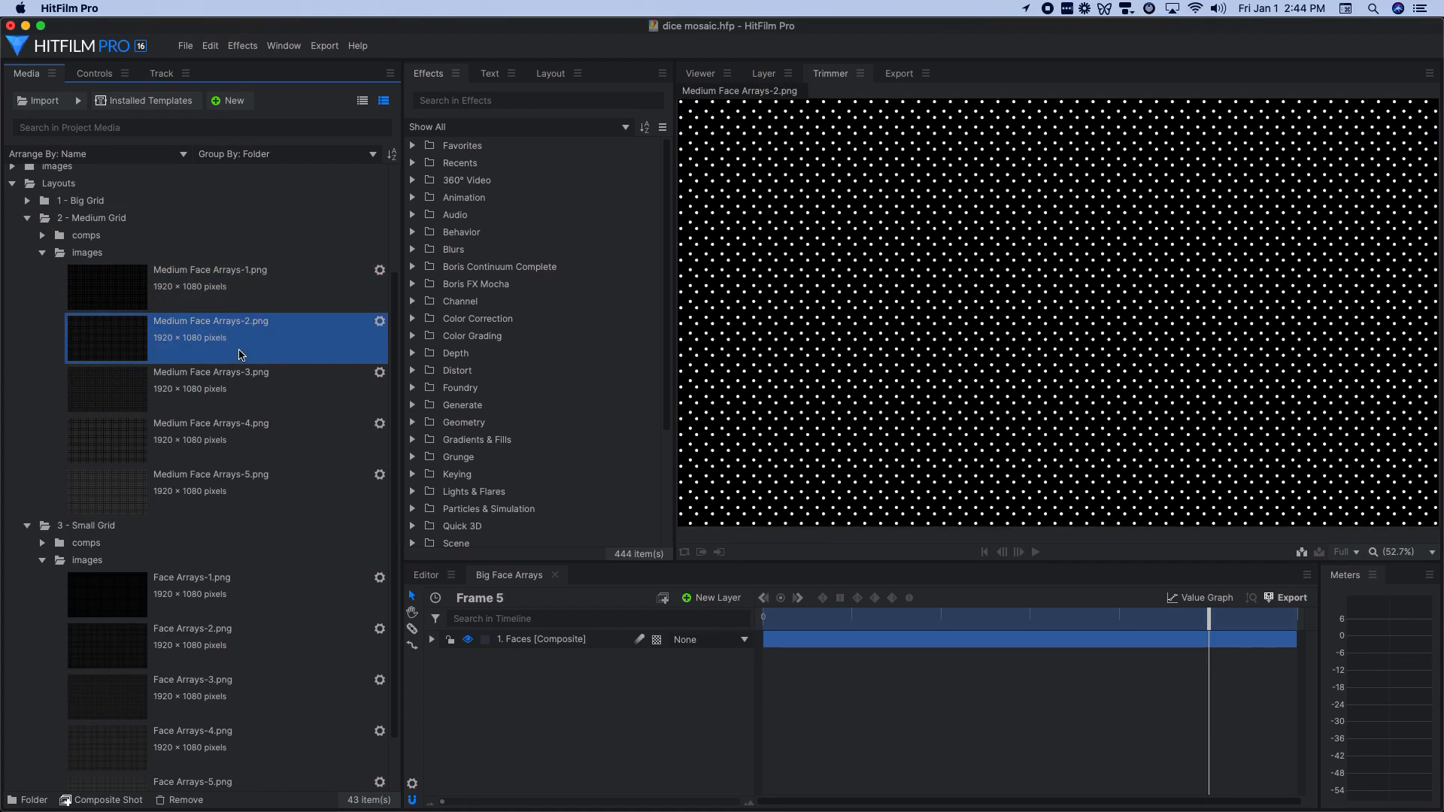
left_click(212, 434)
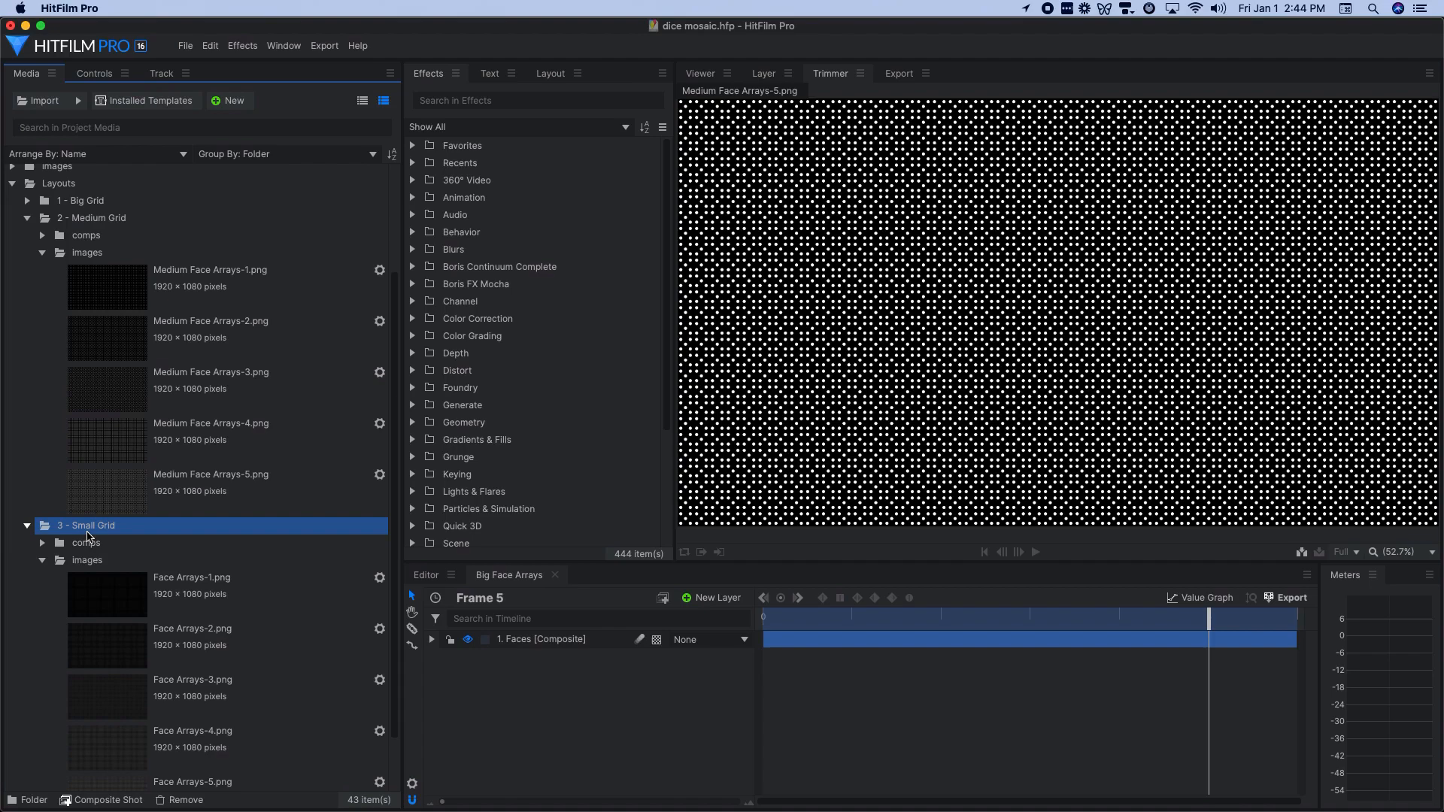
left_click(184, 640)
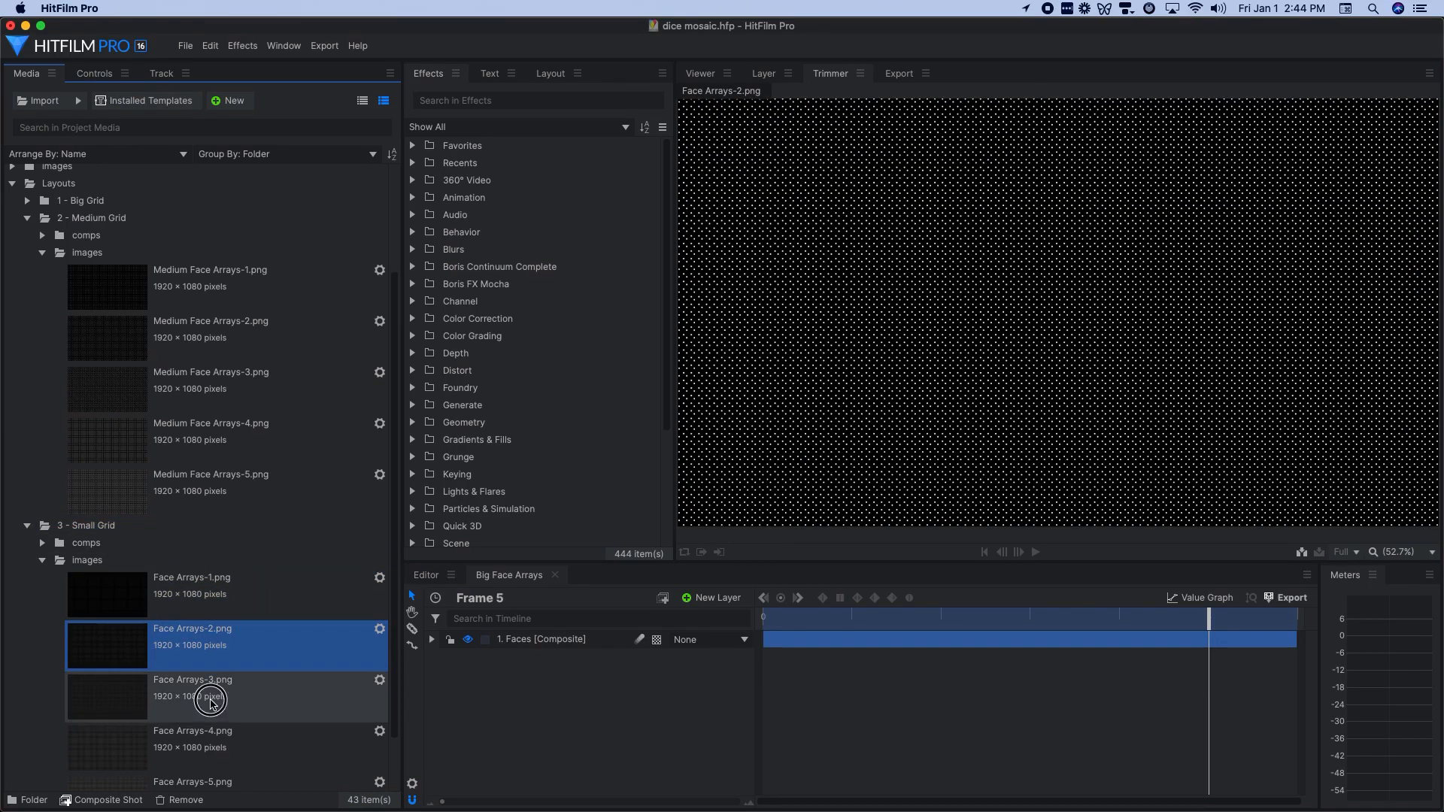
scroll("down", 3)
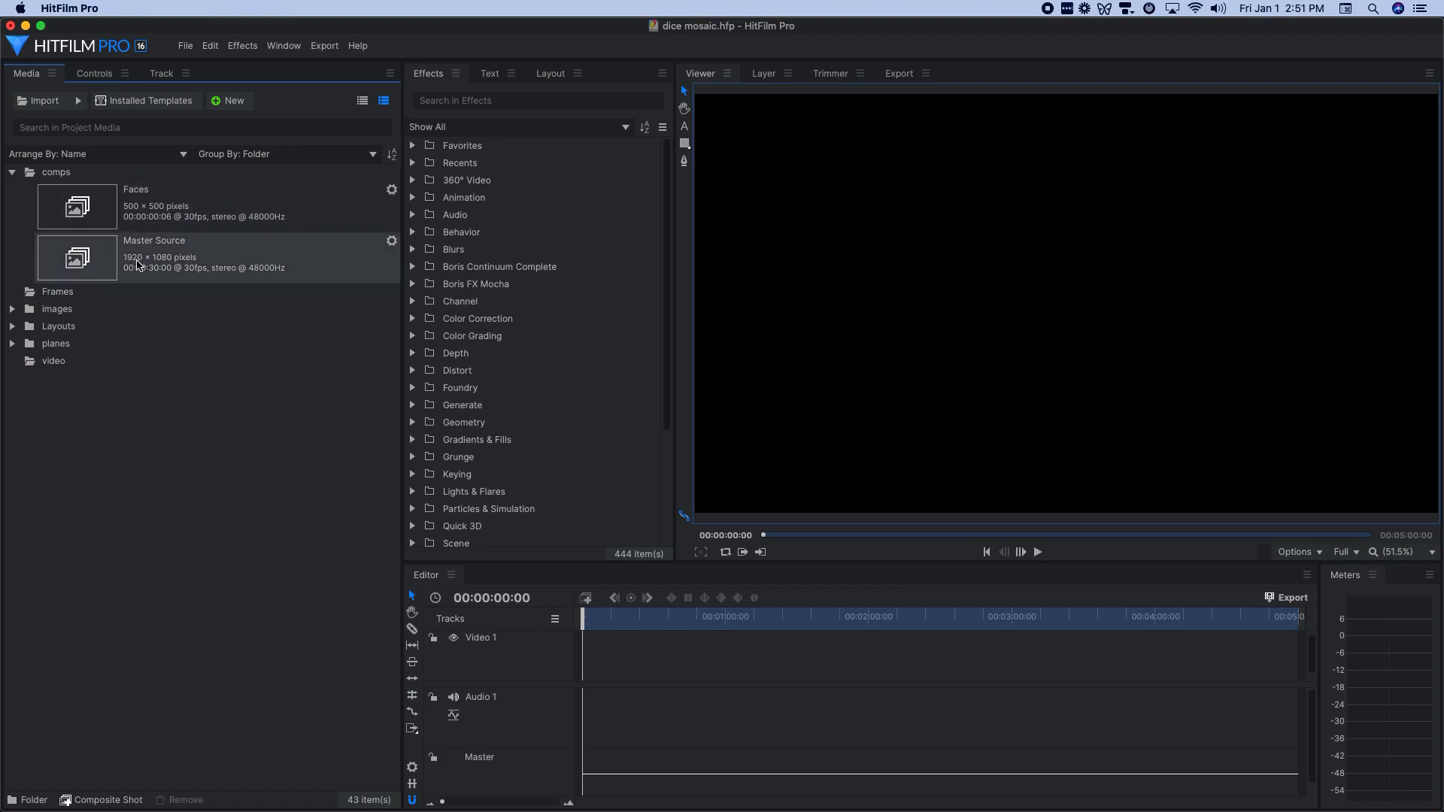
mouse_move(186, 279)
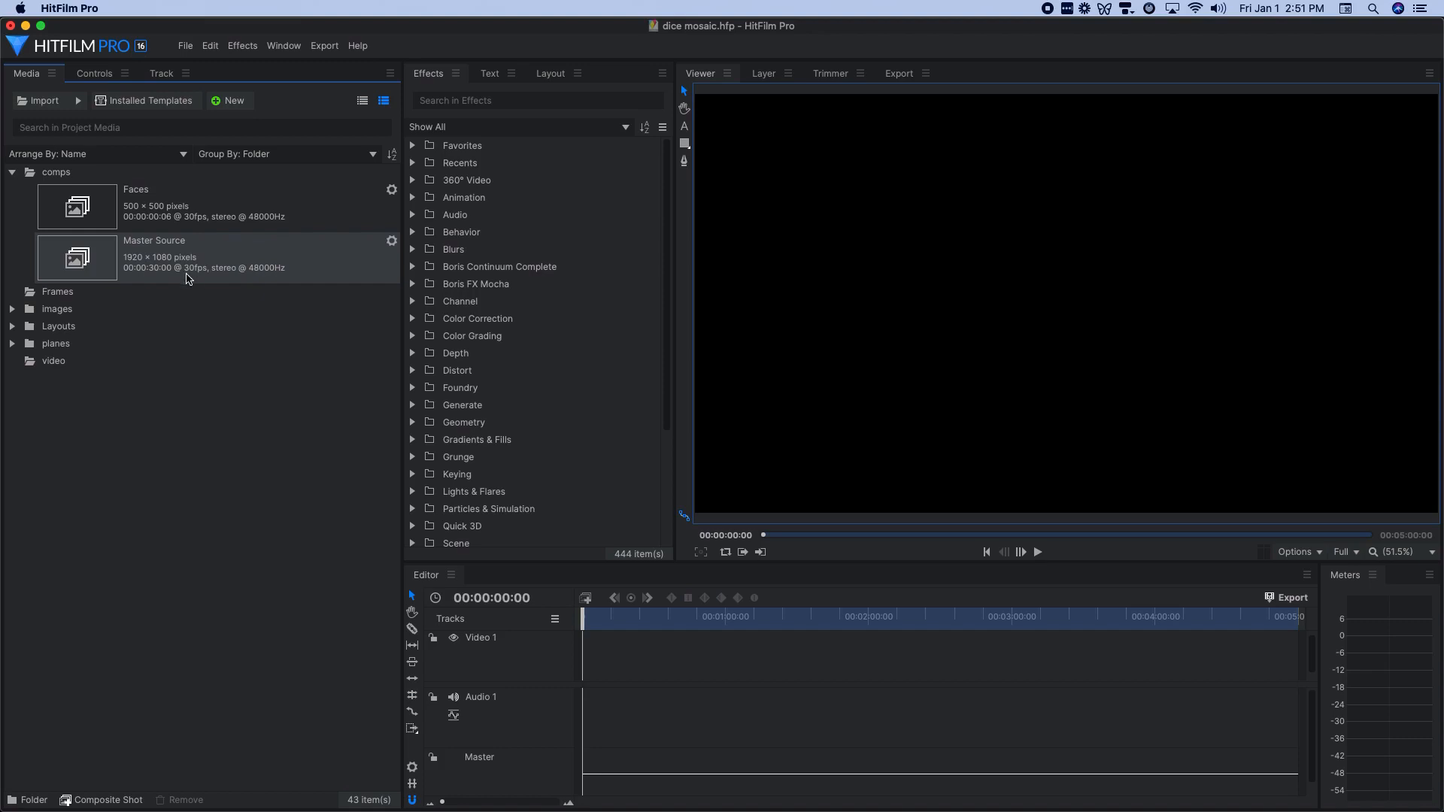
mouse_move(159, 283)
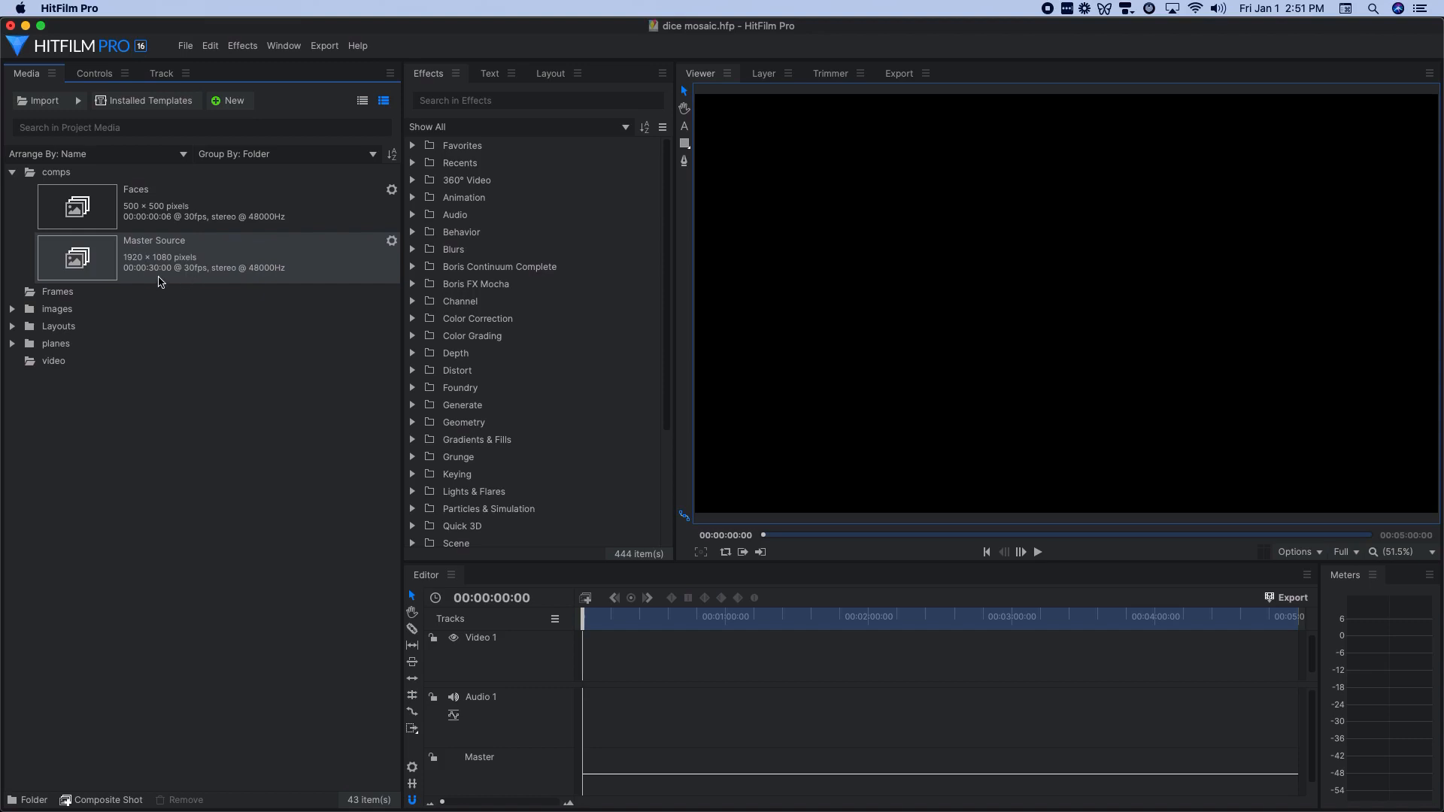
mouse_move(279, 254)
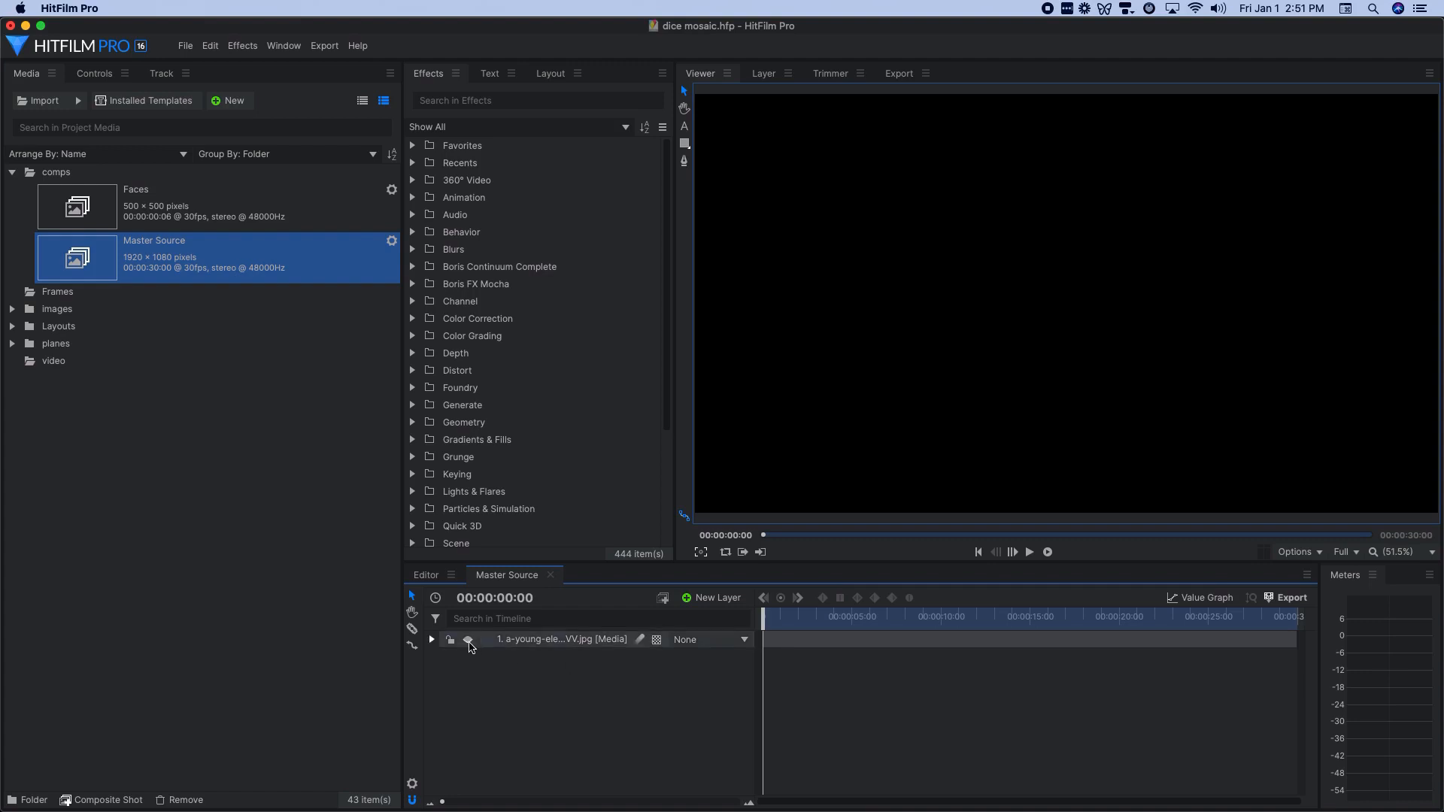
Step: Enable the elephant image layer's visibility in the Master Source composite
left_click(468, 640)
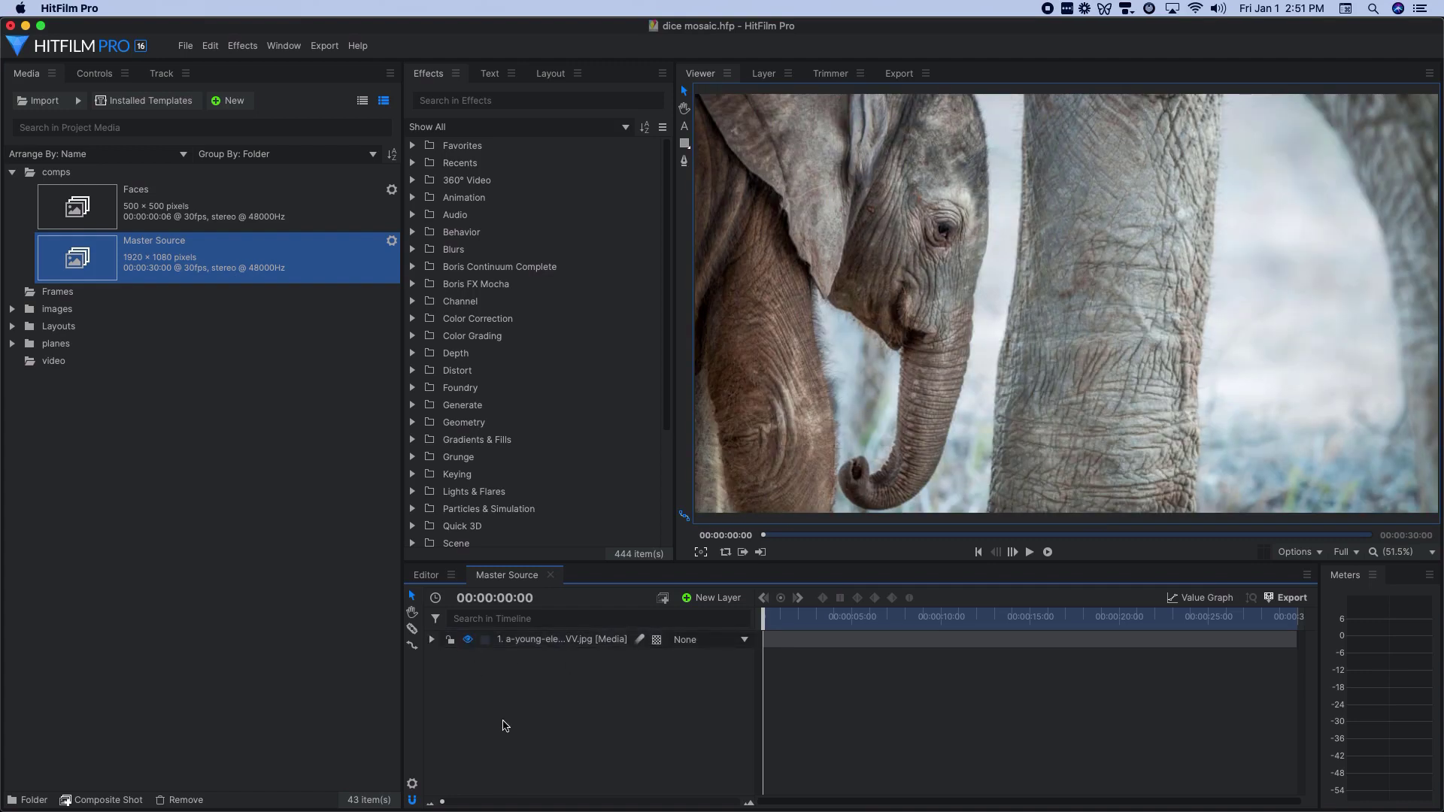
left_click(12, 326)
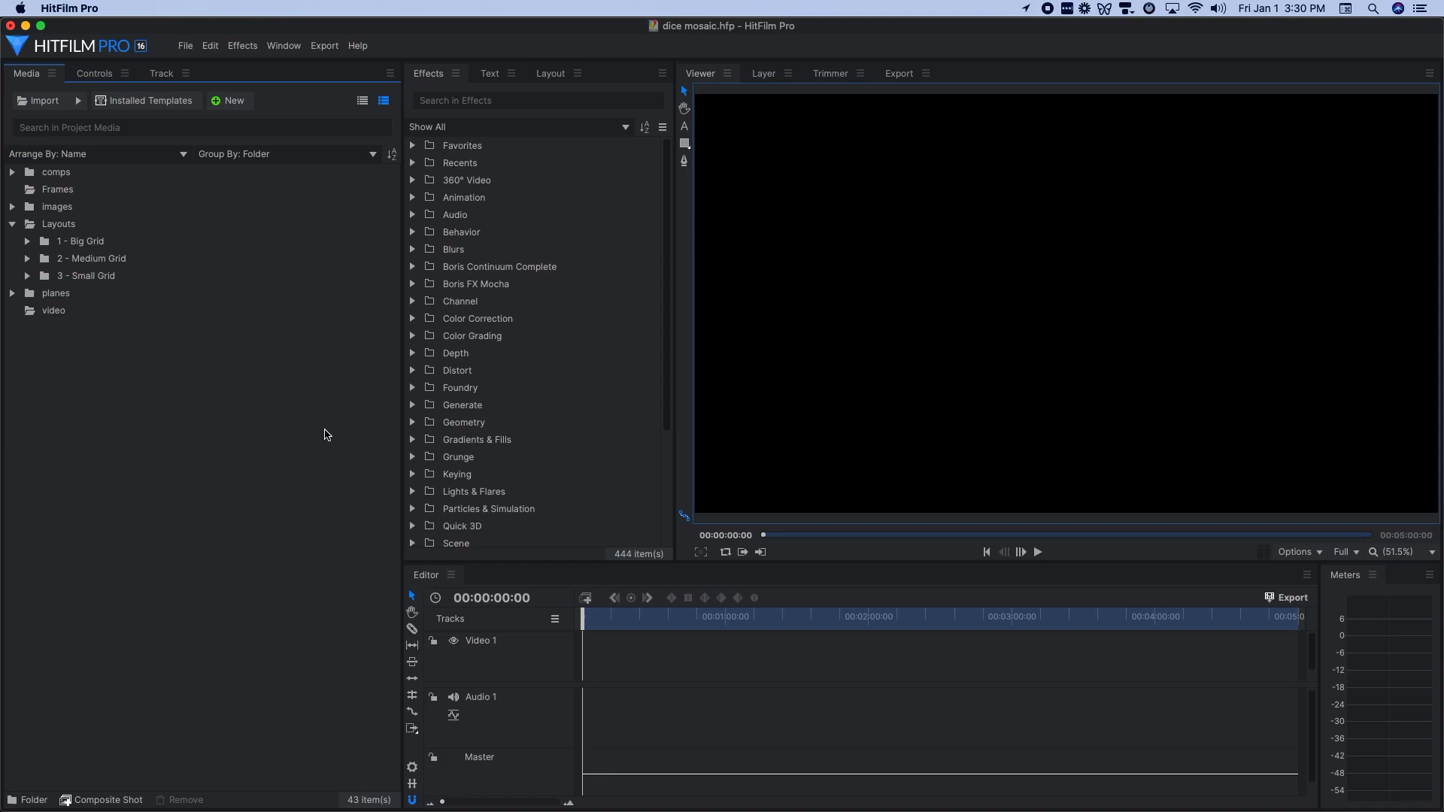
Step: Browse to Layouts > 1 - Big Grid > comps and open Big Source
left_click(97, 241)
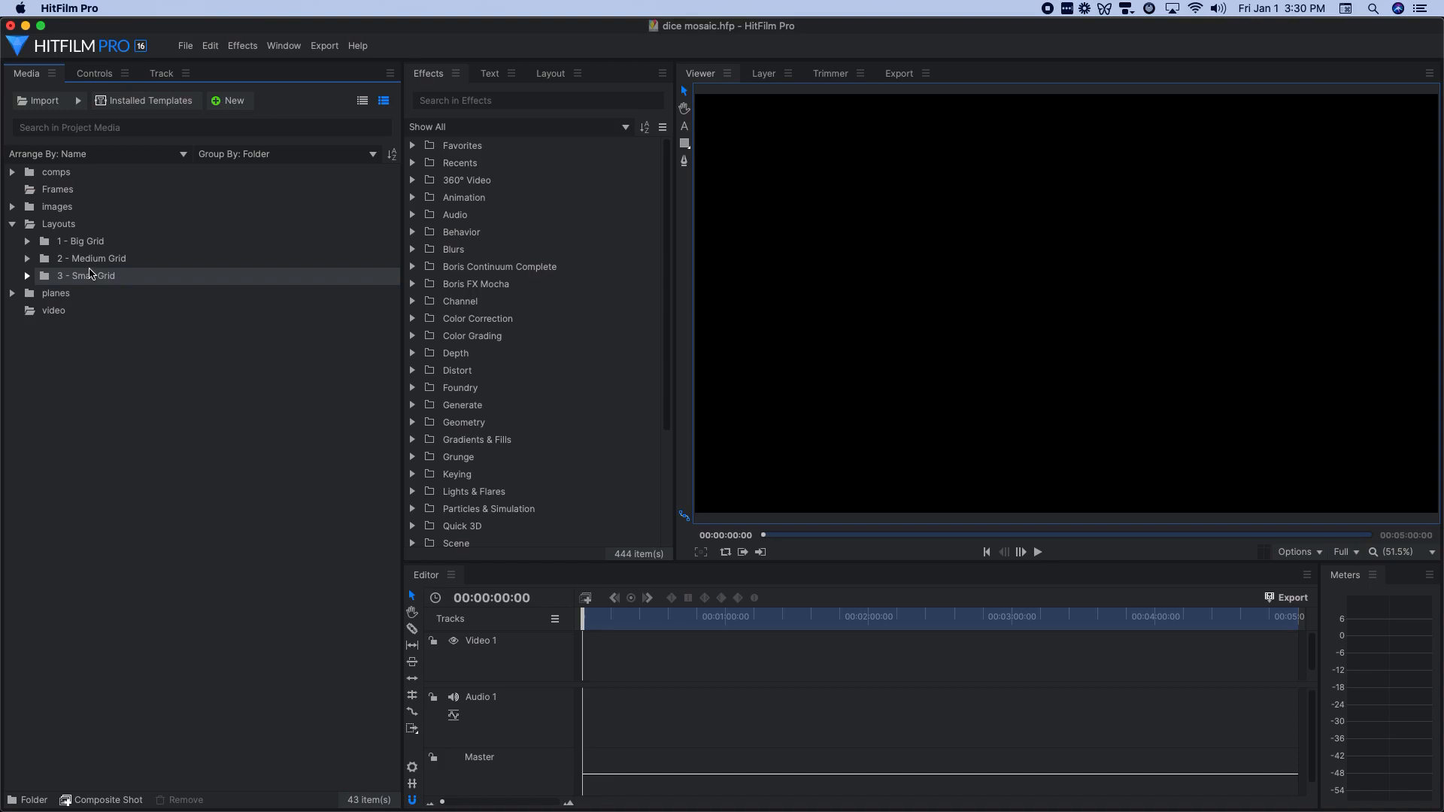
left_click(81, 241)
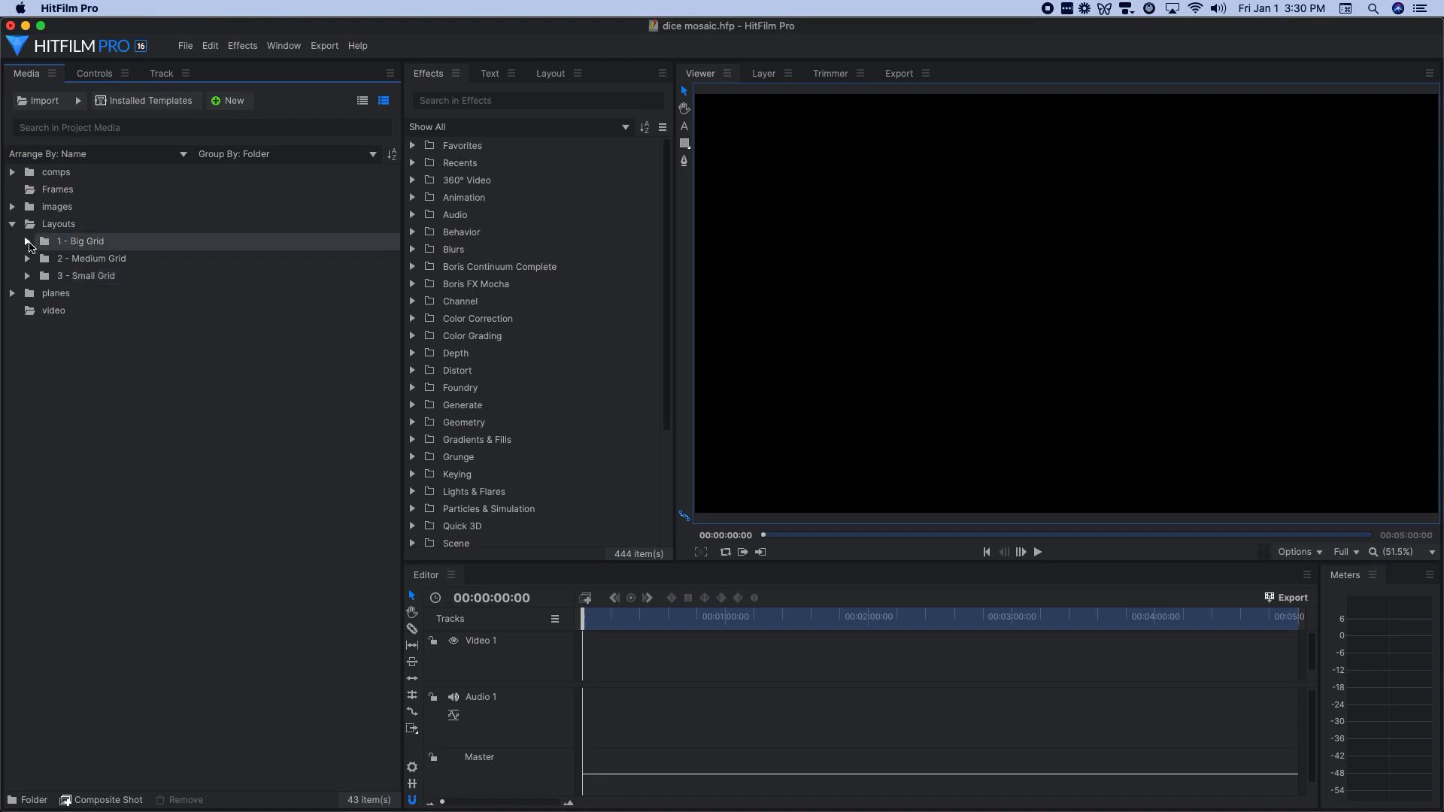
left_click(28, 240)
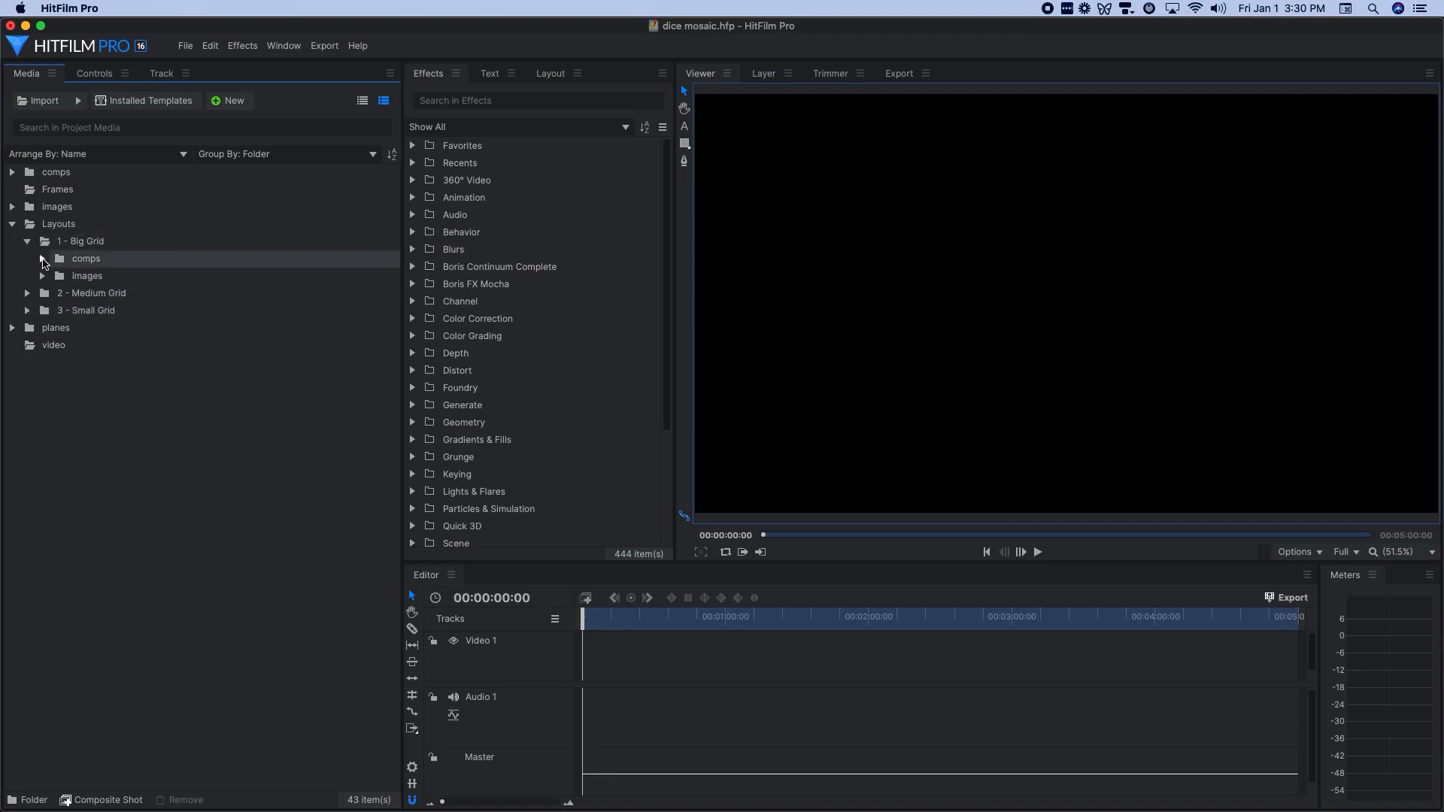
left_click(42, 259)
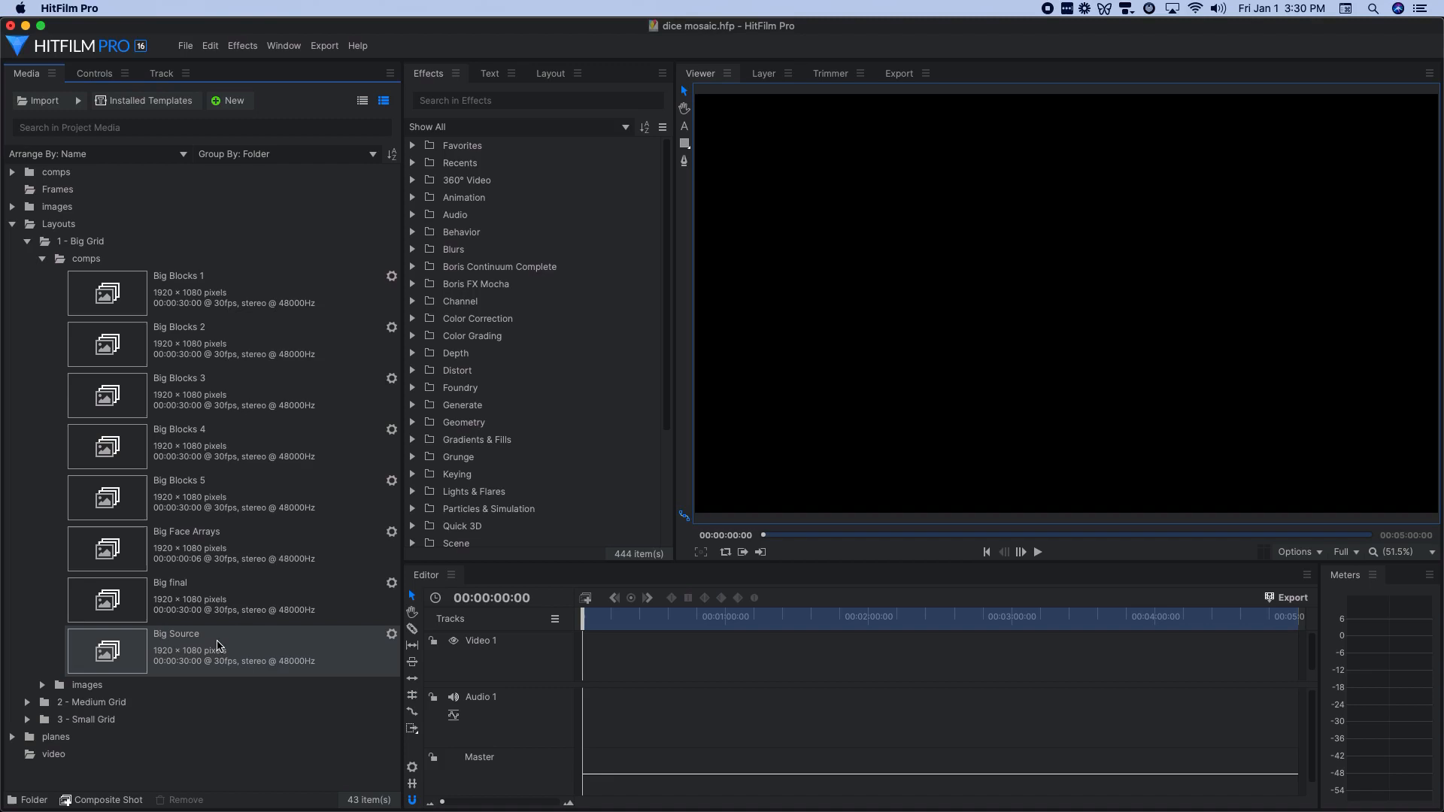
double_click(177, 644)
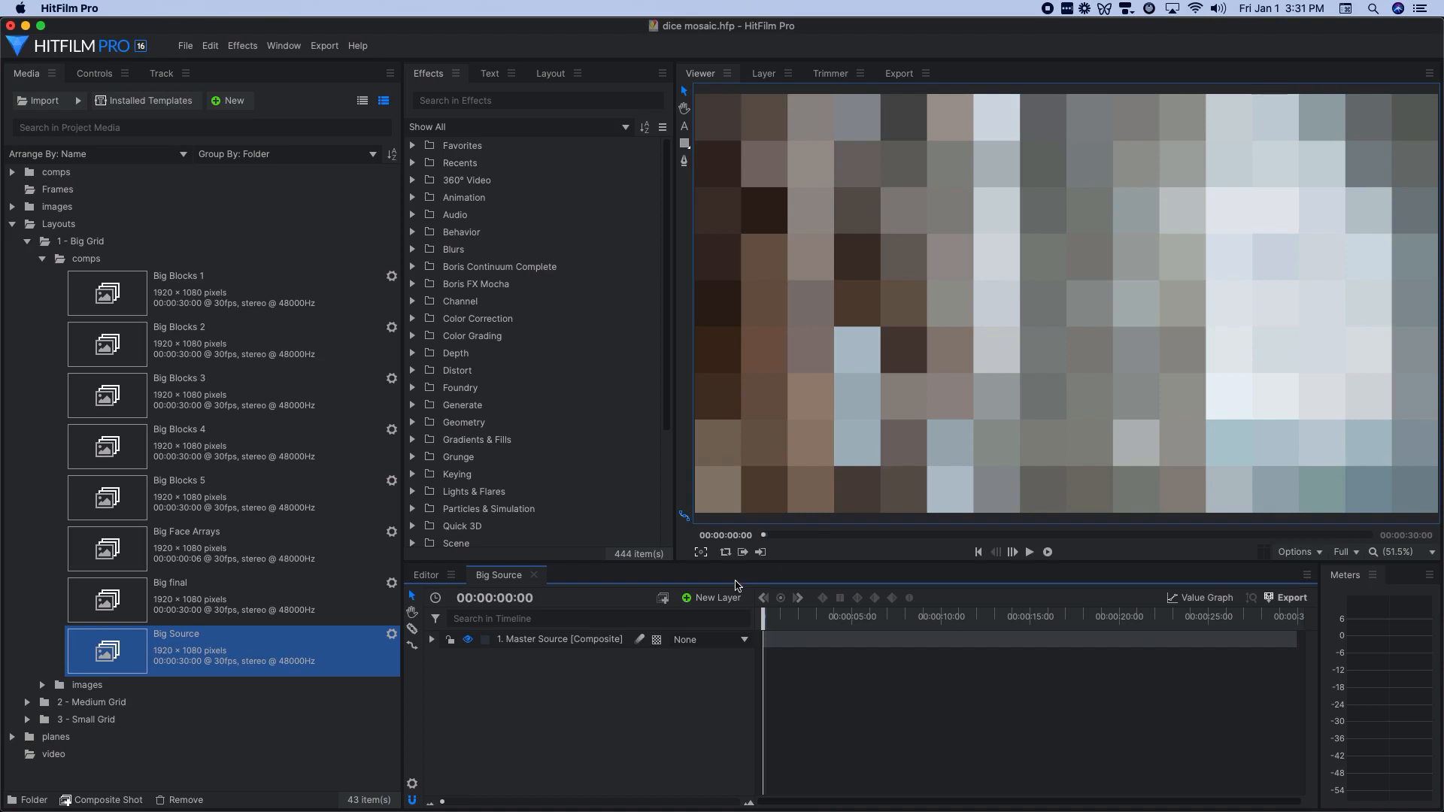
Step: Inspect the Master Source layer's Mosaic effect (16 × 9 blocks), then close Big Source
left_click(562, 639)
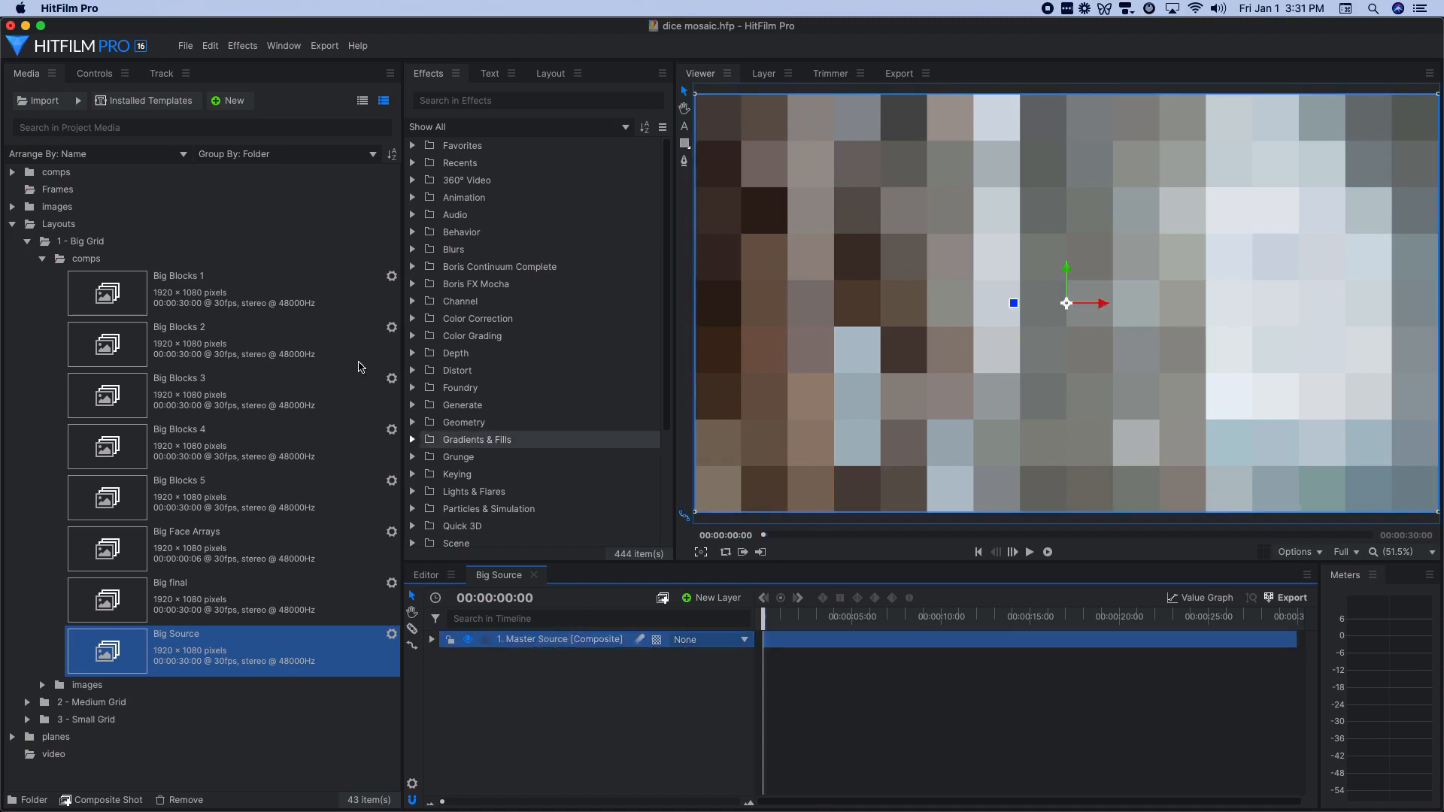
mouse_move(546, 625)
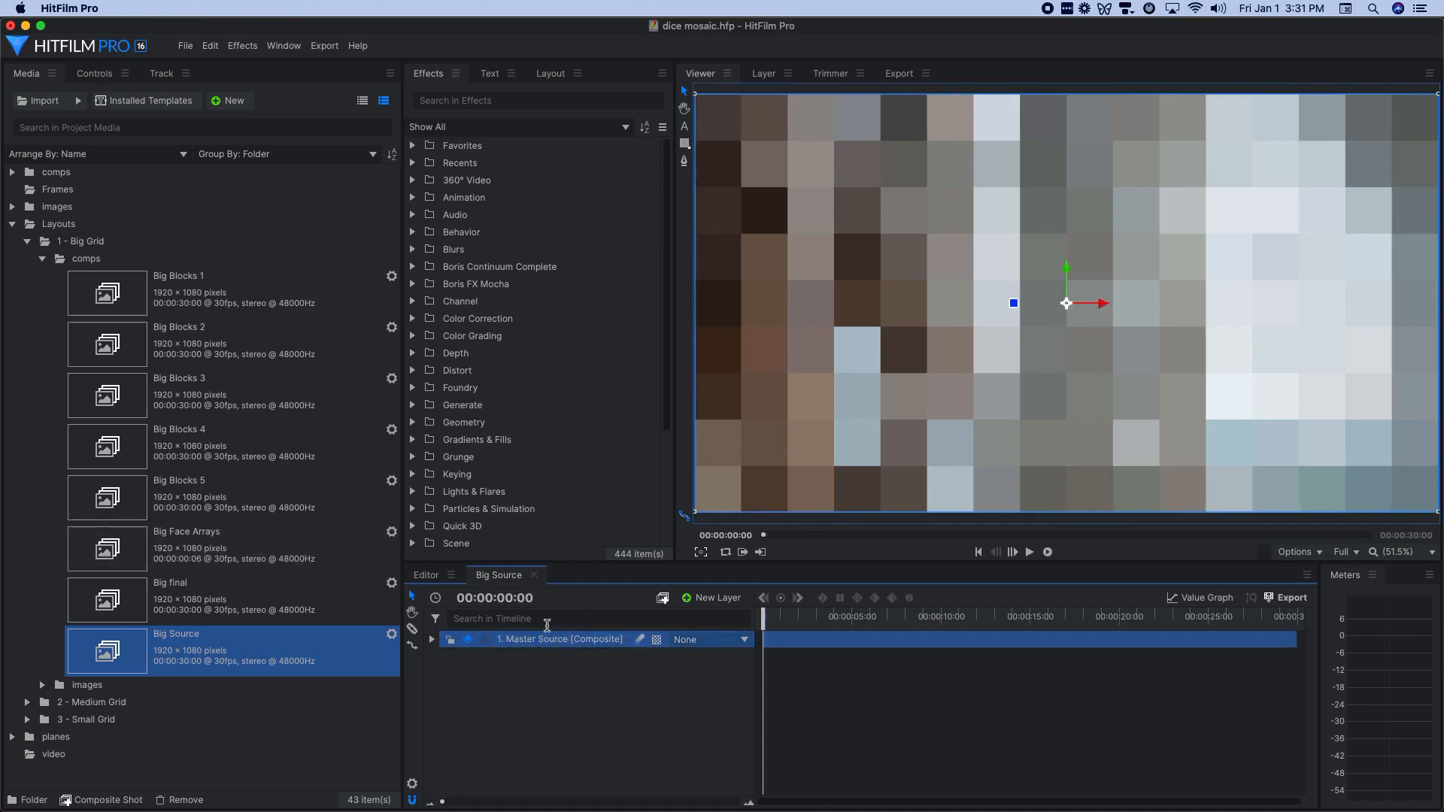
left_click(94, 73)
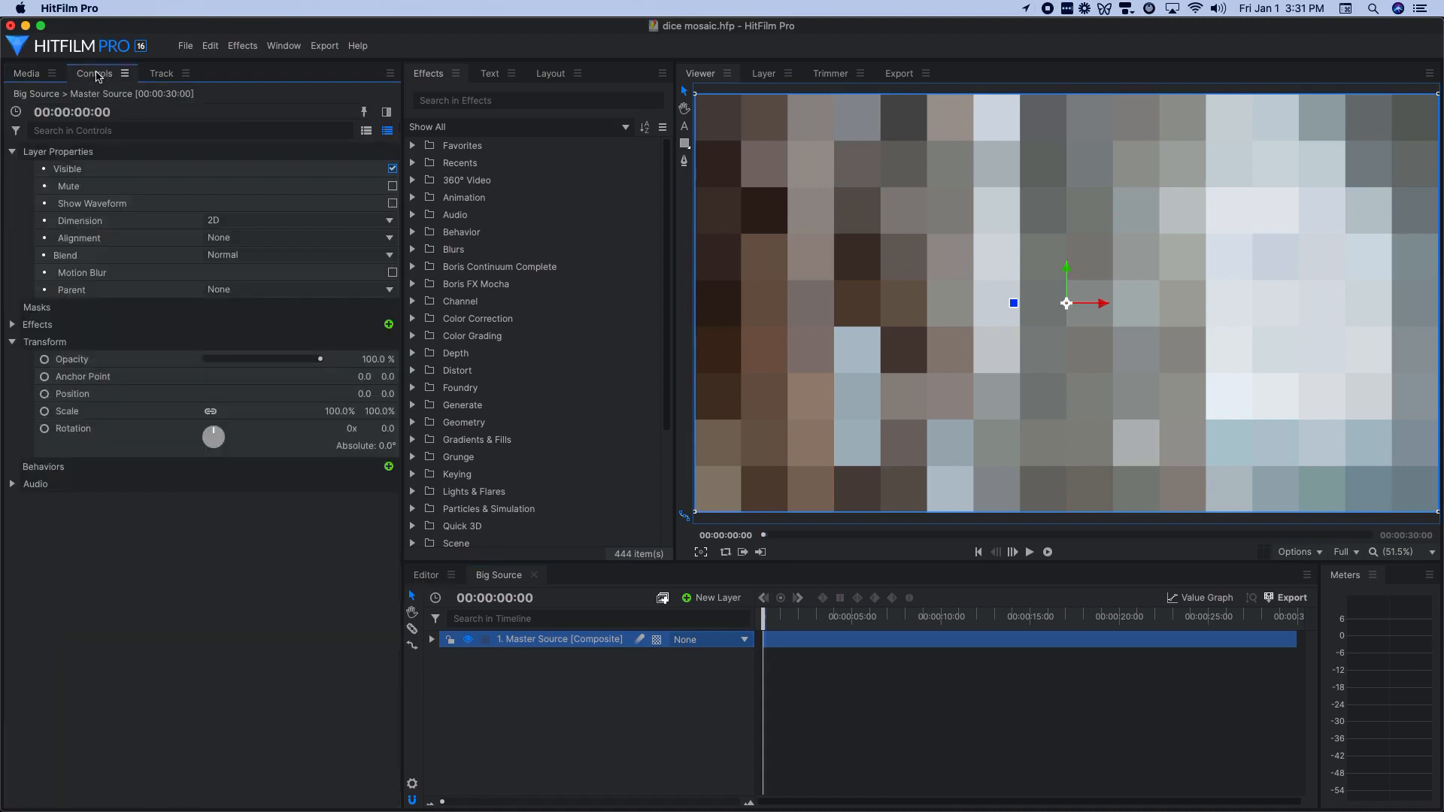
left_click(12, 325)
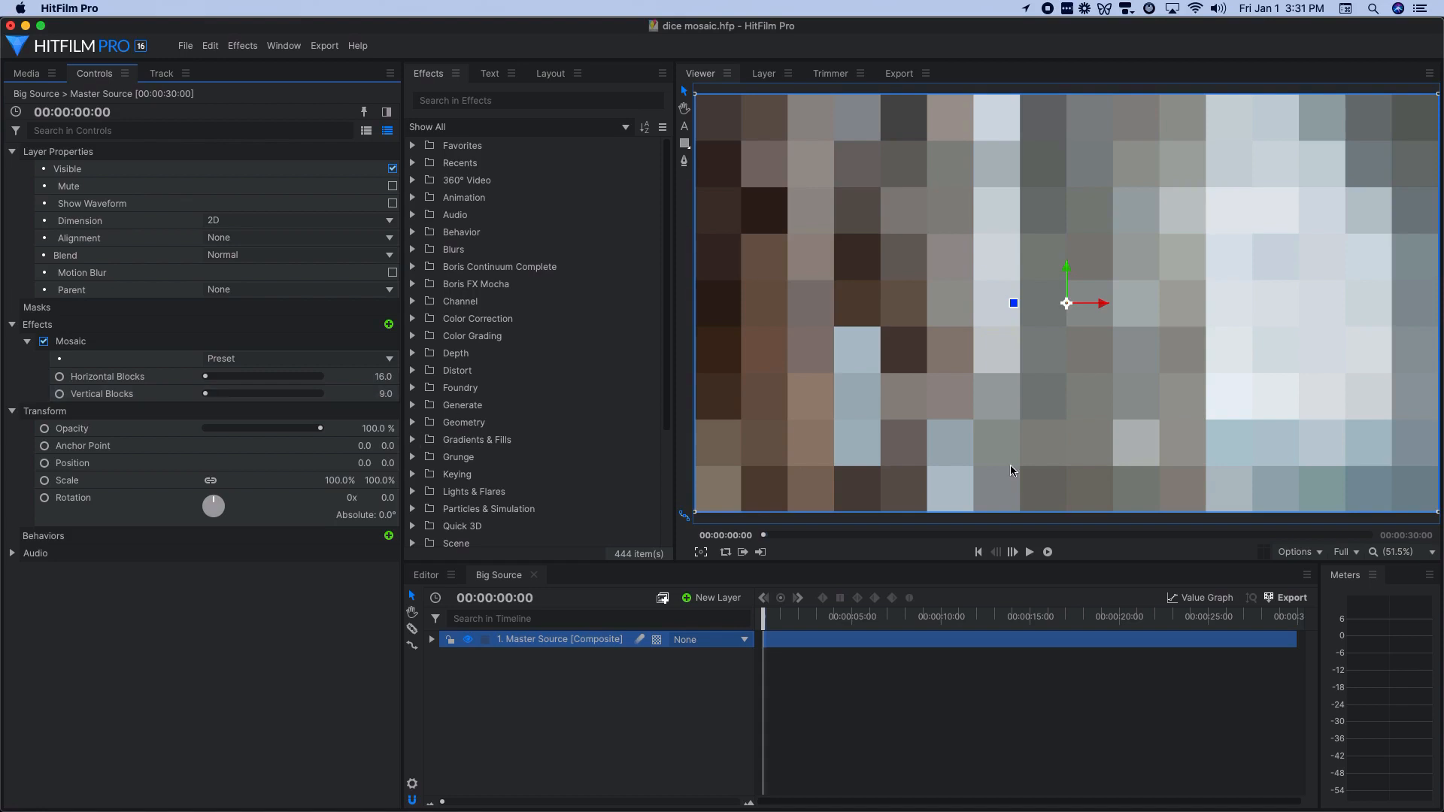
mouse_move(1329, 483)
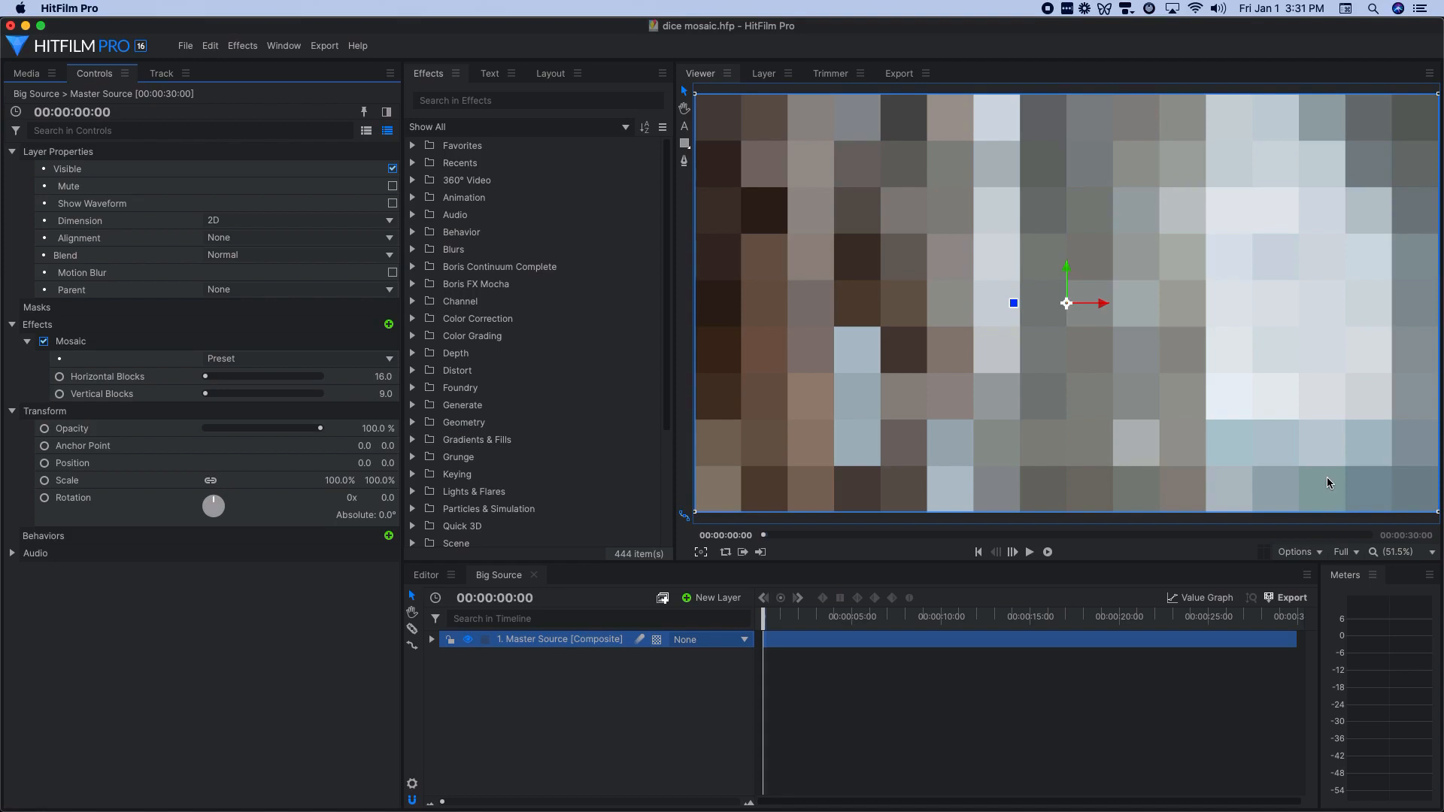
mouse_move(534, 580)
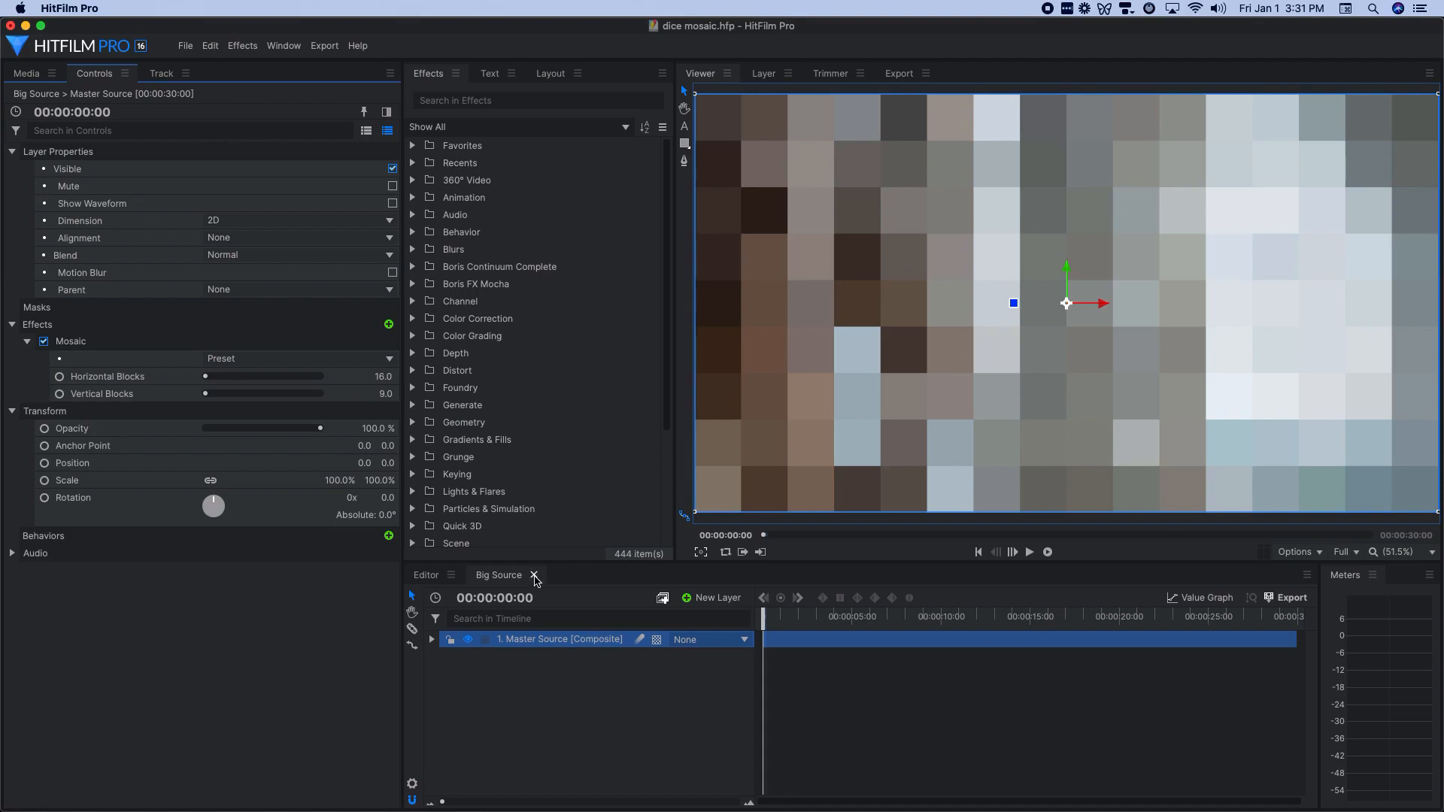
left_click(27, 73)
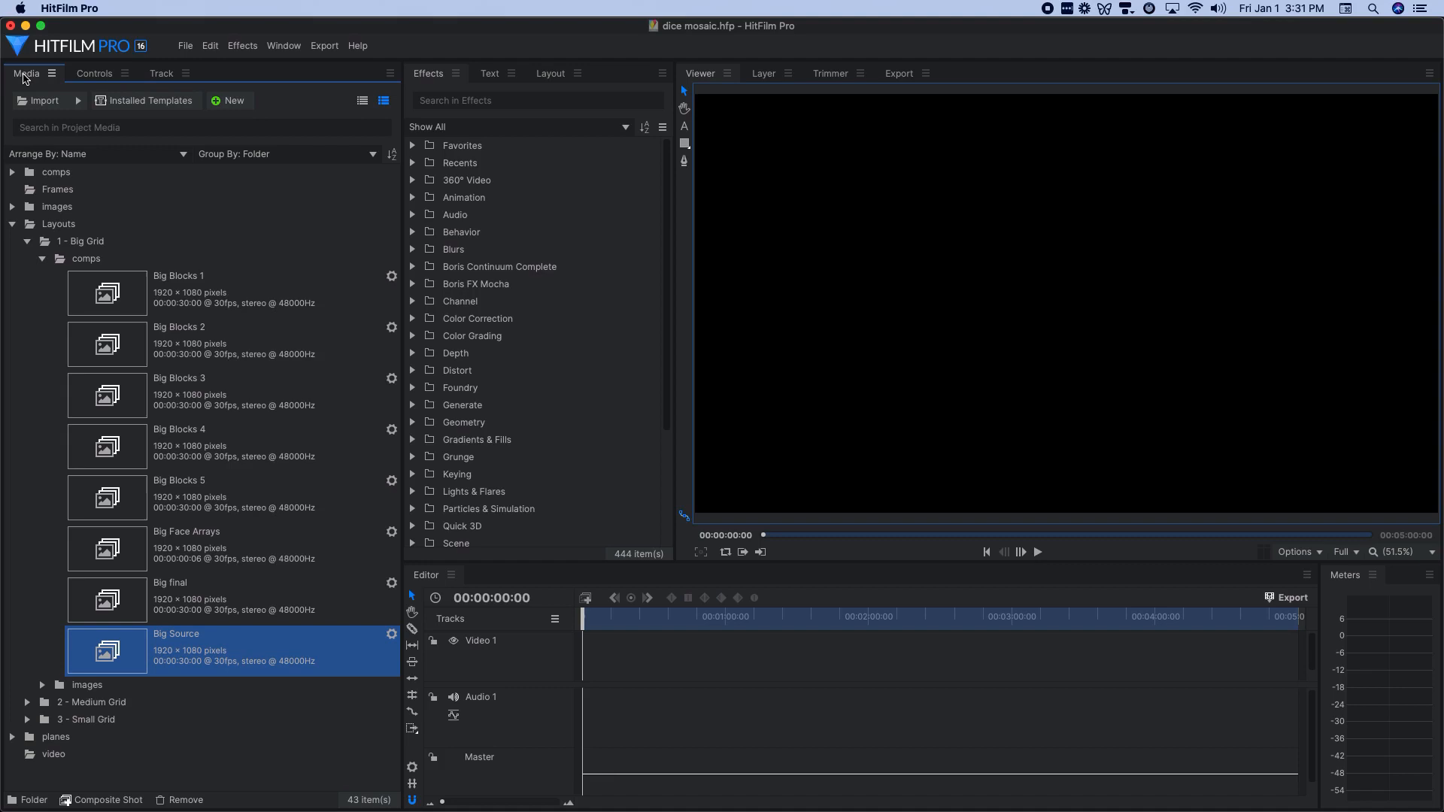
Step: Browse the Big Blocks 3 and Big Blocks 5 composites in the media list
left_click(243, 391)
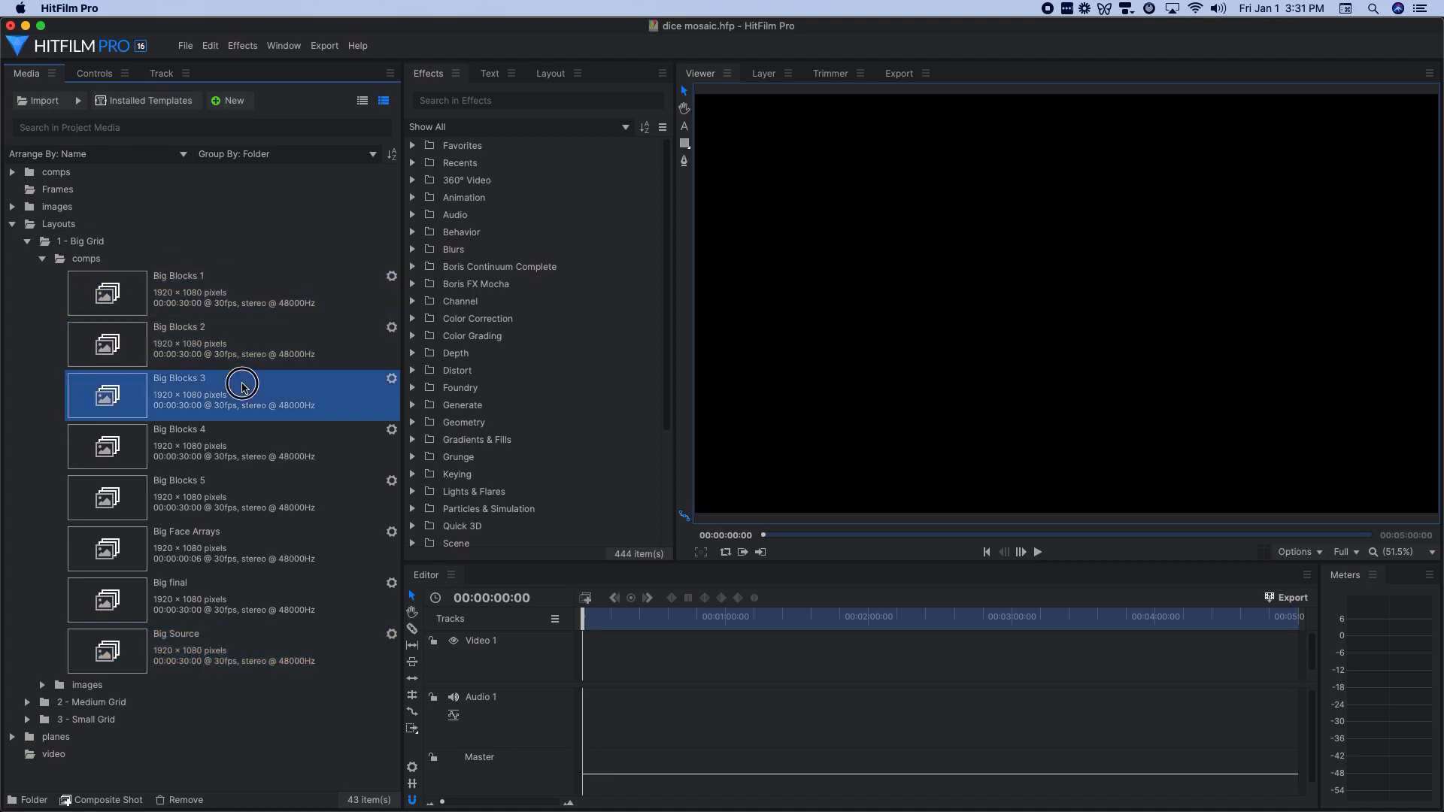
left_click(235, 497)
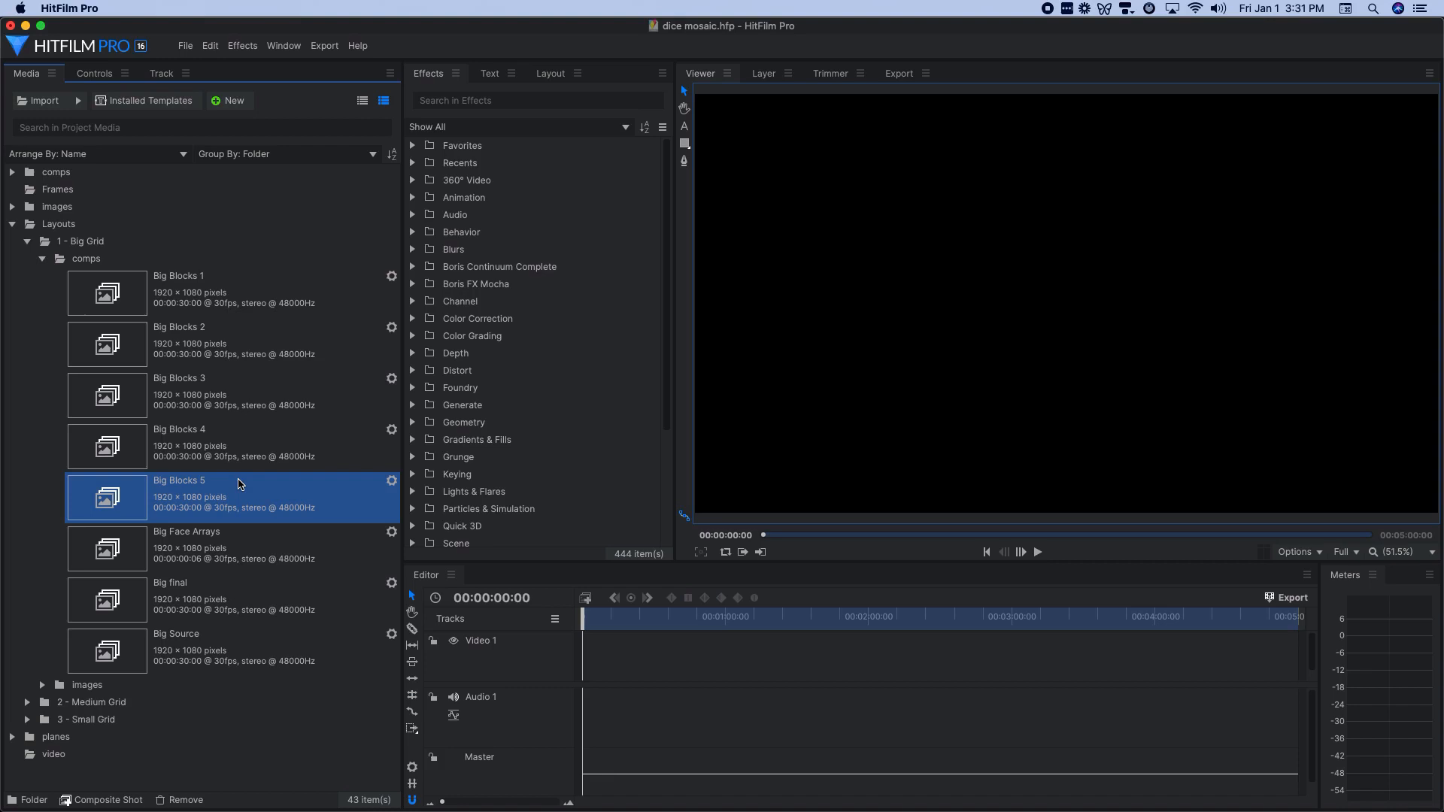
mouse_move(233, 295)
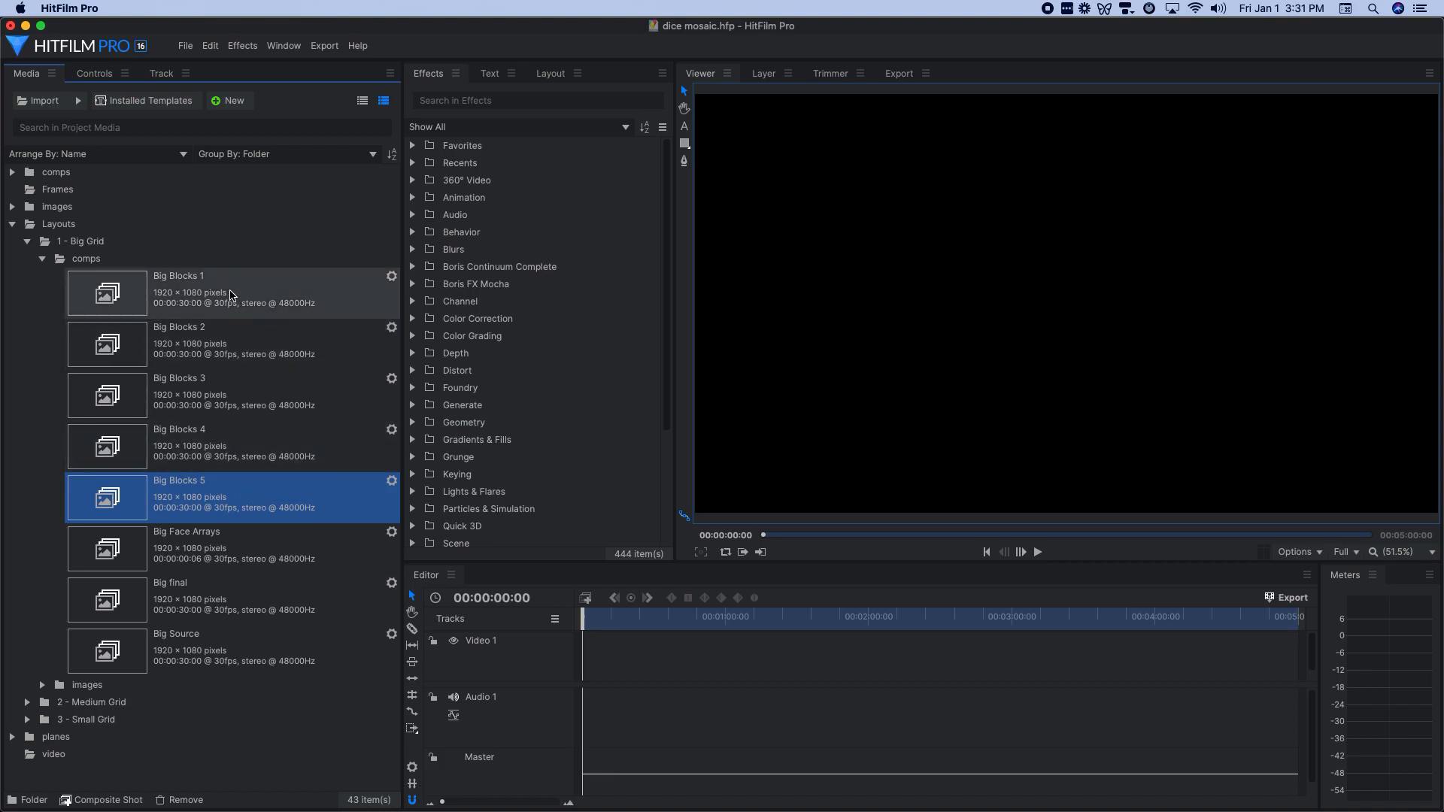
mouse_move(227, 353)
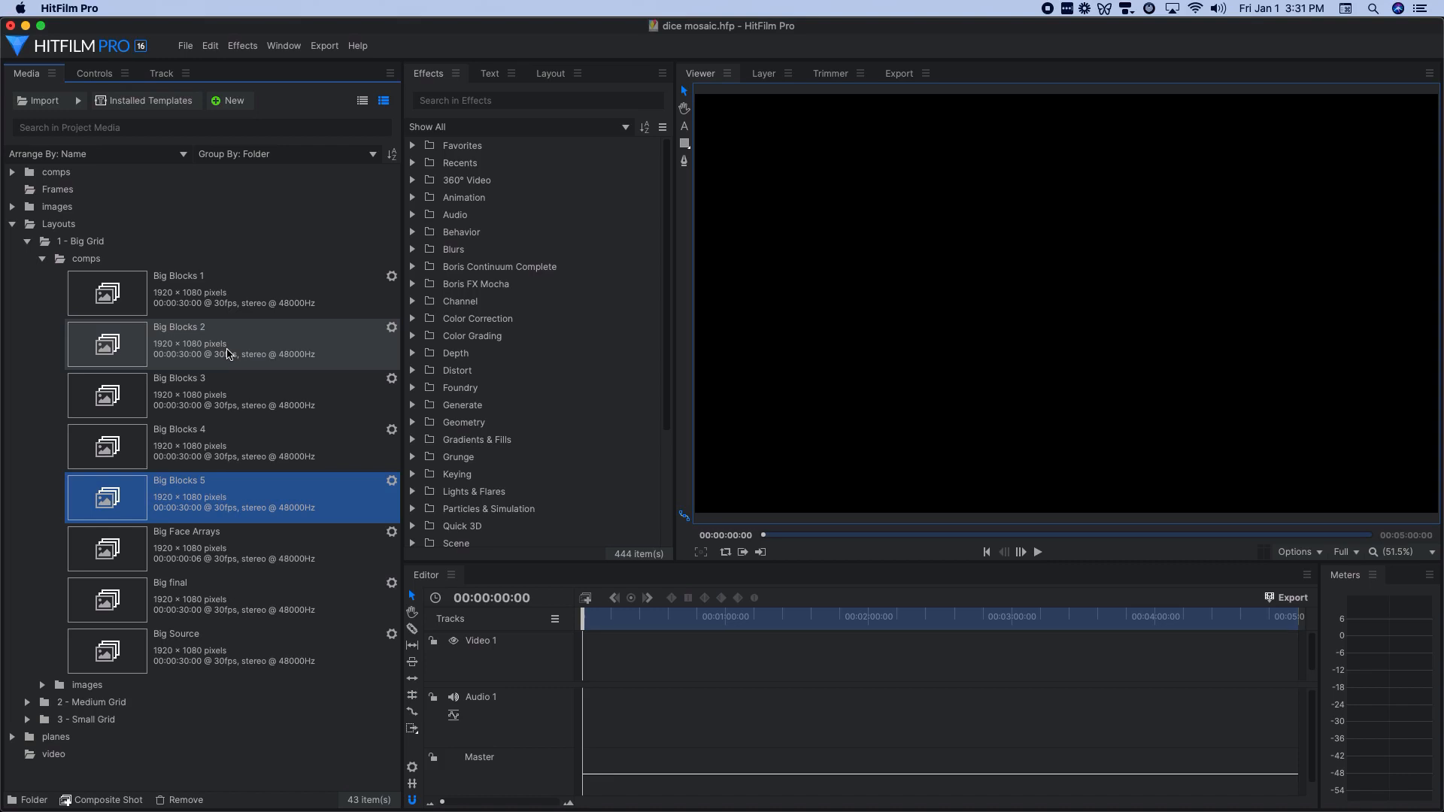
mouse_move(210, 286)
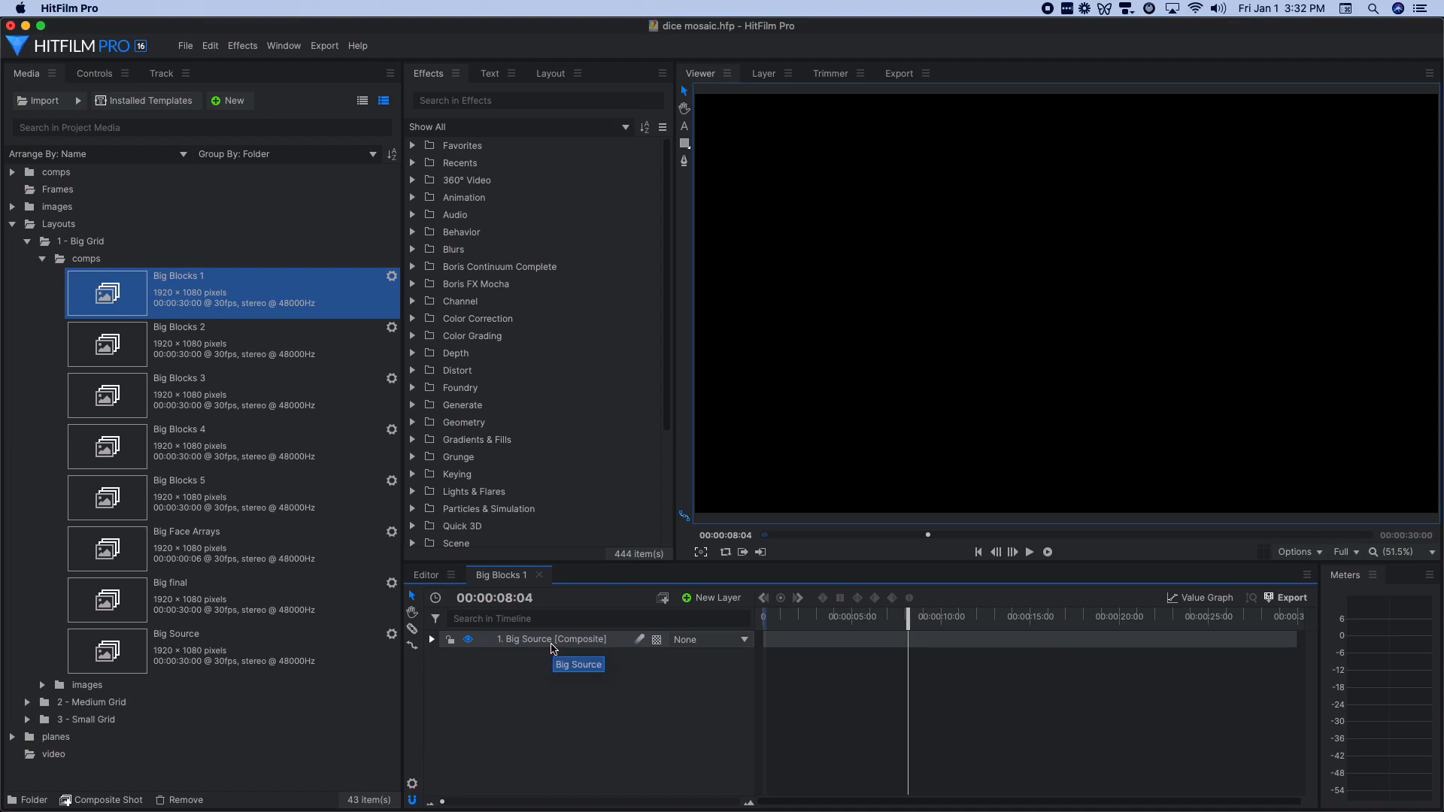
Step: Toggle Threshold and Crush Blacks & Whites on Big Blocks 1's source layer, leaving both enabled
left_click(553, 640)
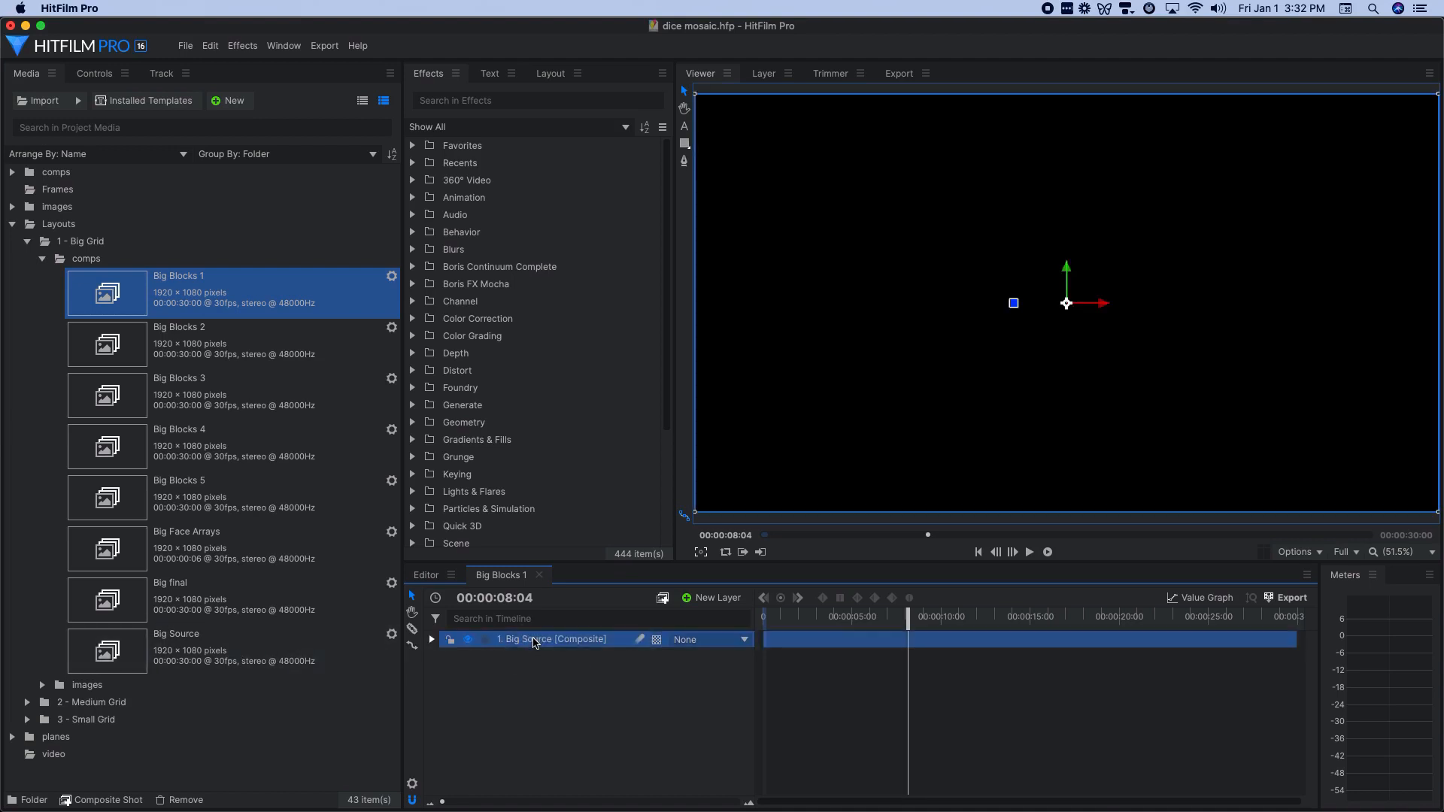
left_click(95, 73)
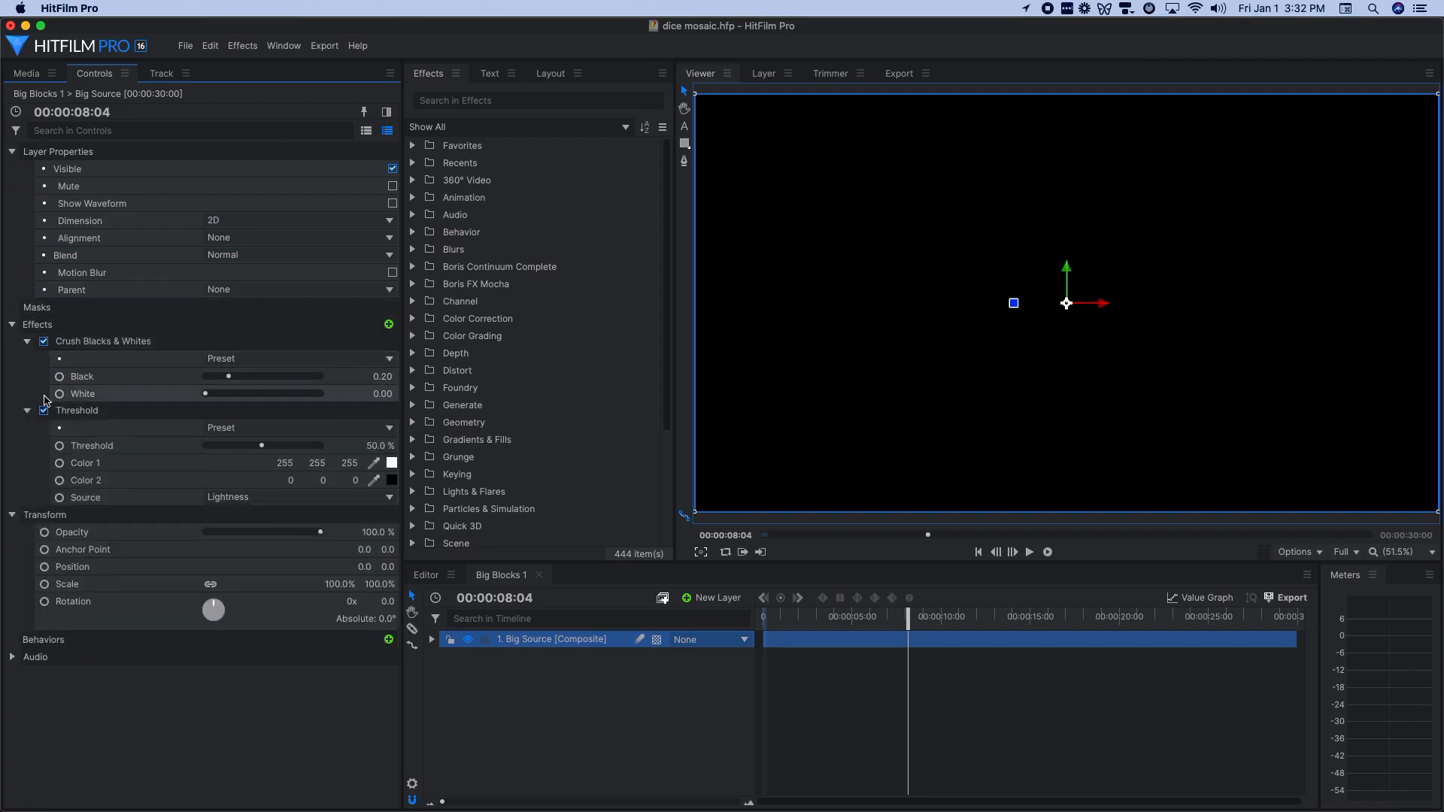
left_click(44, 341)
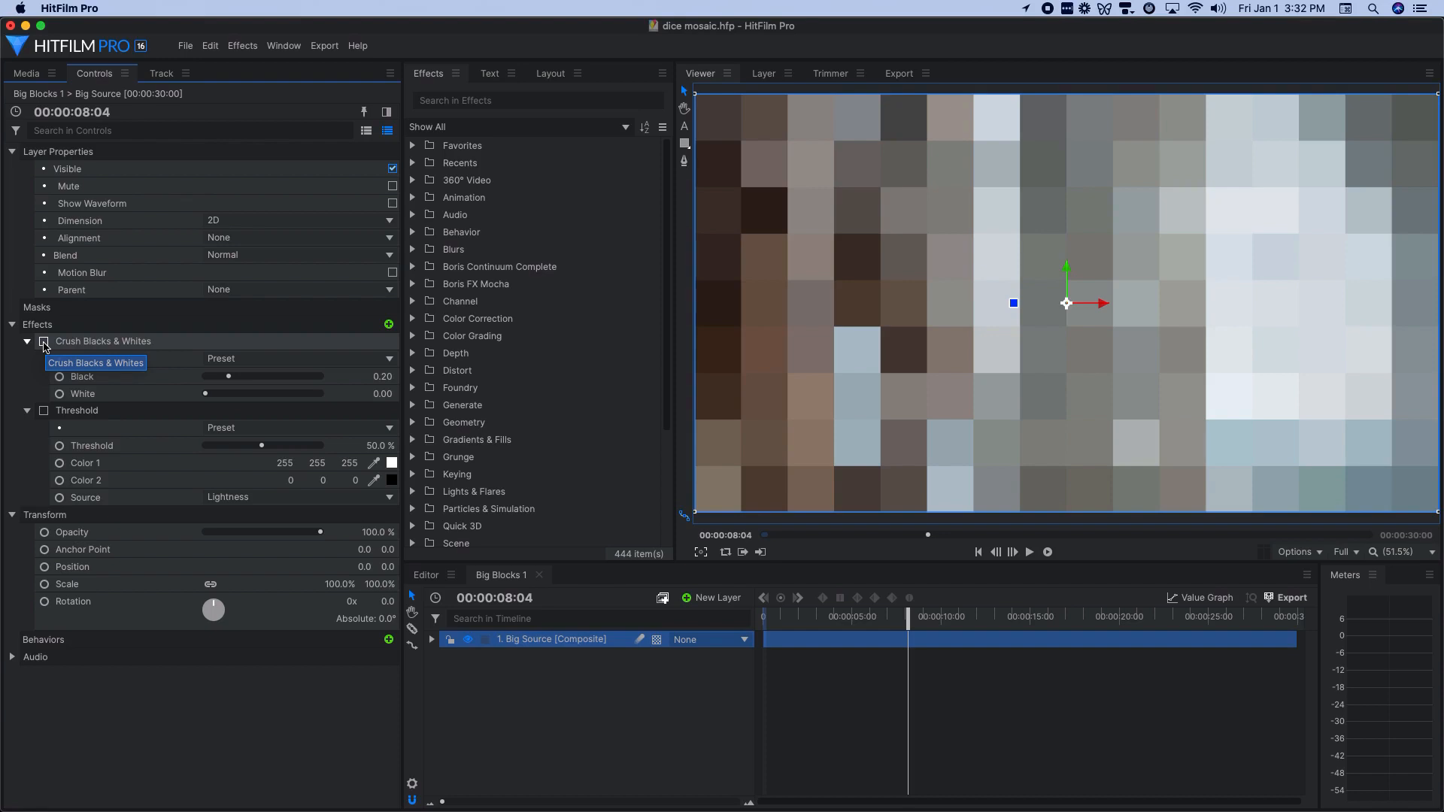
left_click(44, 341)
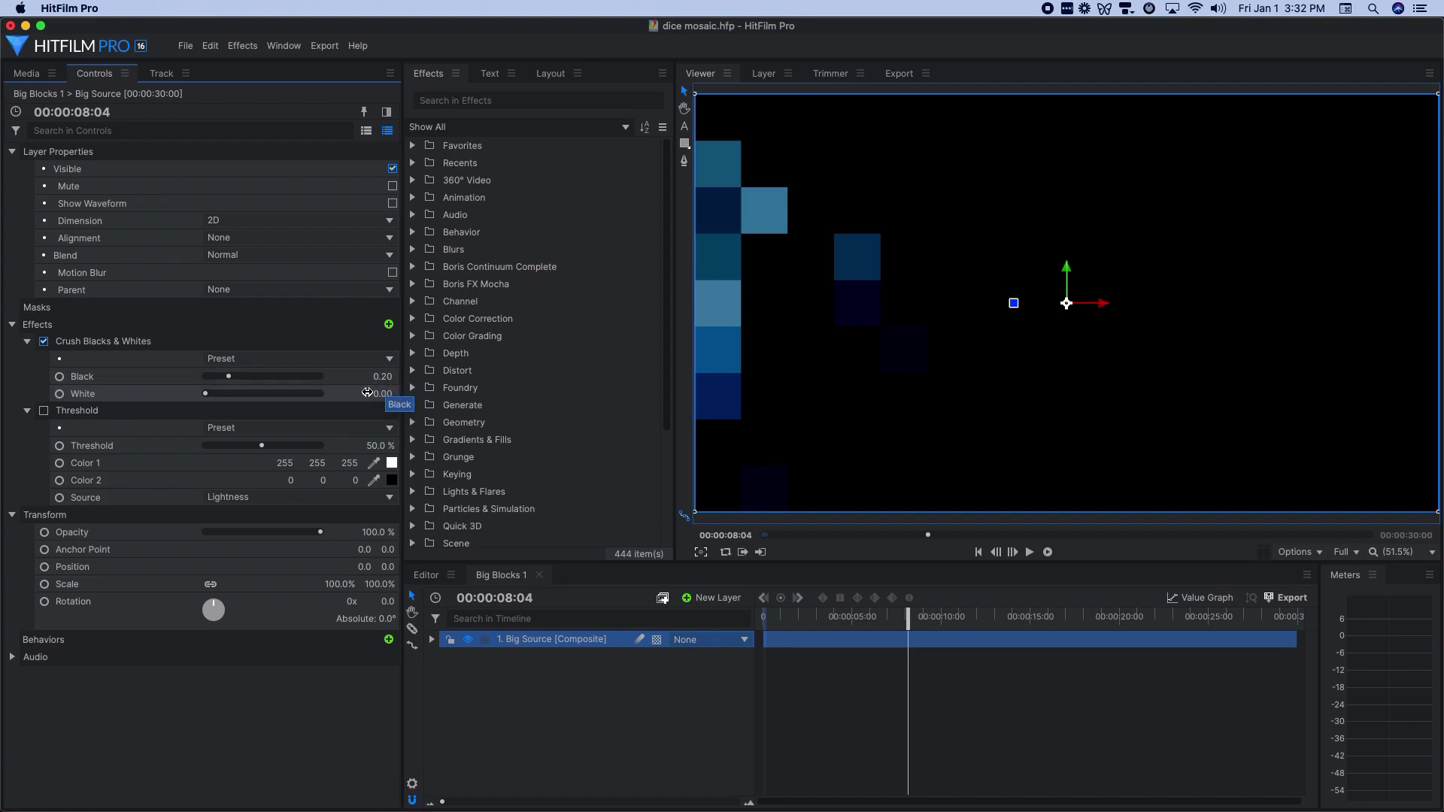
mouse_move(385, 394)
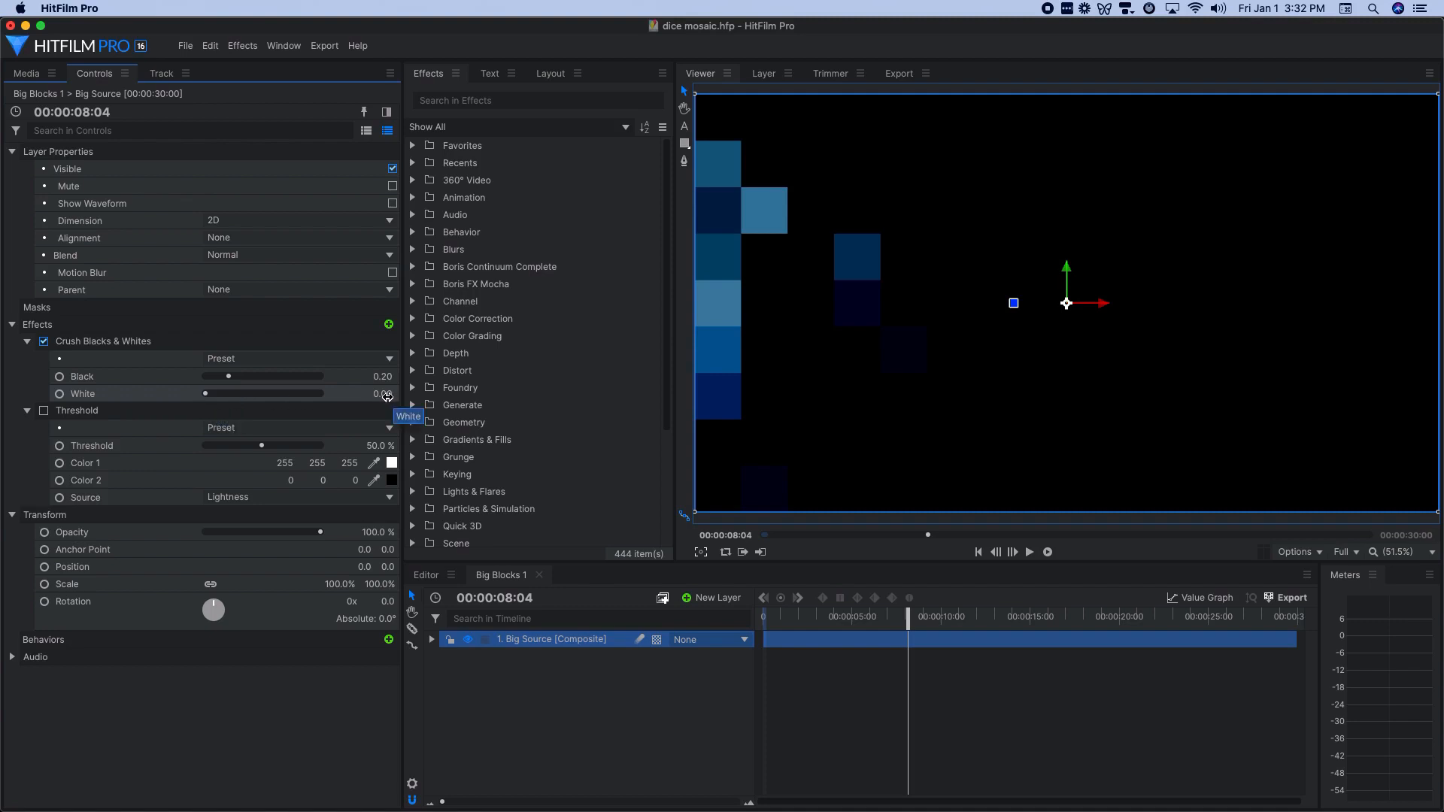
mouse_move(385, 377)
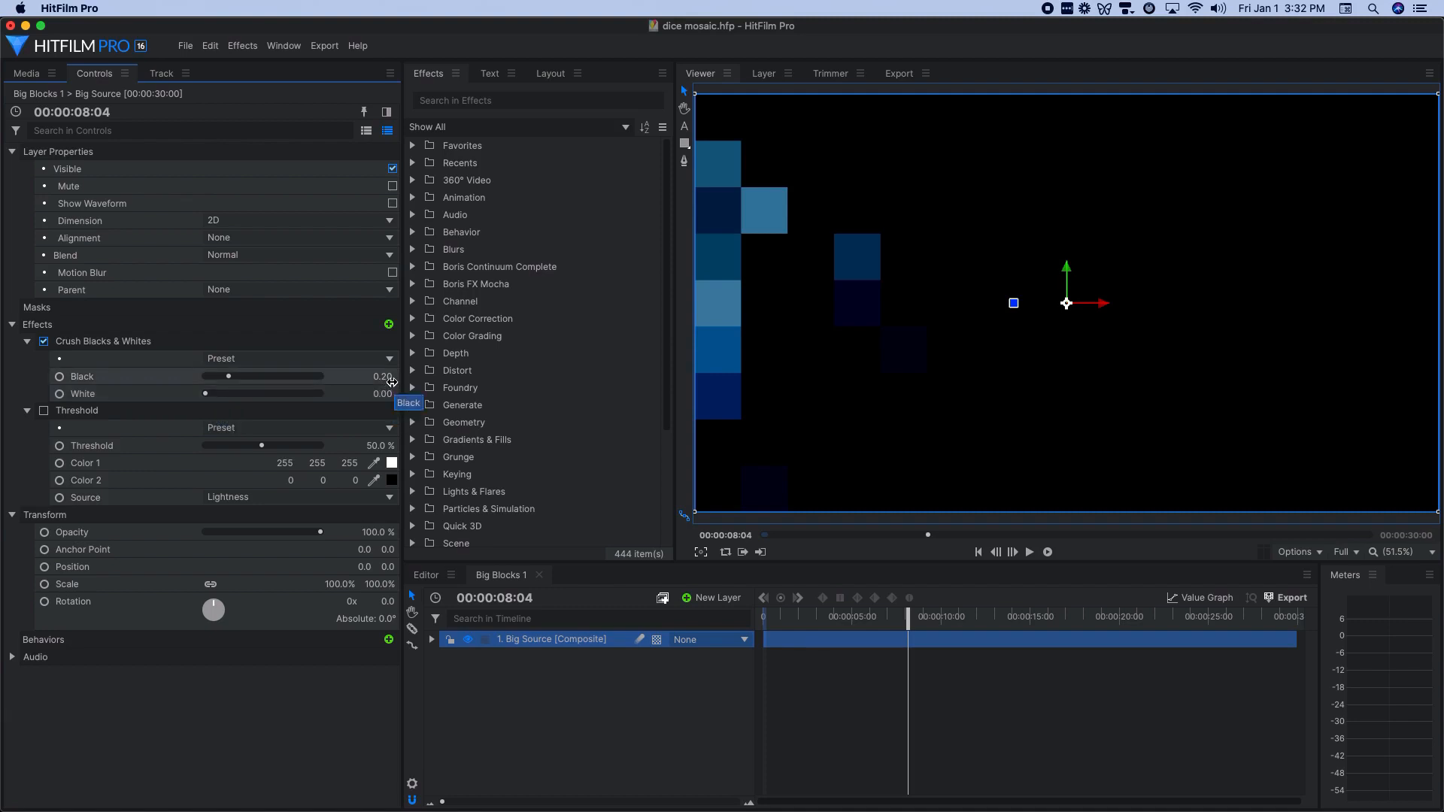
mouse_move(961, 263)
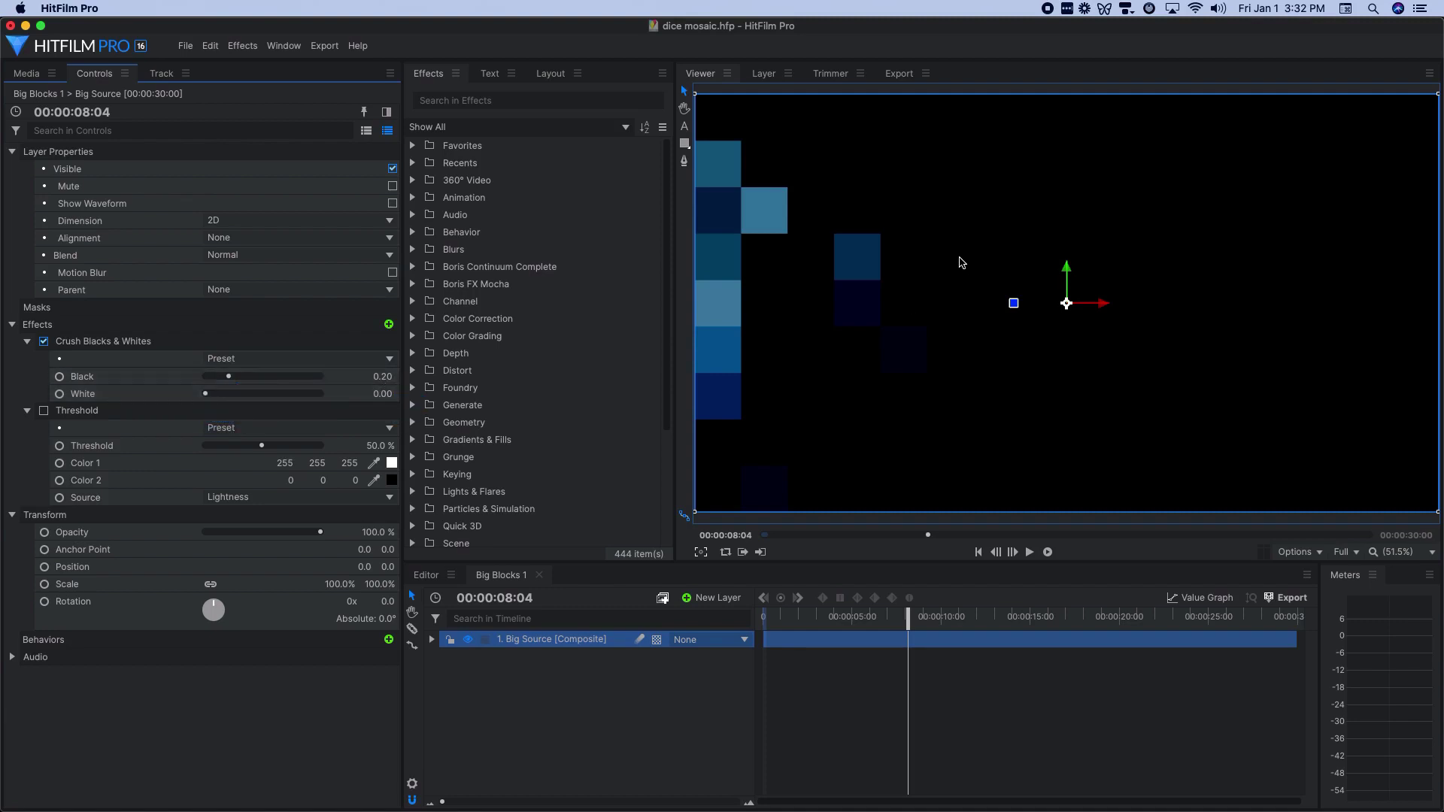
mouse_move(753, 213)
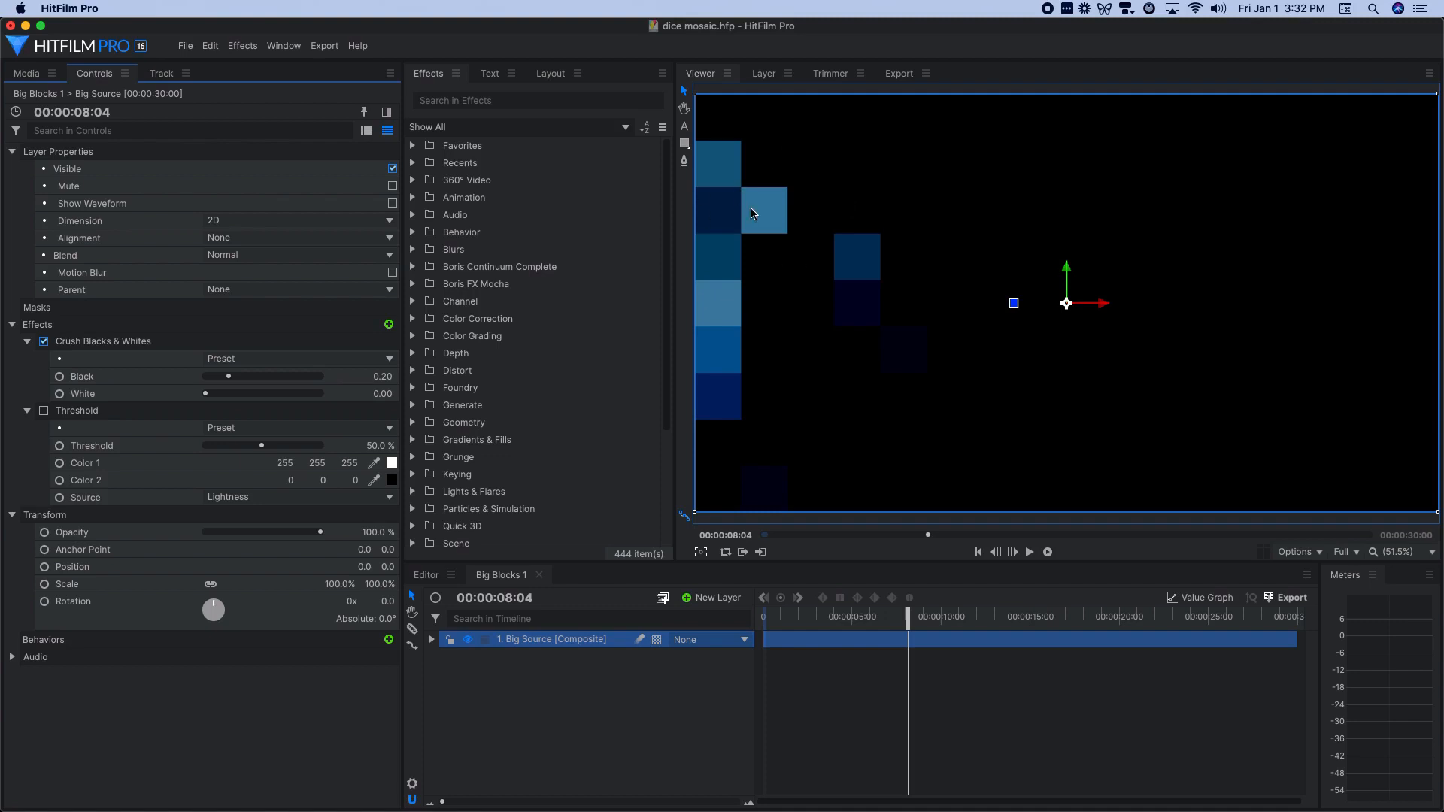
mouse_move(194, 299)
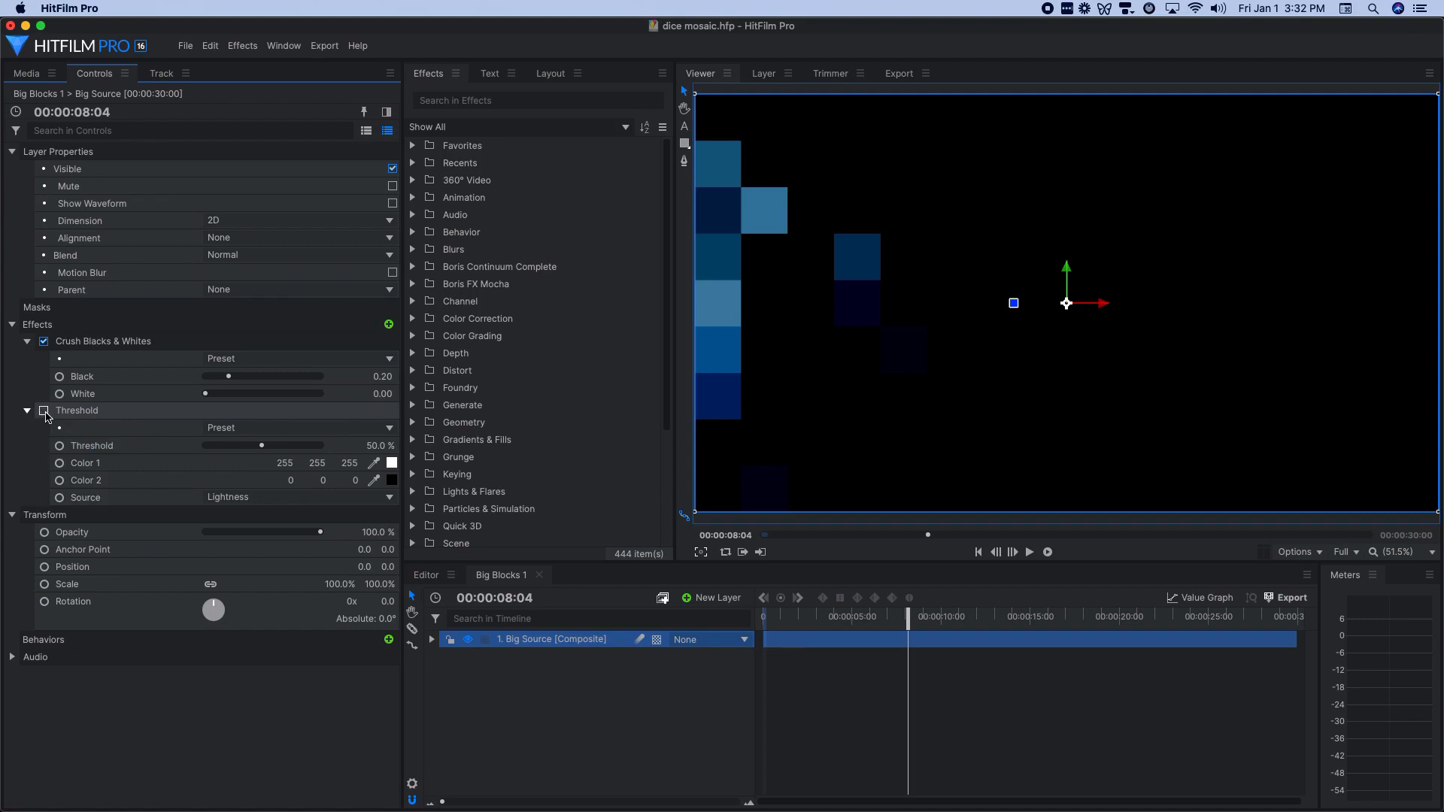
left_click(44, 411)
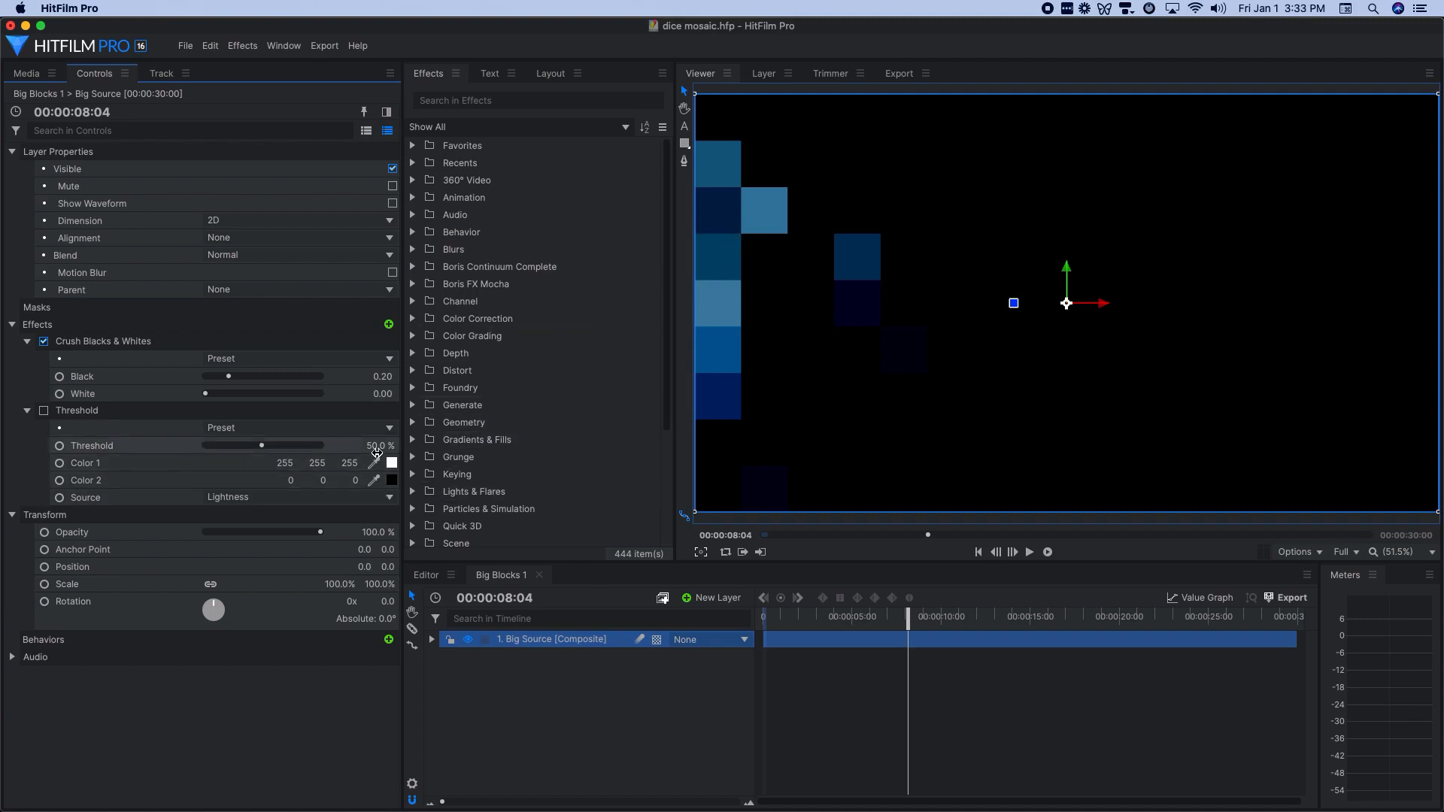
left_click(44, 410)
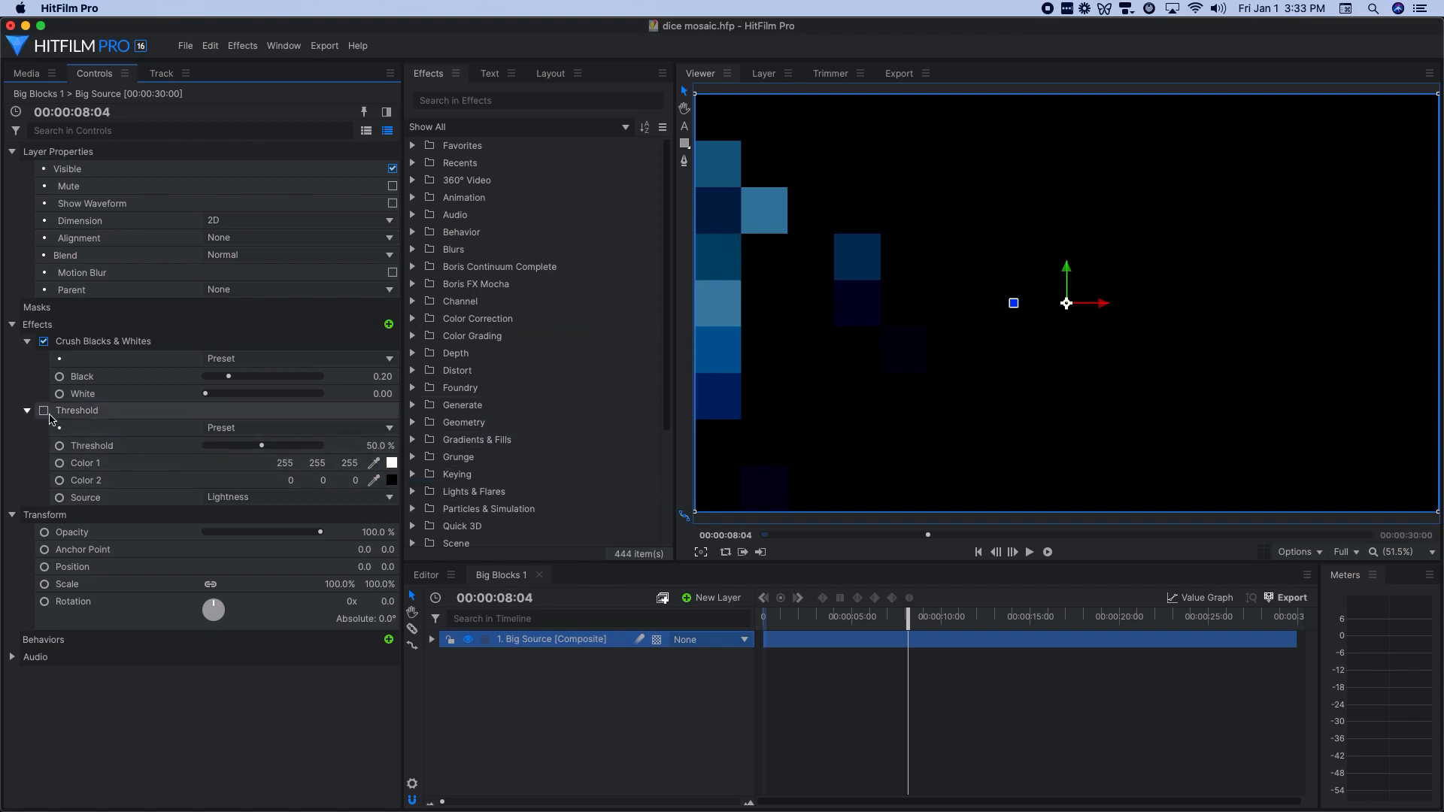
left_click(42, 410)
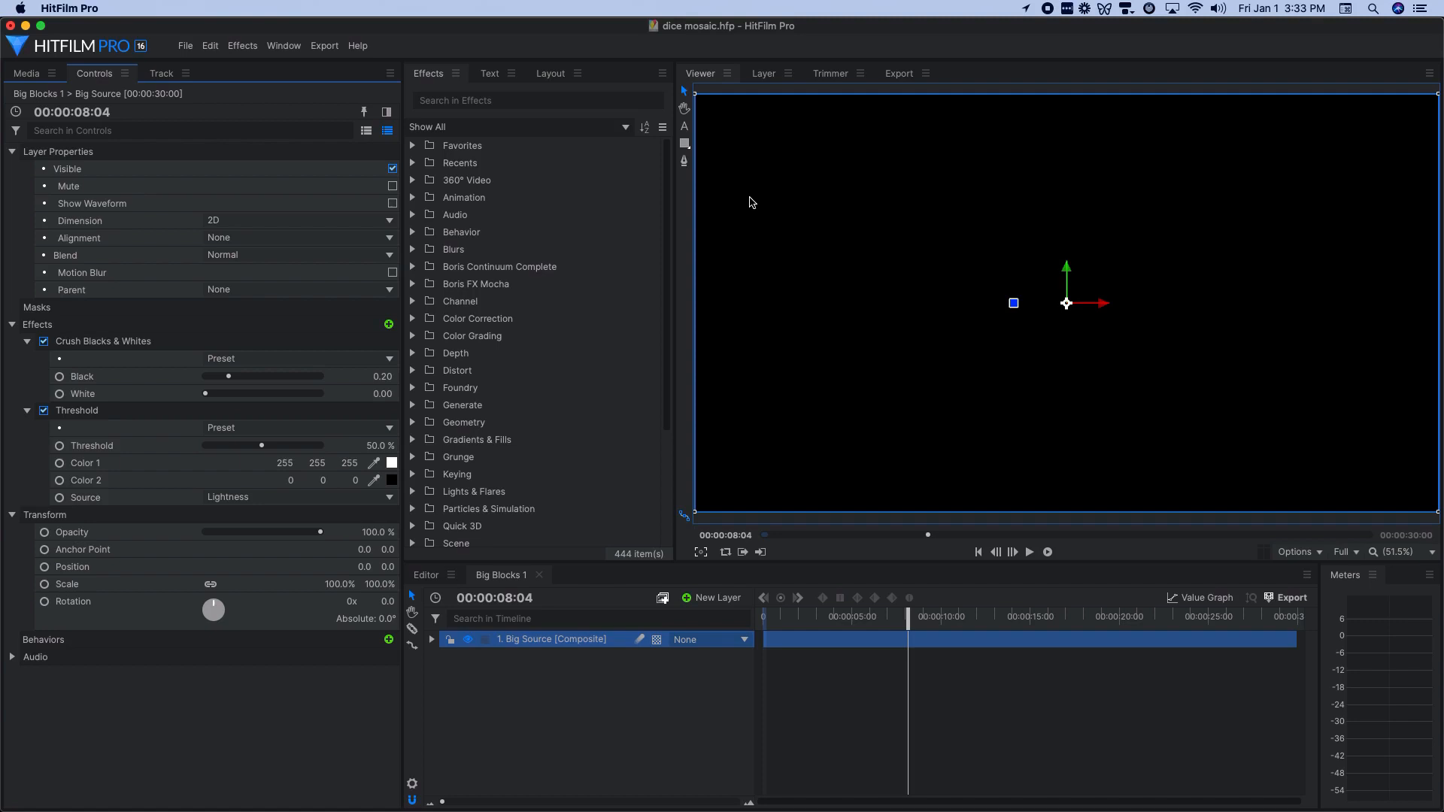
mouse_move(876, 242)
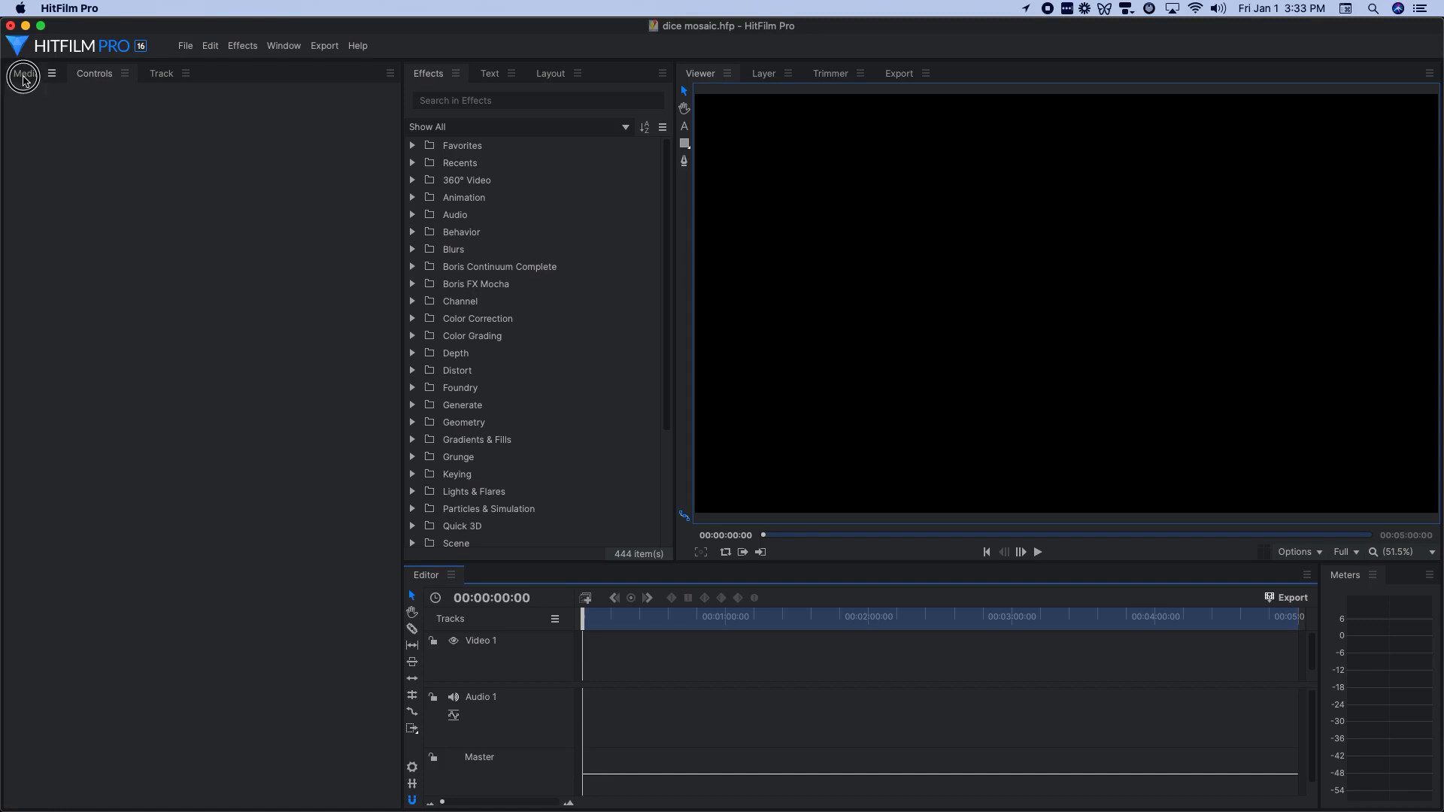
Step: Open Big Blocks 2 and show Big Source's Crush Blacks & Whites and Threshold effects
left_click(23, 74)
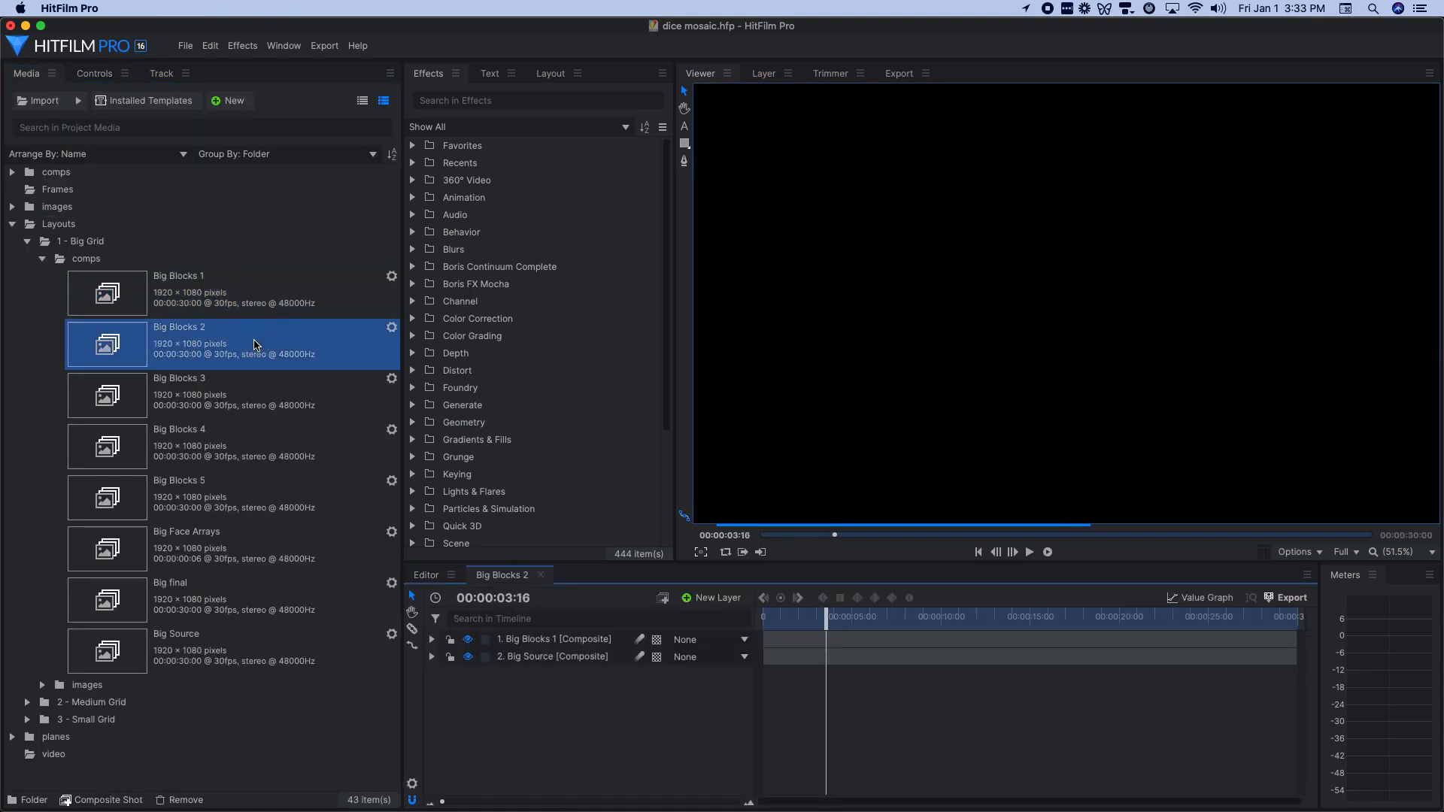
left_click(555, 639)
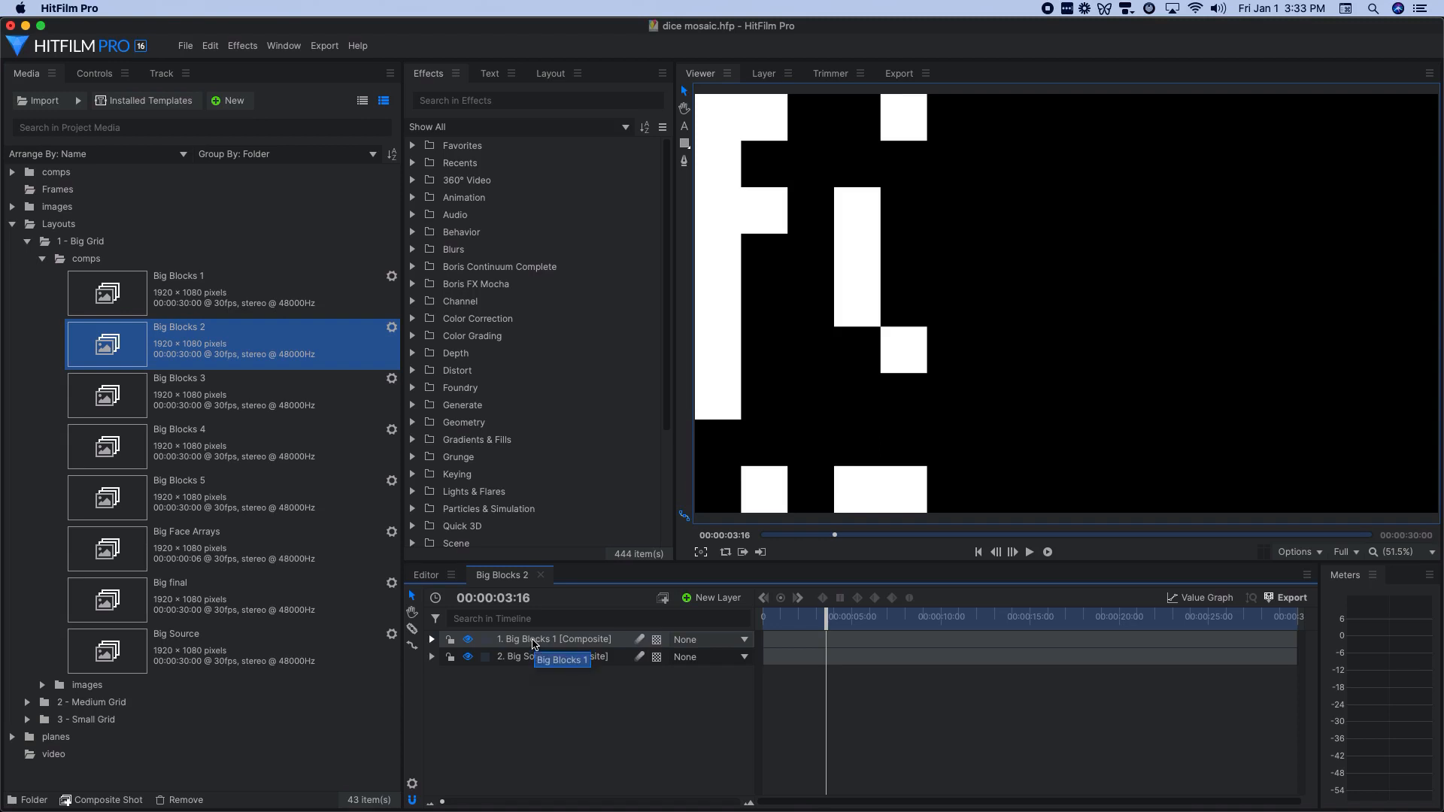
left_click(553, 657)
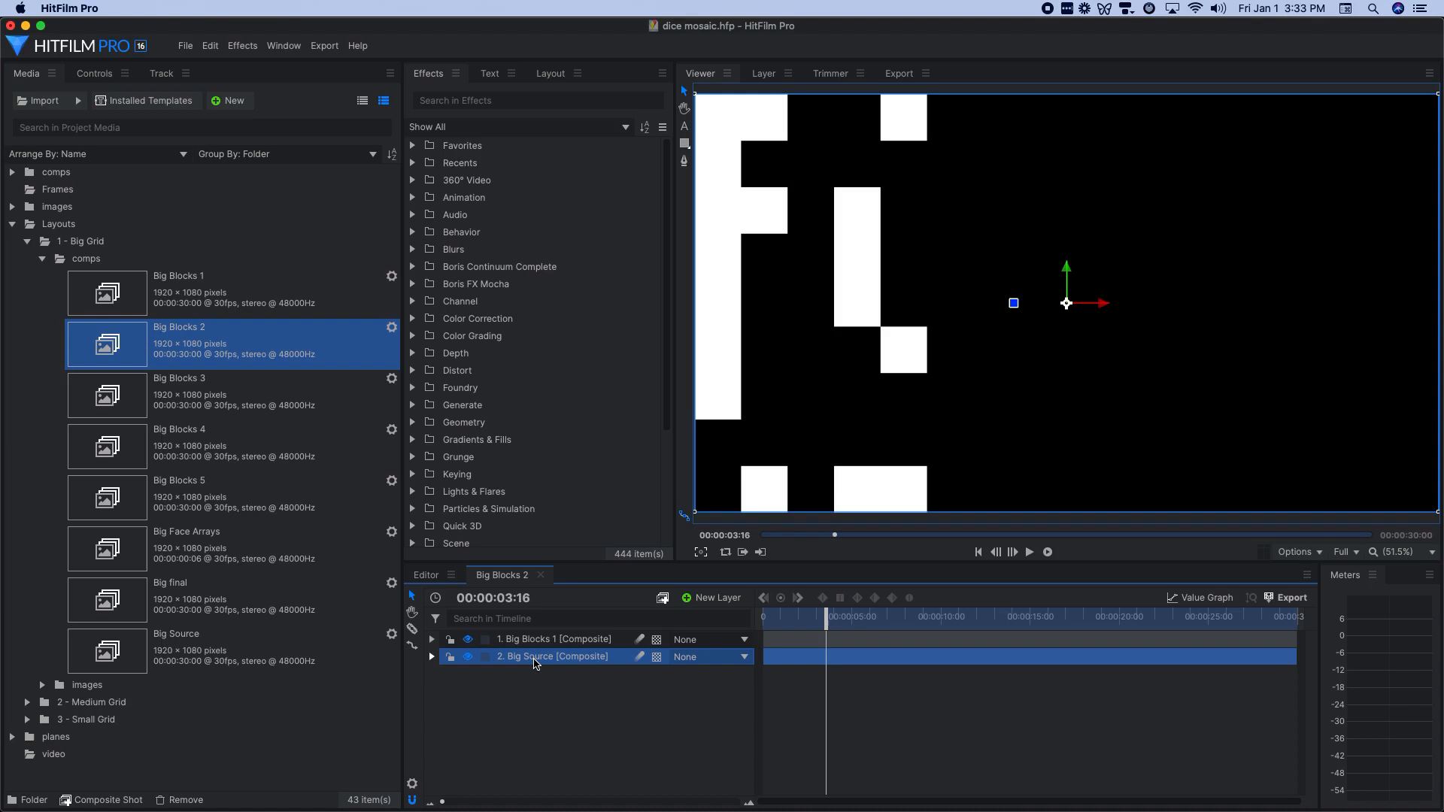
left_click(92, 73)
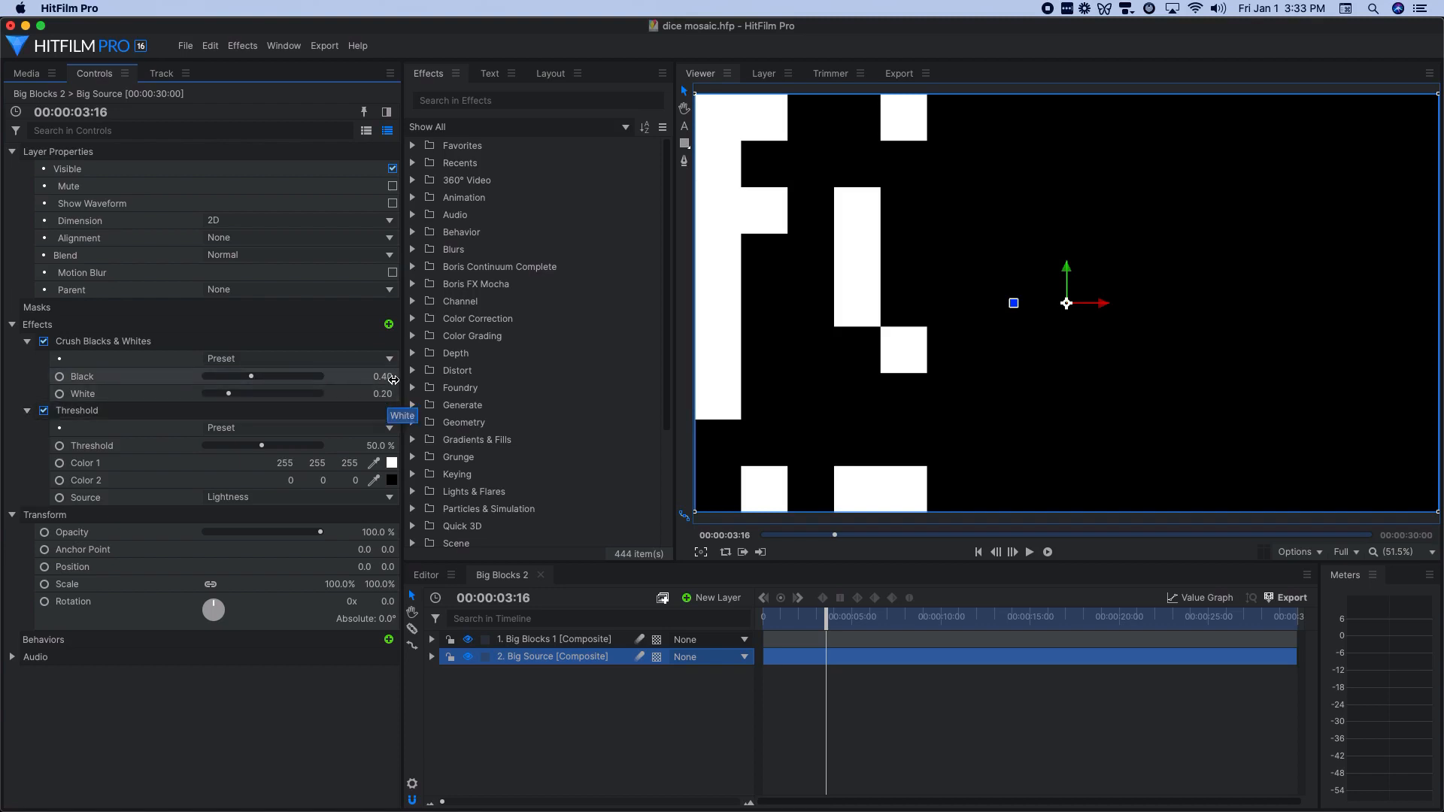
mouse_move(193, 482)
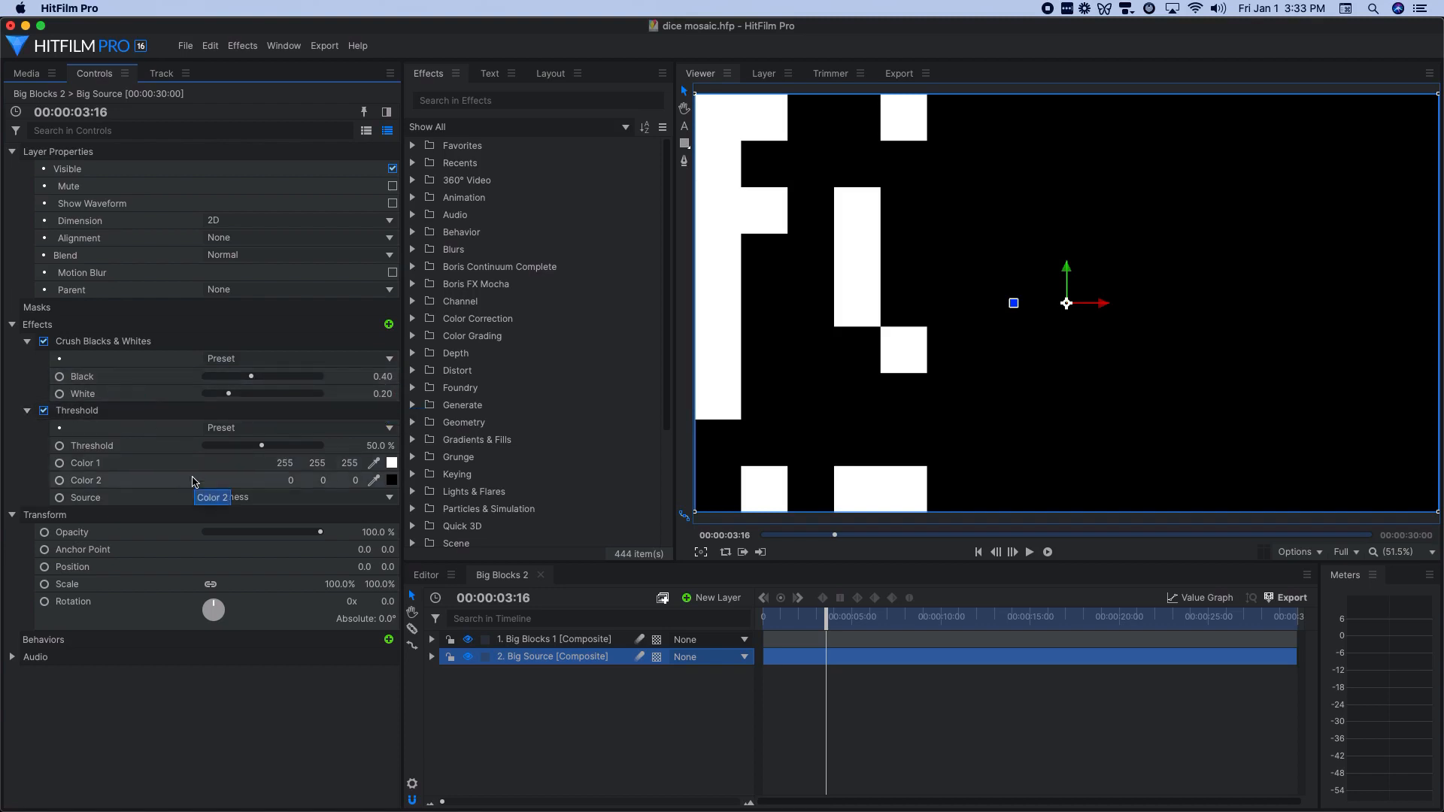
mouse_move(156, 416)
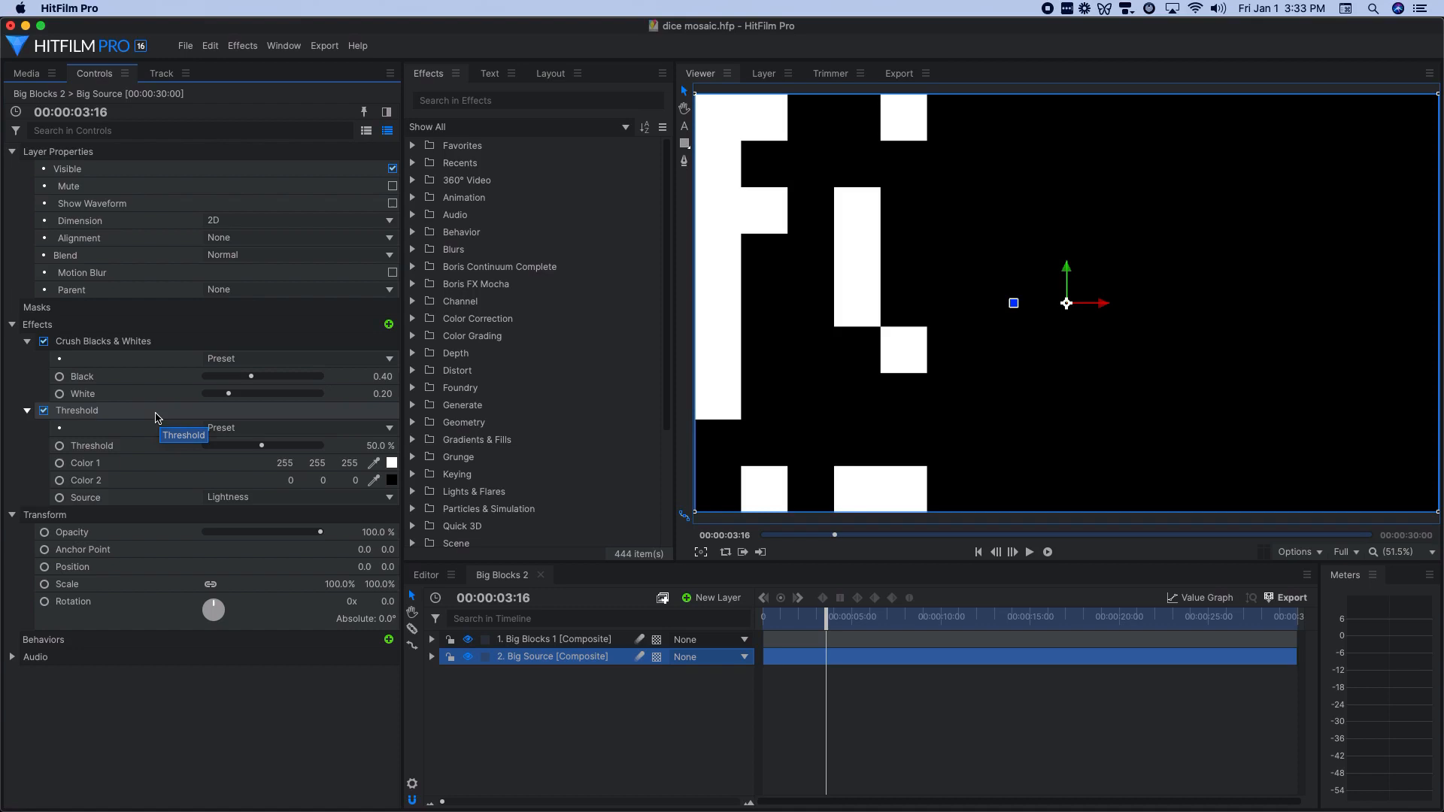
mouse_move(852, 206)
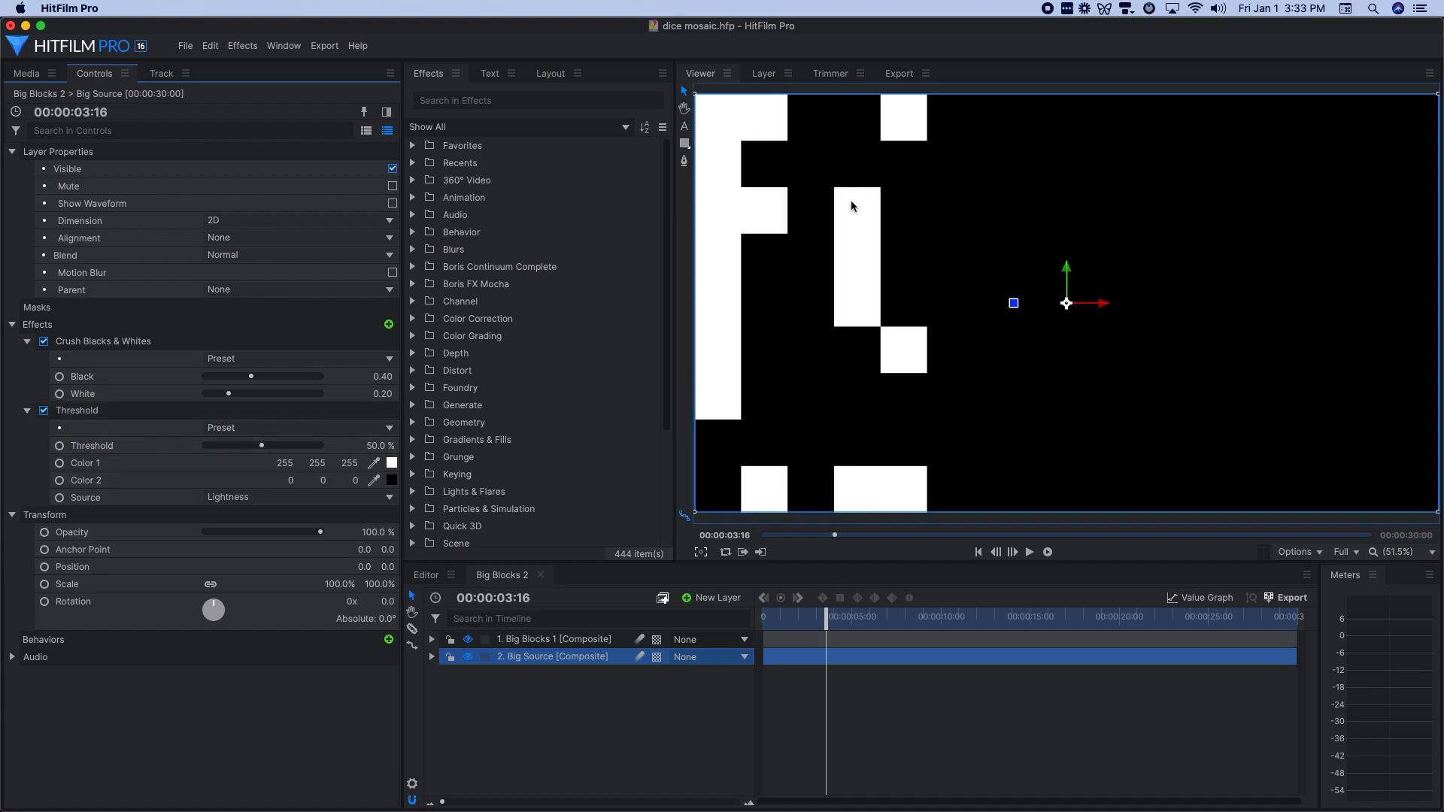
mouse_move(783, 253)
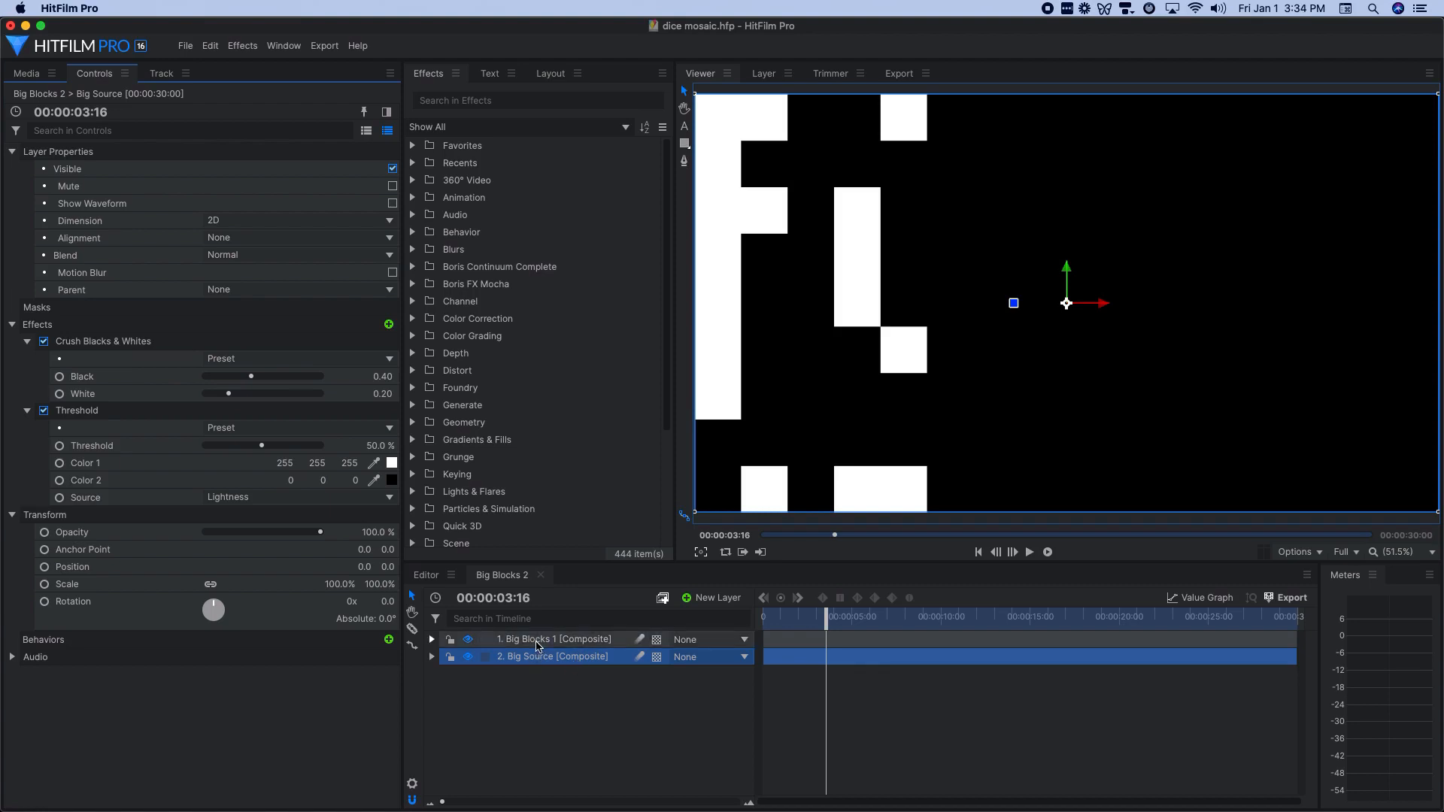
mouse_move(553, 639)
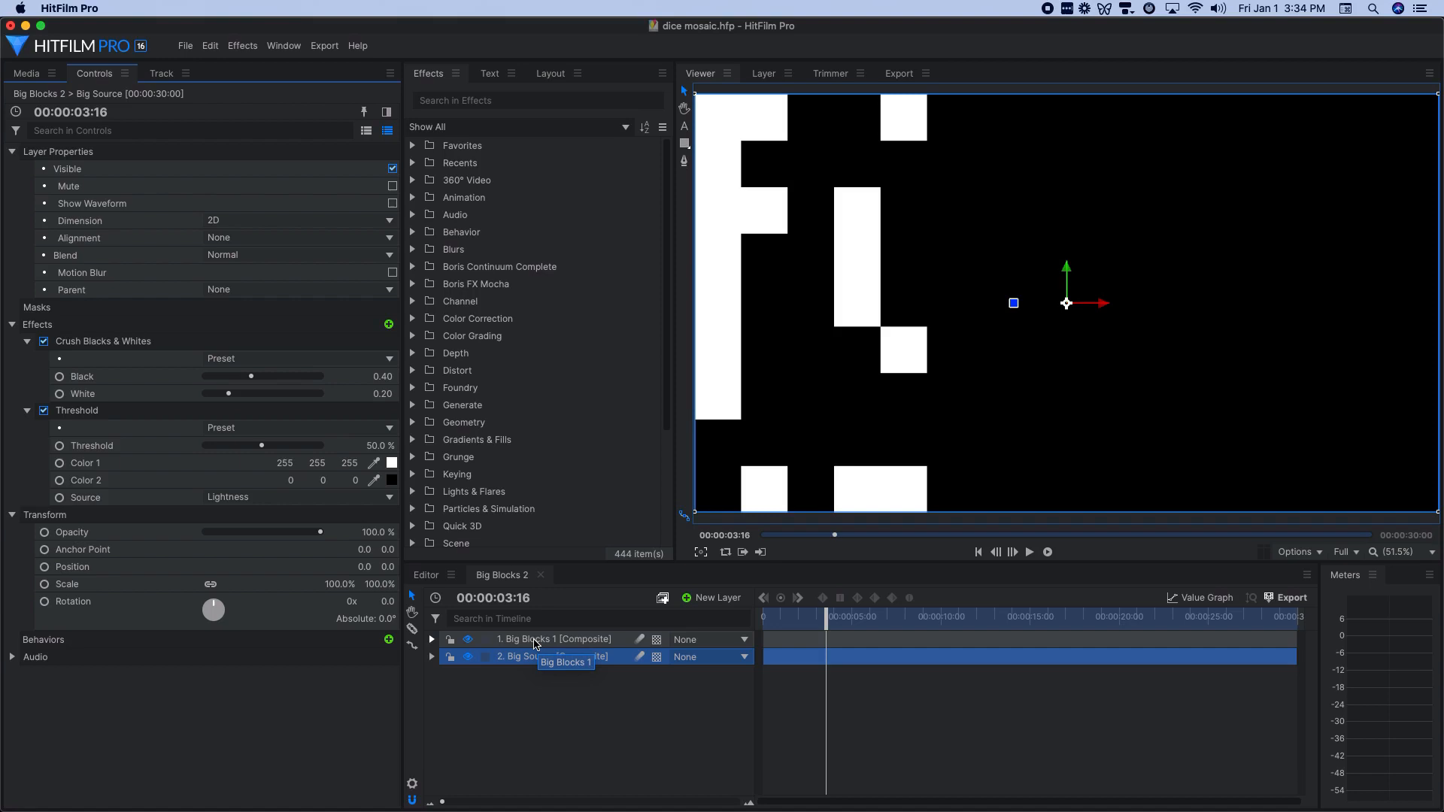
Step: Review the Big Blocks 1 and Big Source layer controls, then return to the Media list
left_click(555, 639)
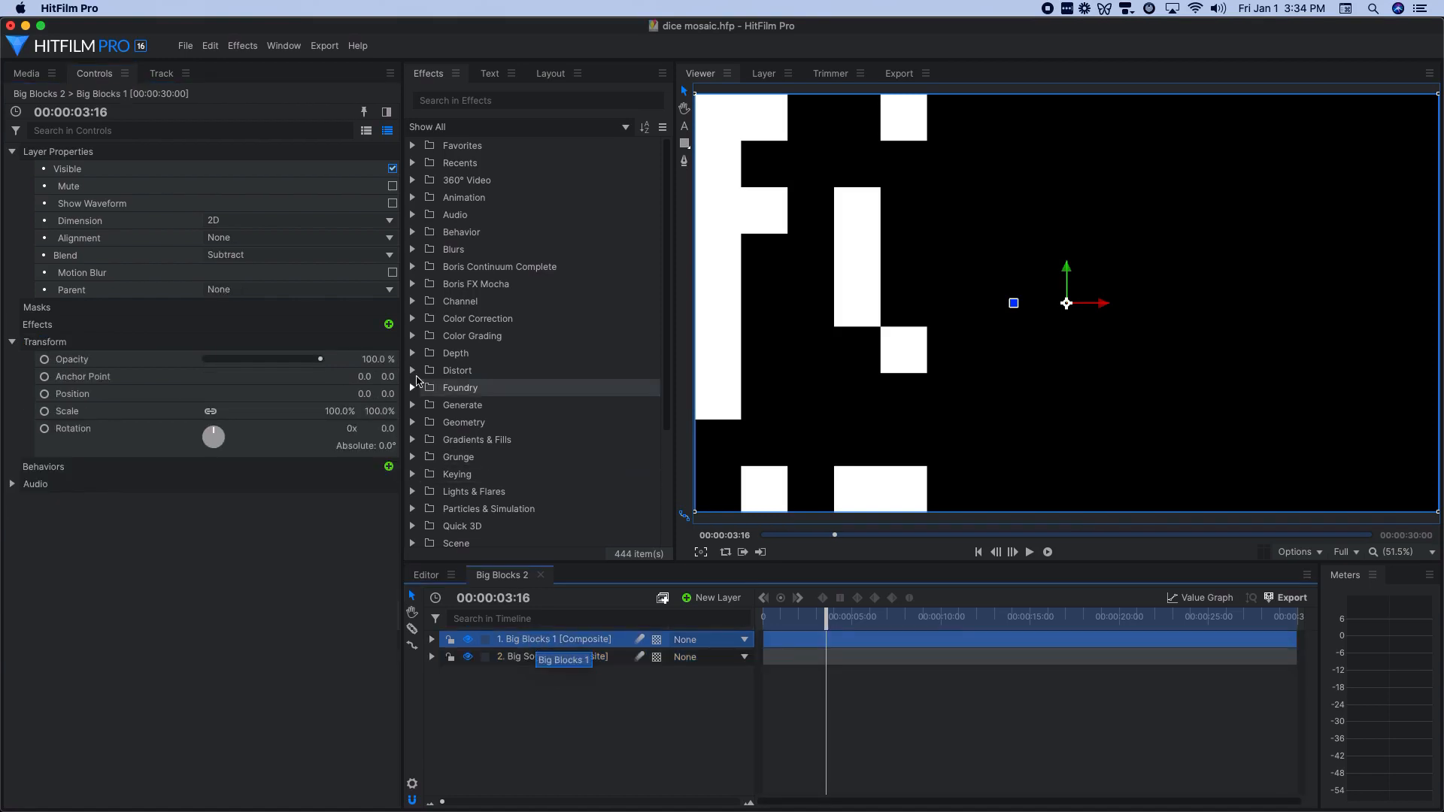
mouse_move(264, 260)
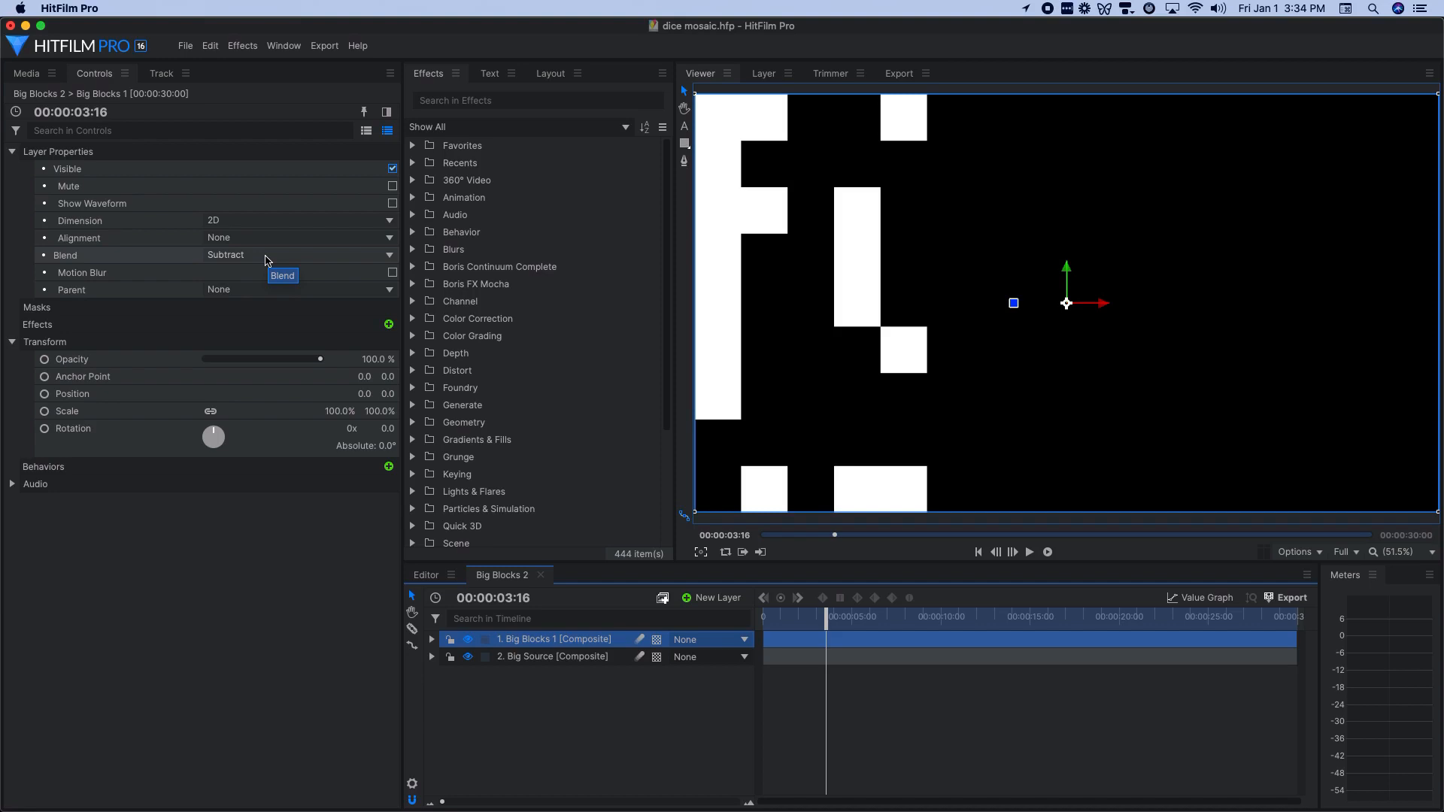
mouse_move(546, 665)
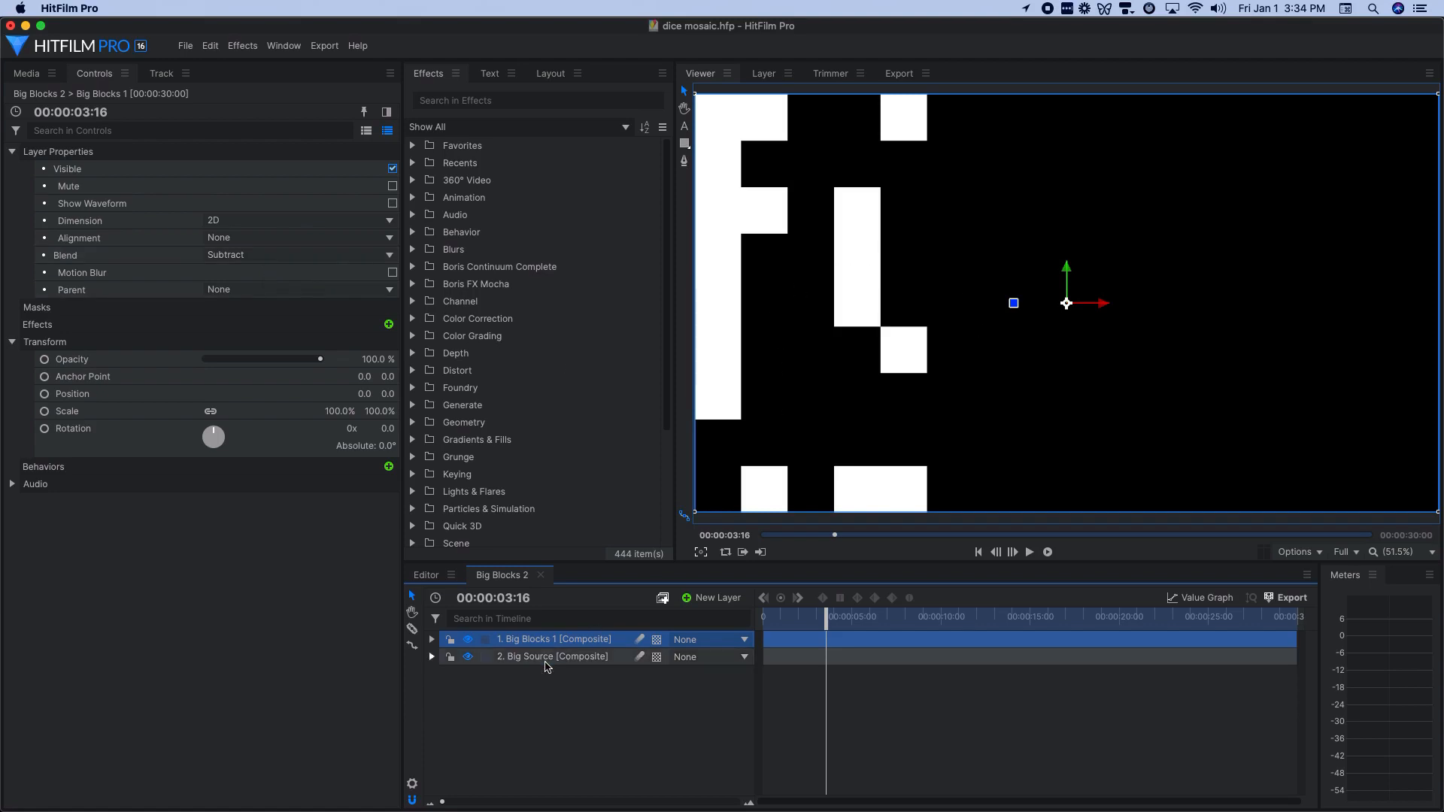
left_click(553, 657)
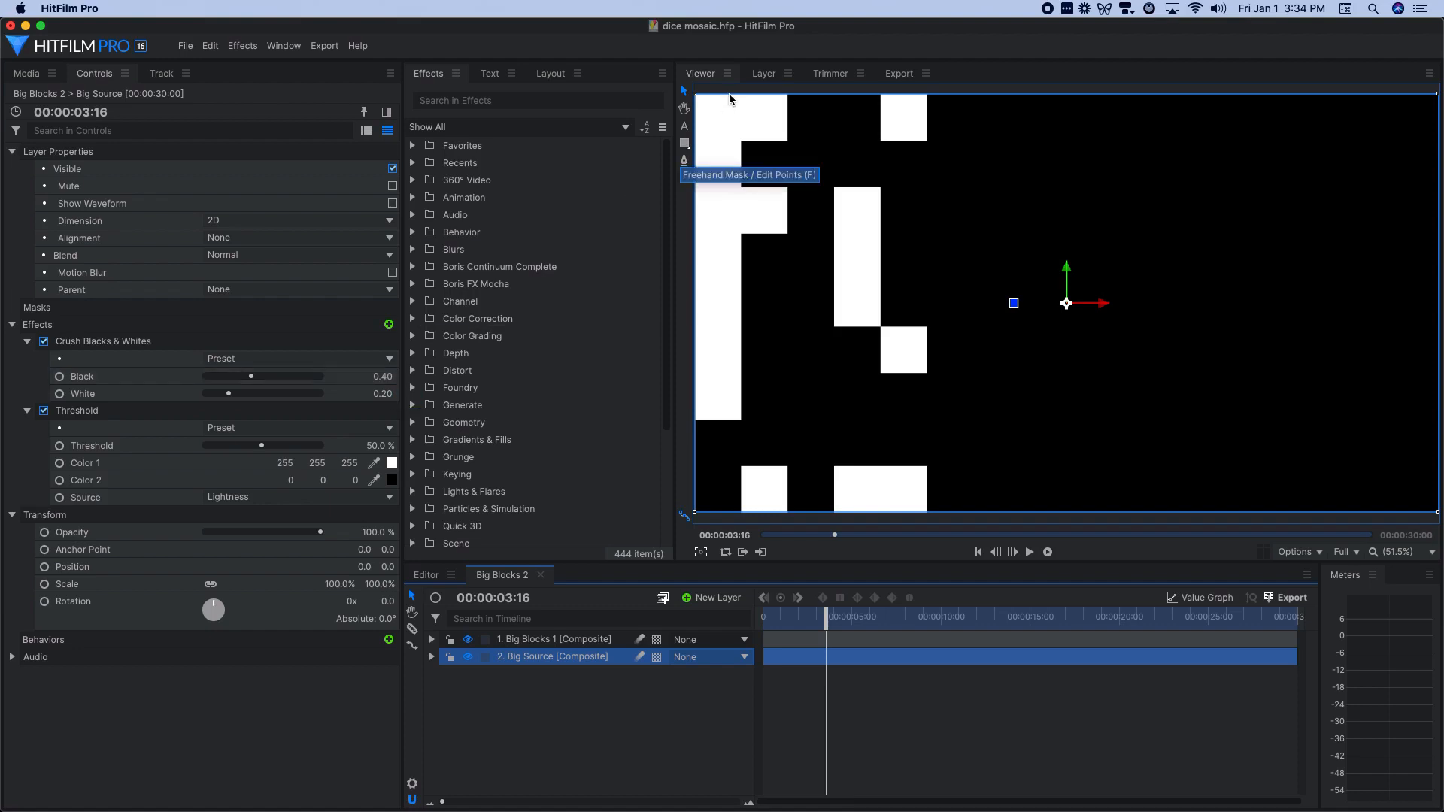
mouse_move(940, 139)
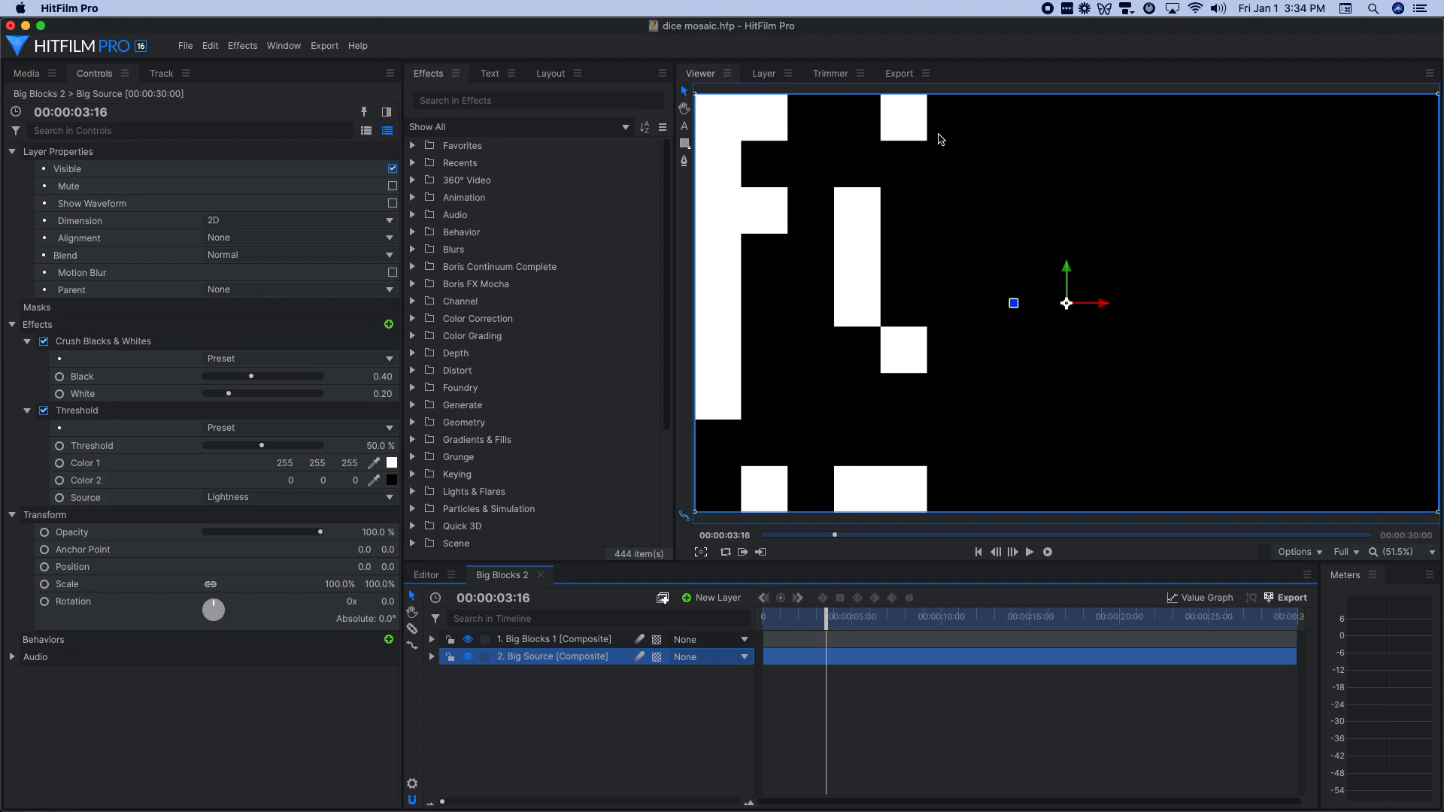
mouse_move(535, 612)
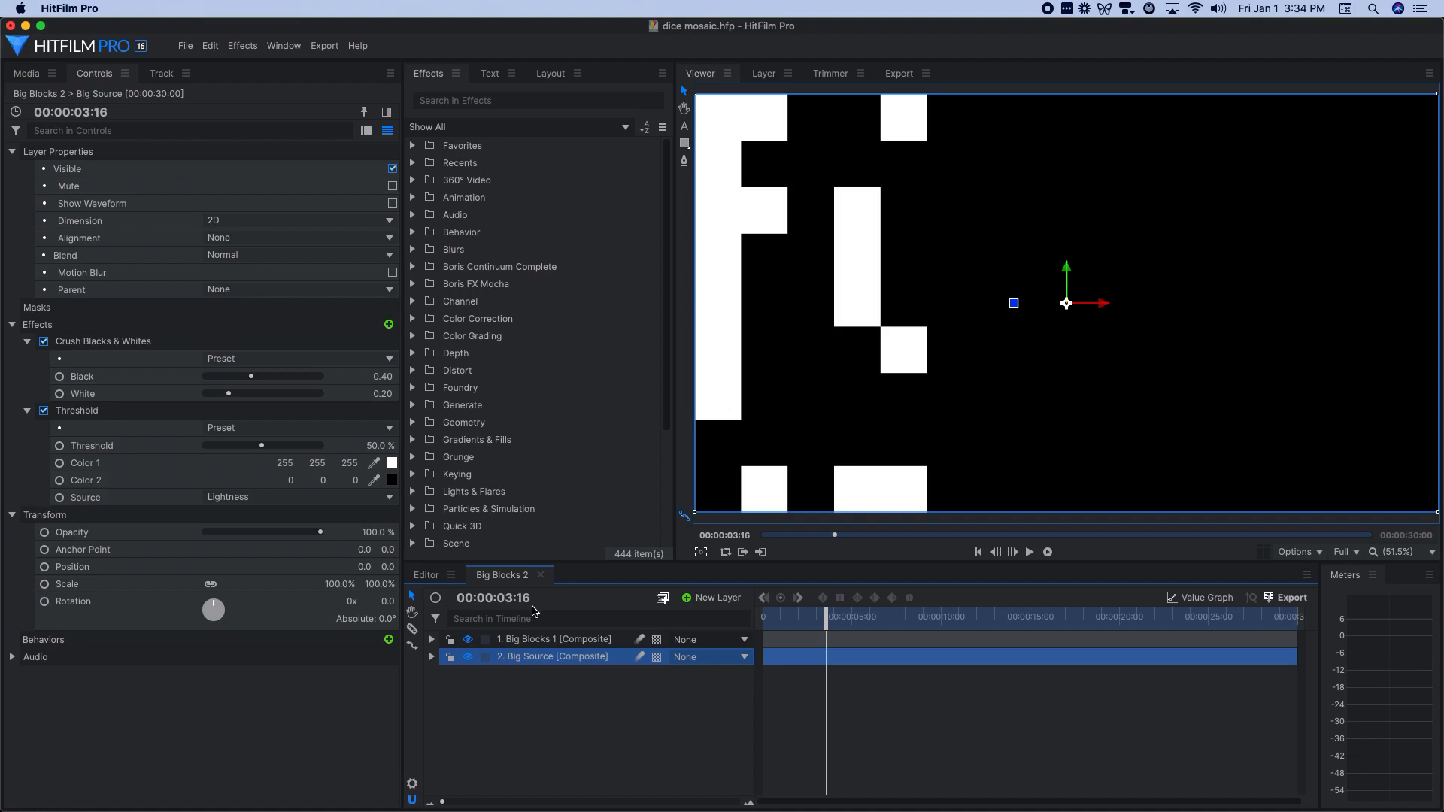
left_click(25, 72)
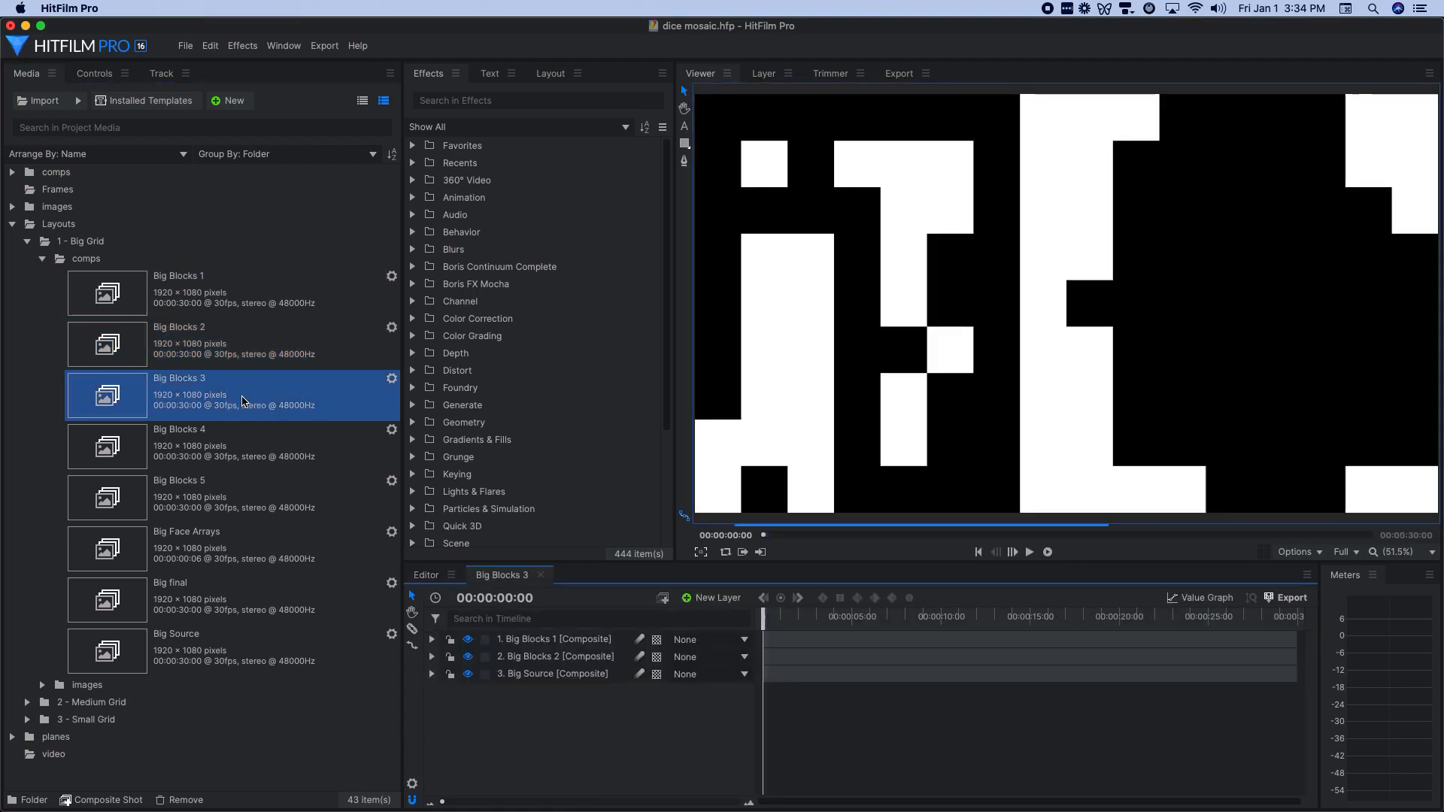
Step: Confirm Subtract blending on Big Blocks 1 and 2, then close Big Blocks 3
left_click(554, 638)
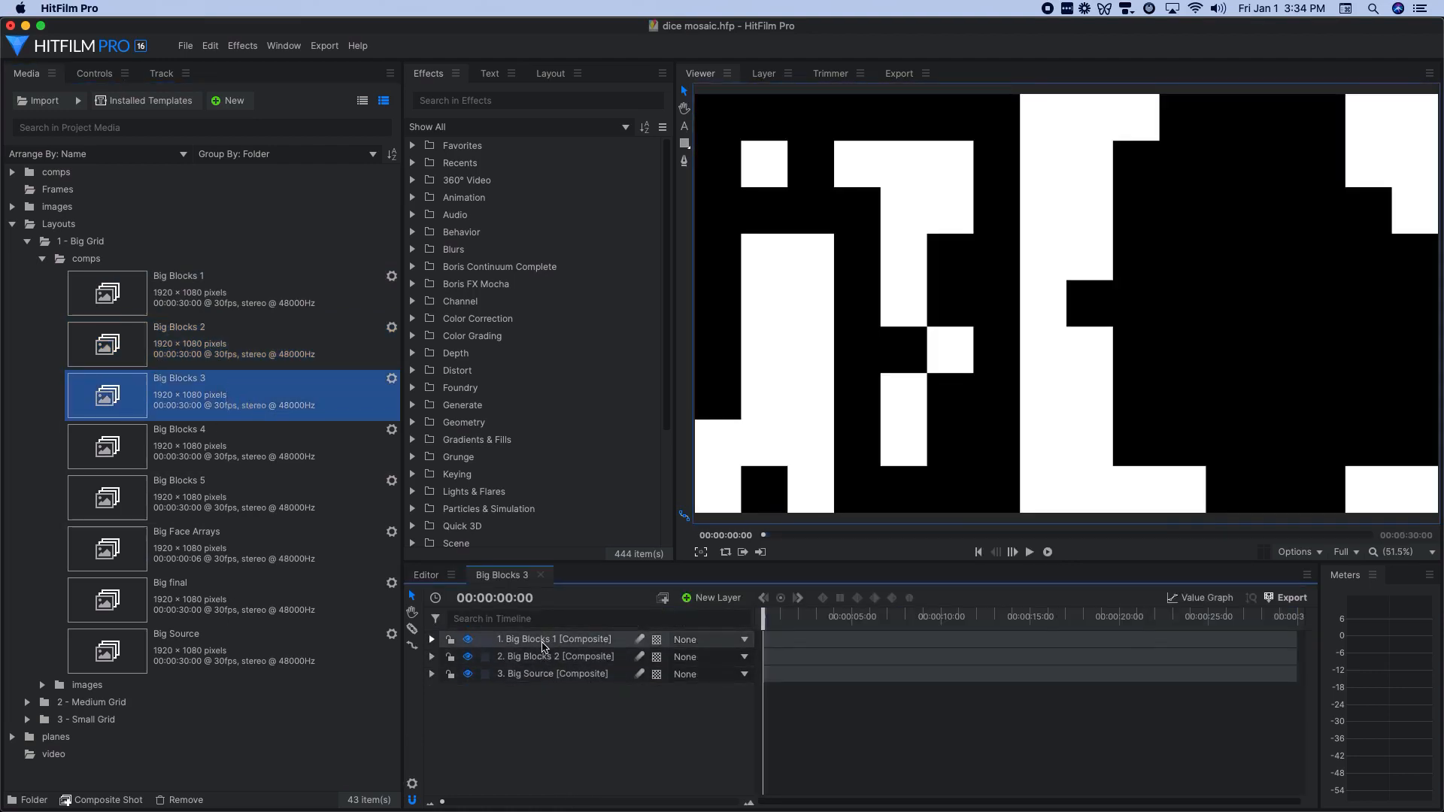
left_click(555, 638)
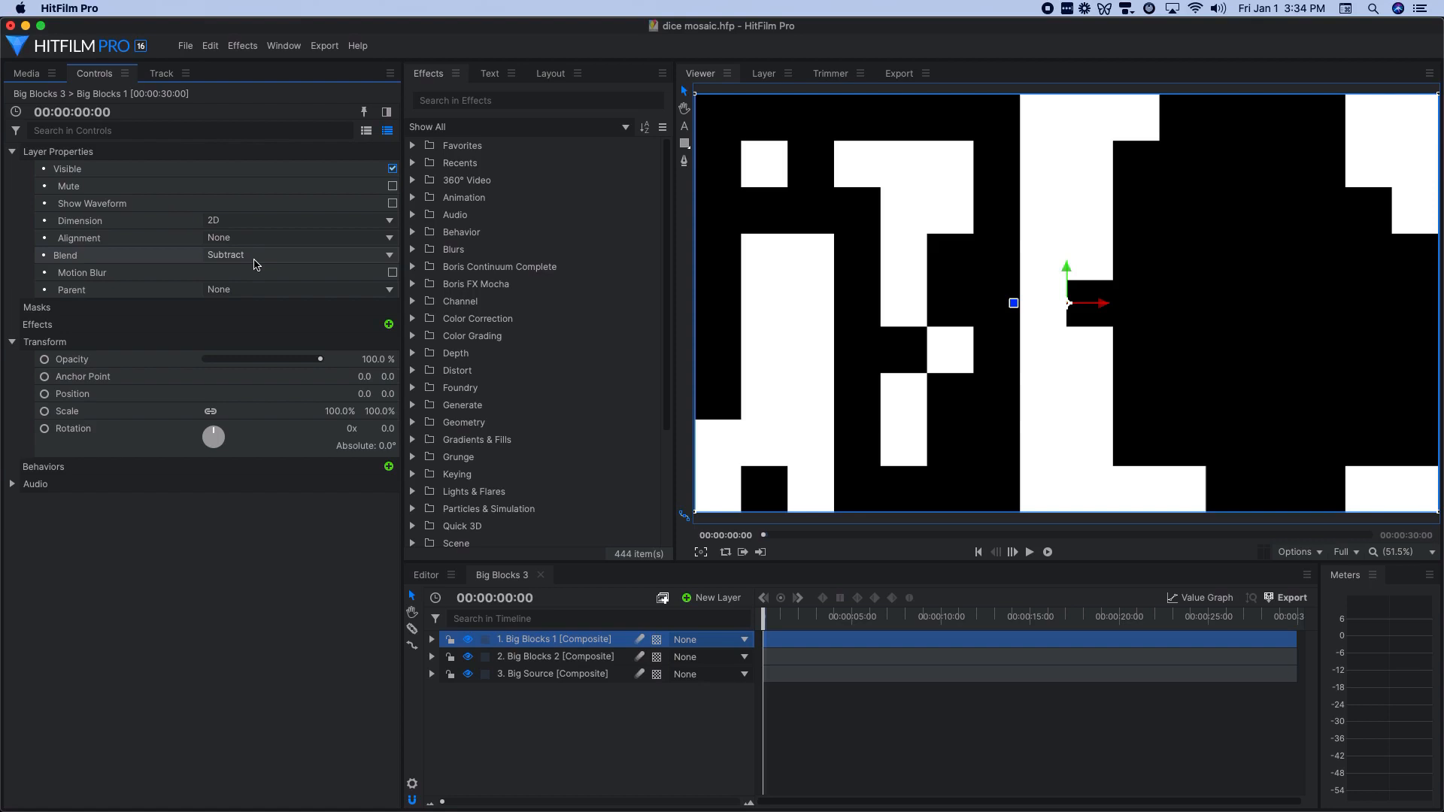
left_click(554, 656)
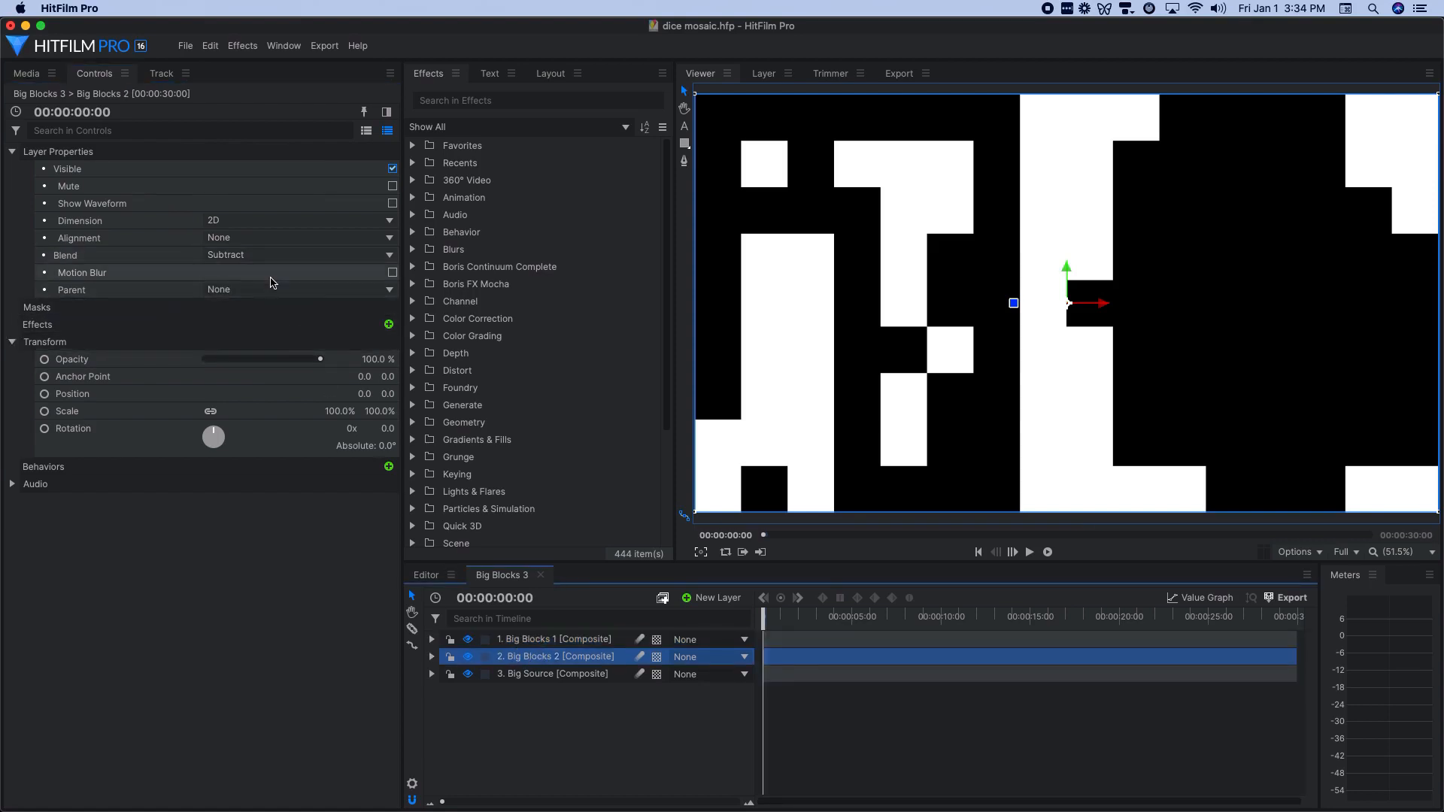
left_click(551, 673)
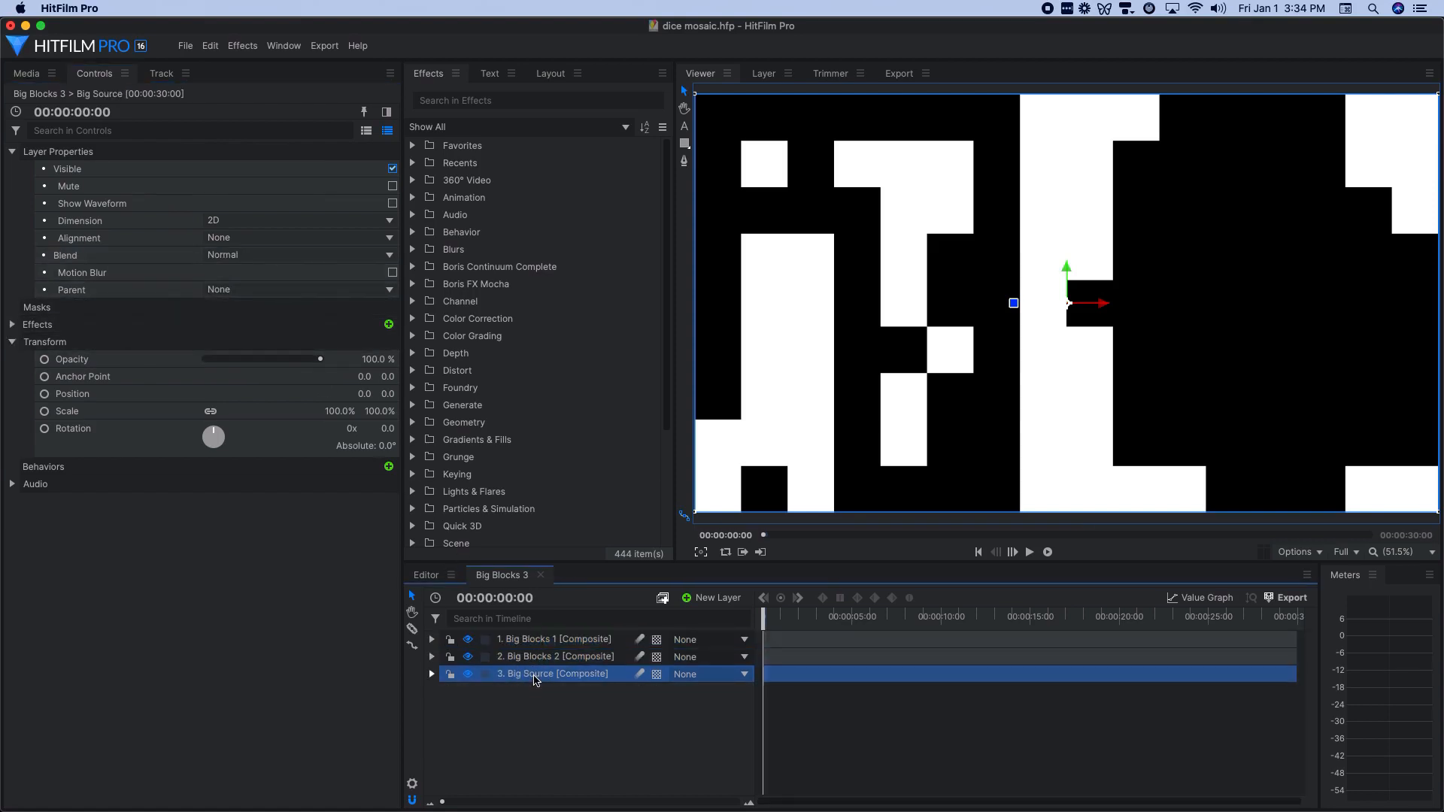
left_click(13, 325)
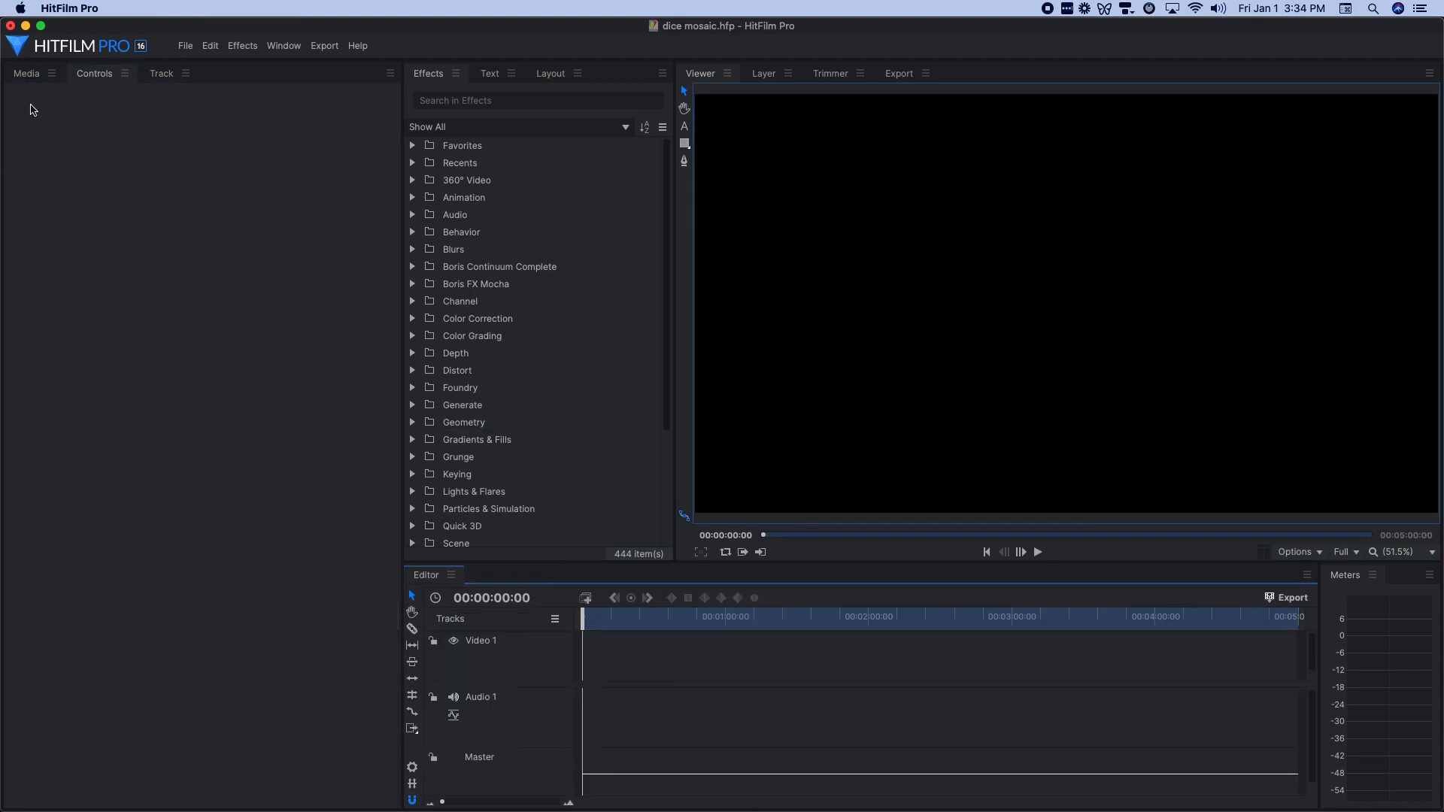
Step: Open Big Blocks 5, toggle the blocks layers' visibility, and view Big Source's effects
left_click(26, 73)
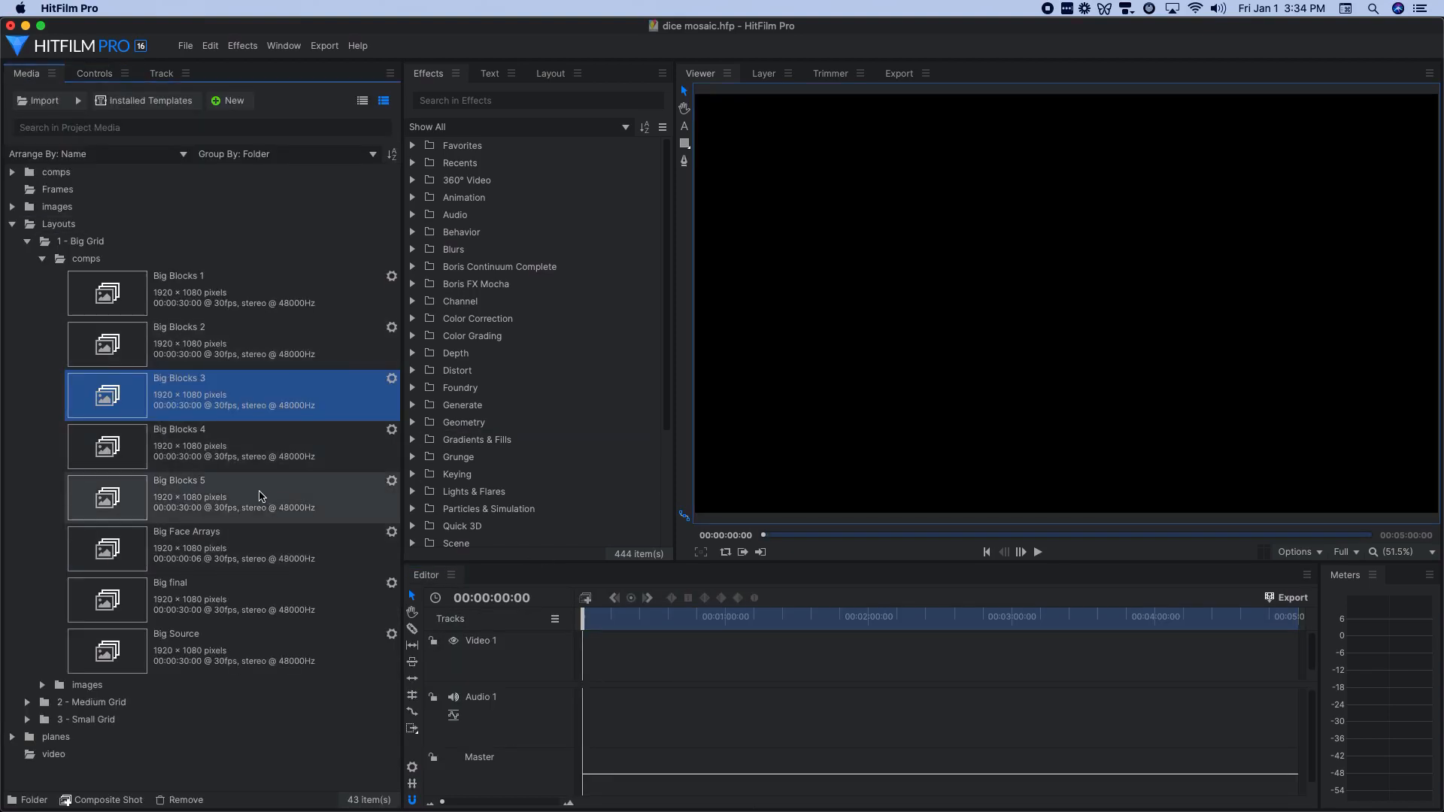
mouse_move(250, 495)
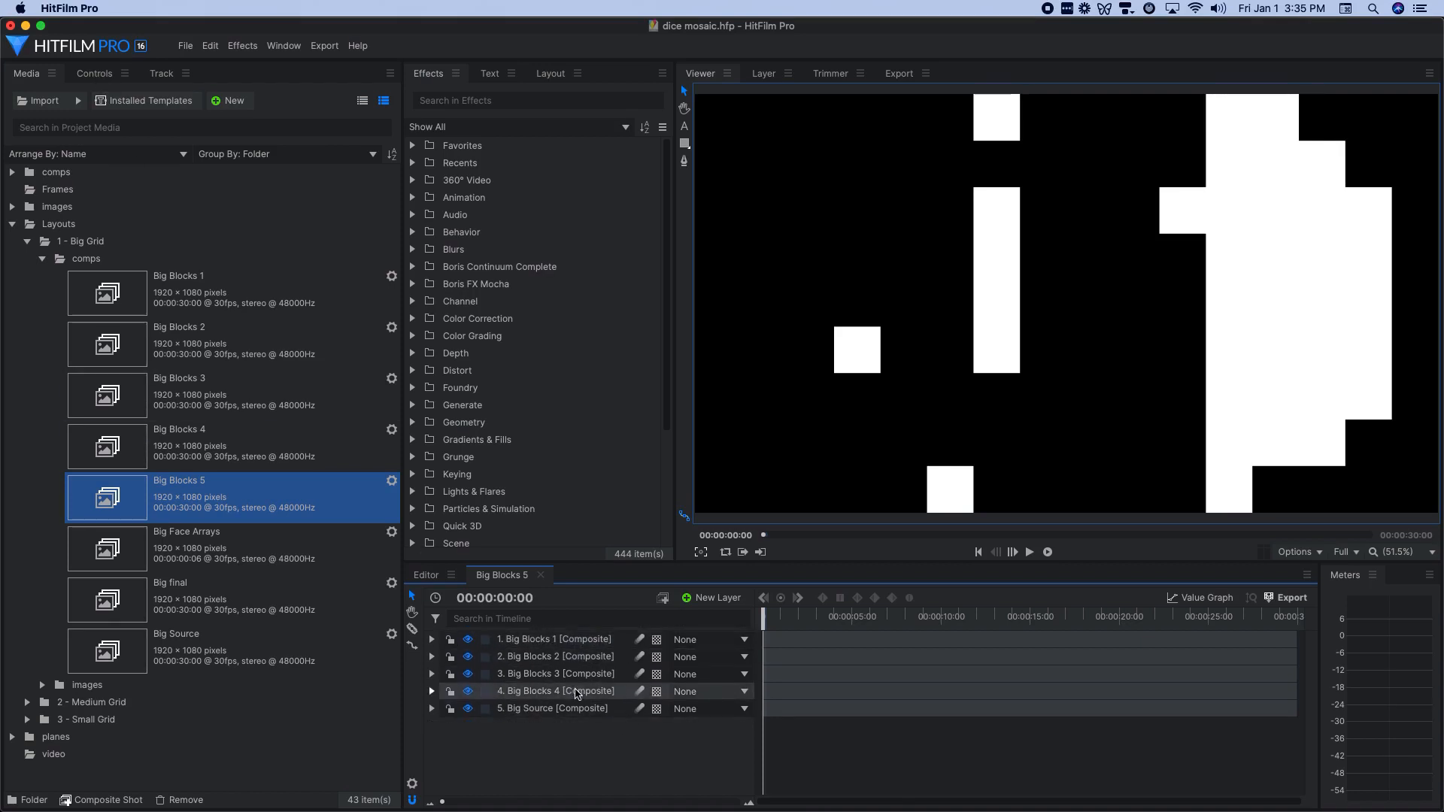
left_click(553, 639)
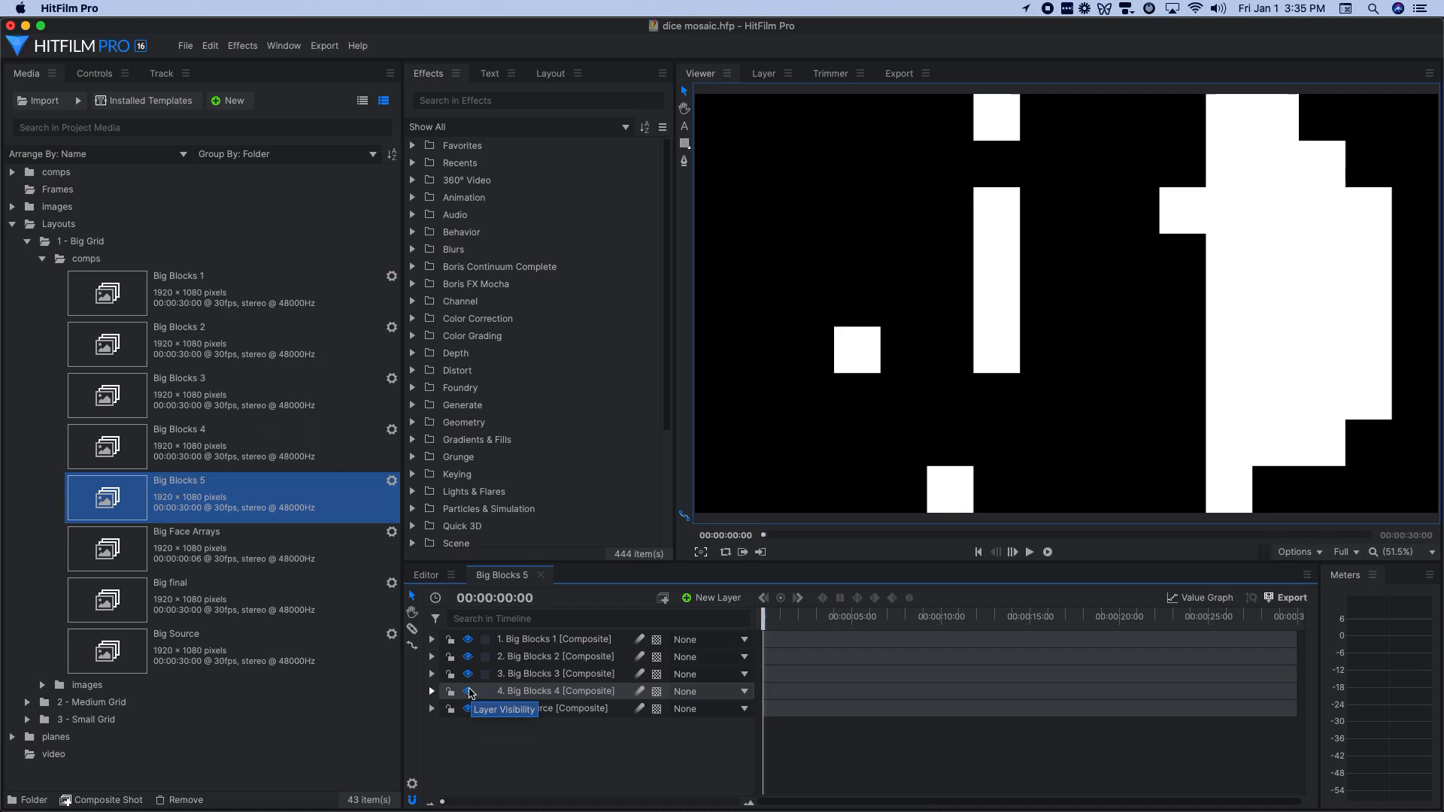
left_click(468, 691)
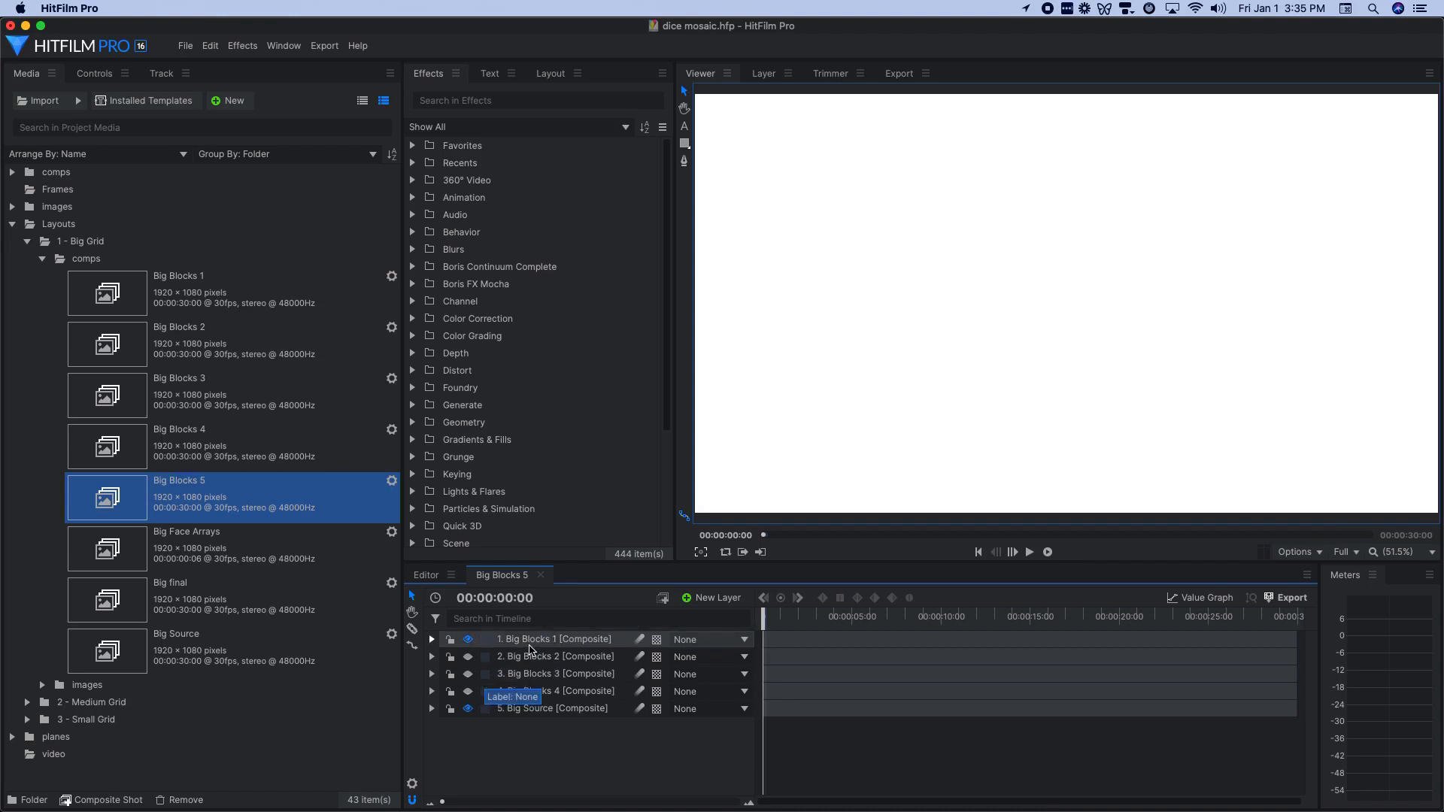
left_click(468, 657)
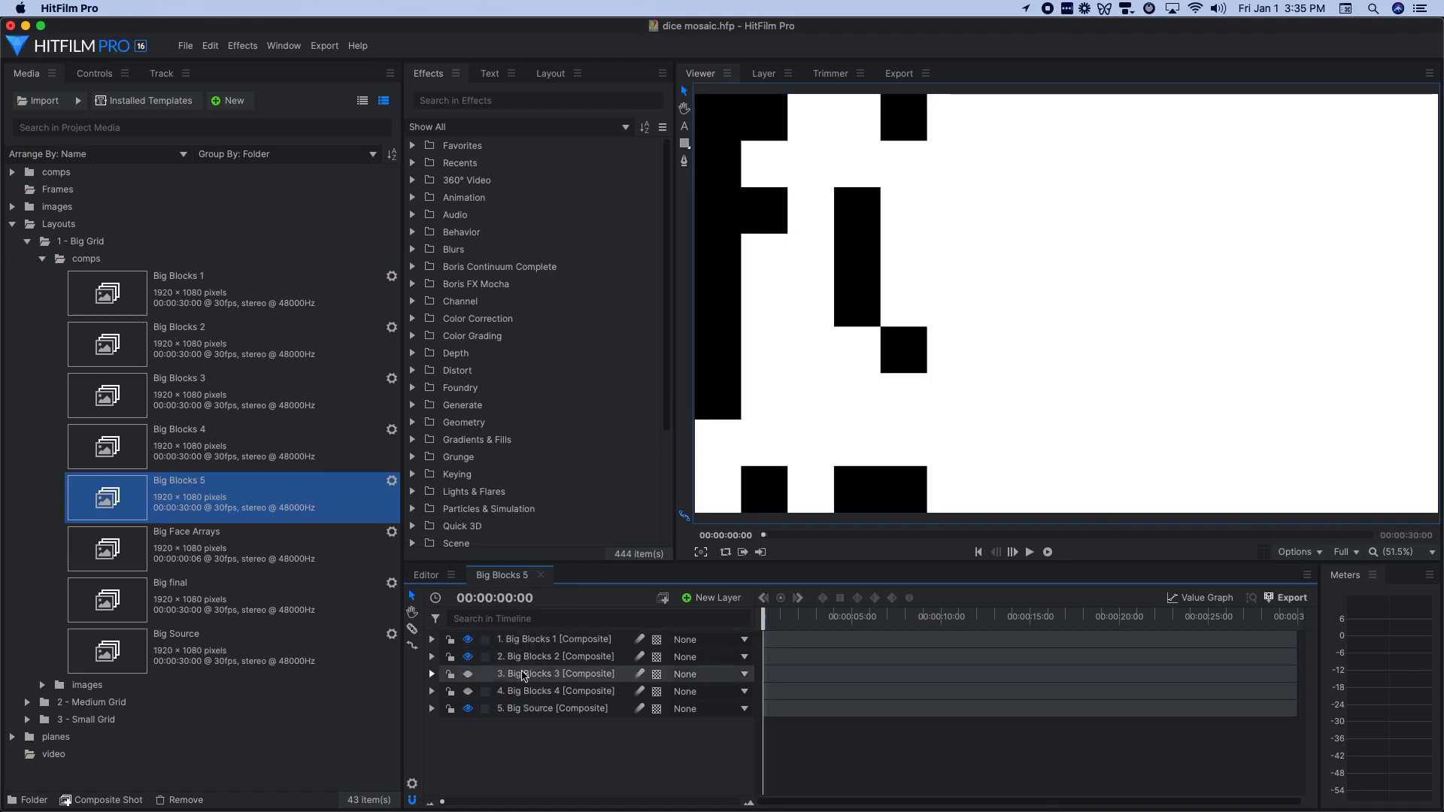
left_click(467, 674)
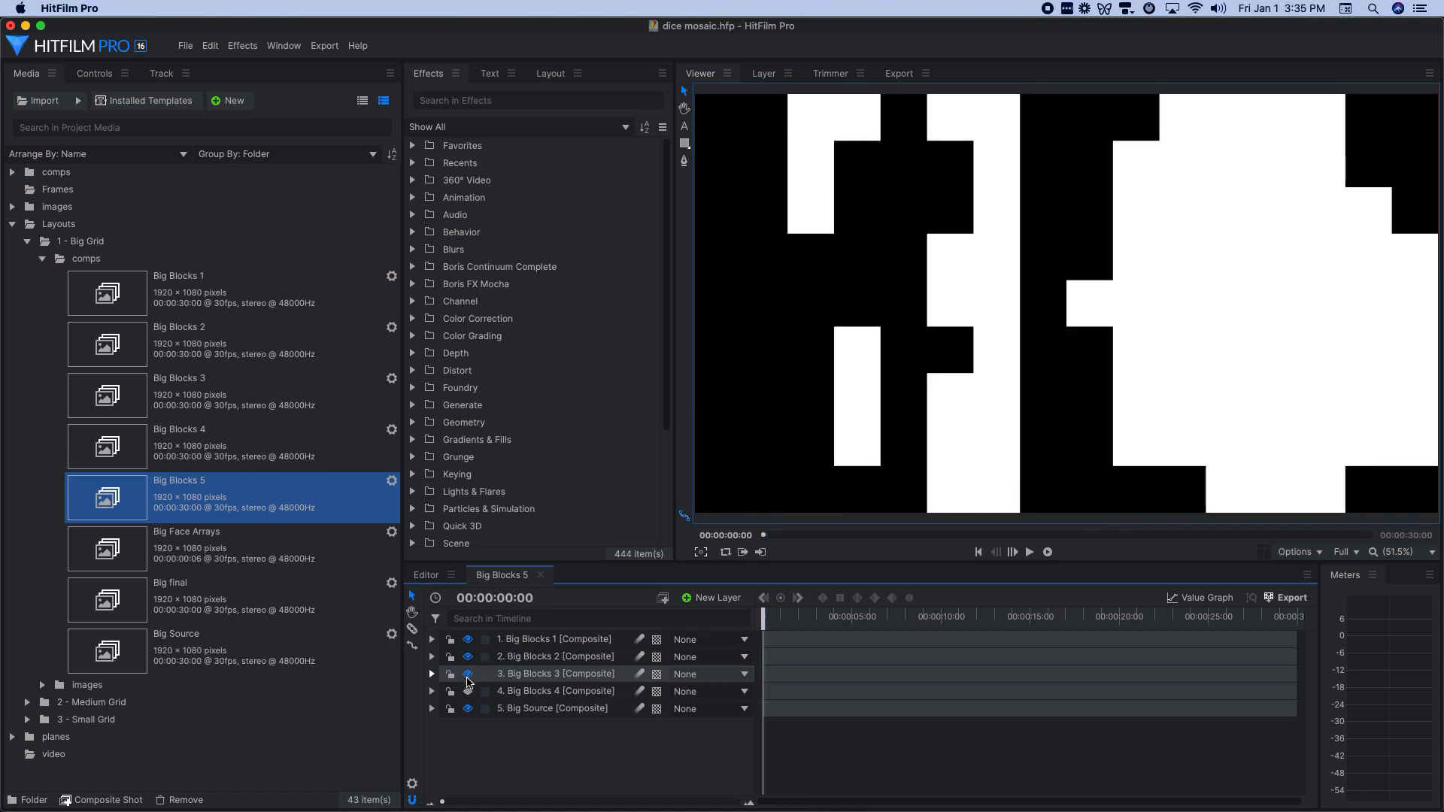
left_click(468, 674)
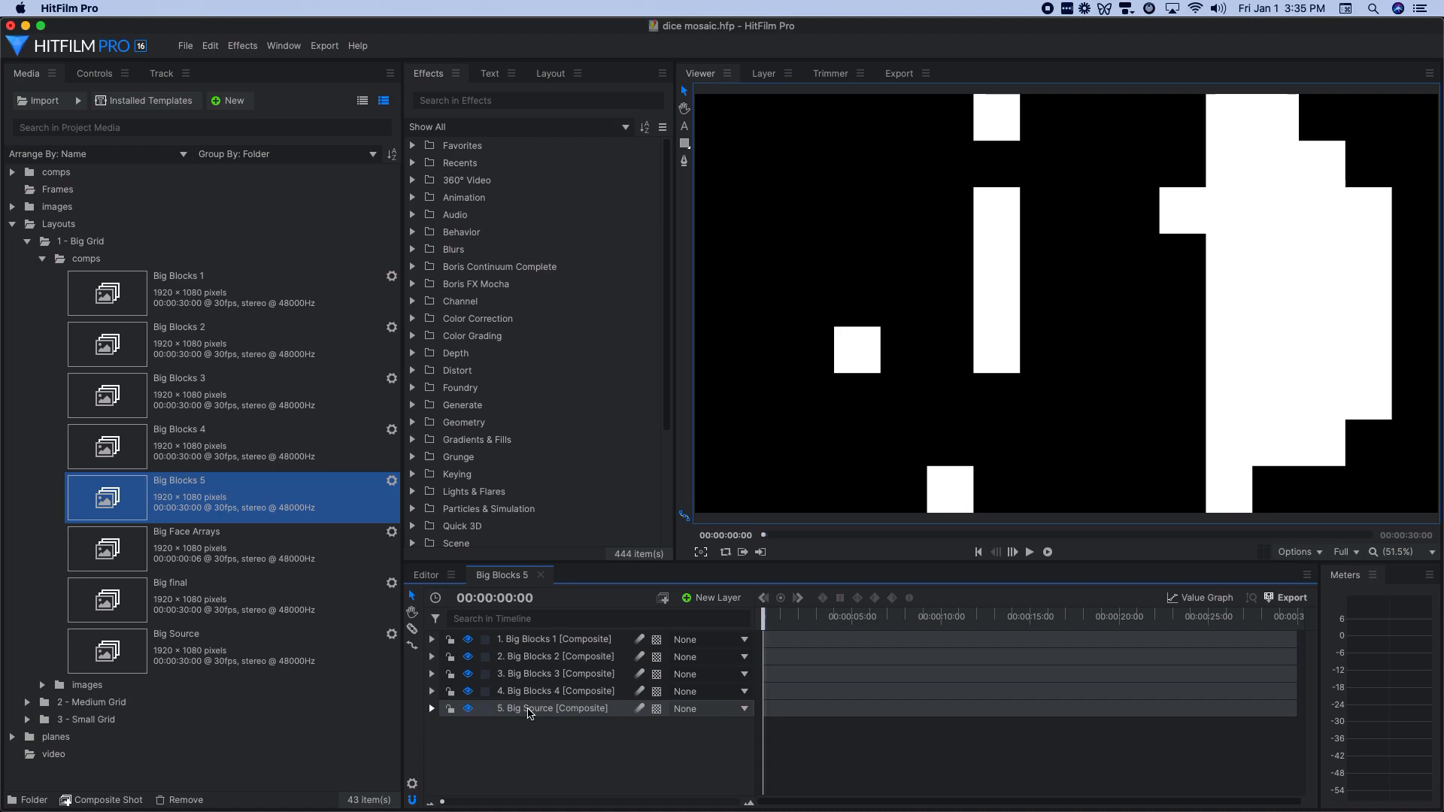
left_click(553, 709)
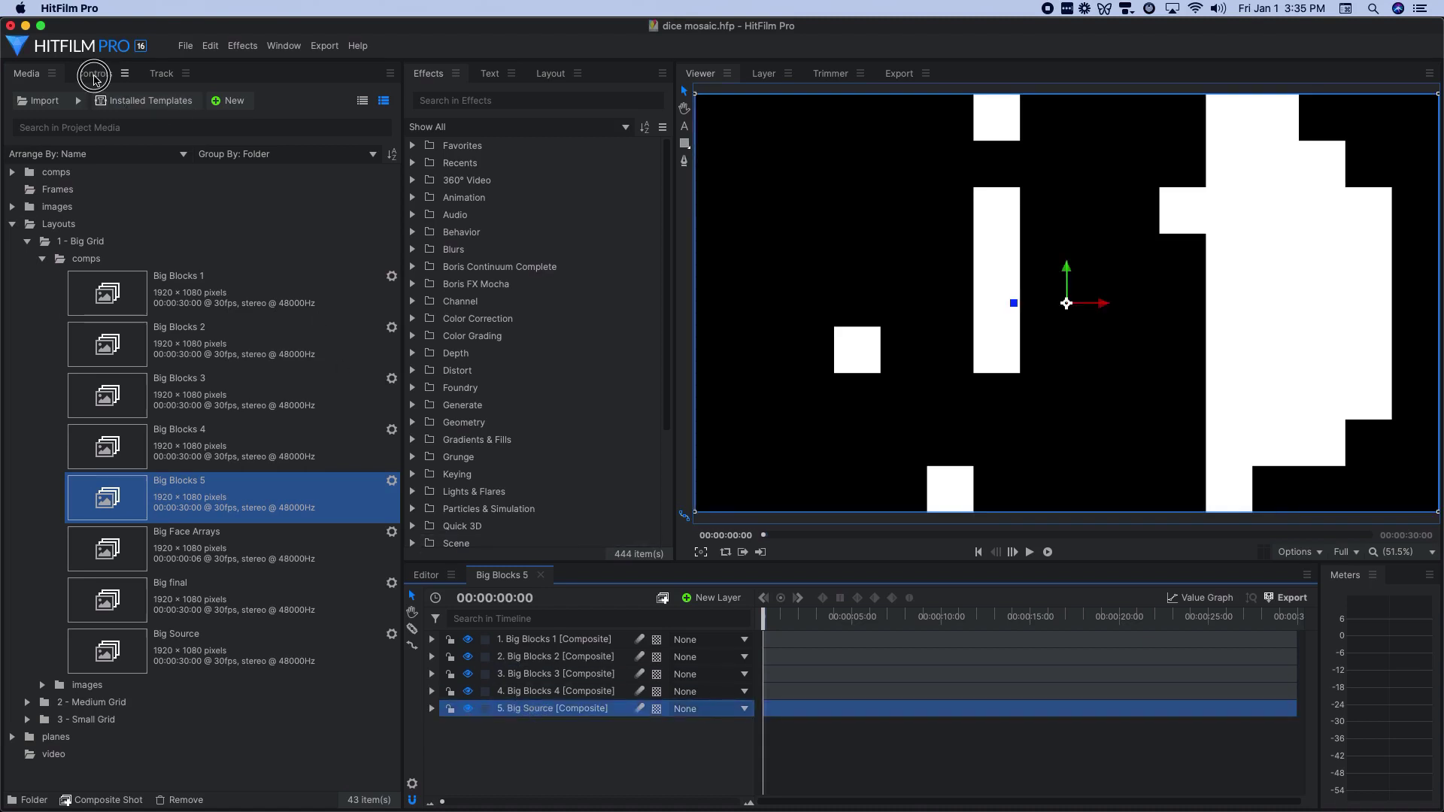
left_click(93, 73)
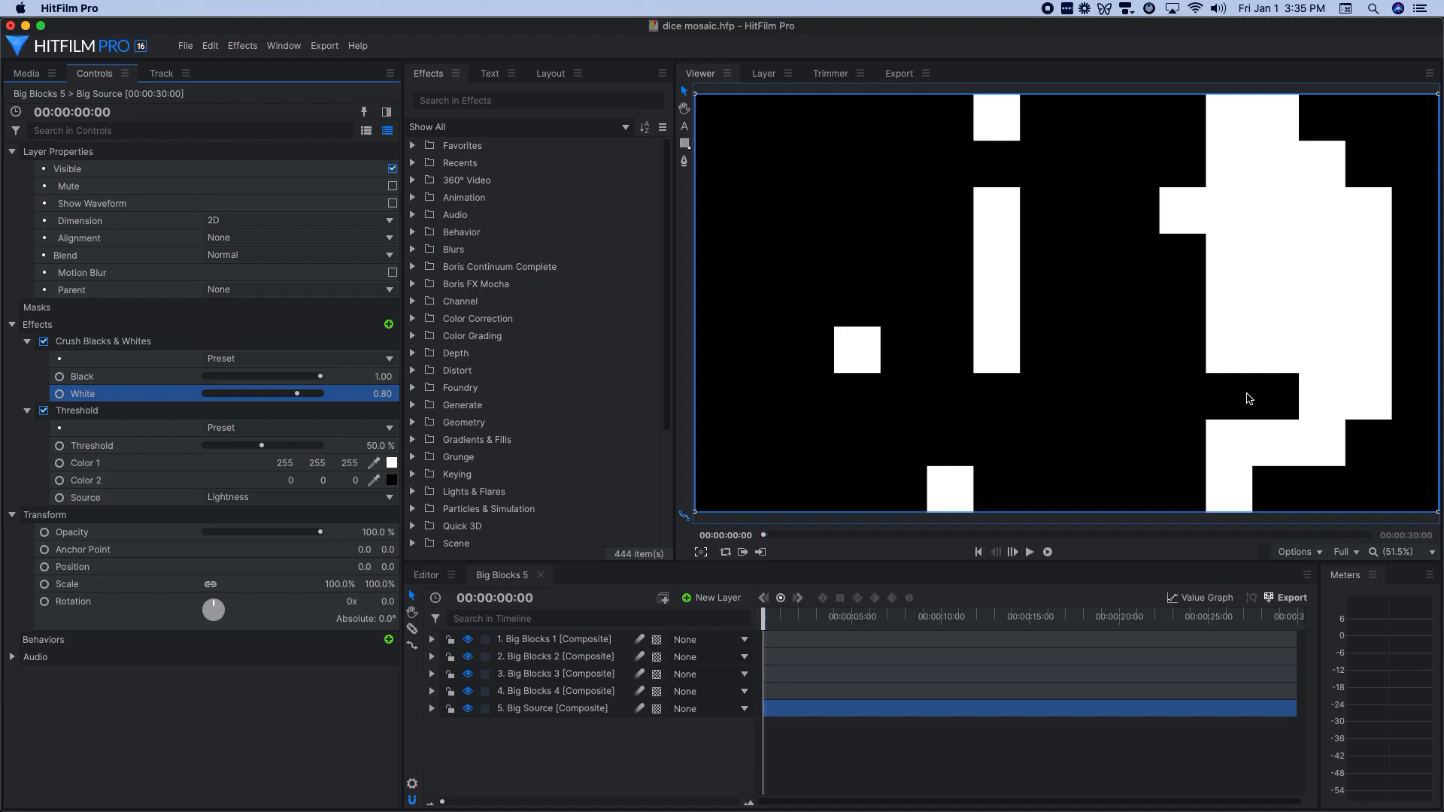
mouse_move(1203, 405)
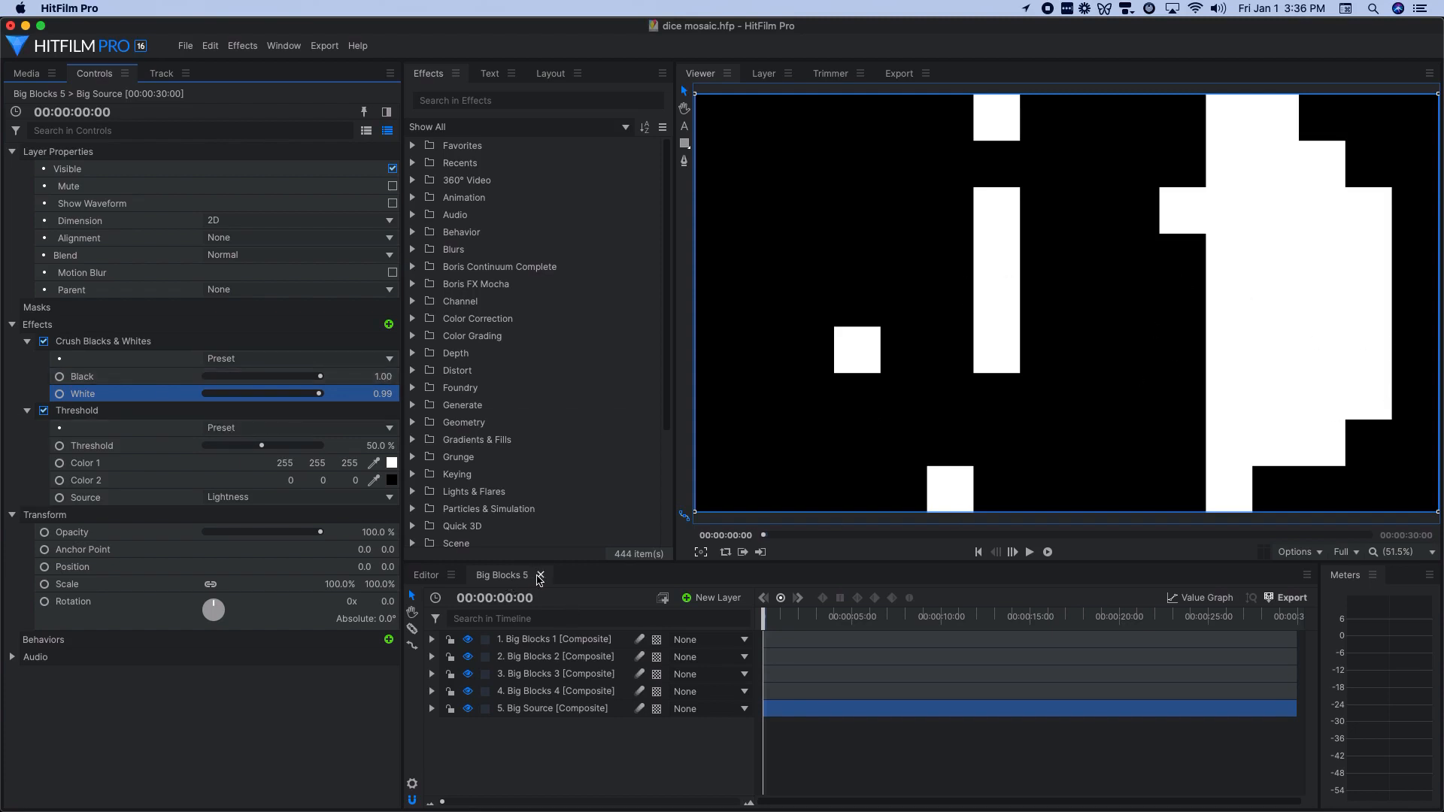
Step: Close Big Blocks 5 and select the Big Blocks 1 composite in Media
left_click(26, 73)
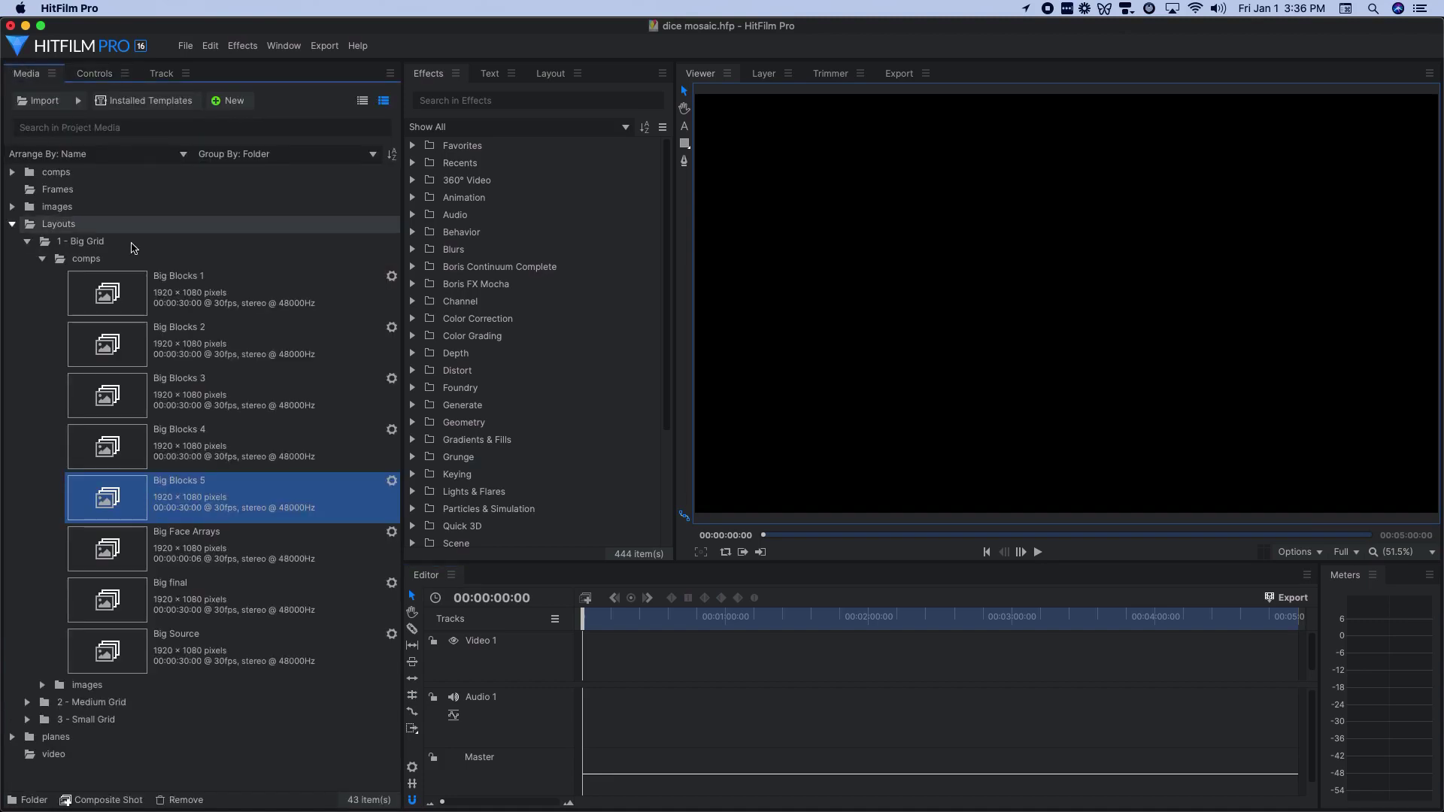
left_click(231, 293)
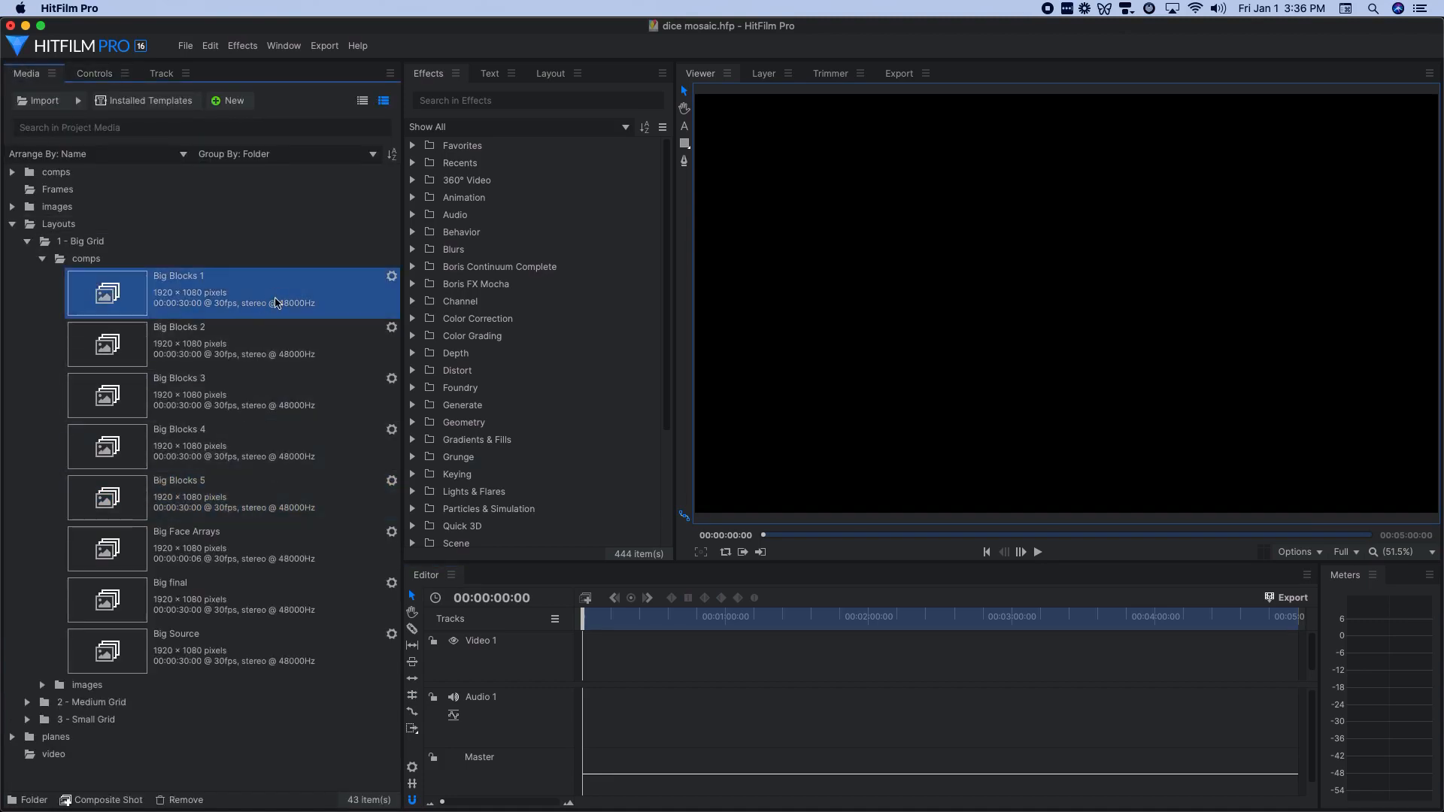
left_click(55, 736)
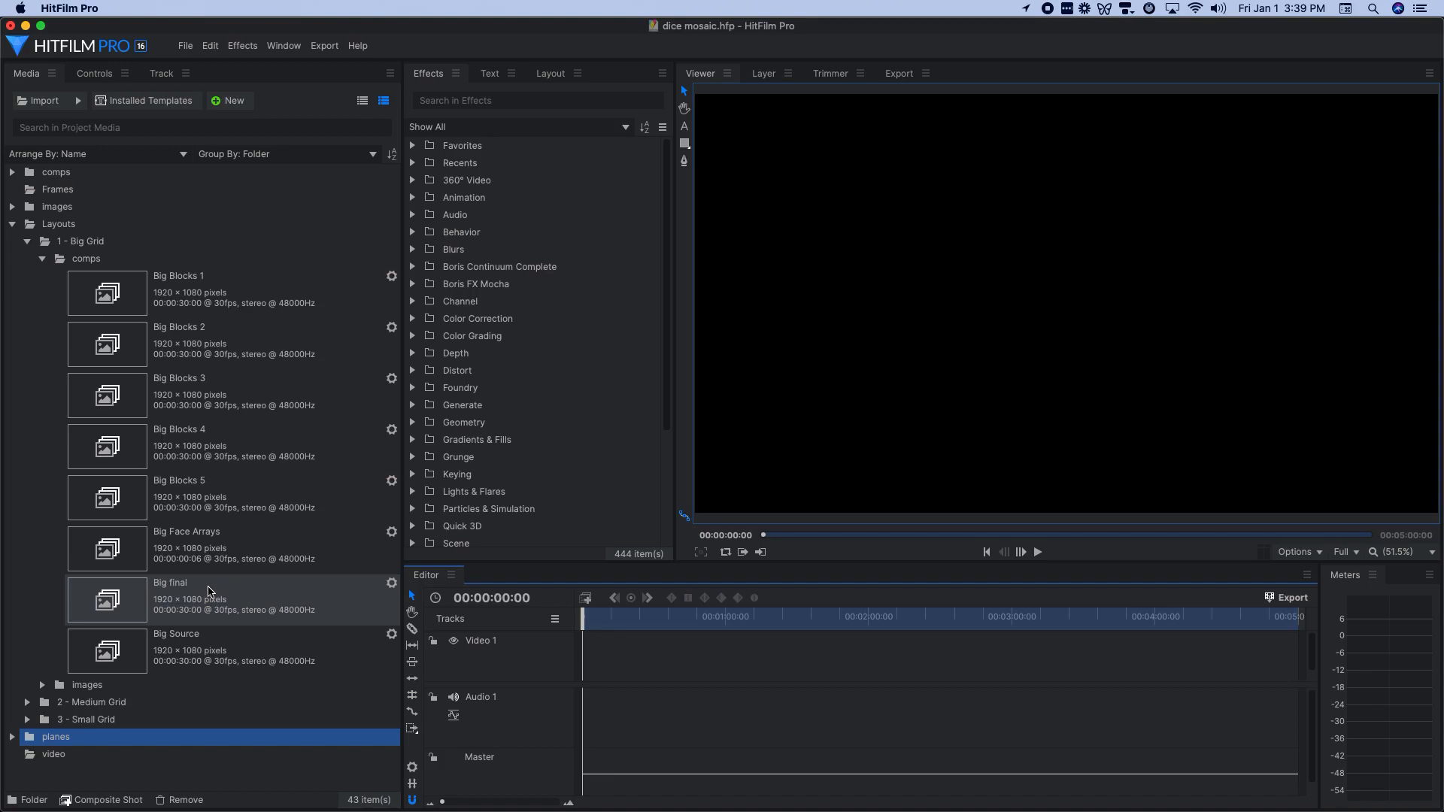
Step: Open Big final, reveal the face-array layers, and select Big Face Arrays-1.png
double_click(169, 594)
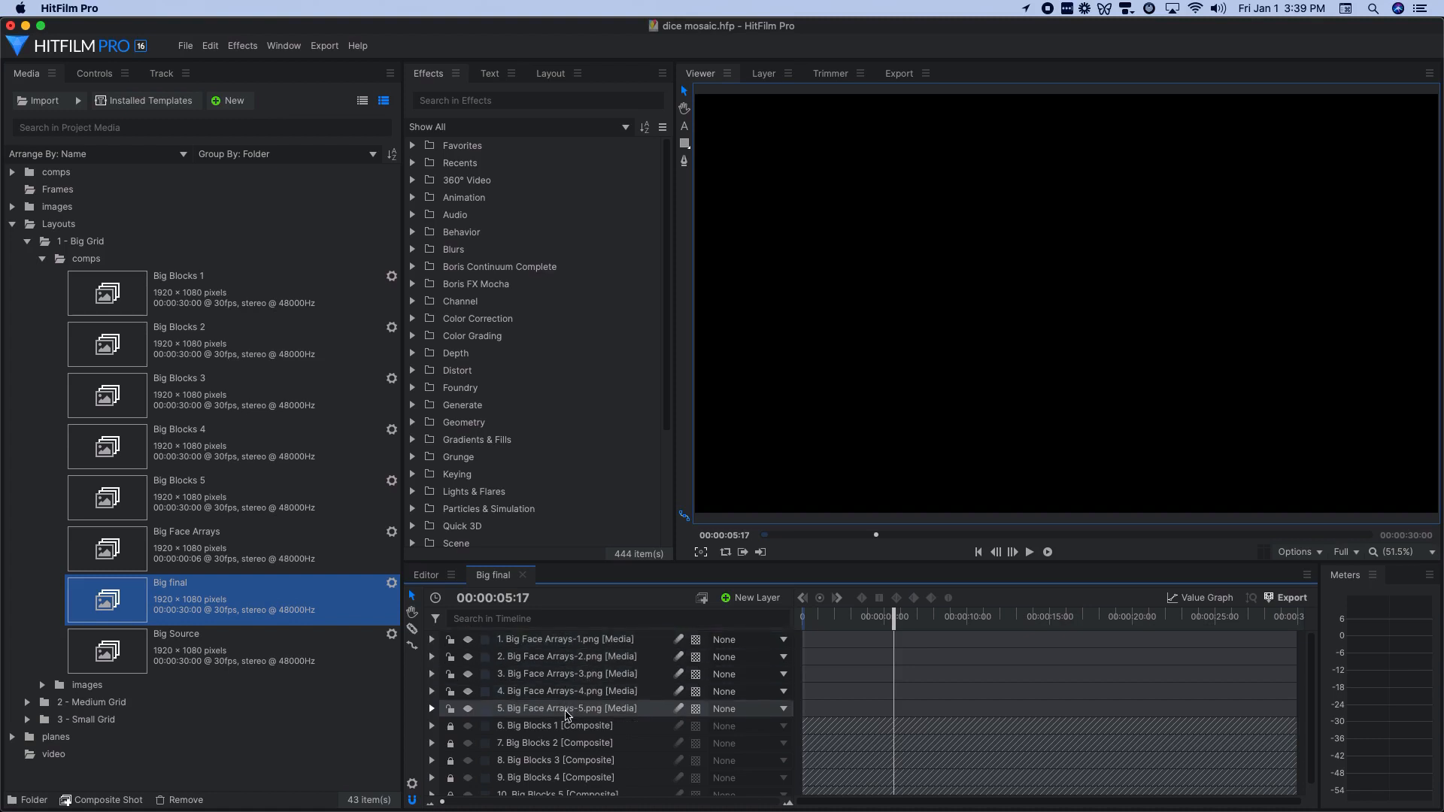
mouse_move(543, 644)
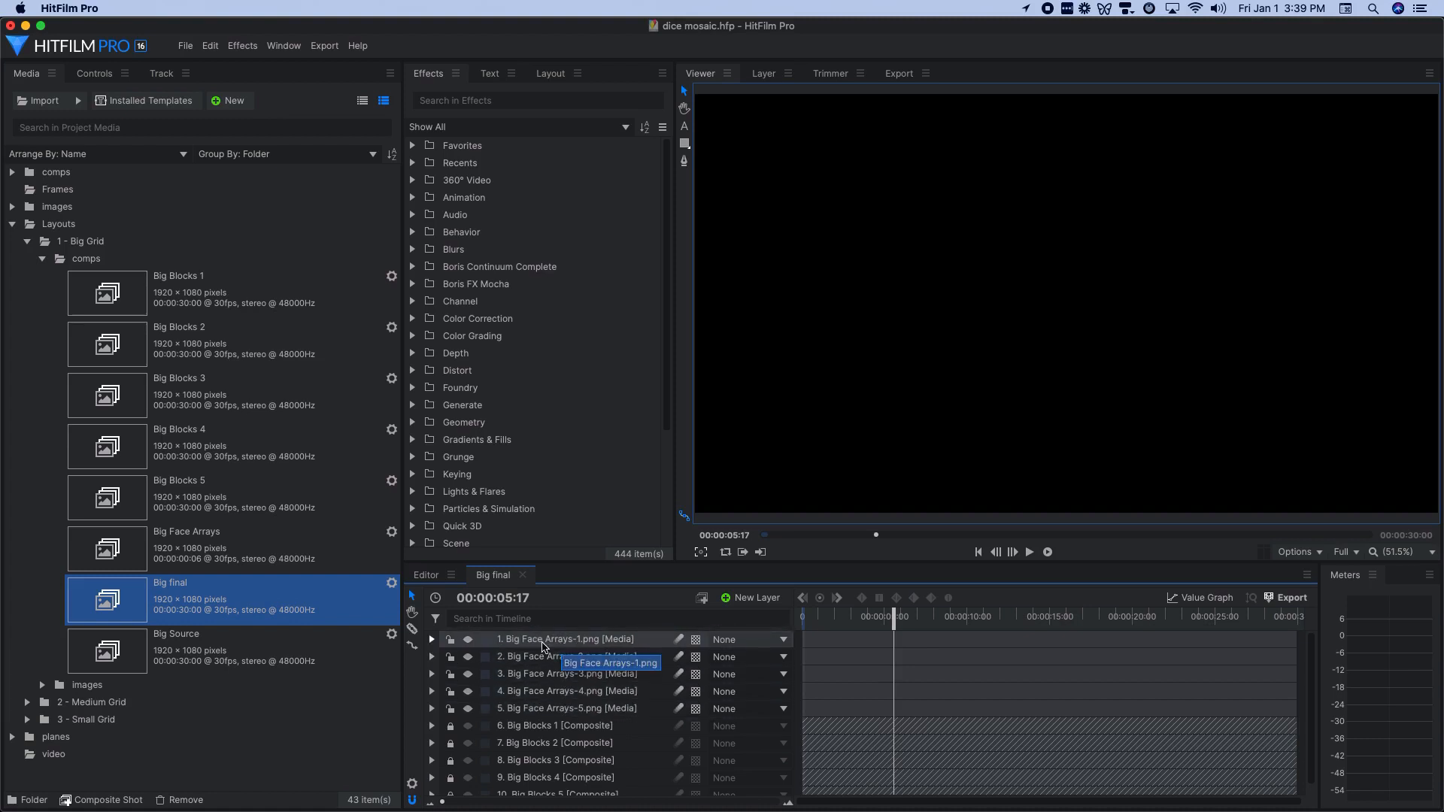
left_click(468, 690)
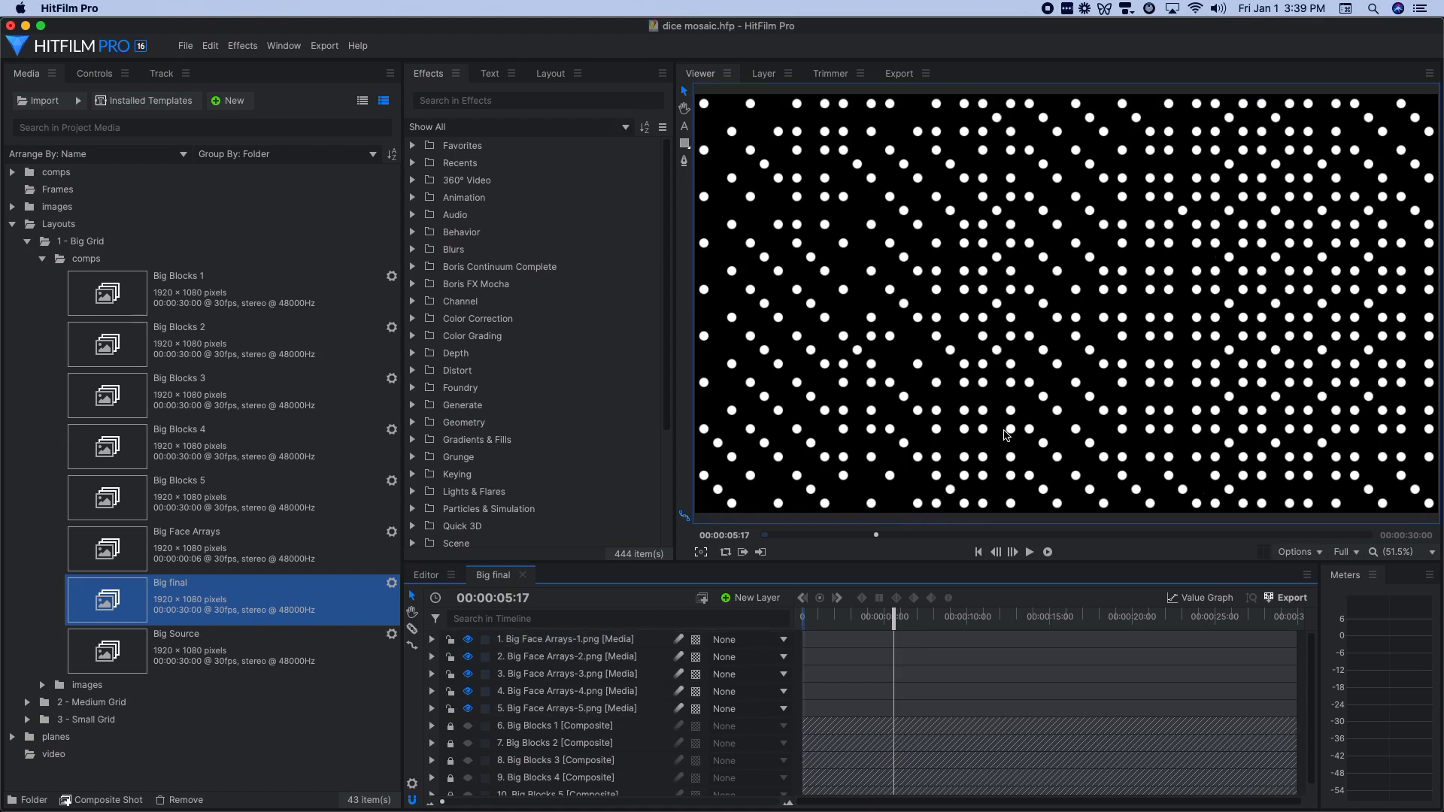
mouse_move(546, 728)
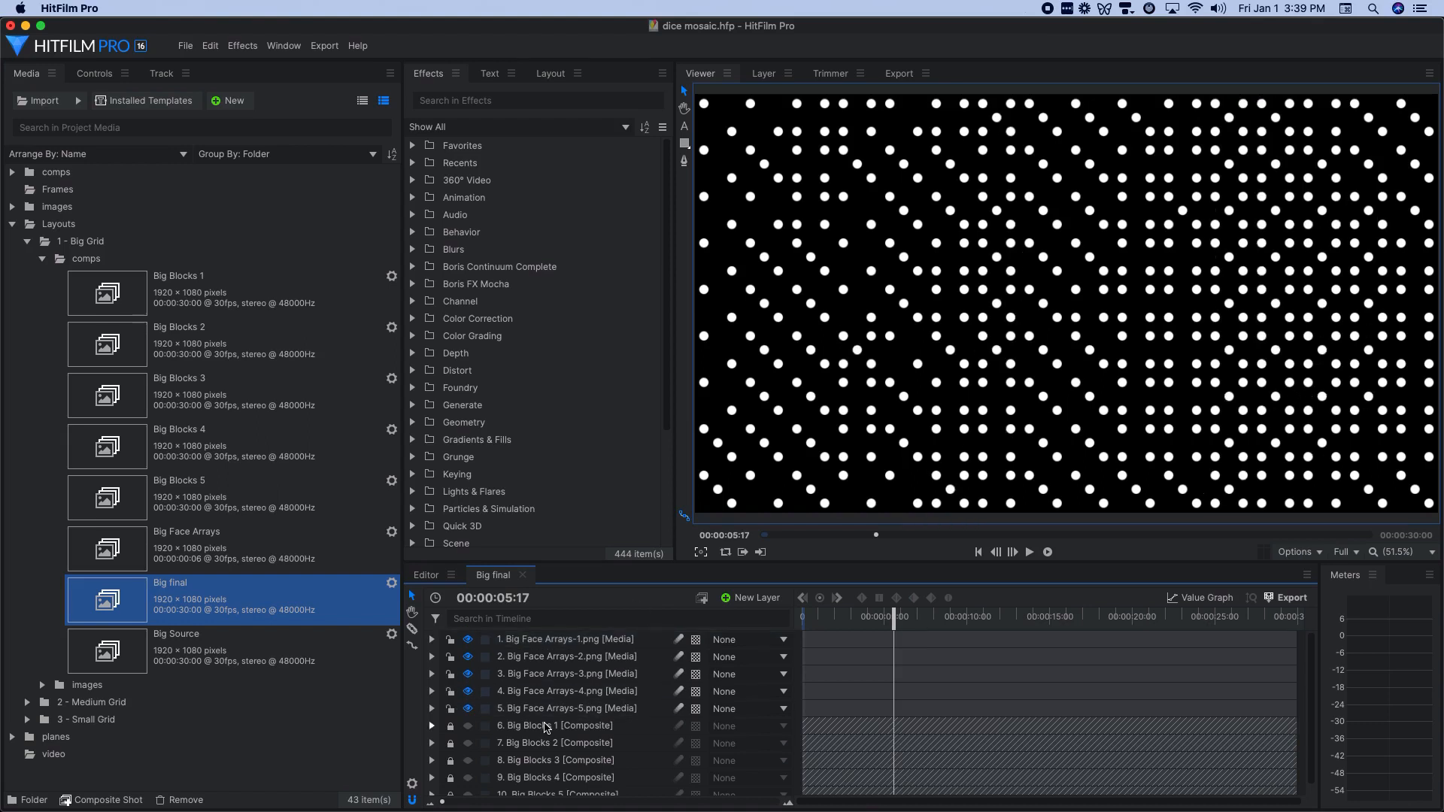
double_click(556, 743)
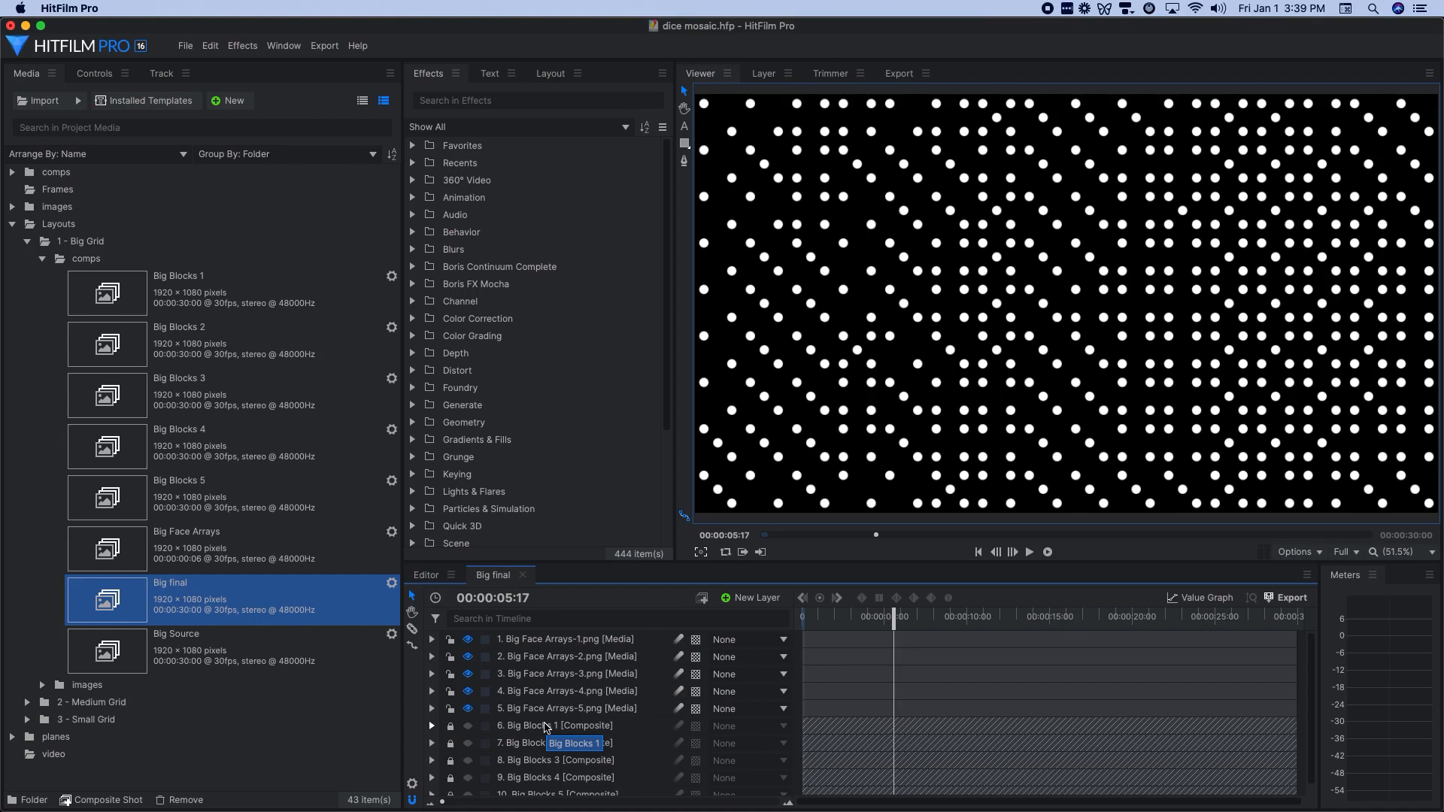
left_click(566, 639)
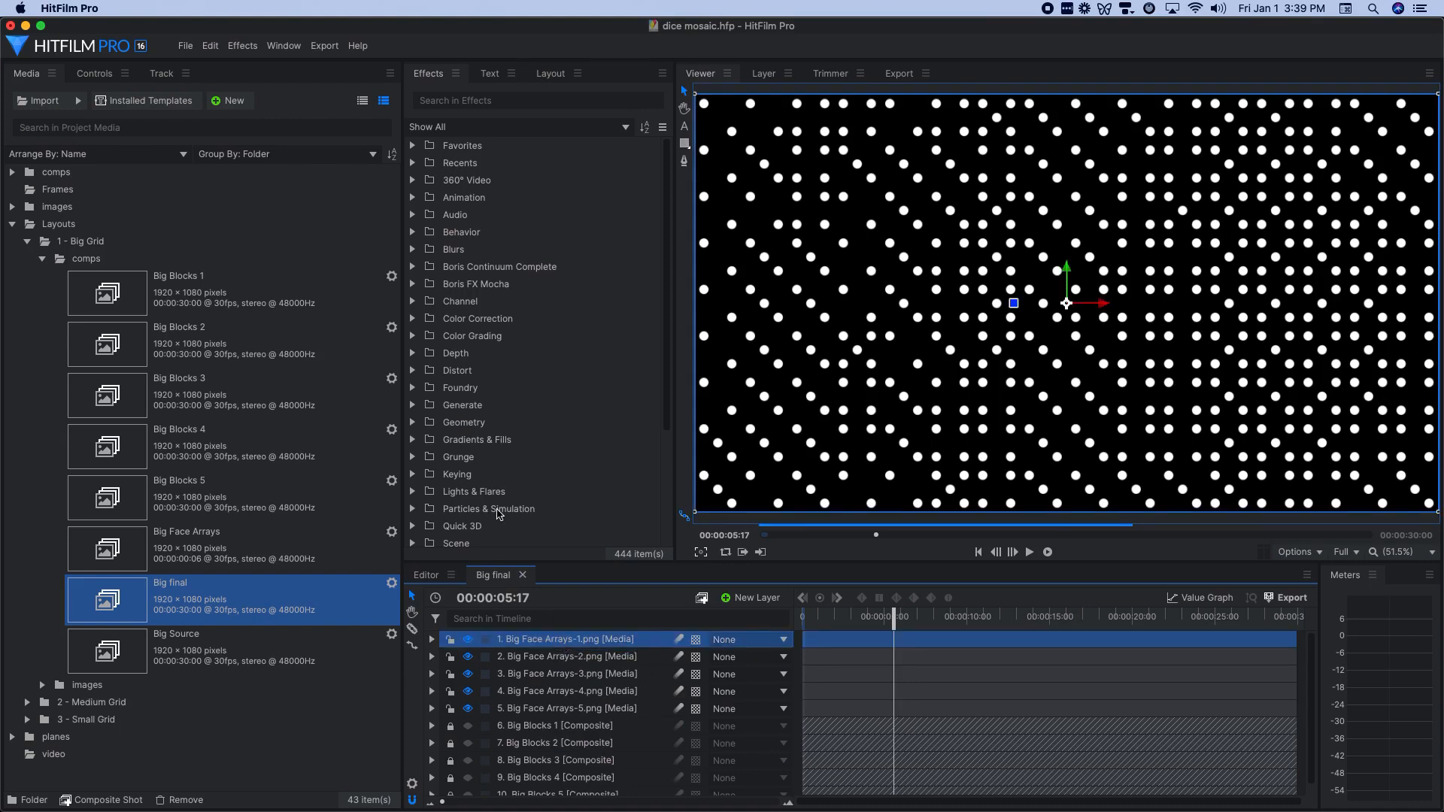
mouse_move(563, 731)
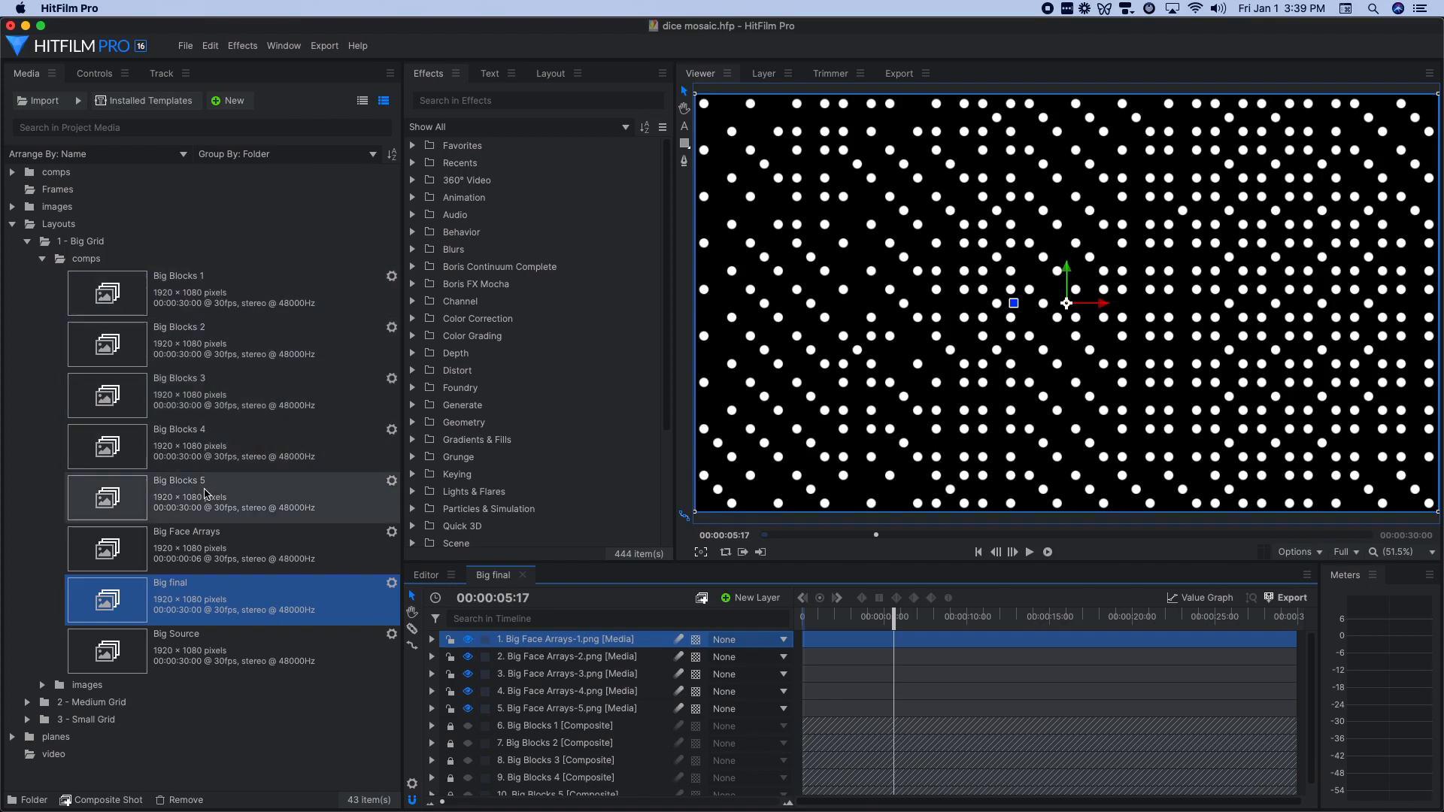
scroll("down", 3)
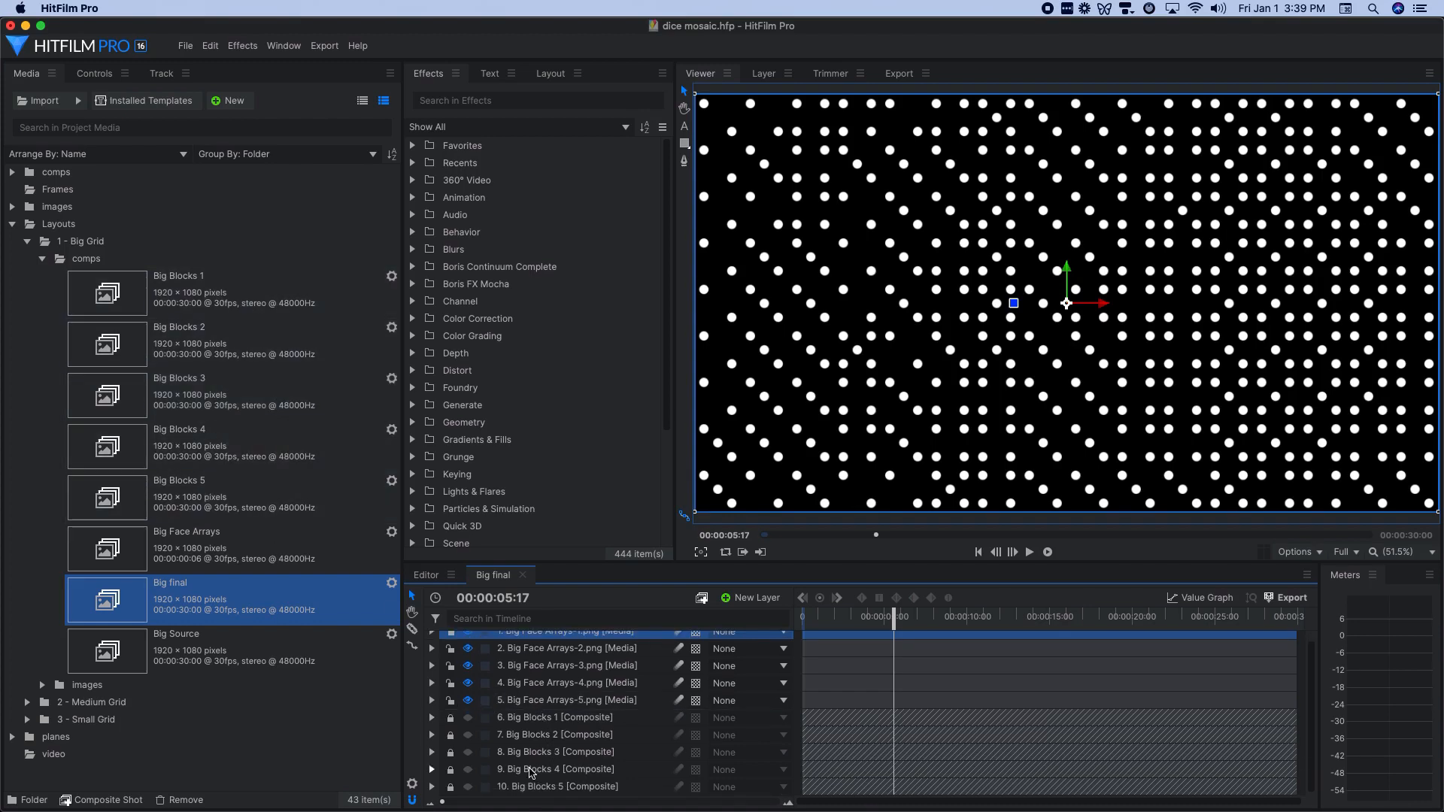
left_click(565, 638)
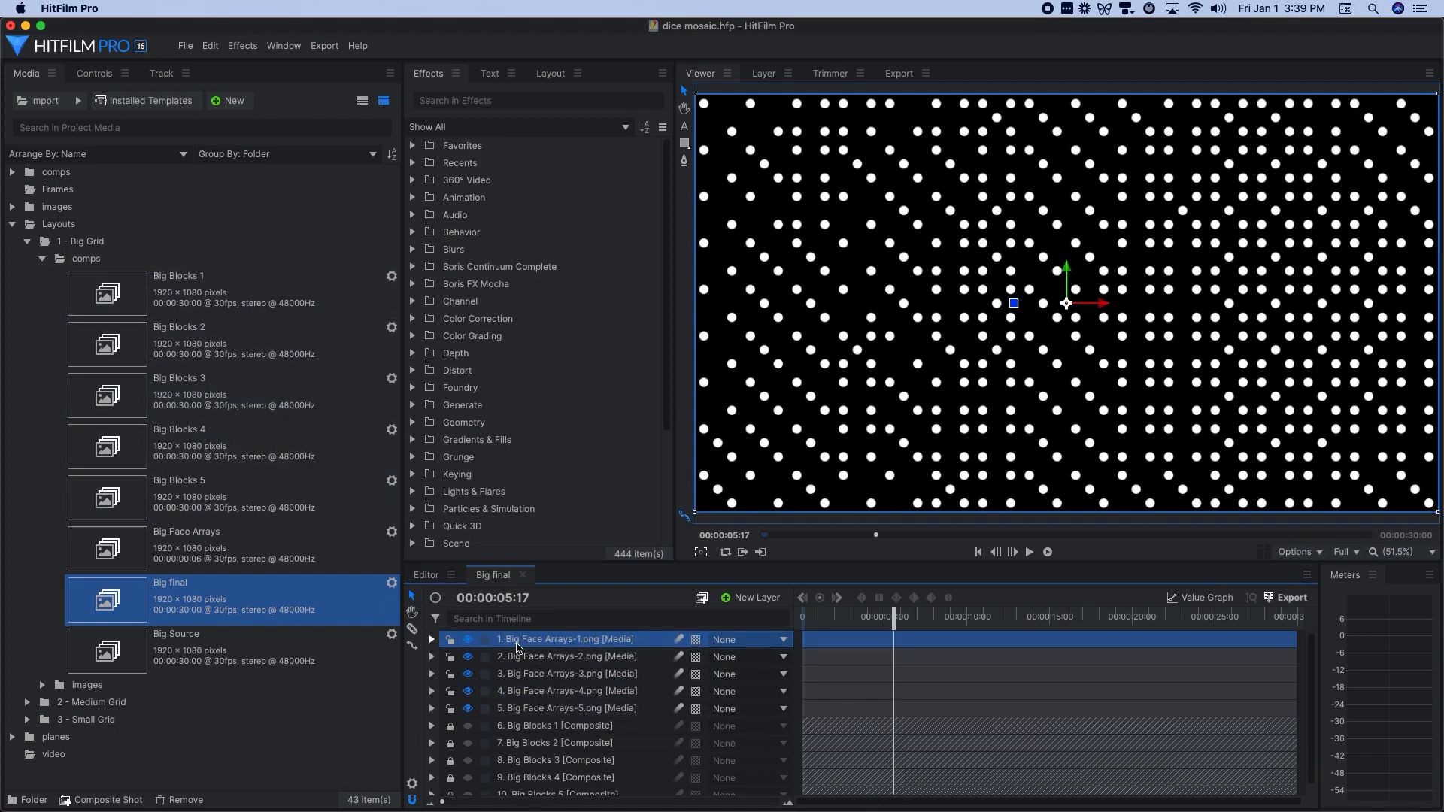
mouse_move(144, 100)
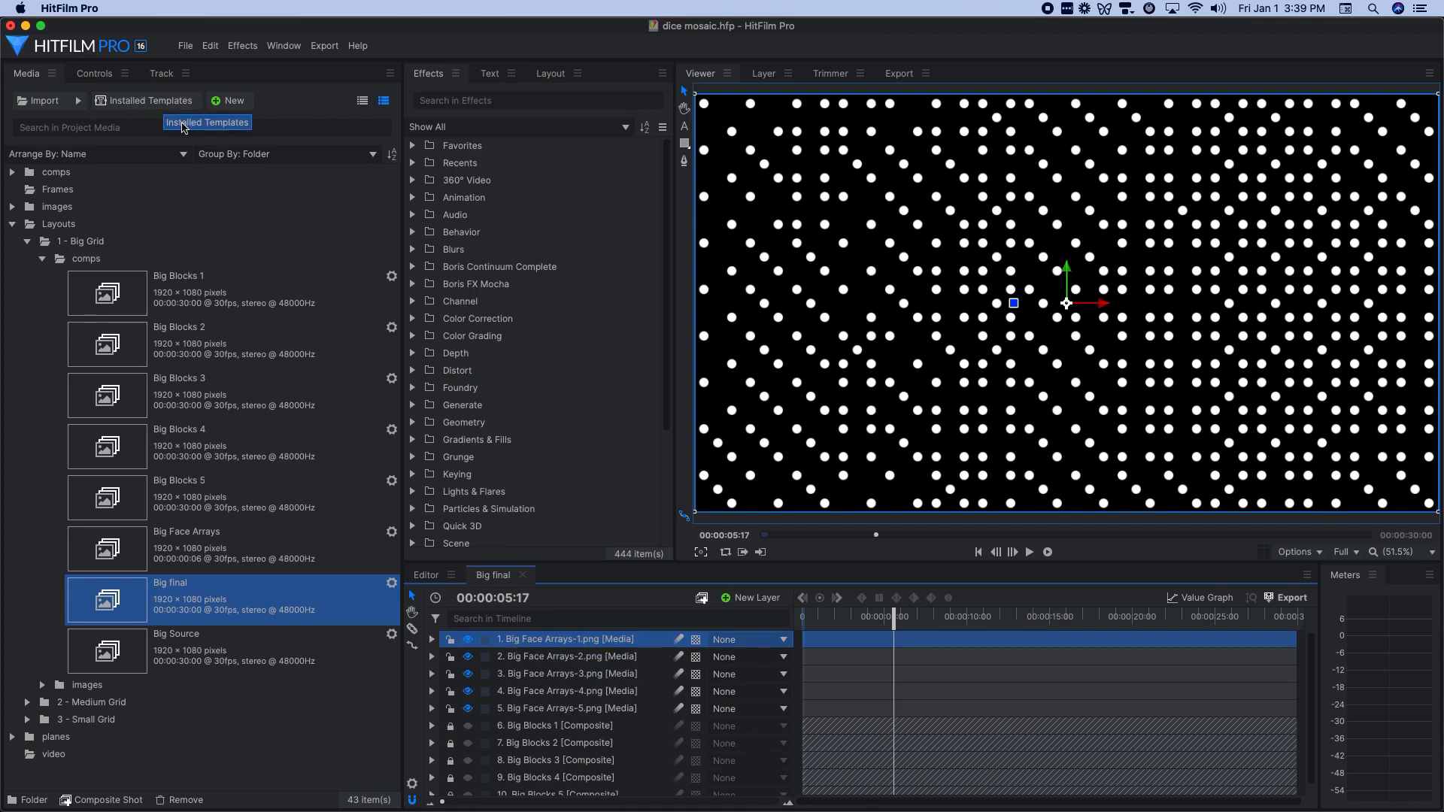
Step: Show Big Face Arrays-1's Set Matte effect using Big Blocks 1 luminance
left_click(94, 73)
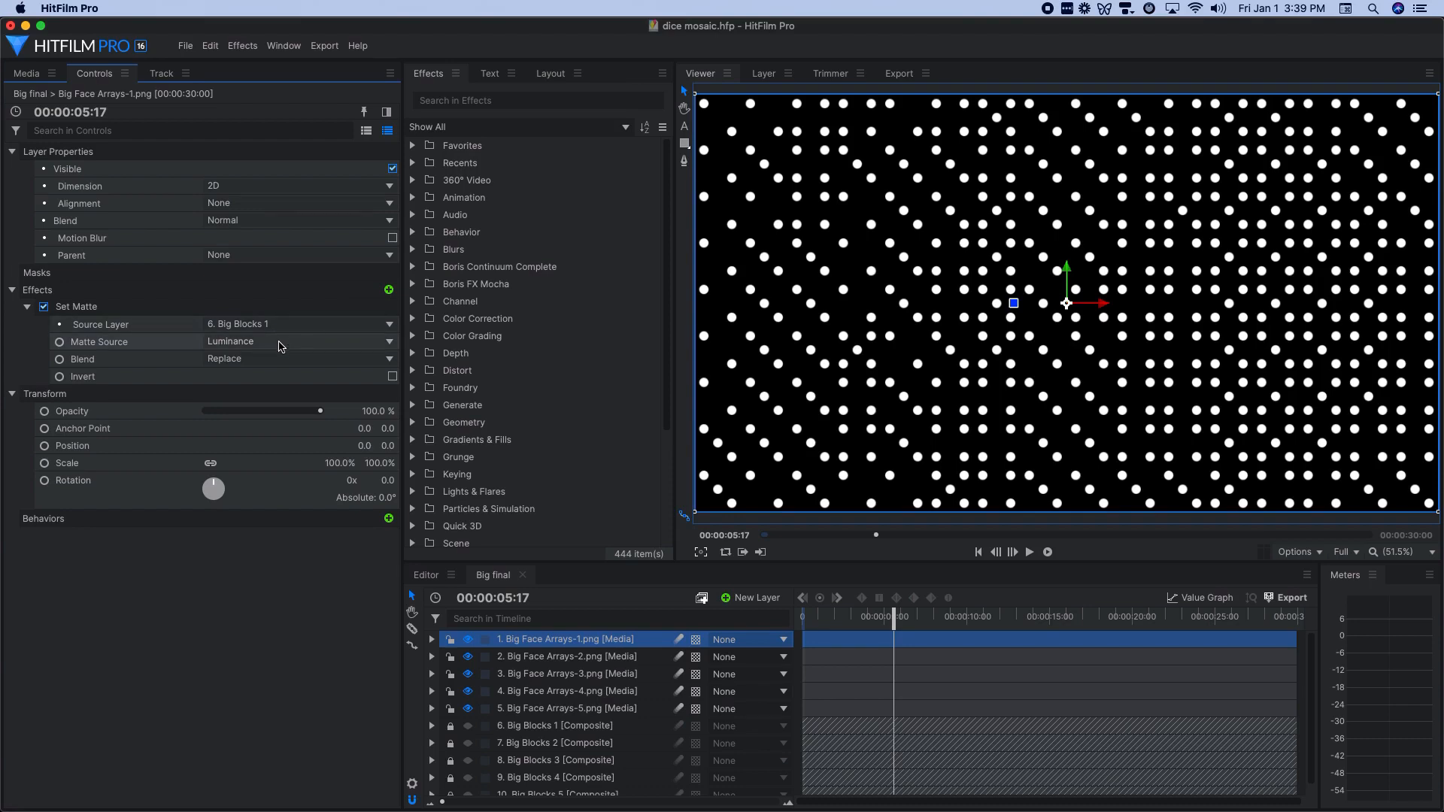
mouse_move(280, 360)
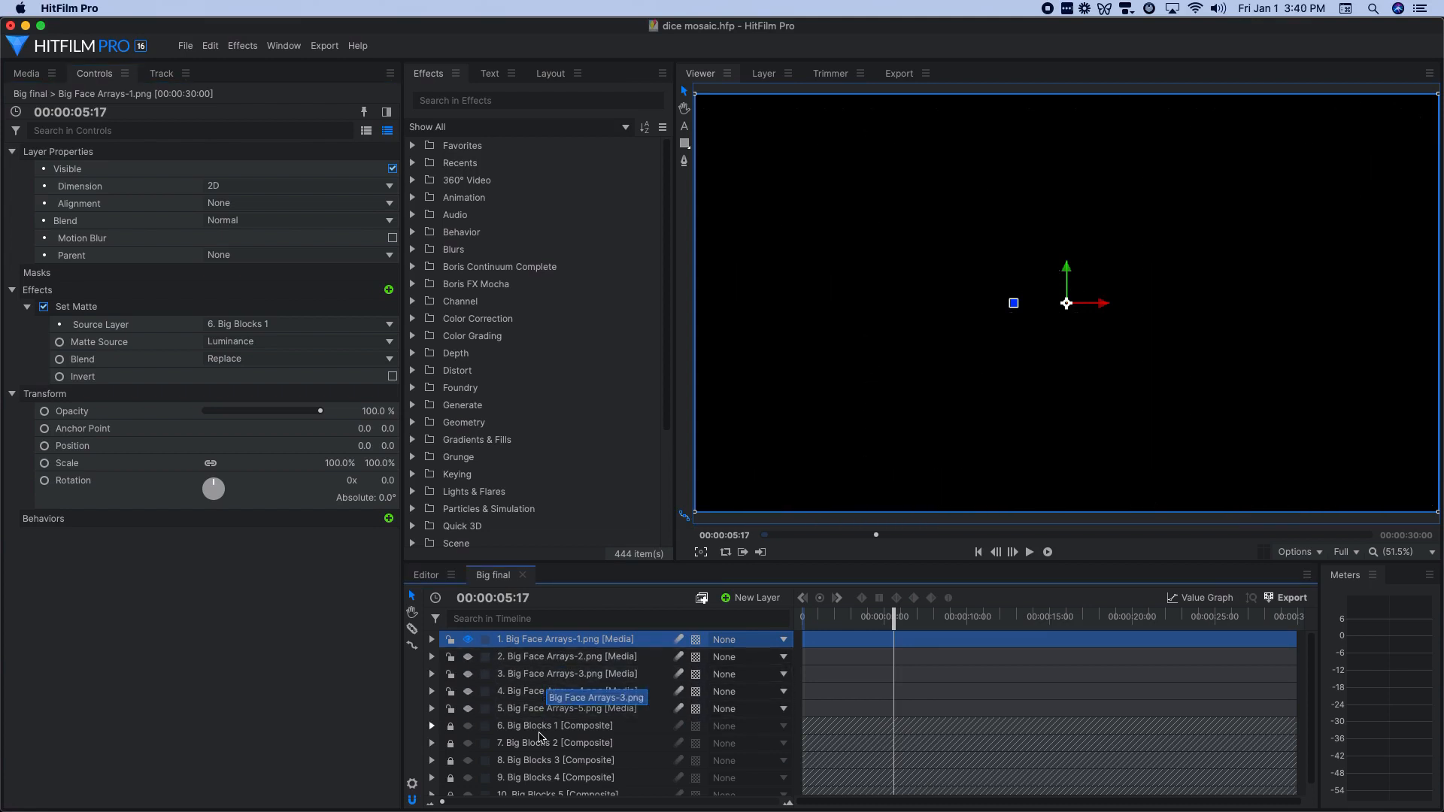
mouse_move(541, 731)
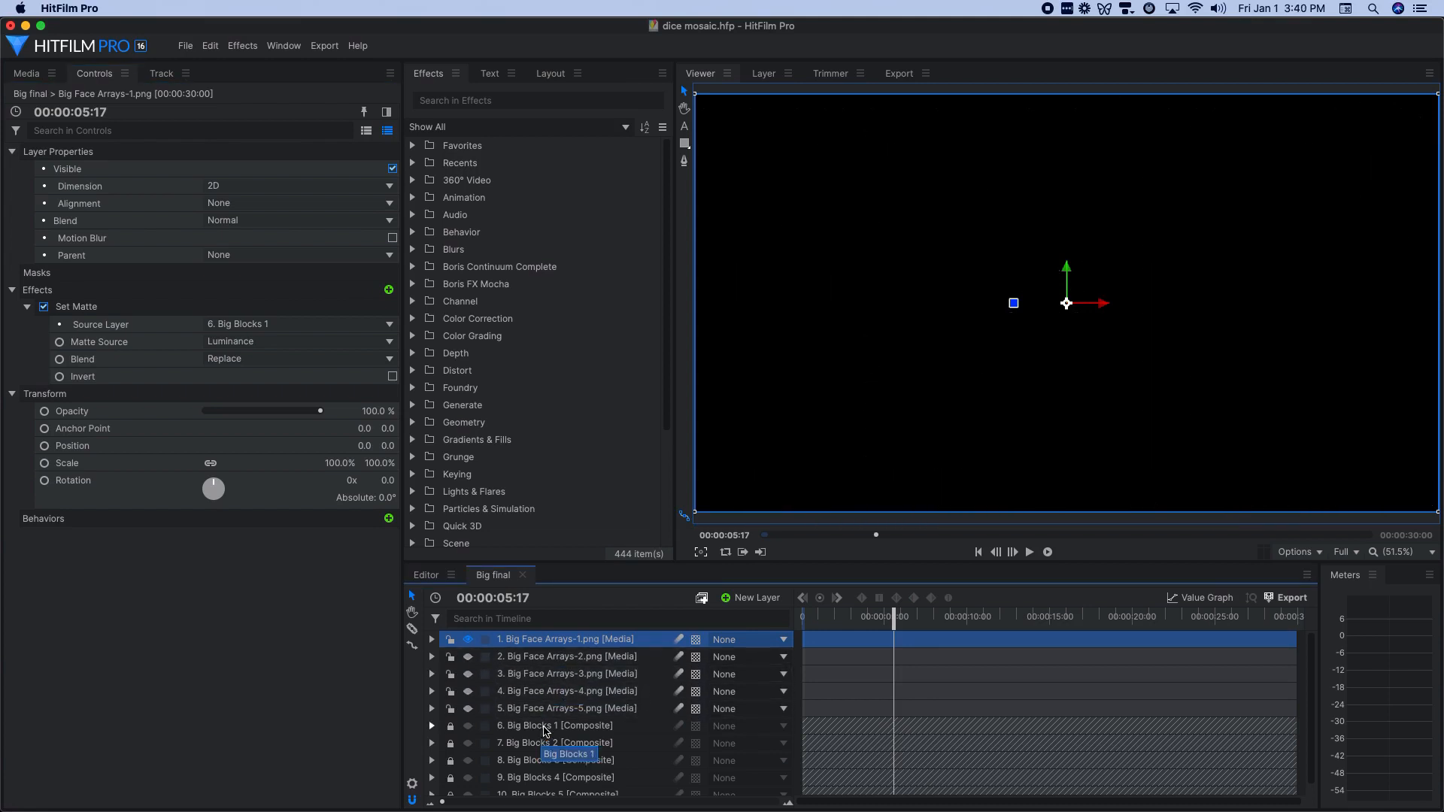
mouse_move(530, 650)
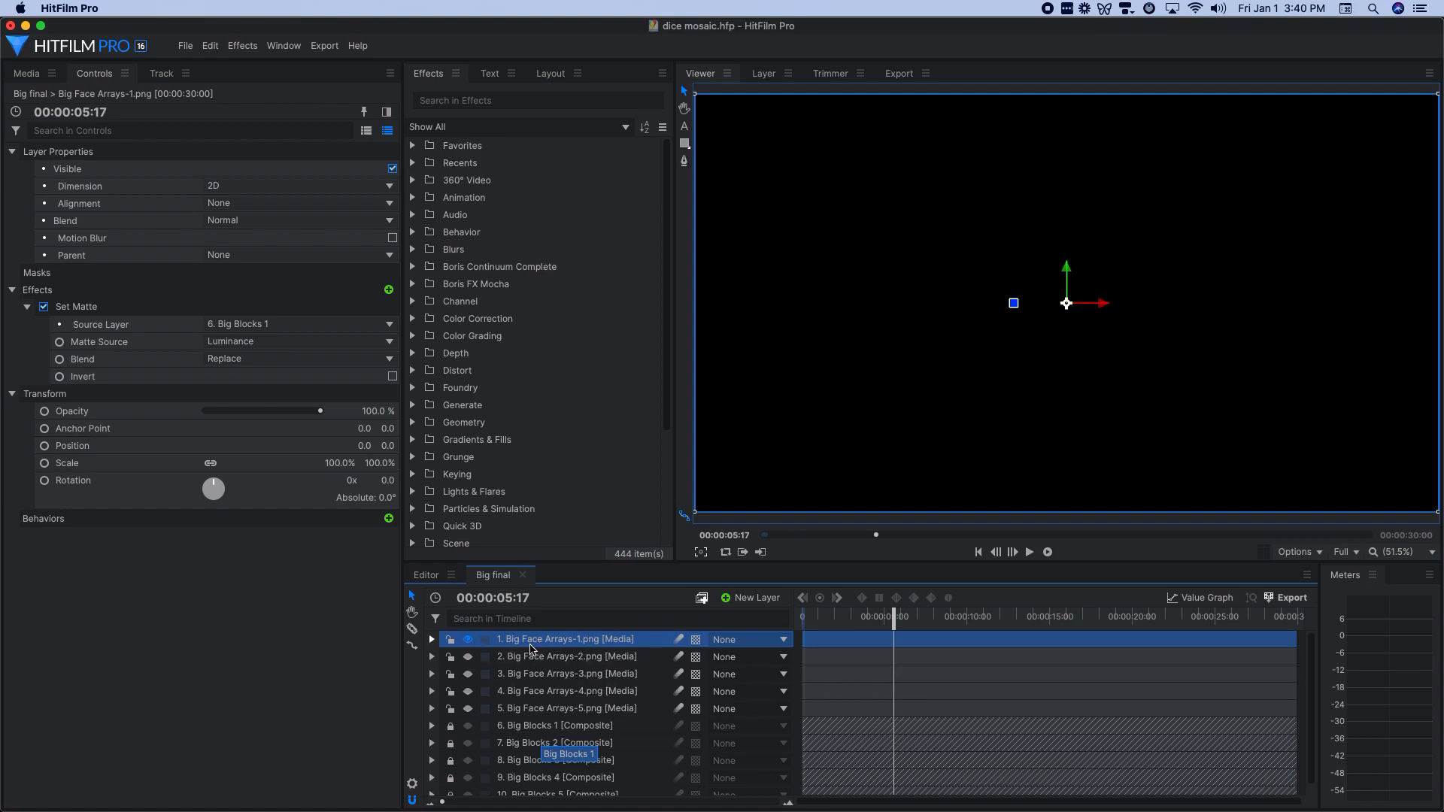
mouse_move(553, 656)
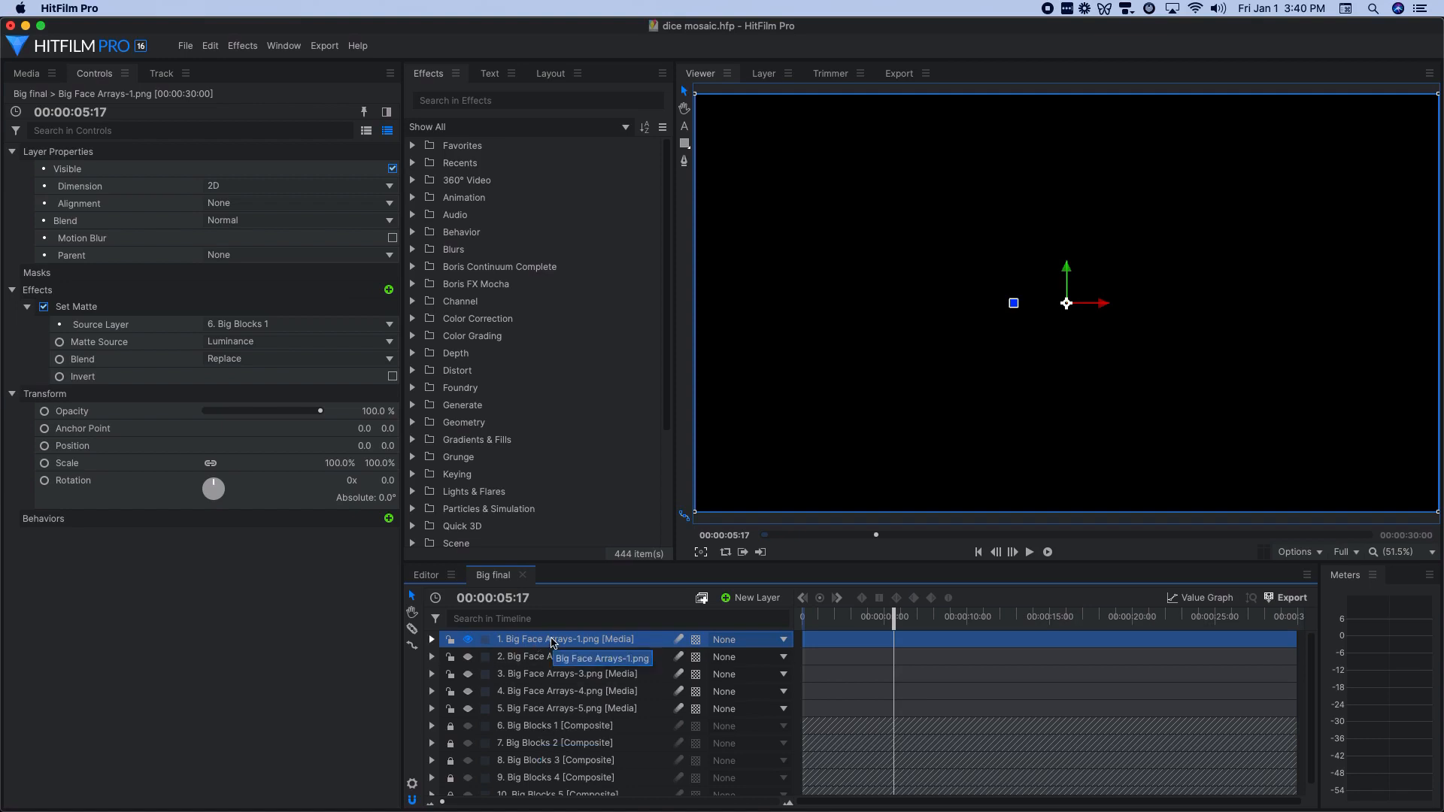
mouse_move(458, 457)
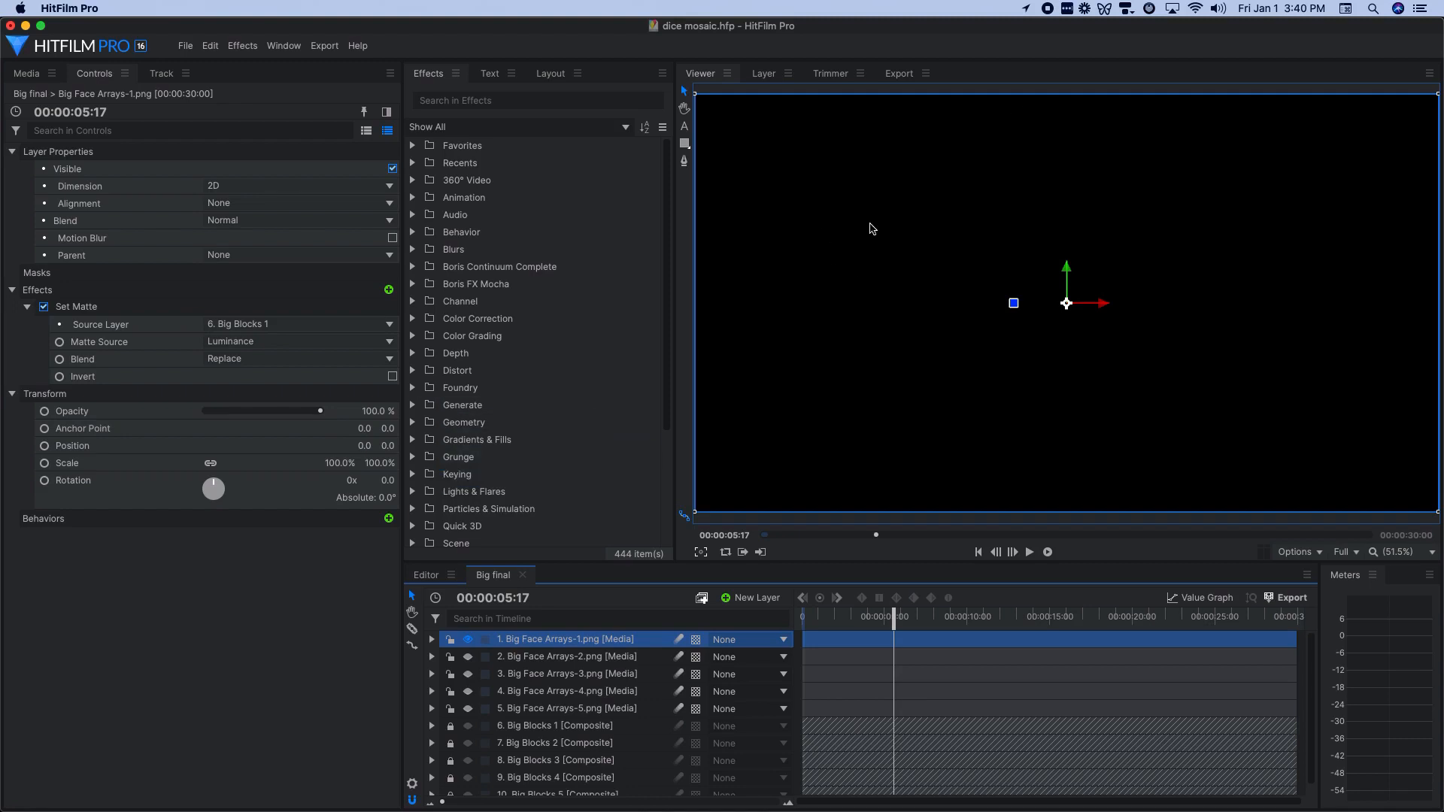
mouse_move(1332, 316)
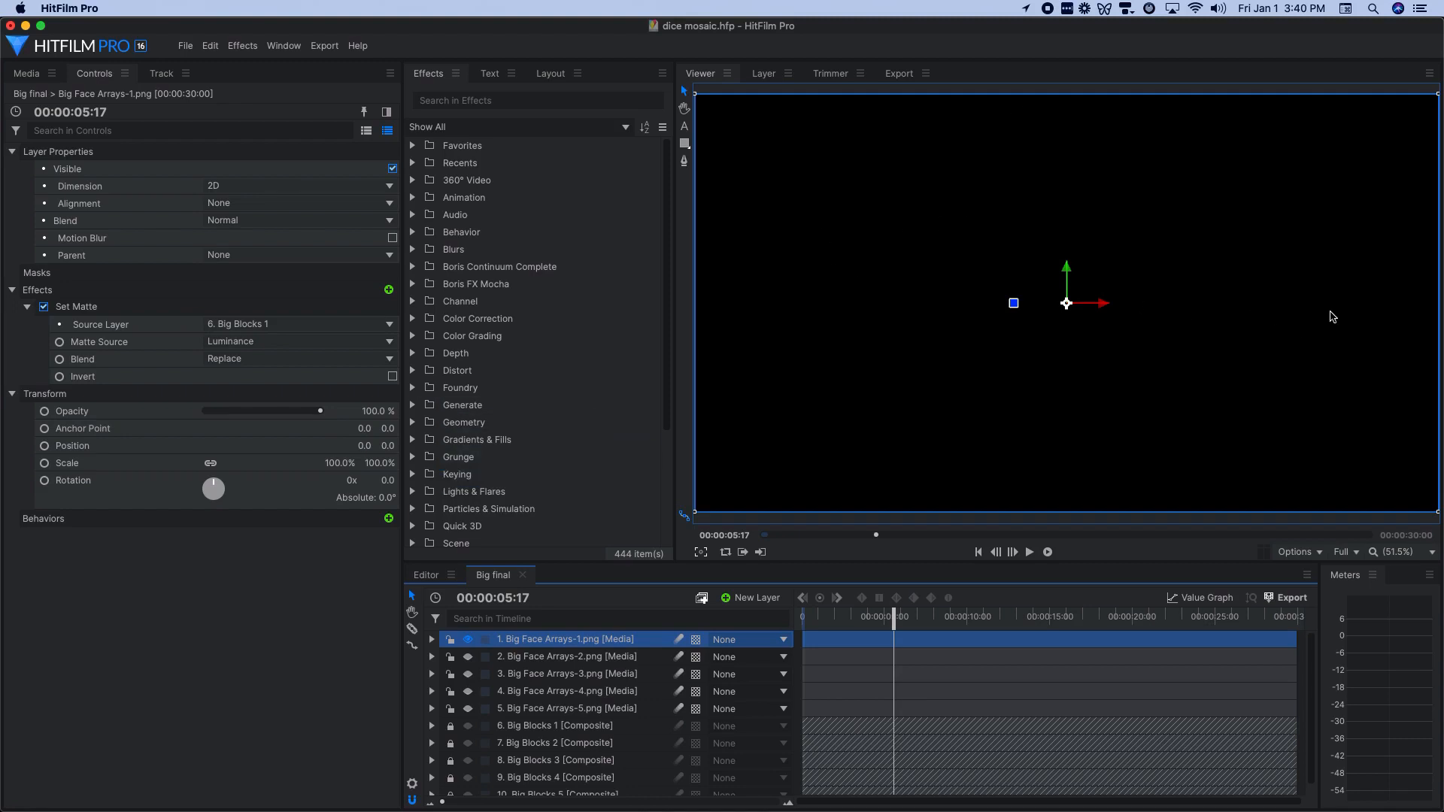
mouse_move(1339, 320)
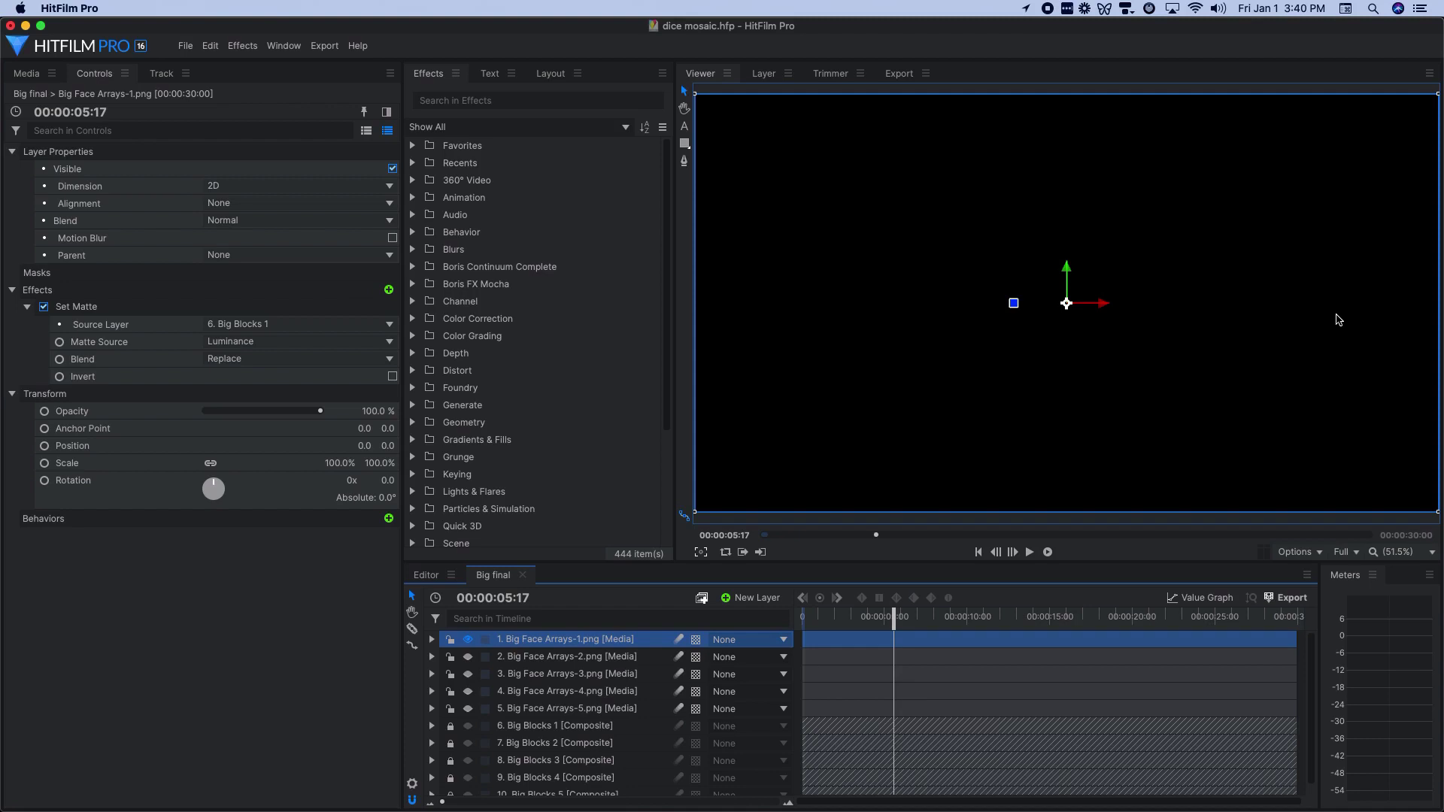
Step: Make face-array layers 2, 3 and the next one visible again
left_click(468, 657)
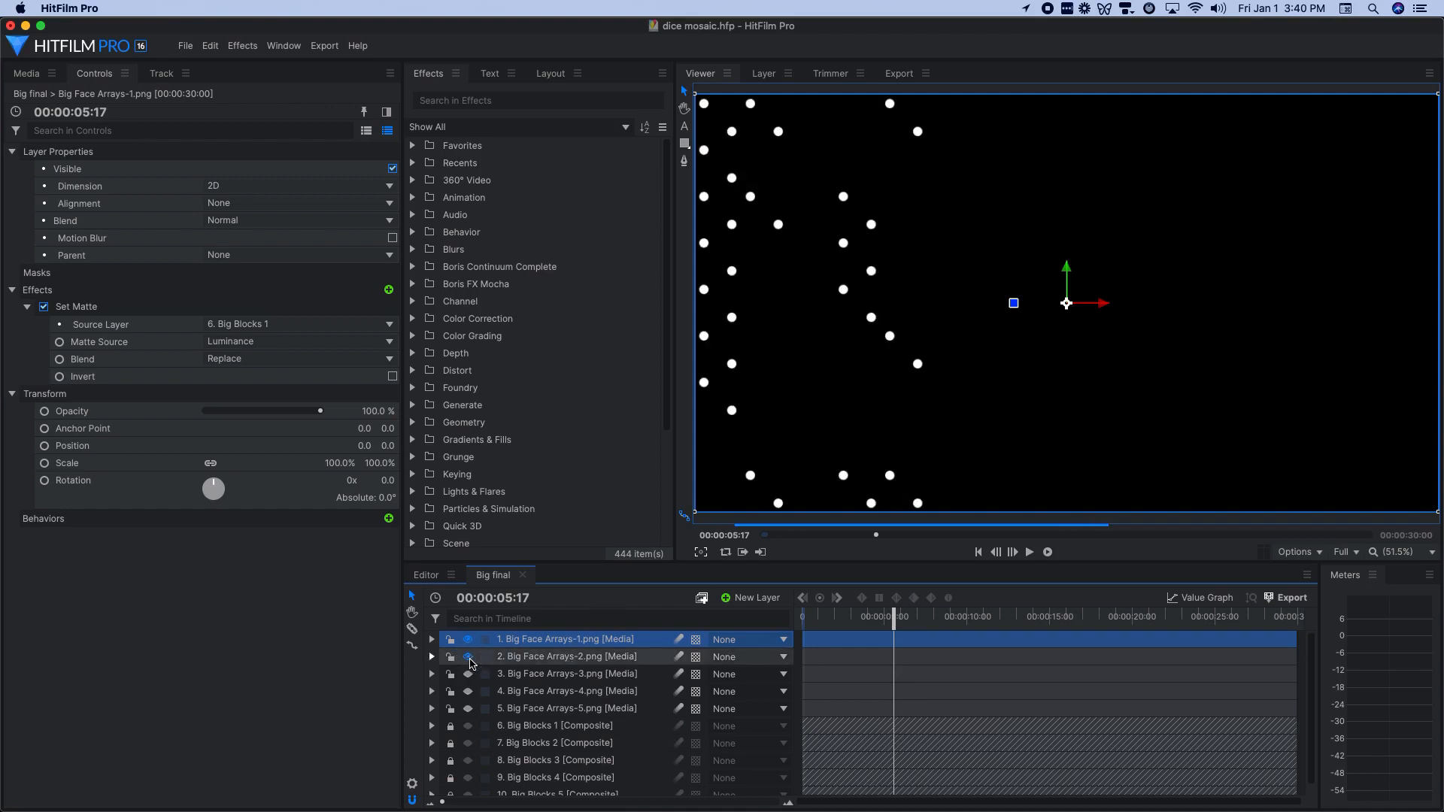
mouse_move(469, 662)
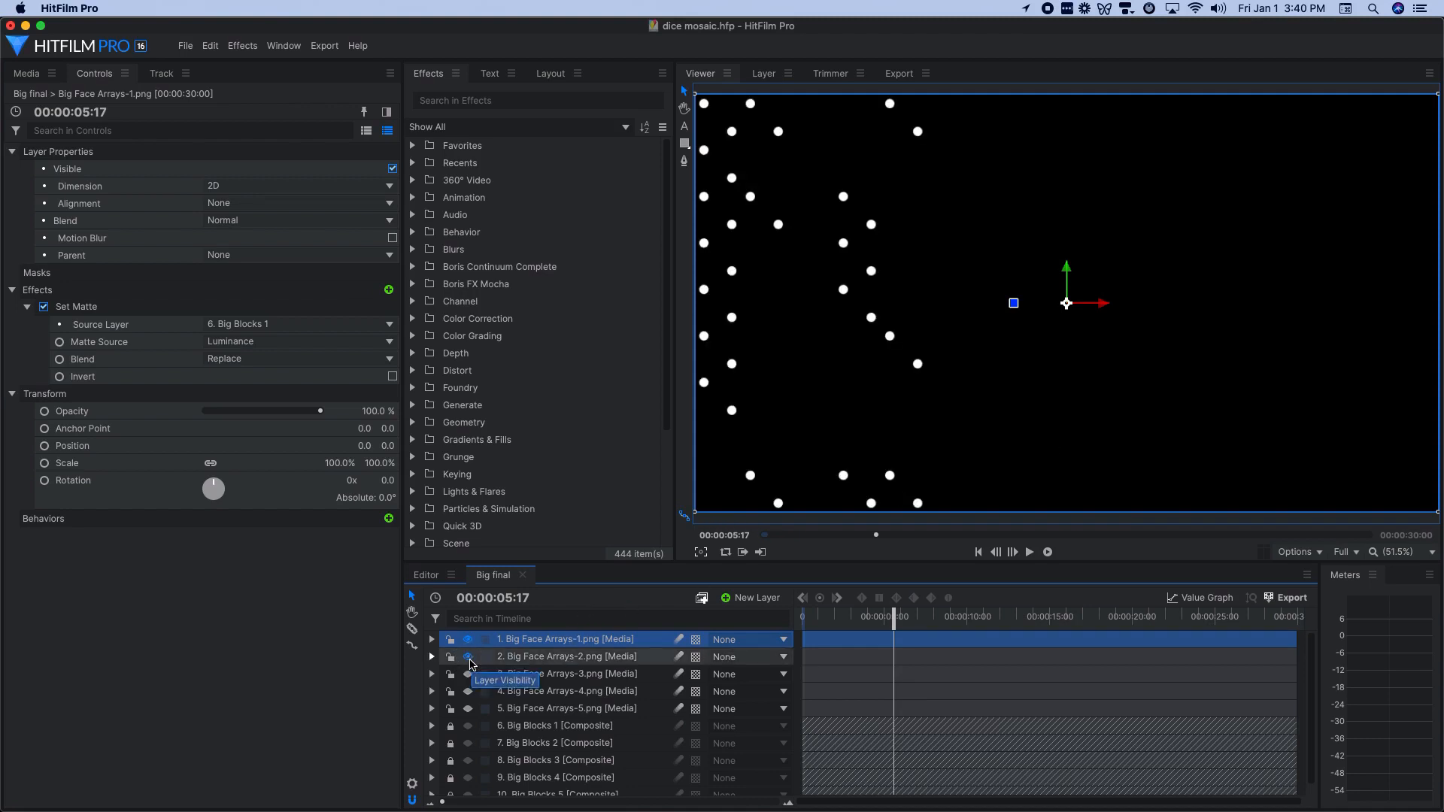
left_click(468, 673)
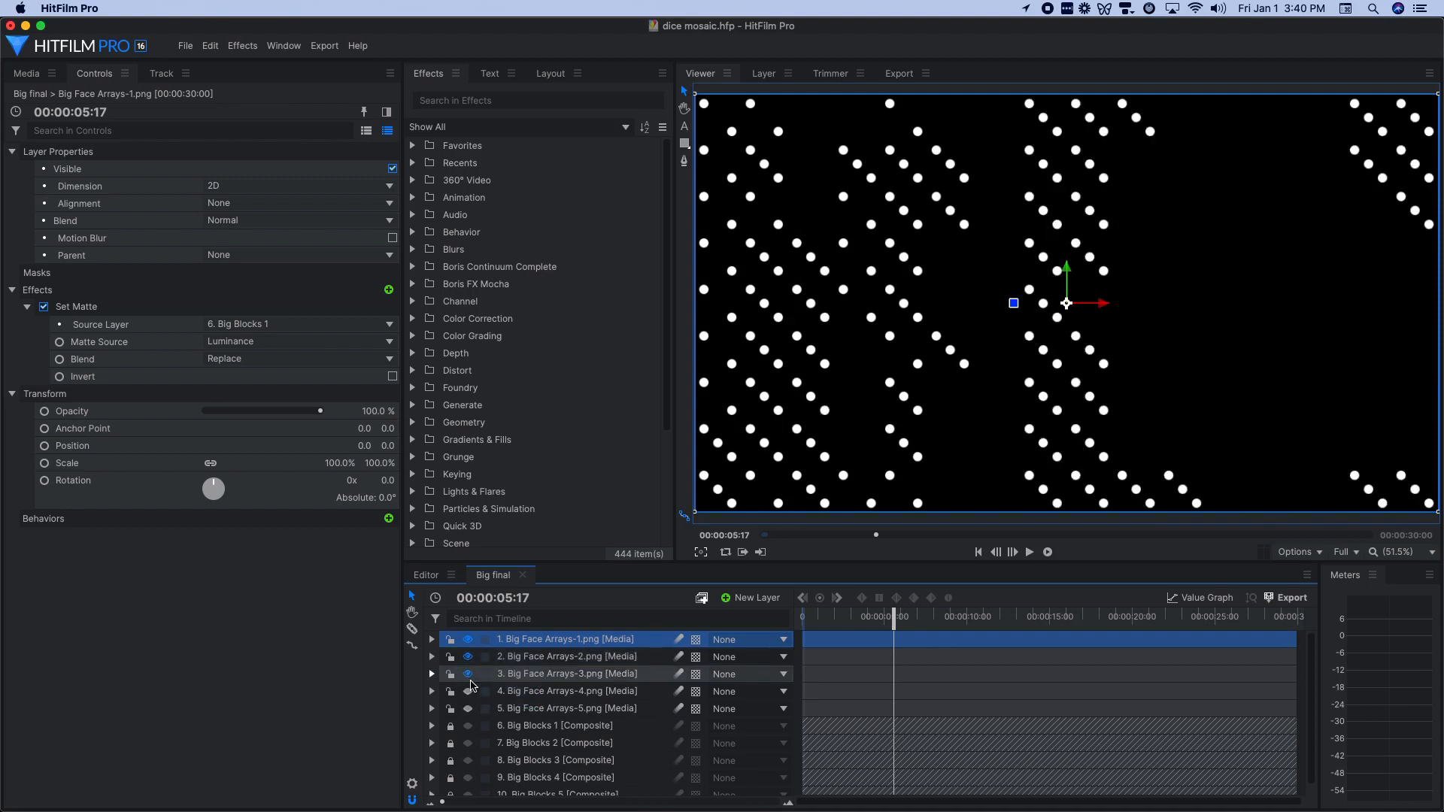
left_click(468, 708)
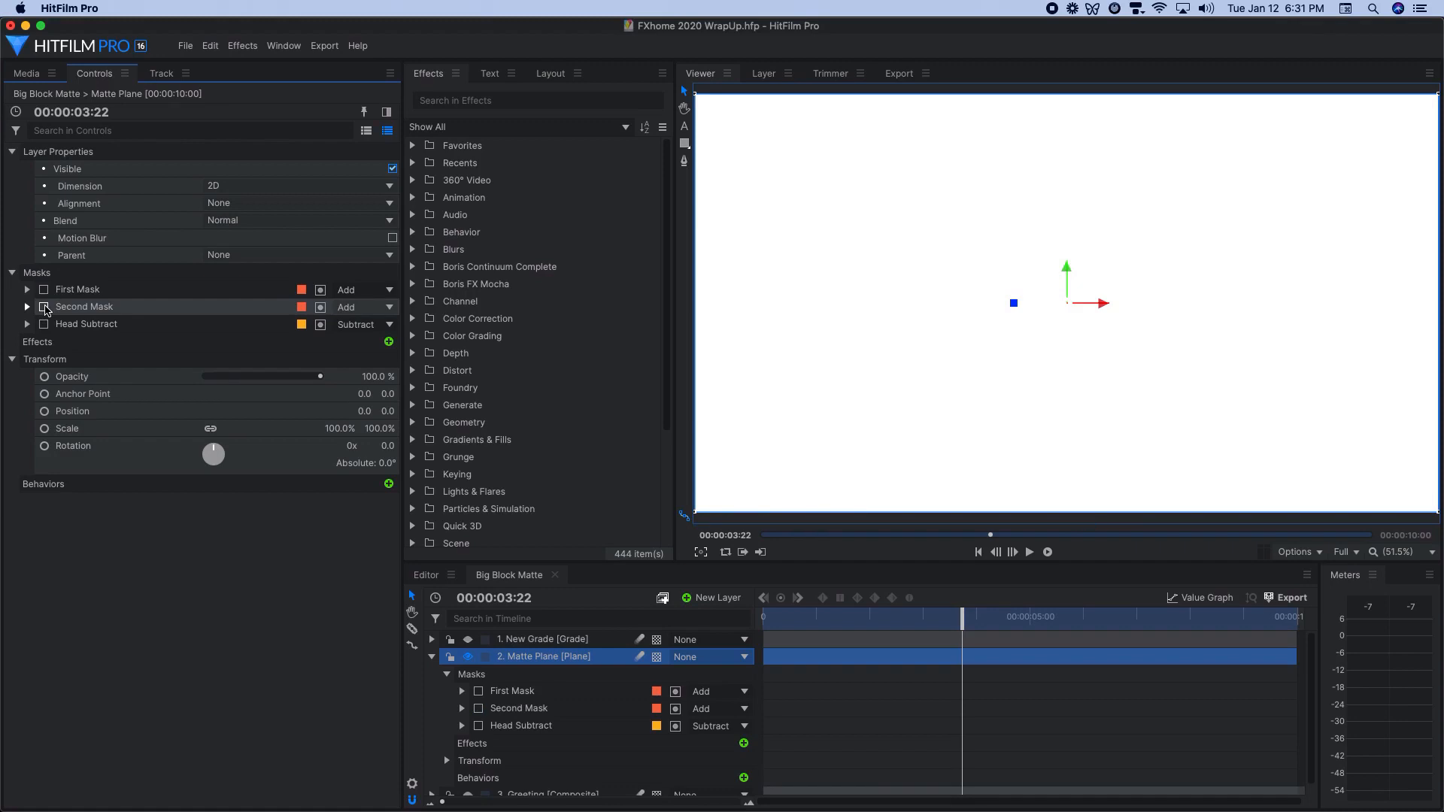
Step: Enable the matte plane's masks and New Grade layer, then open Final Assembly
left_click(42, 307)
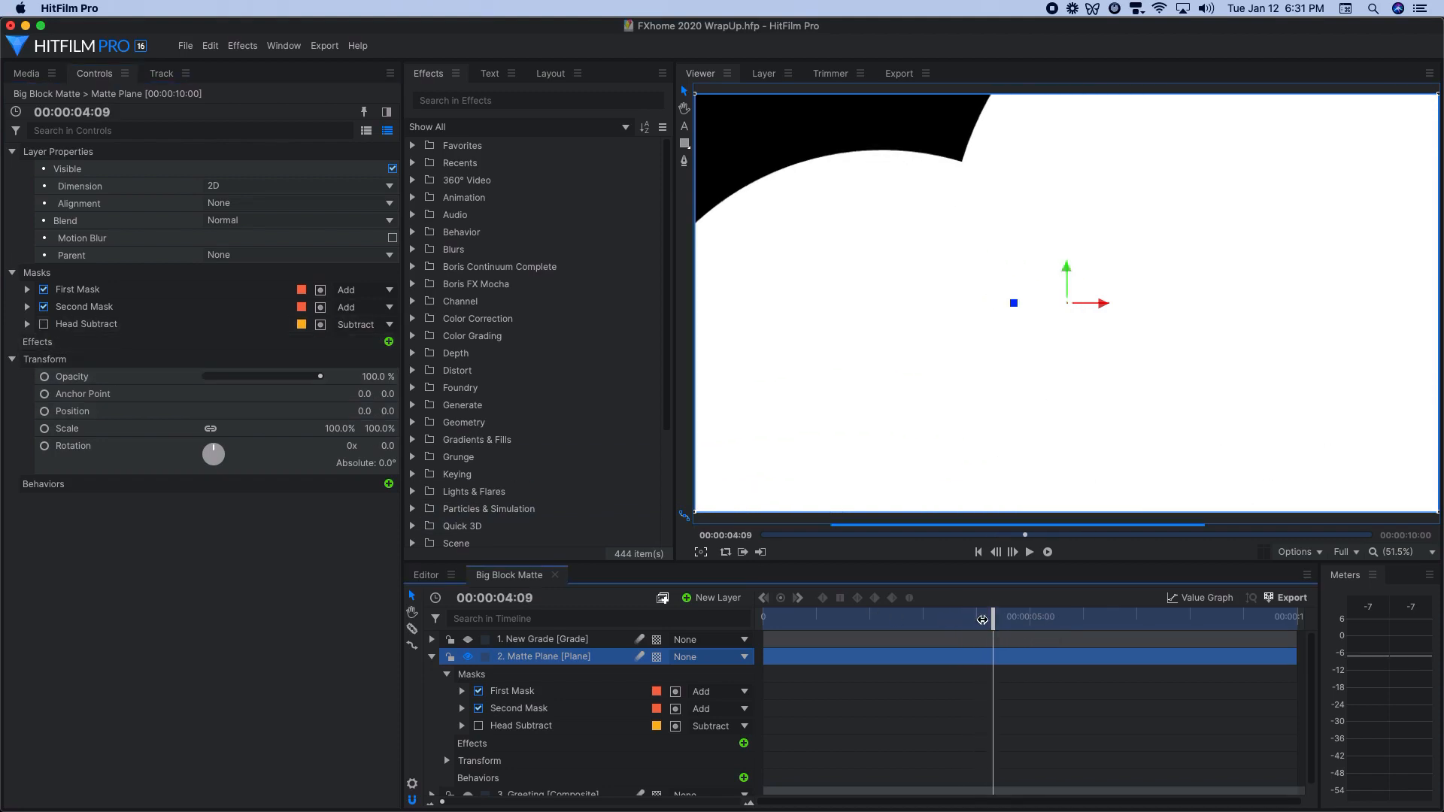
left_click(42, 323)
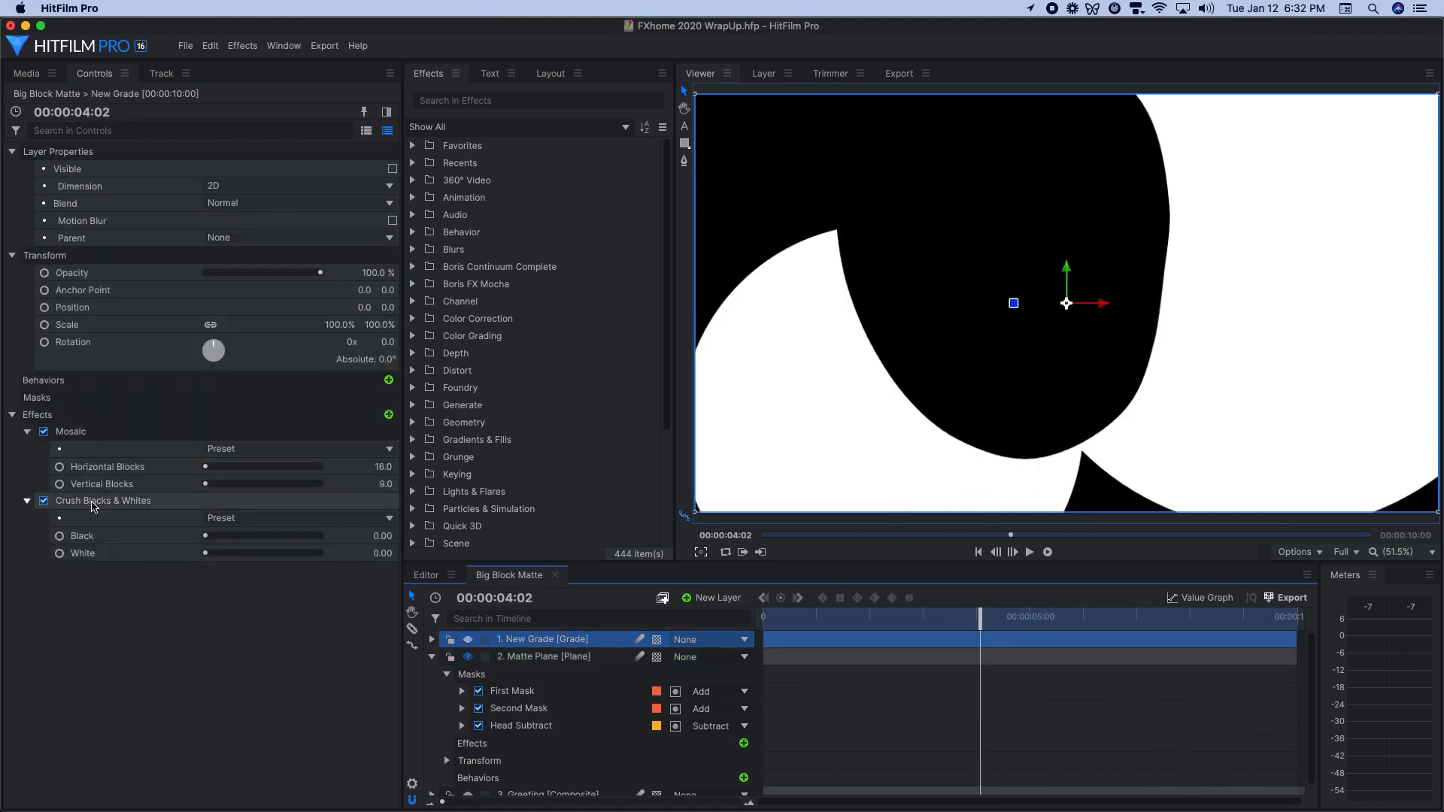
left_click(468, 640)
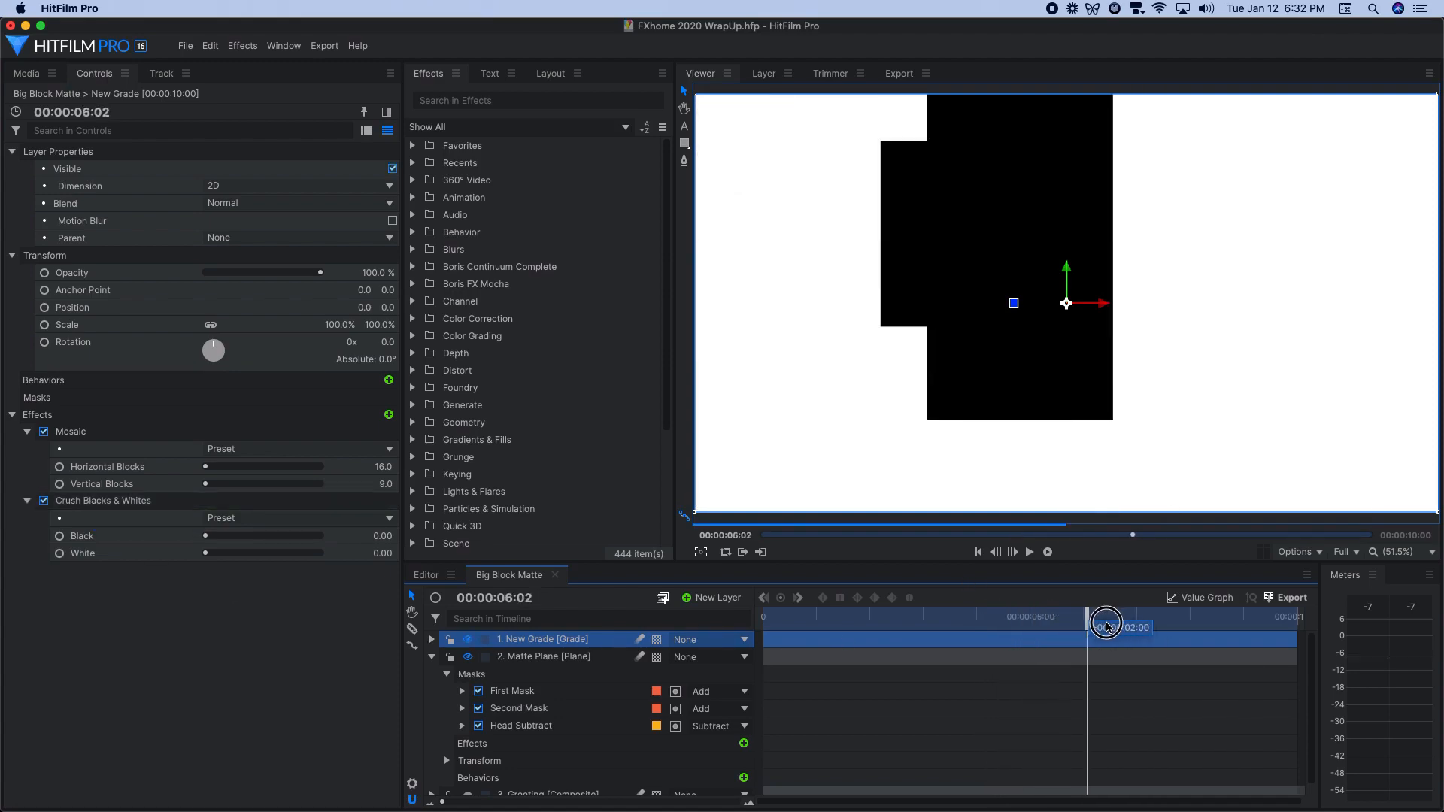
left_click(611, 574)
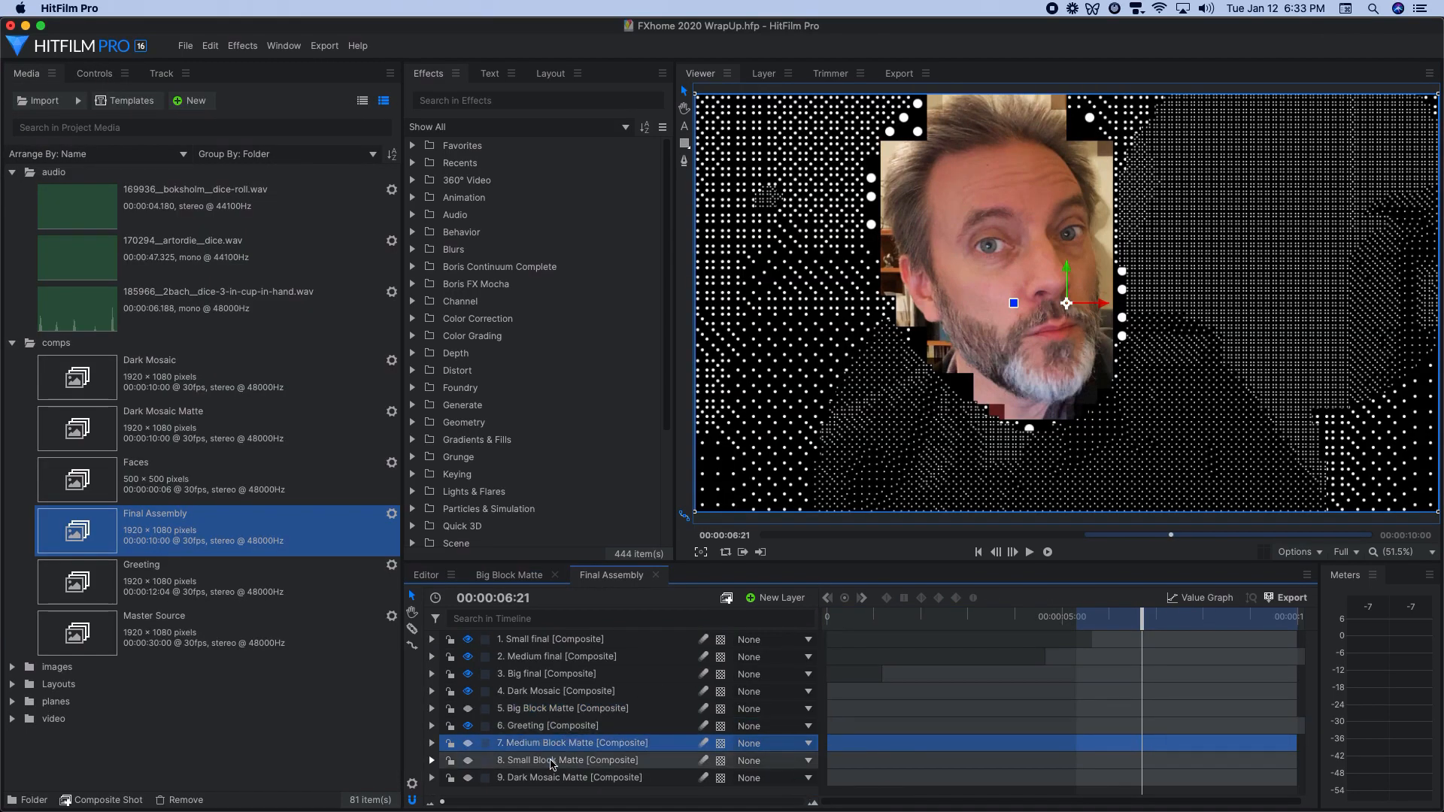
Step: Expand the Big final layer and toggle its Set Matte effect off and on
left_click(431, 673)
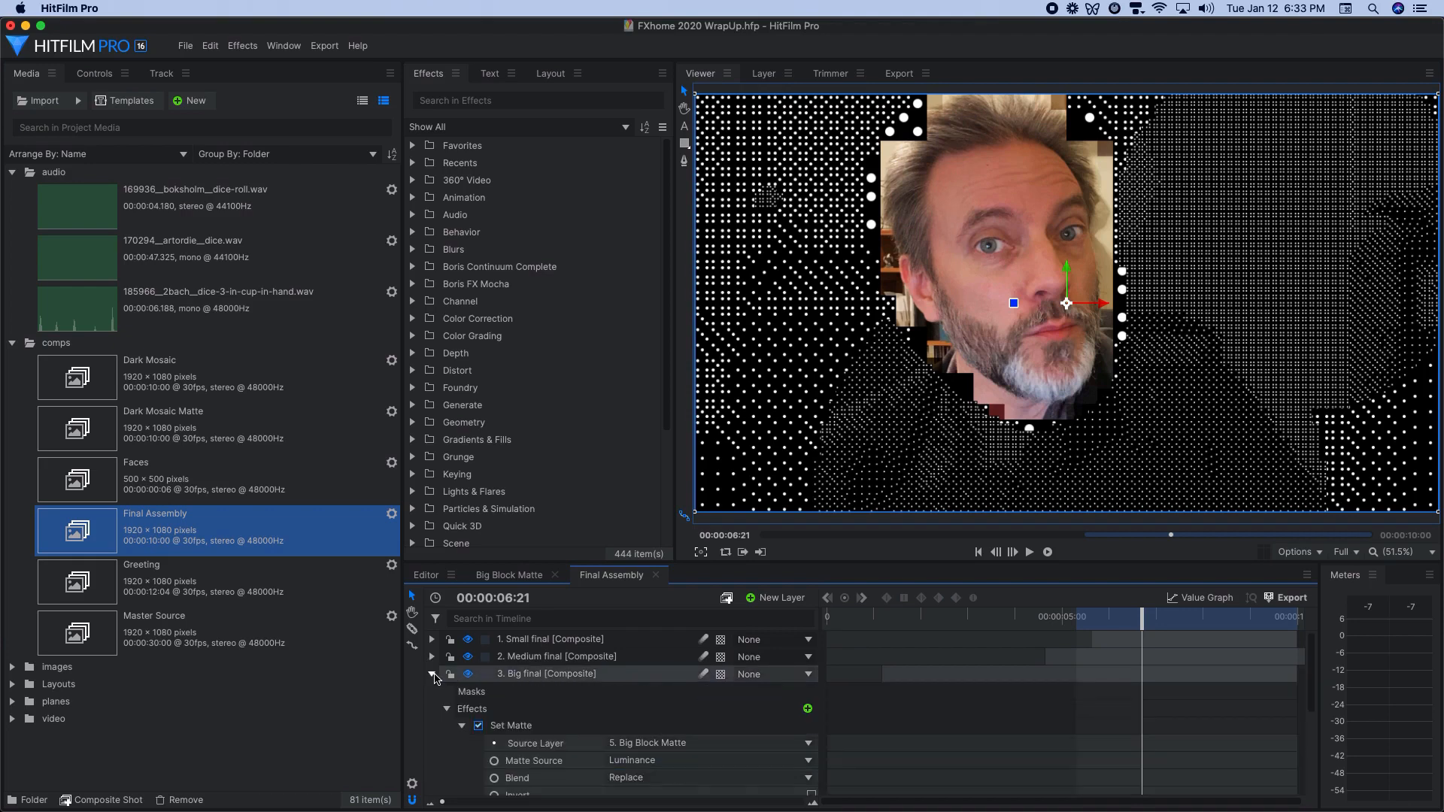
left_click(431, 673)
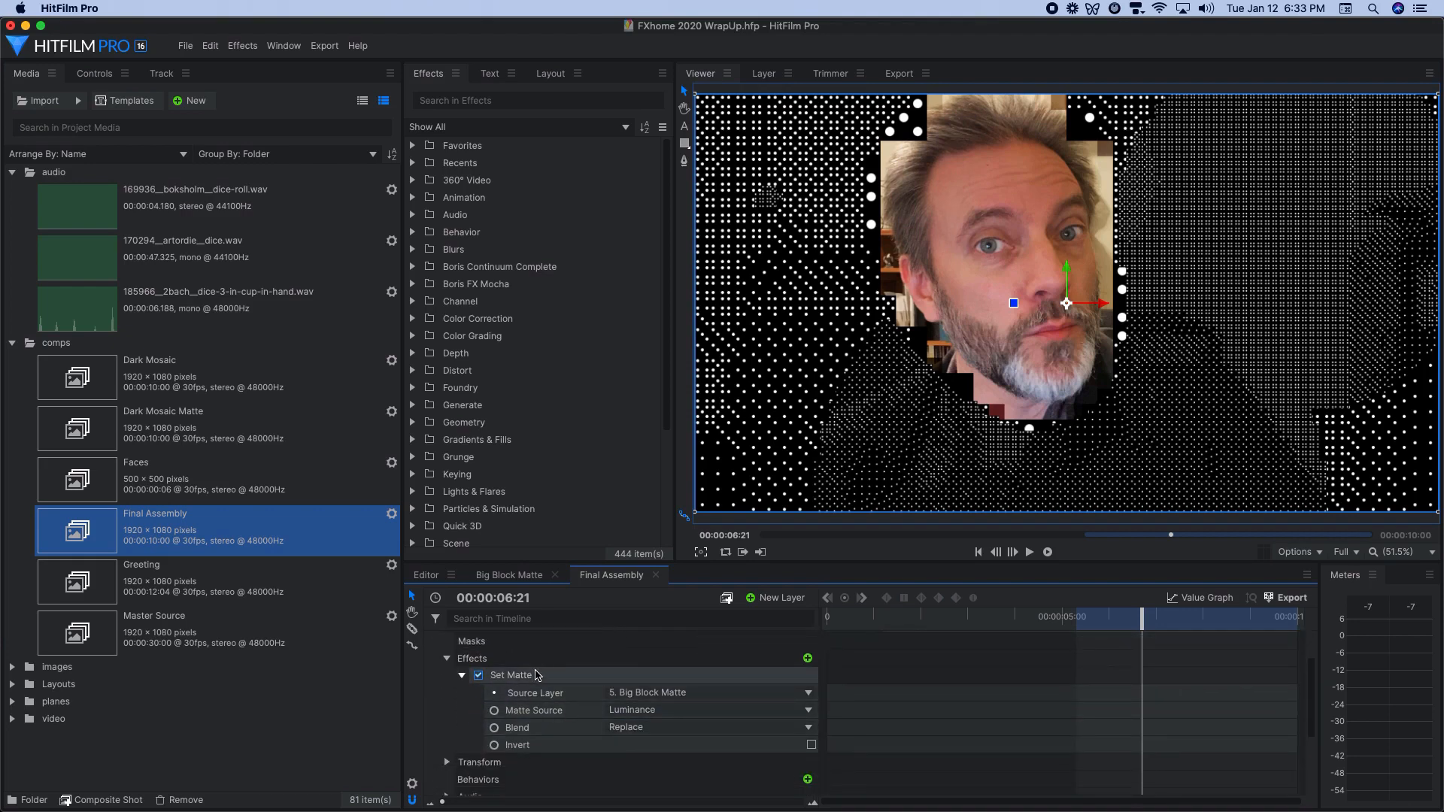
left_click(479, 676)
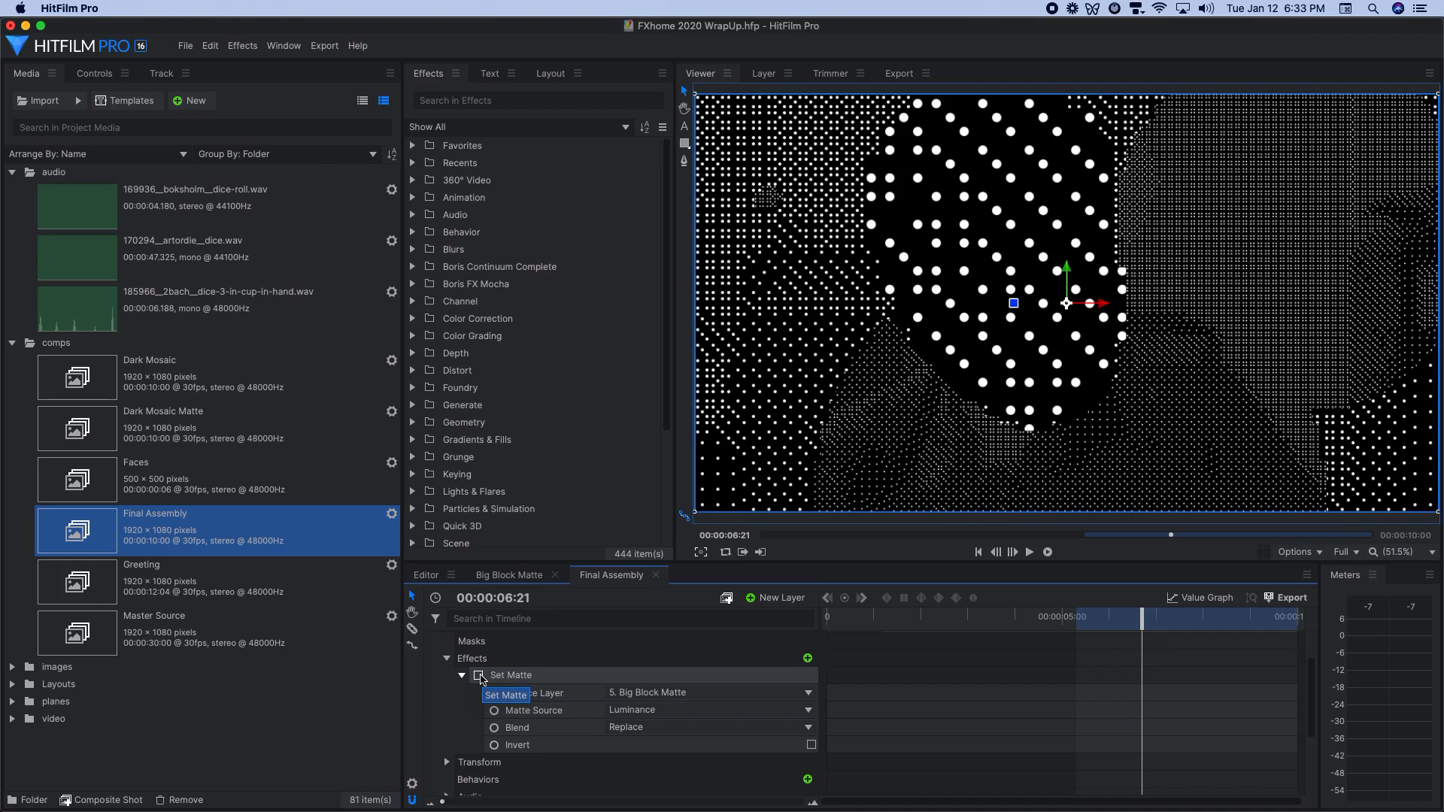
left_click(479, 676)
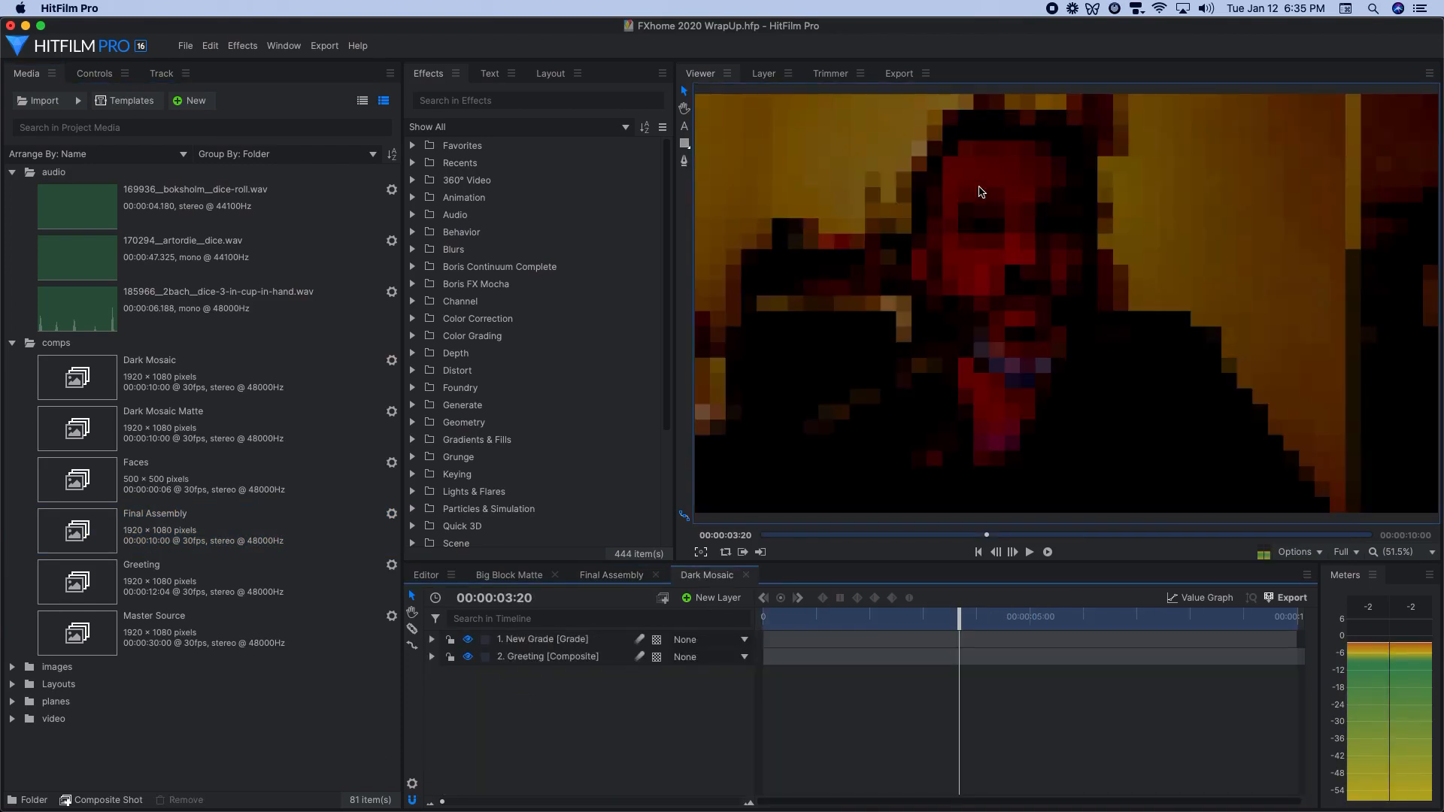
Step: Inspect Dark Mosaic's New Grade and Greeting effects, then select Dark Mosaic Matte in Final Assembly
left_click(431, 640)
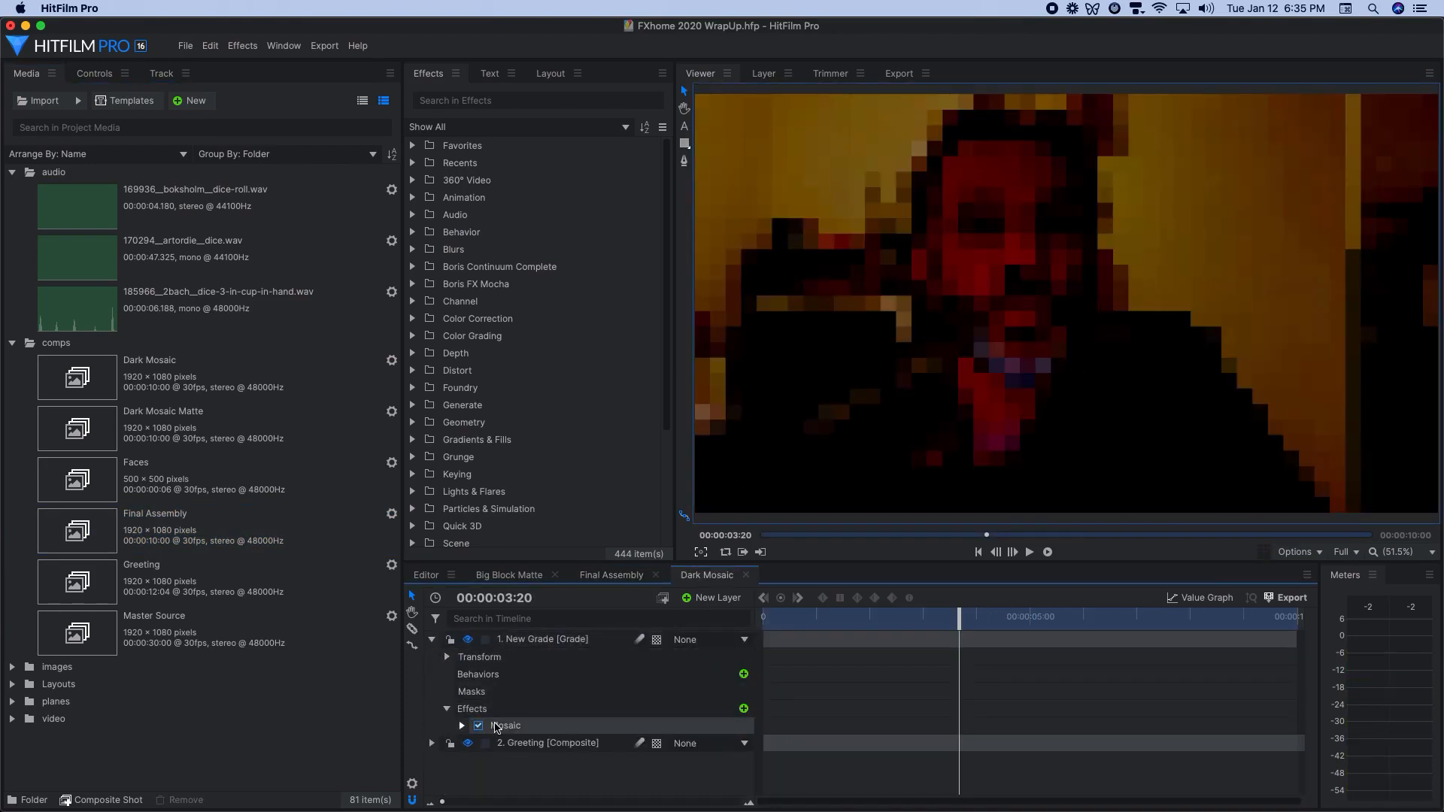
scroll("down", 3)
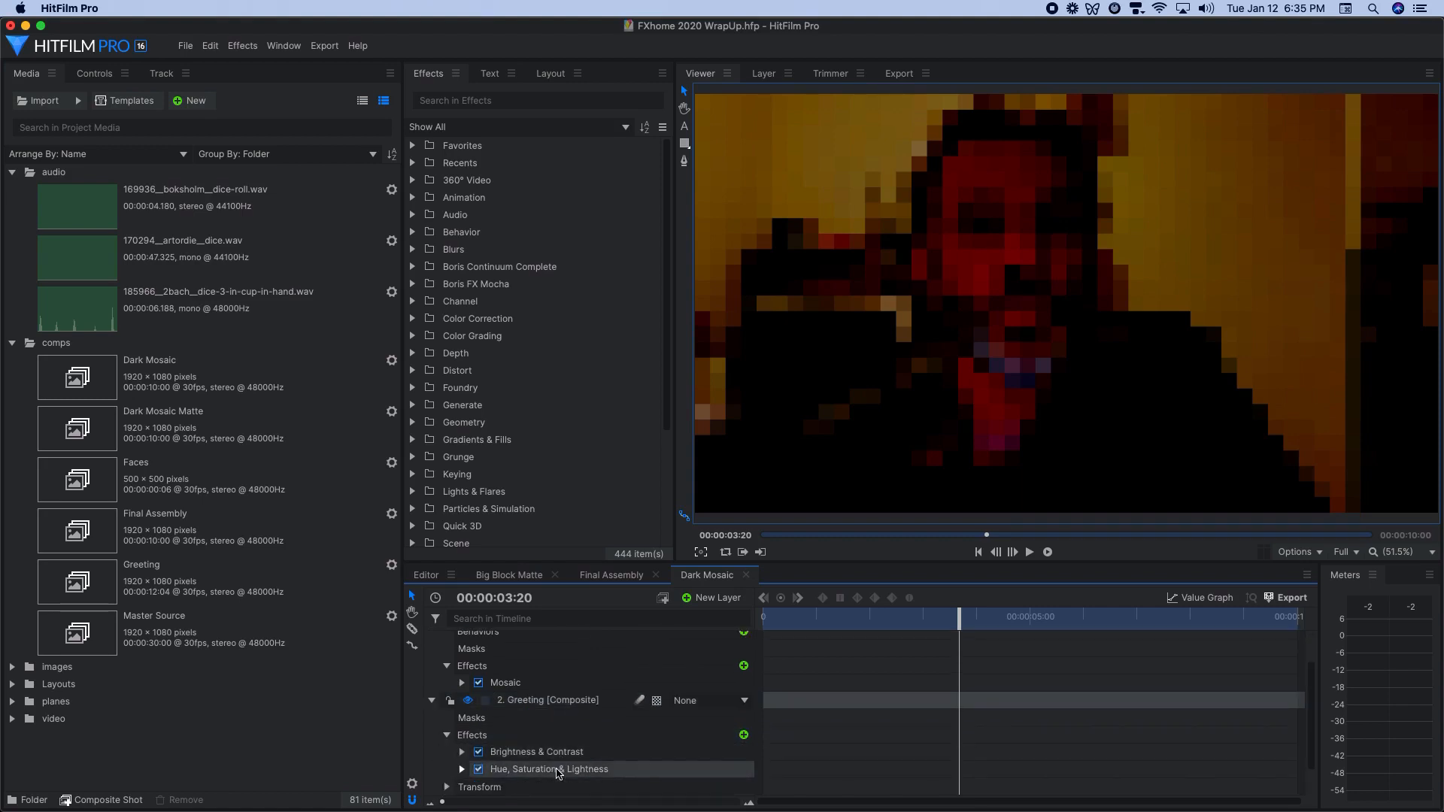
left_click(610, 575)
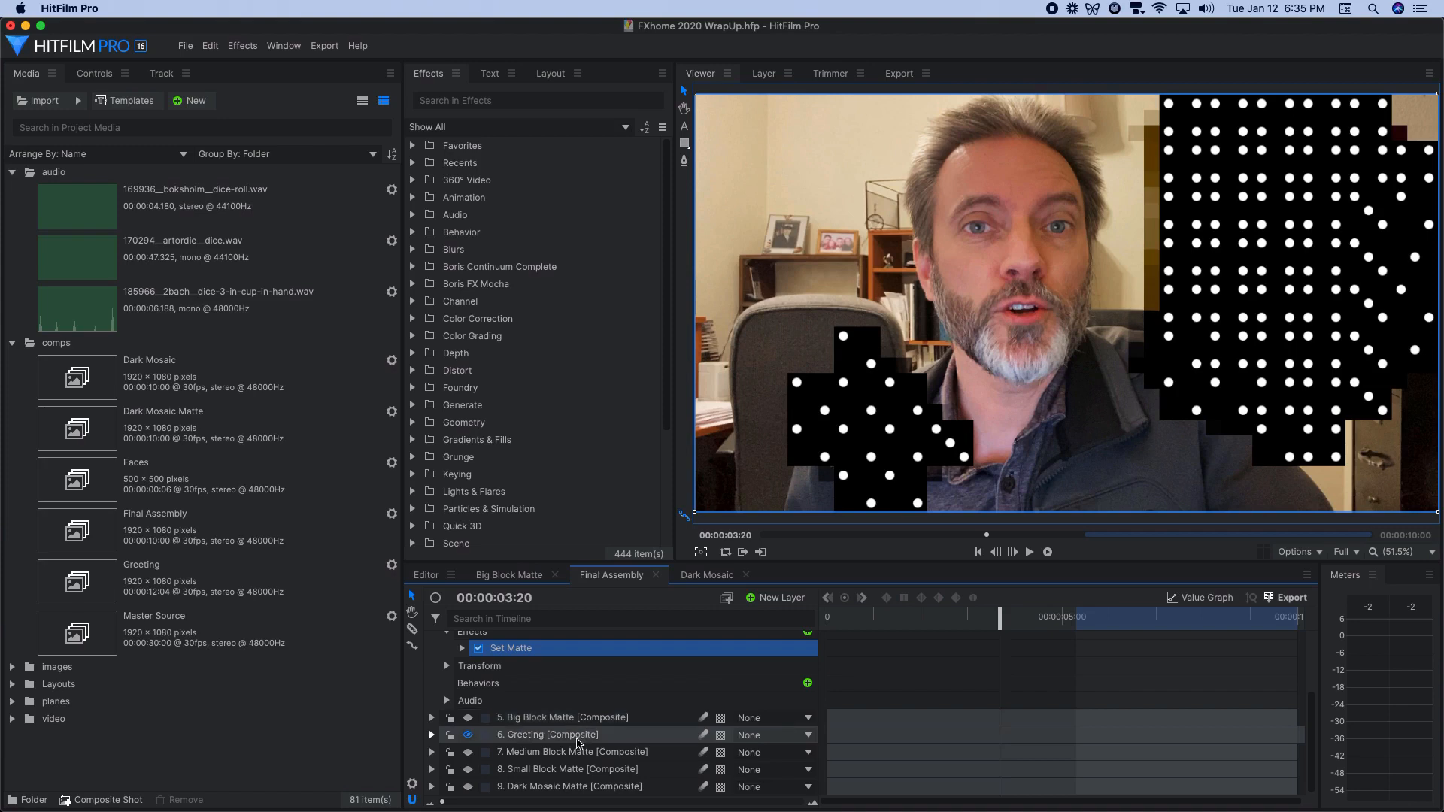
left_click(569, 787)
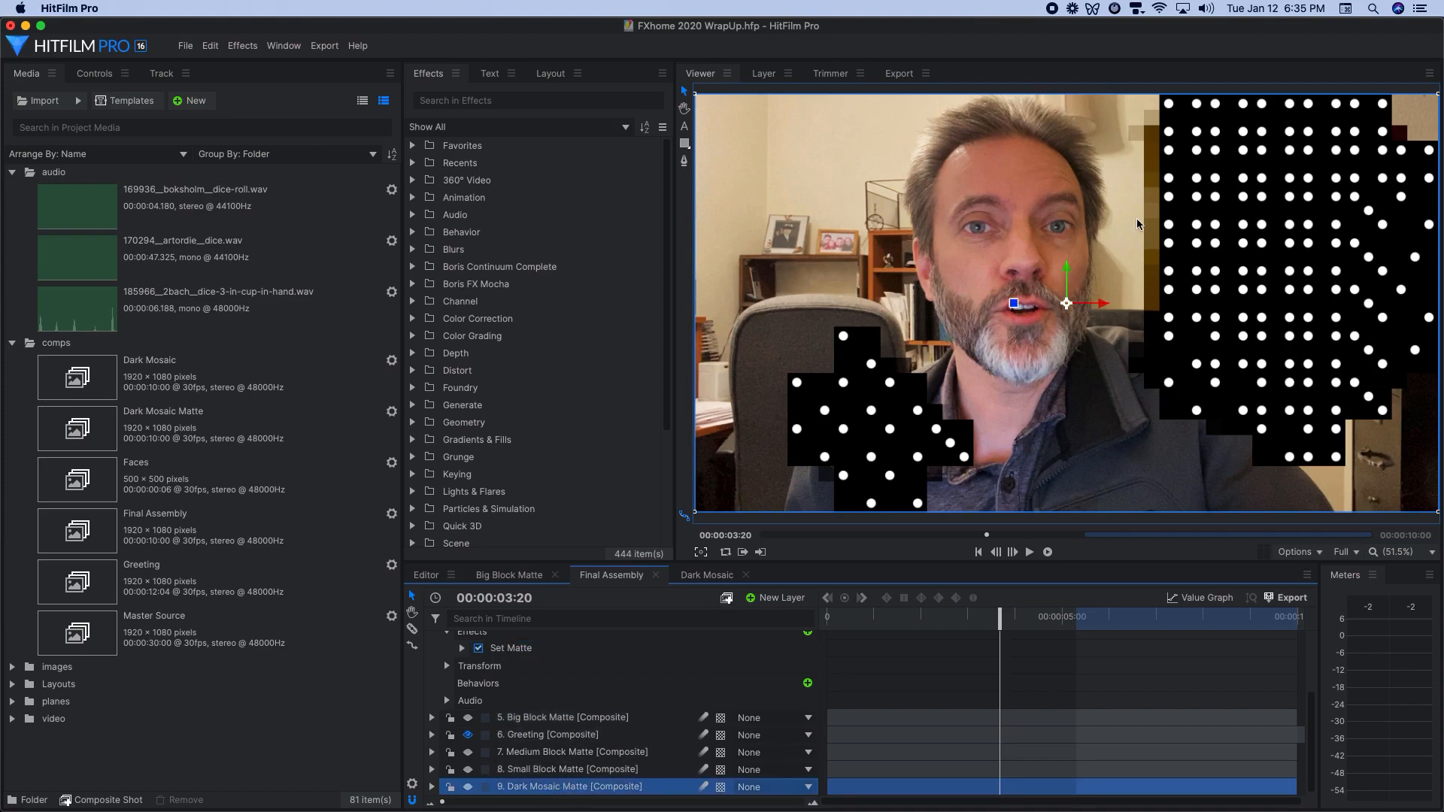